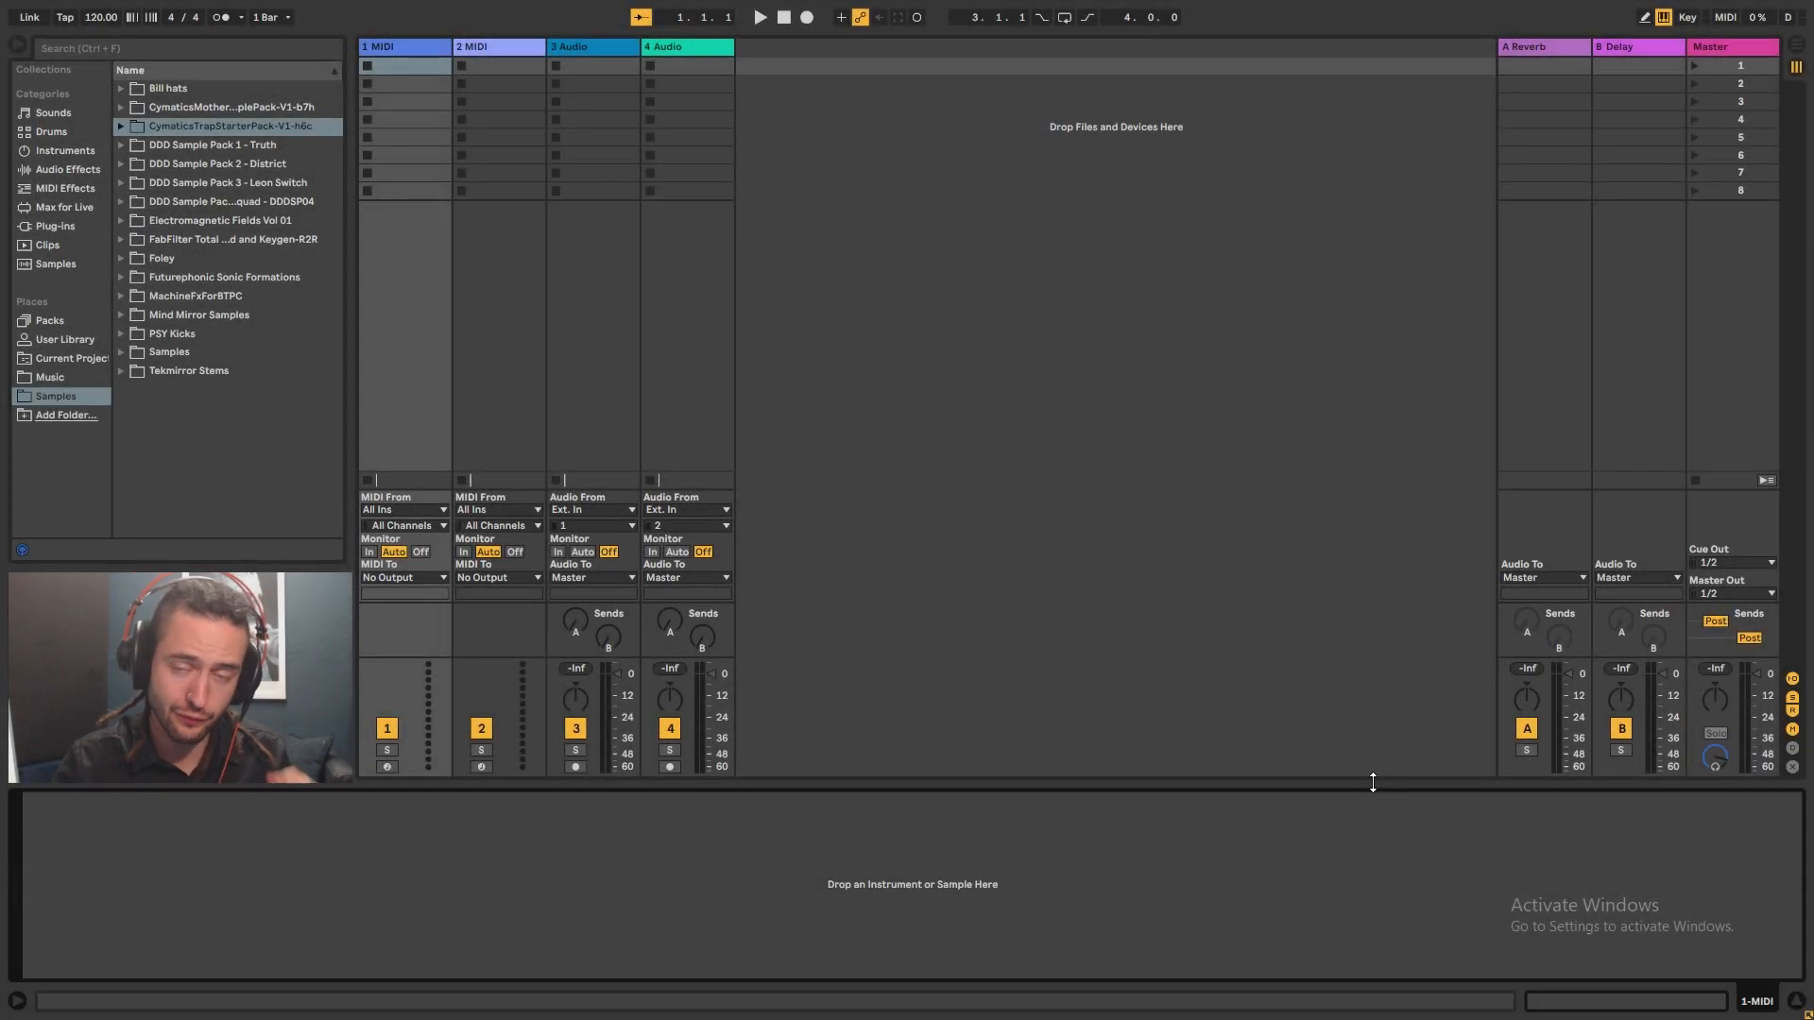
{"action": "mouse_move", "coordinate": [1256, 763]}
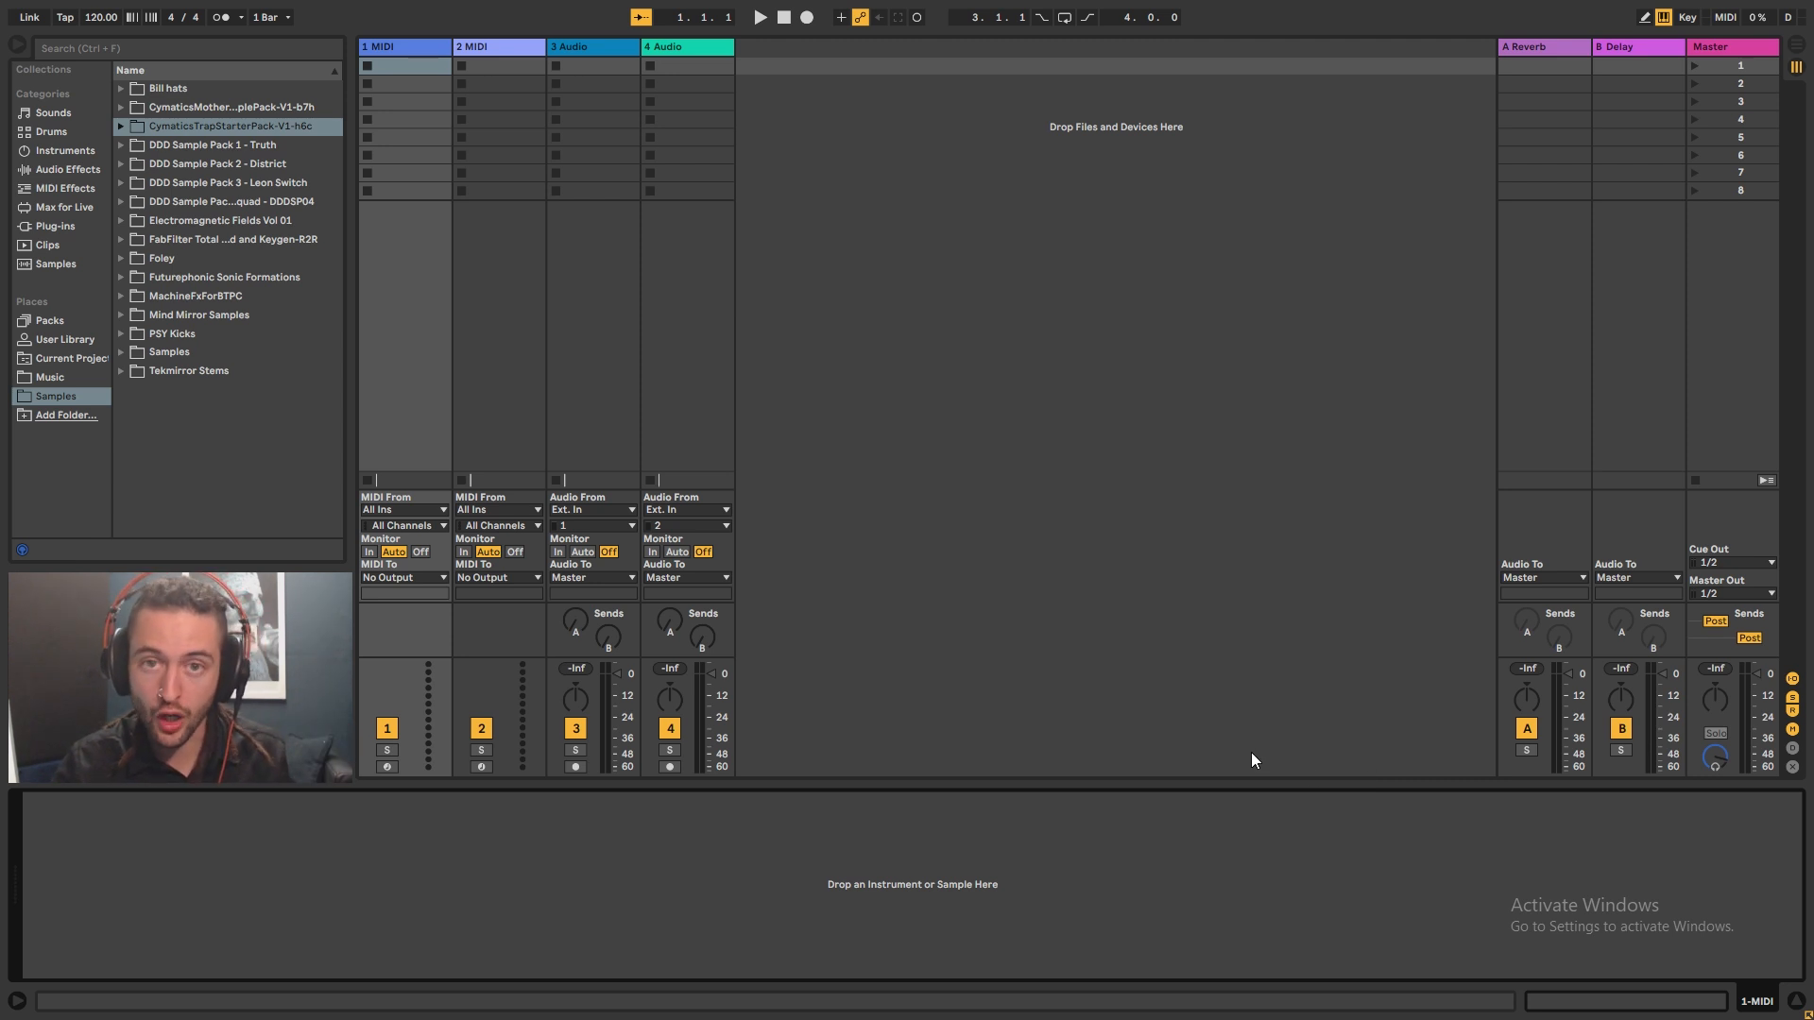
{"action": "mouse_move", "coordinate": [1193, 757]}
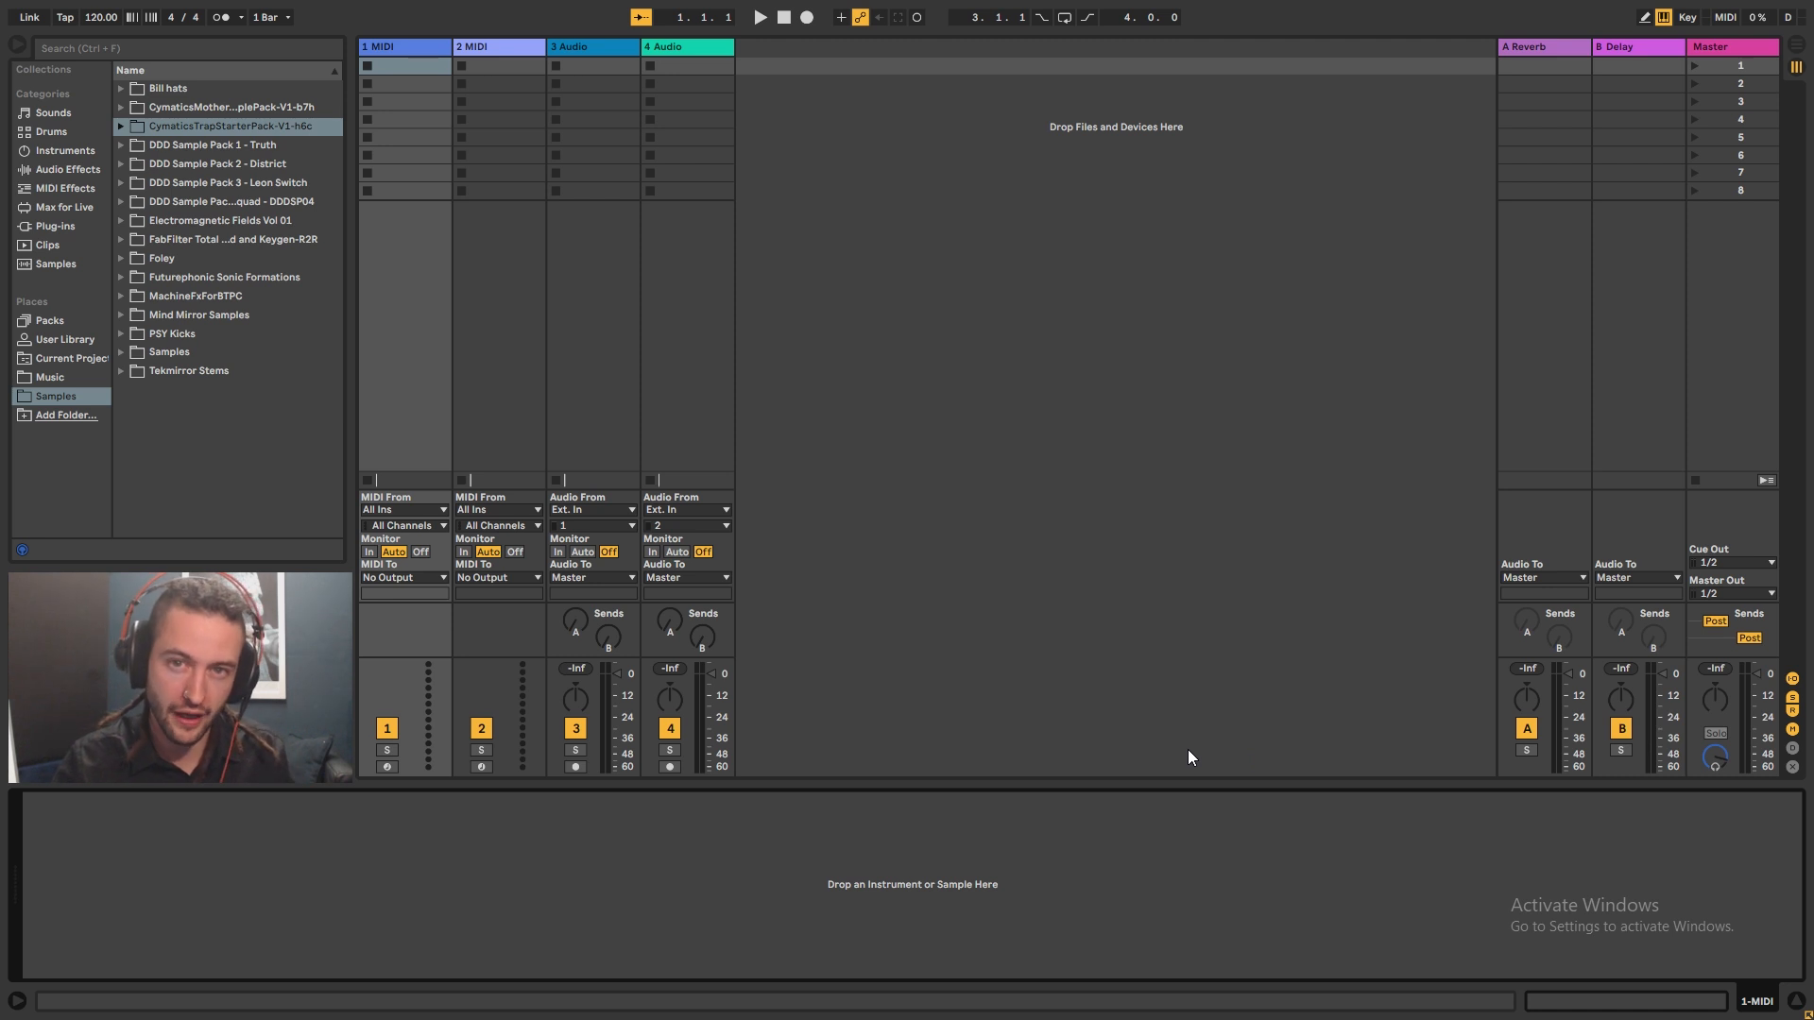
{"action": "mouse_move", "coordinate": [1053, 550]}
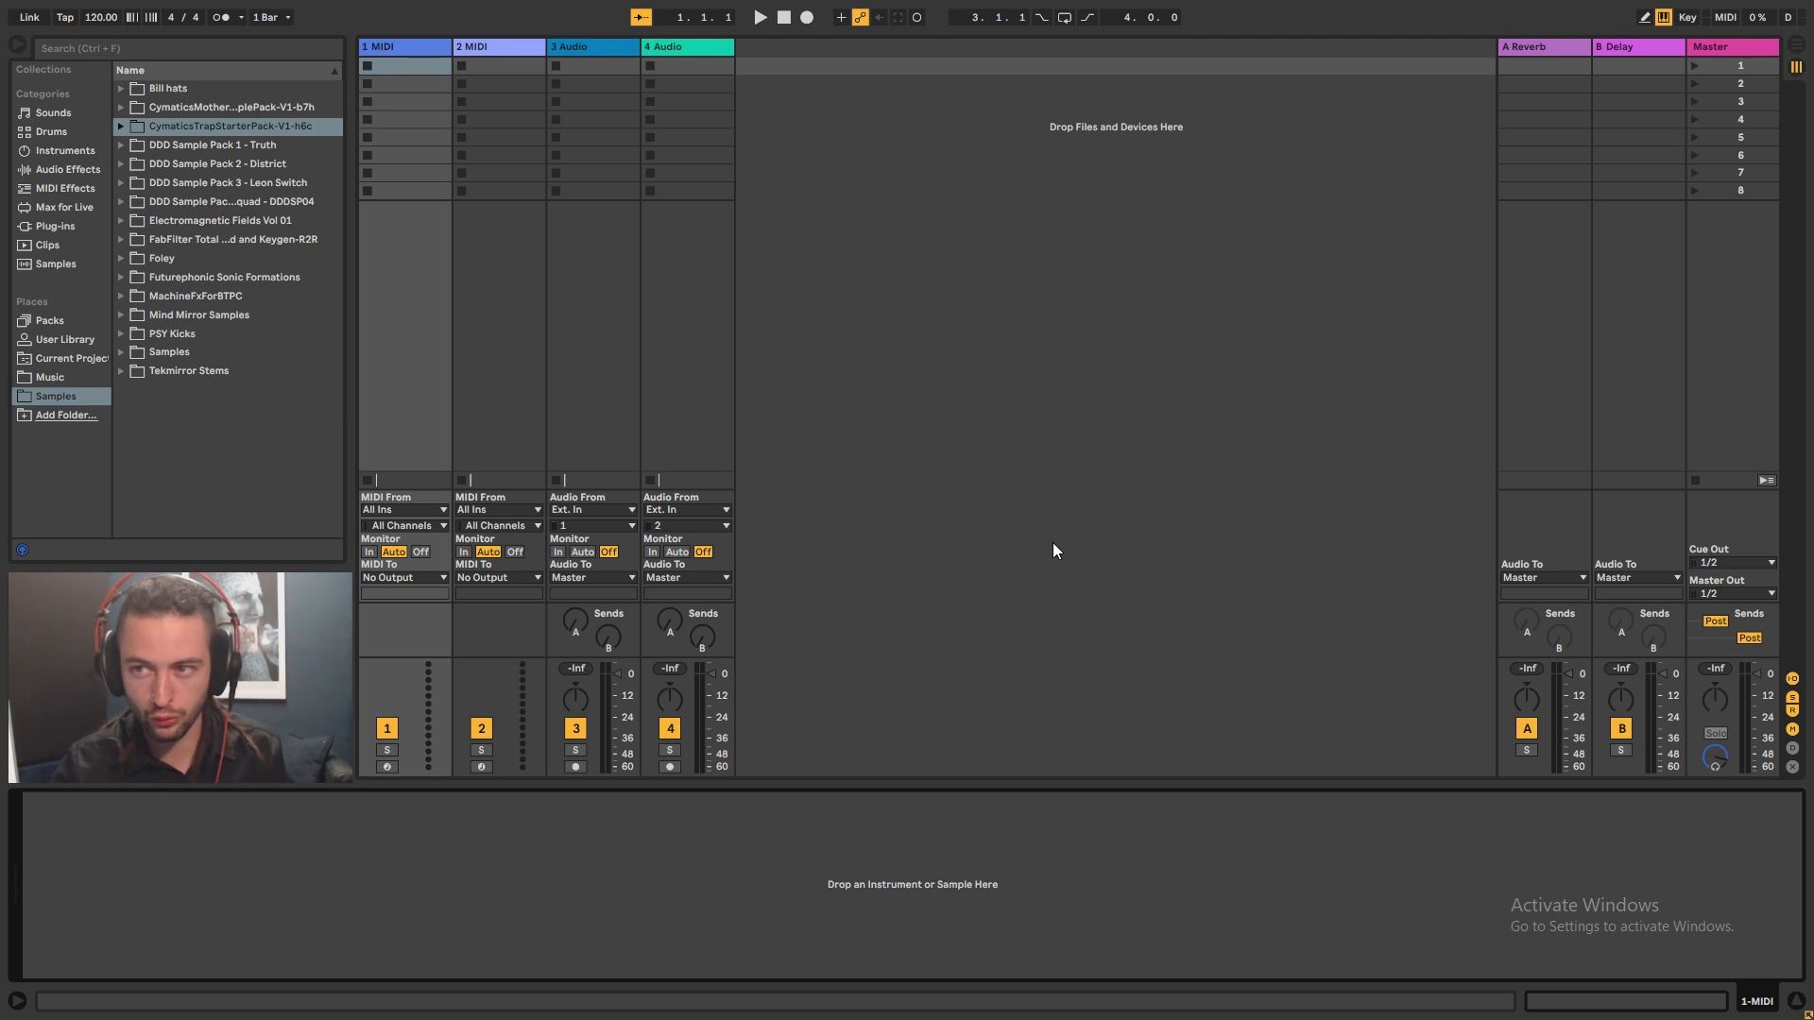
{"action": "mouse_move", "coordinate": [1088, 560]}
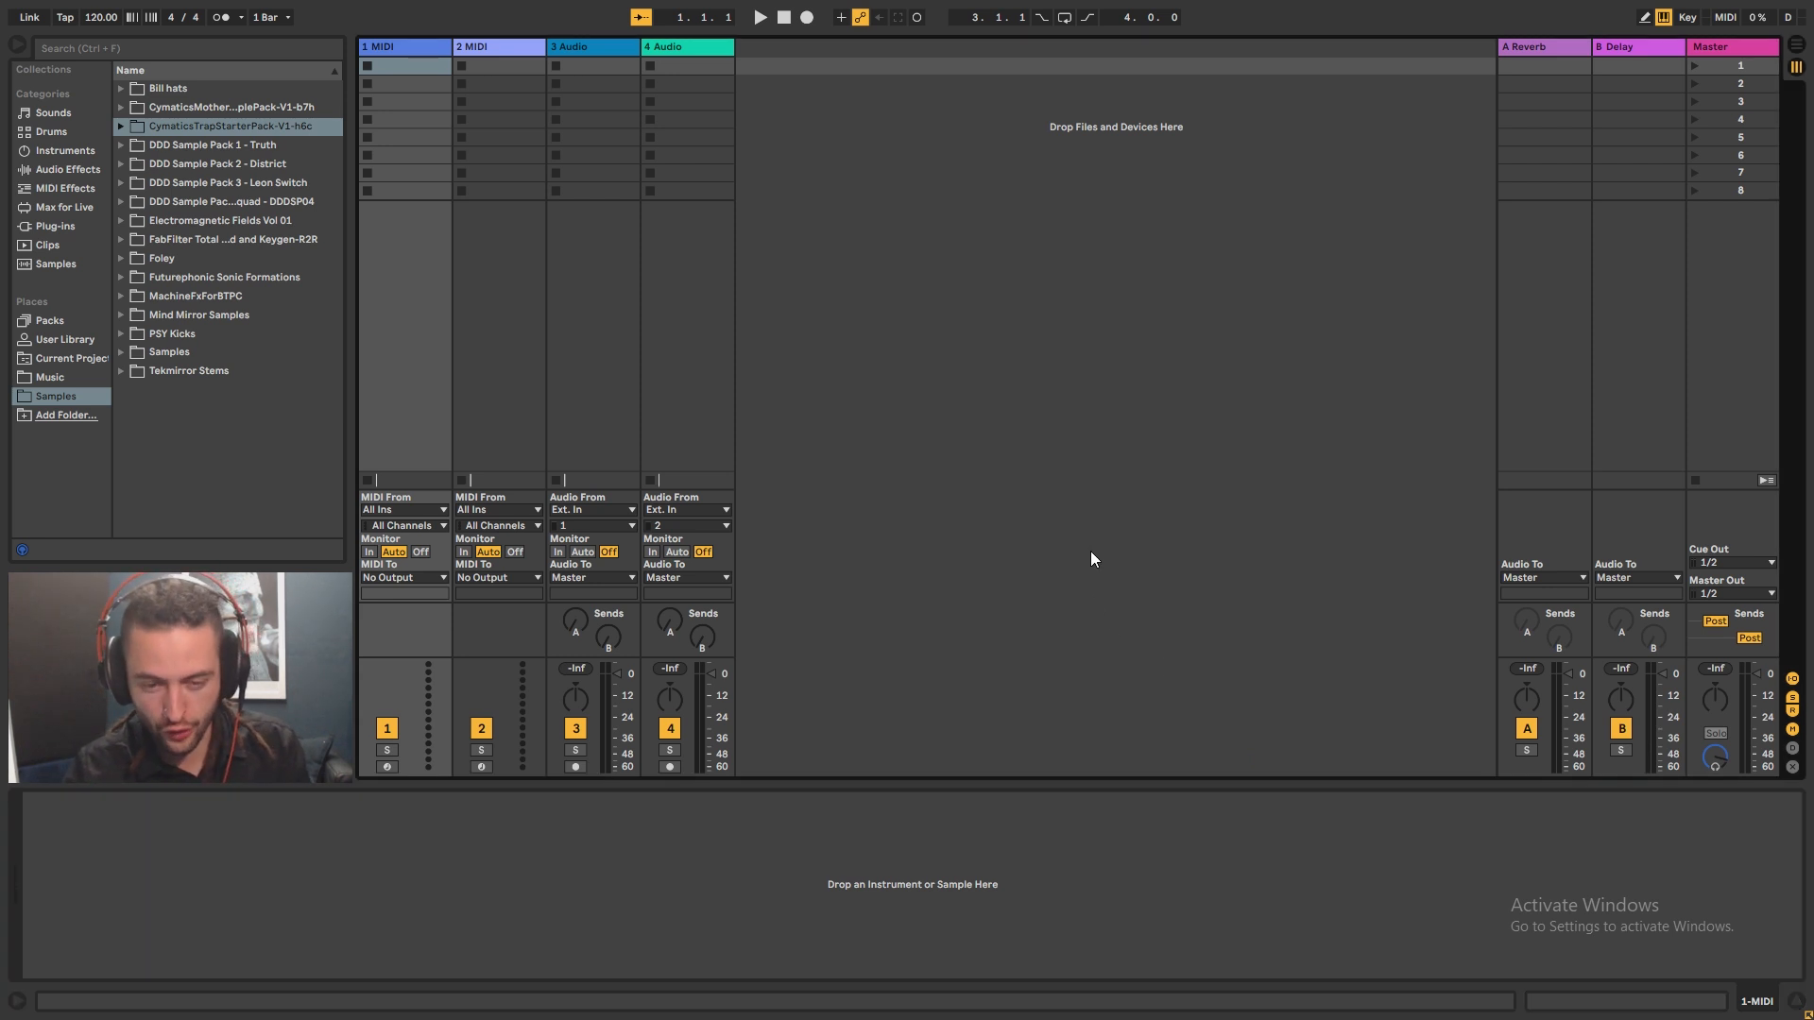
{"action": "mouse_move", "coordinate": [1270, 148]}
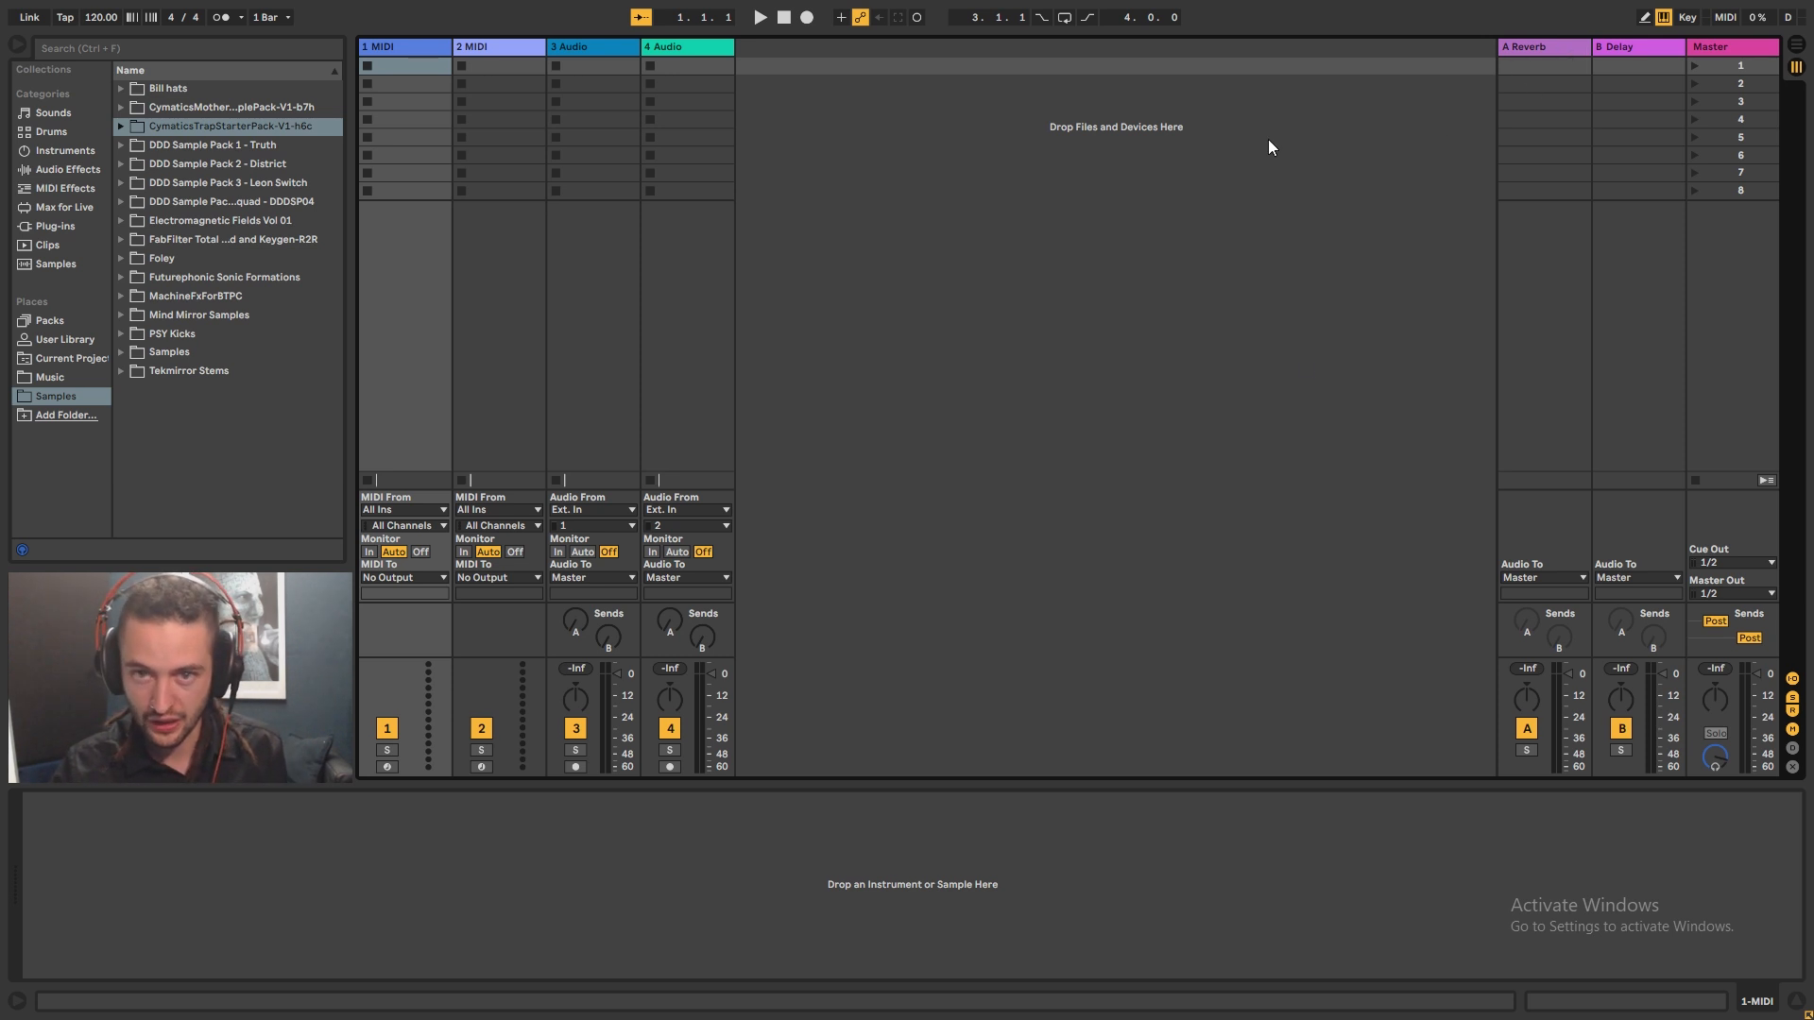
- Switch to Arrangement View and inspect the Reverb and Delay return tracks' devices
{"action": "key", "text": "tab"}
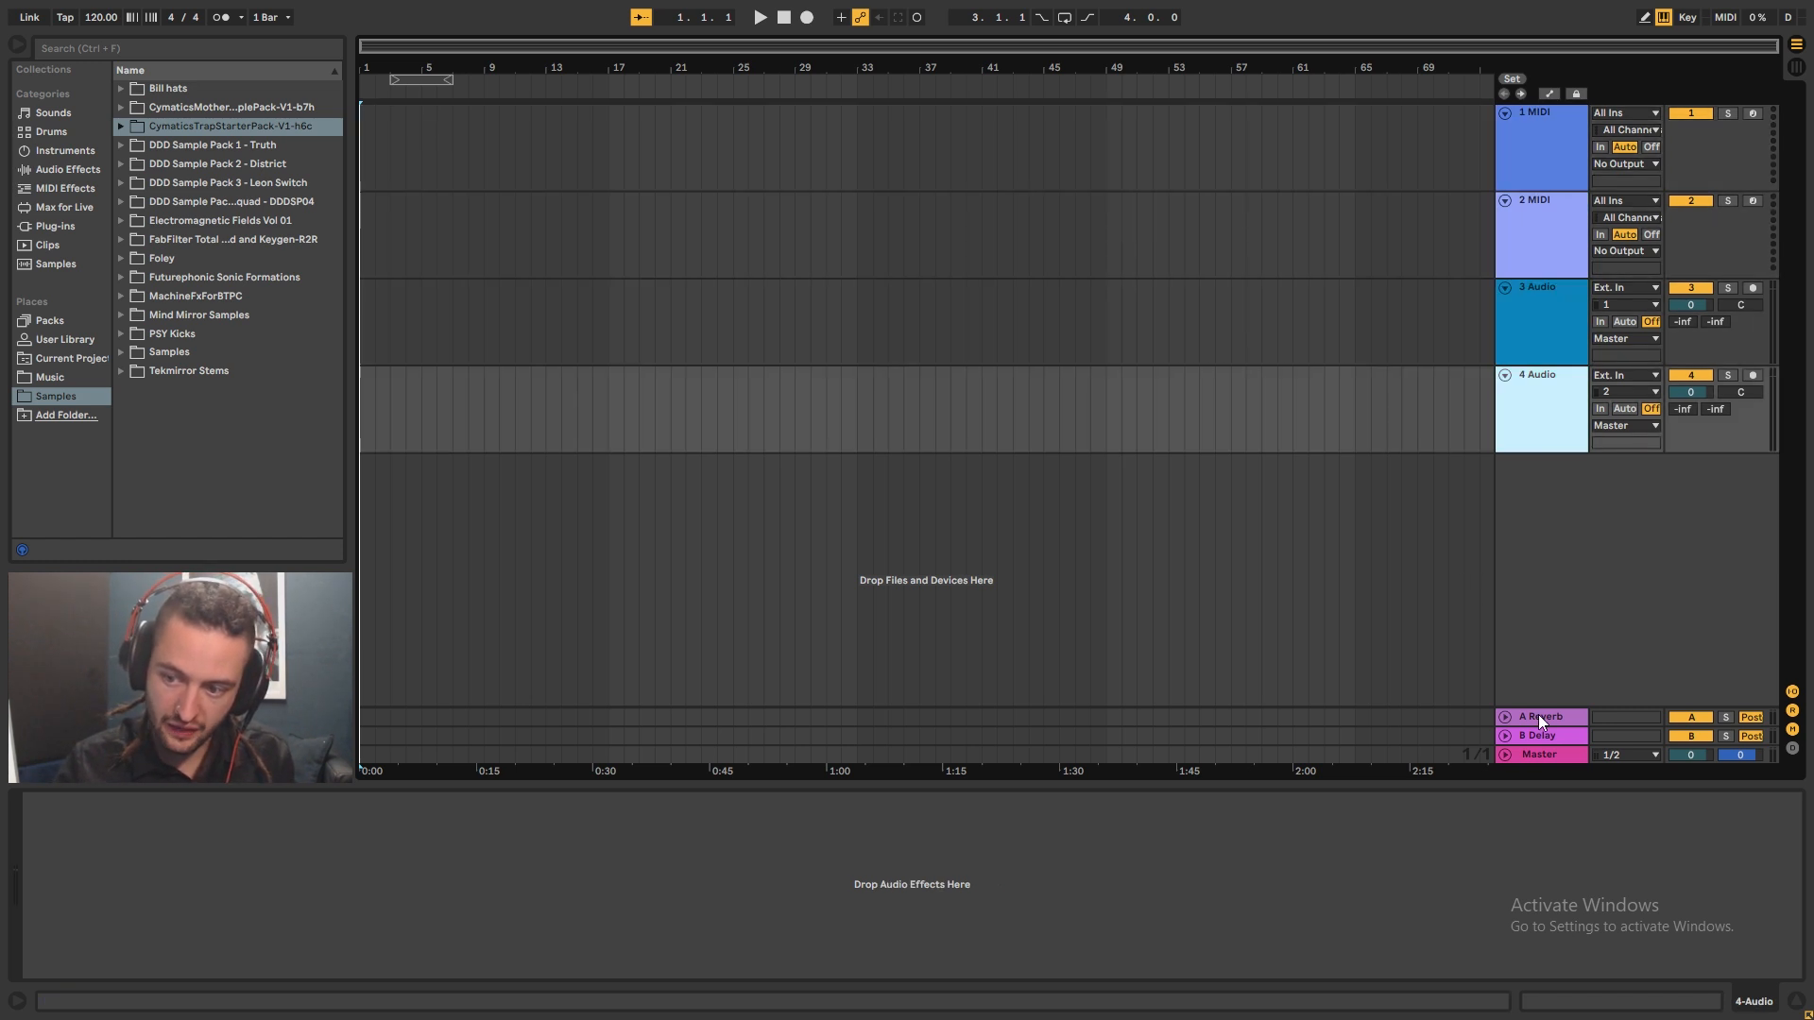
{"action": "left_click", "coordinate": [1540, 716]}
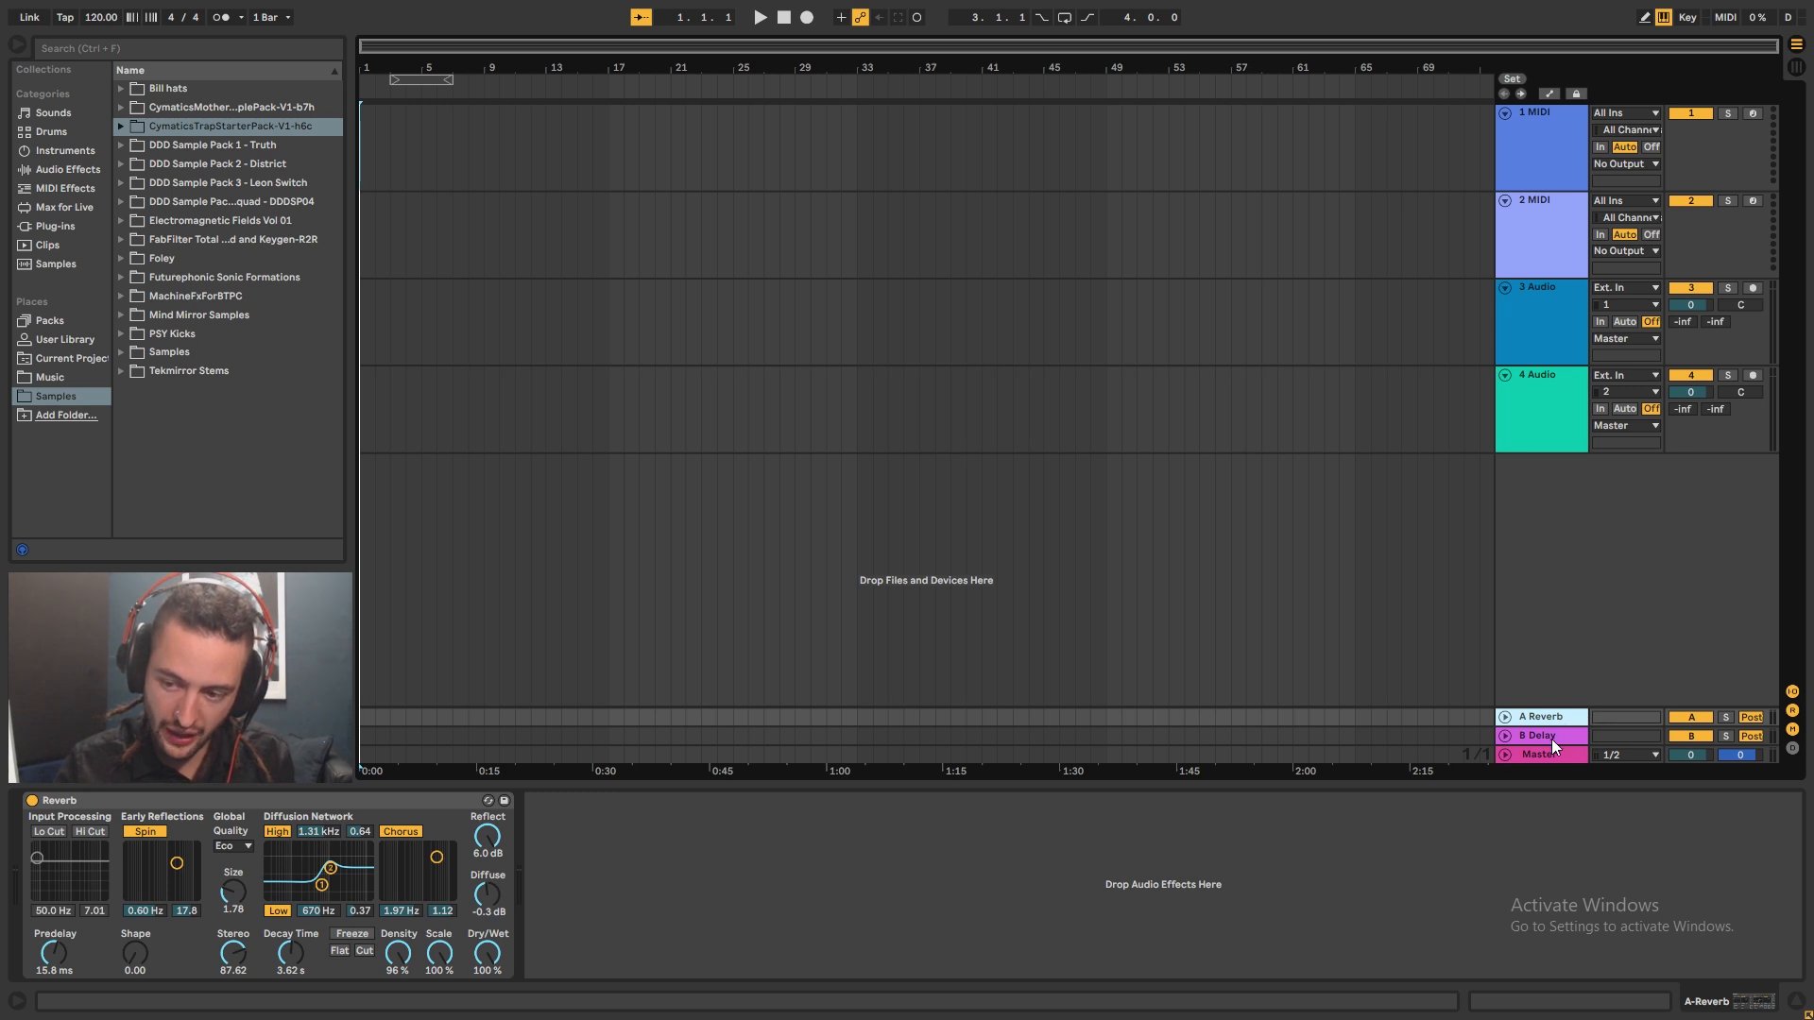
{"action": "left_click", "coordinate": [1539, 735]}
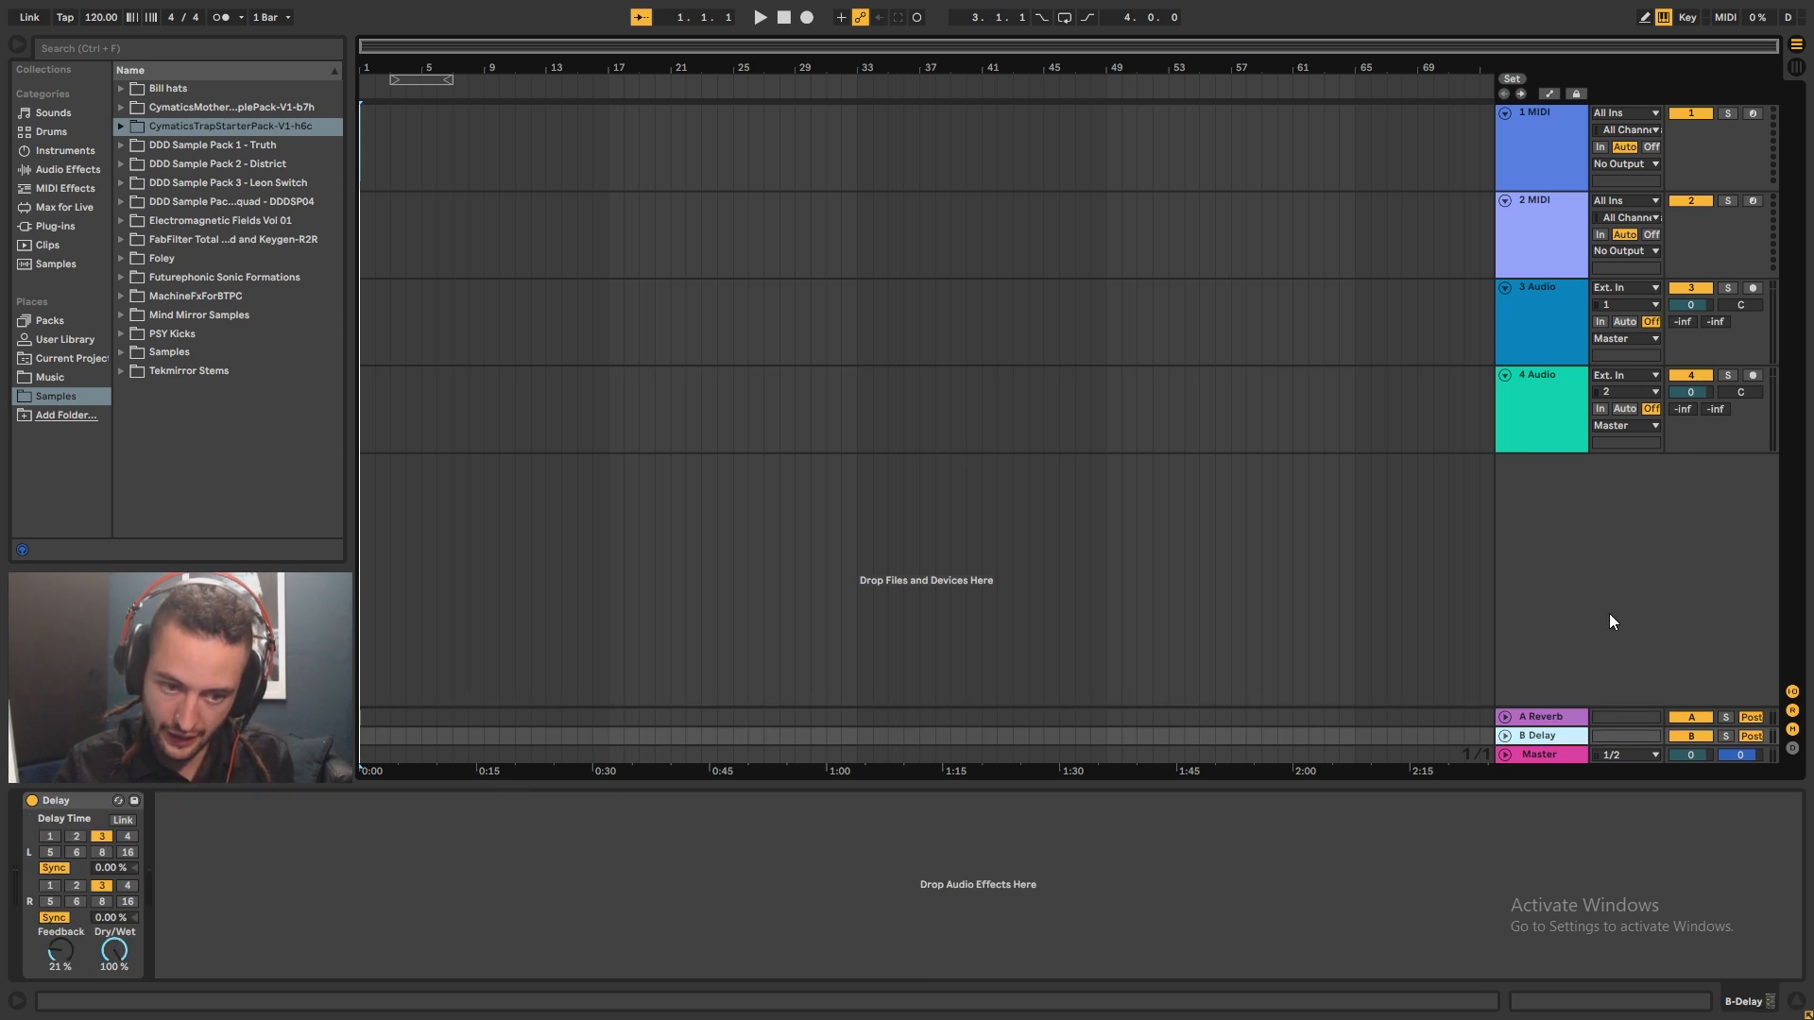
{"action": "left_click", "coordinate": [1538, 716]}
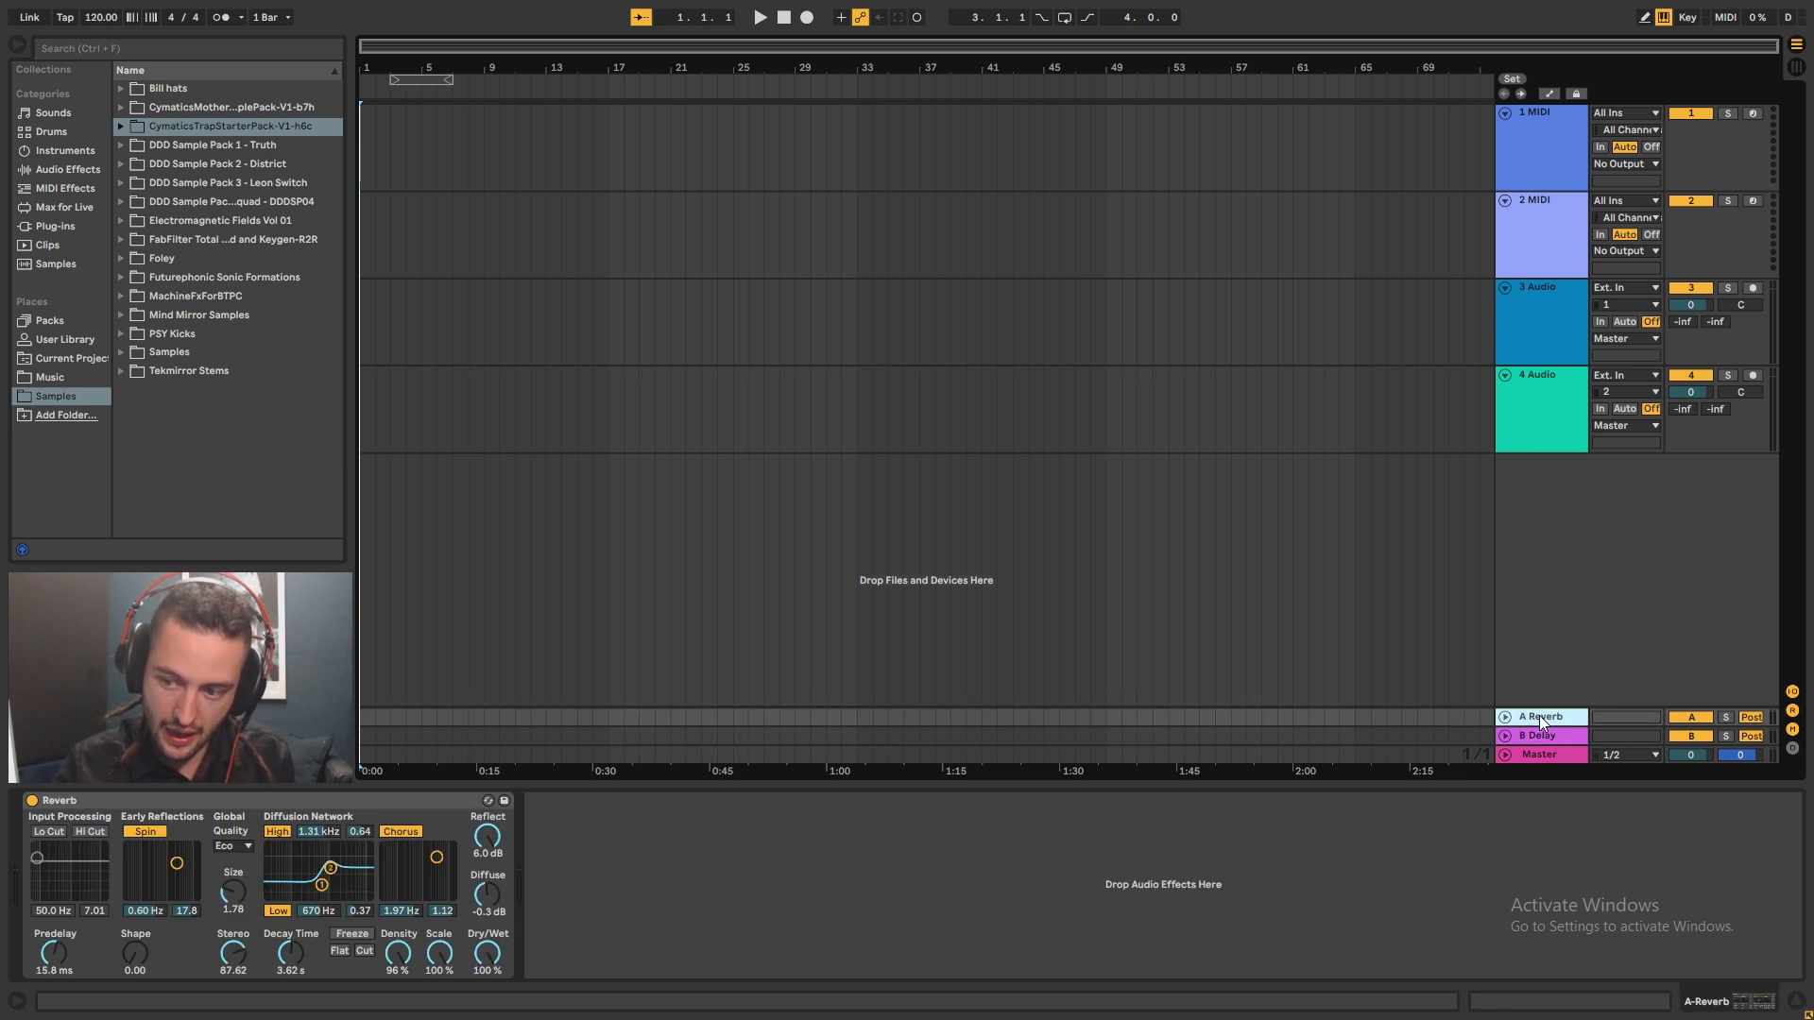
- Inspect the Master track's empty chain, revisit both returns, and bring up insert-track options
{"action": "left_click", "coordinate": [1538, 754]}
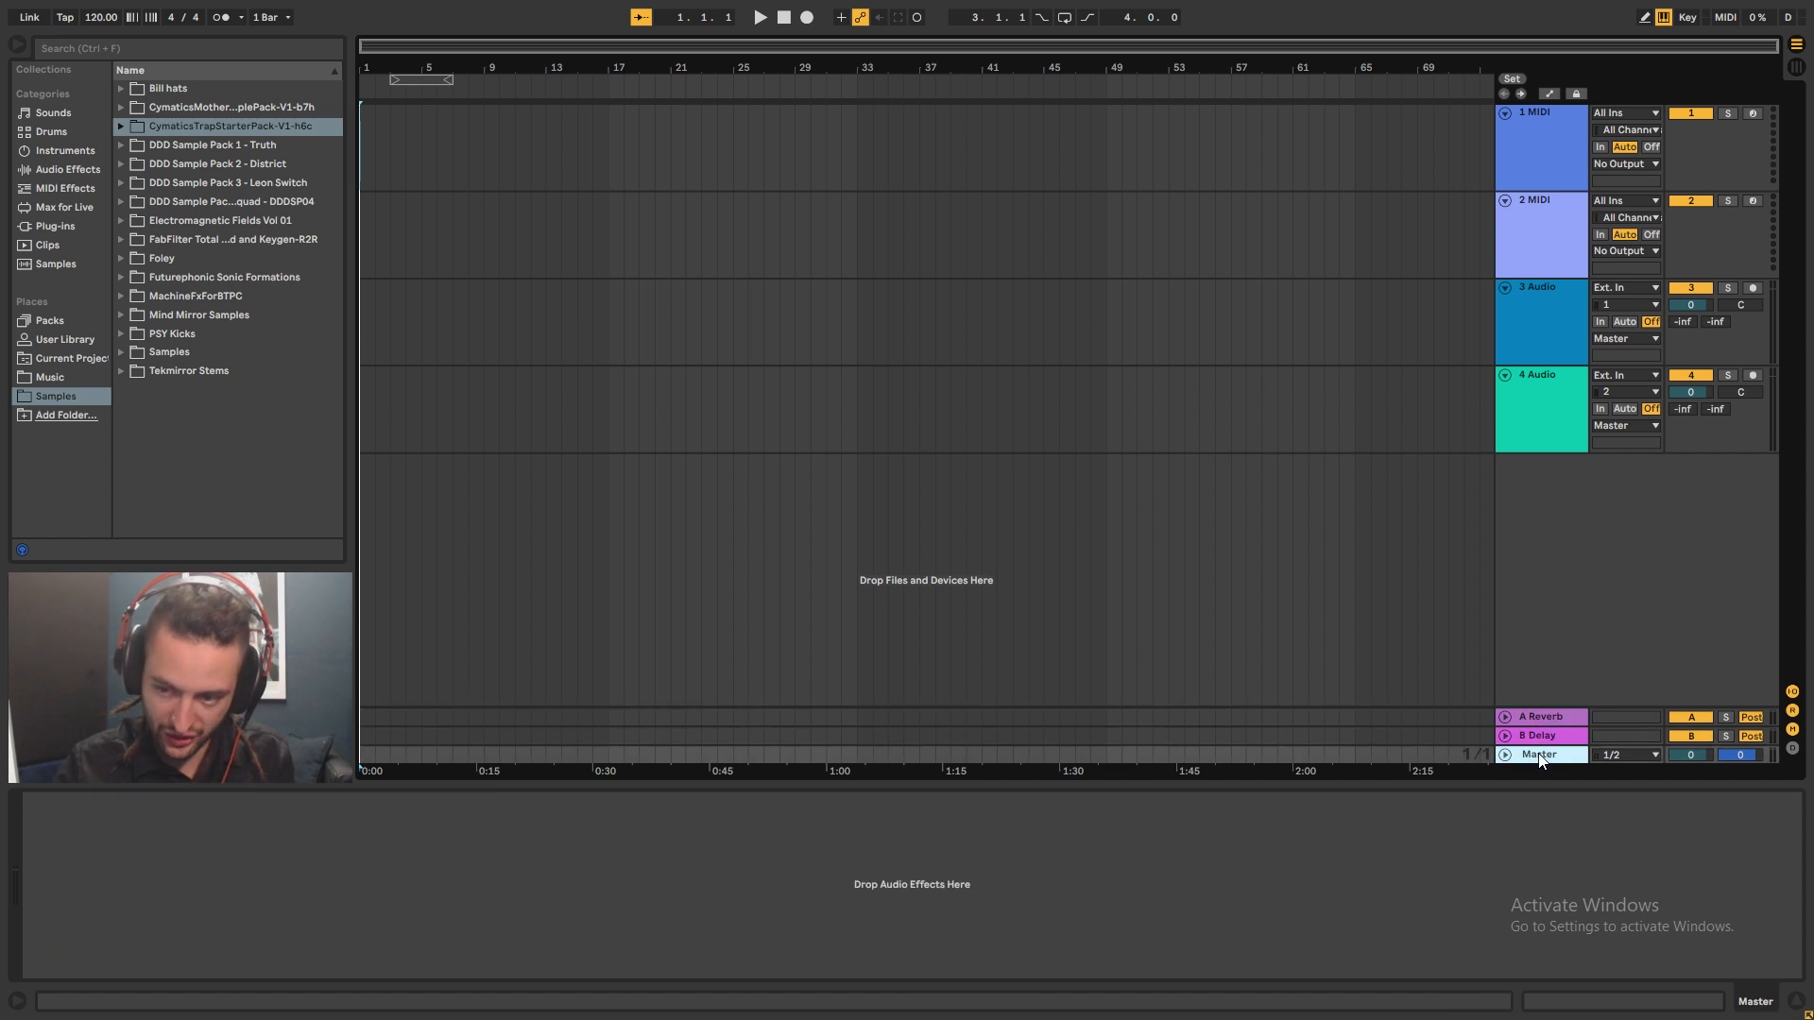
{"action": "left_click", "coordinate": [1538, 716]}
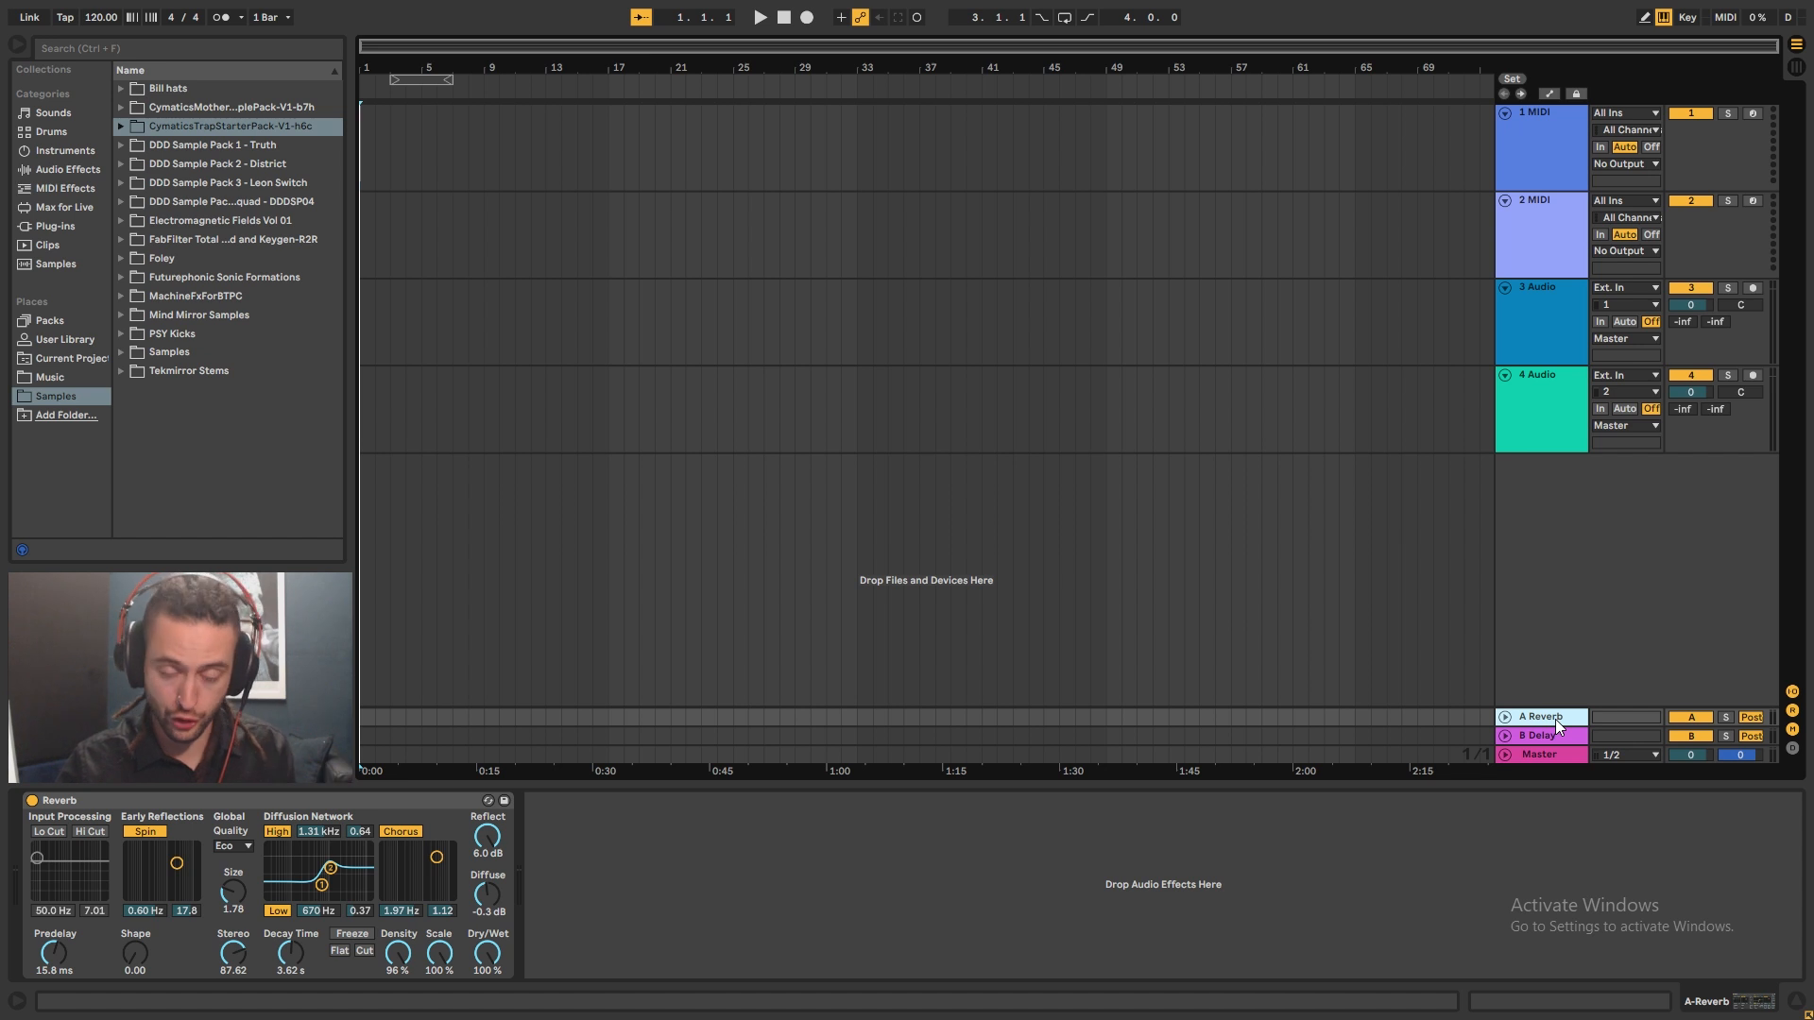
{"action": "left_click", "coordinate": [1538, 735]}
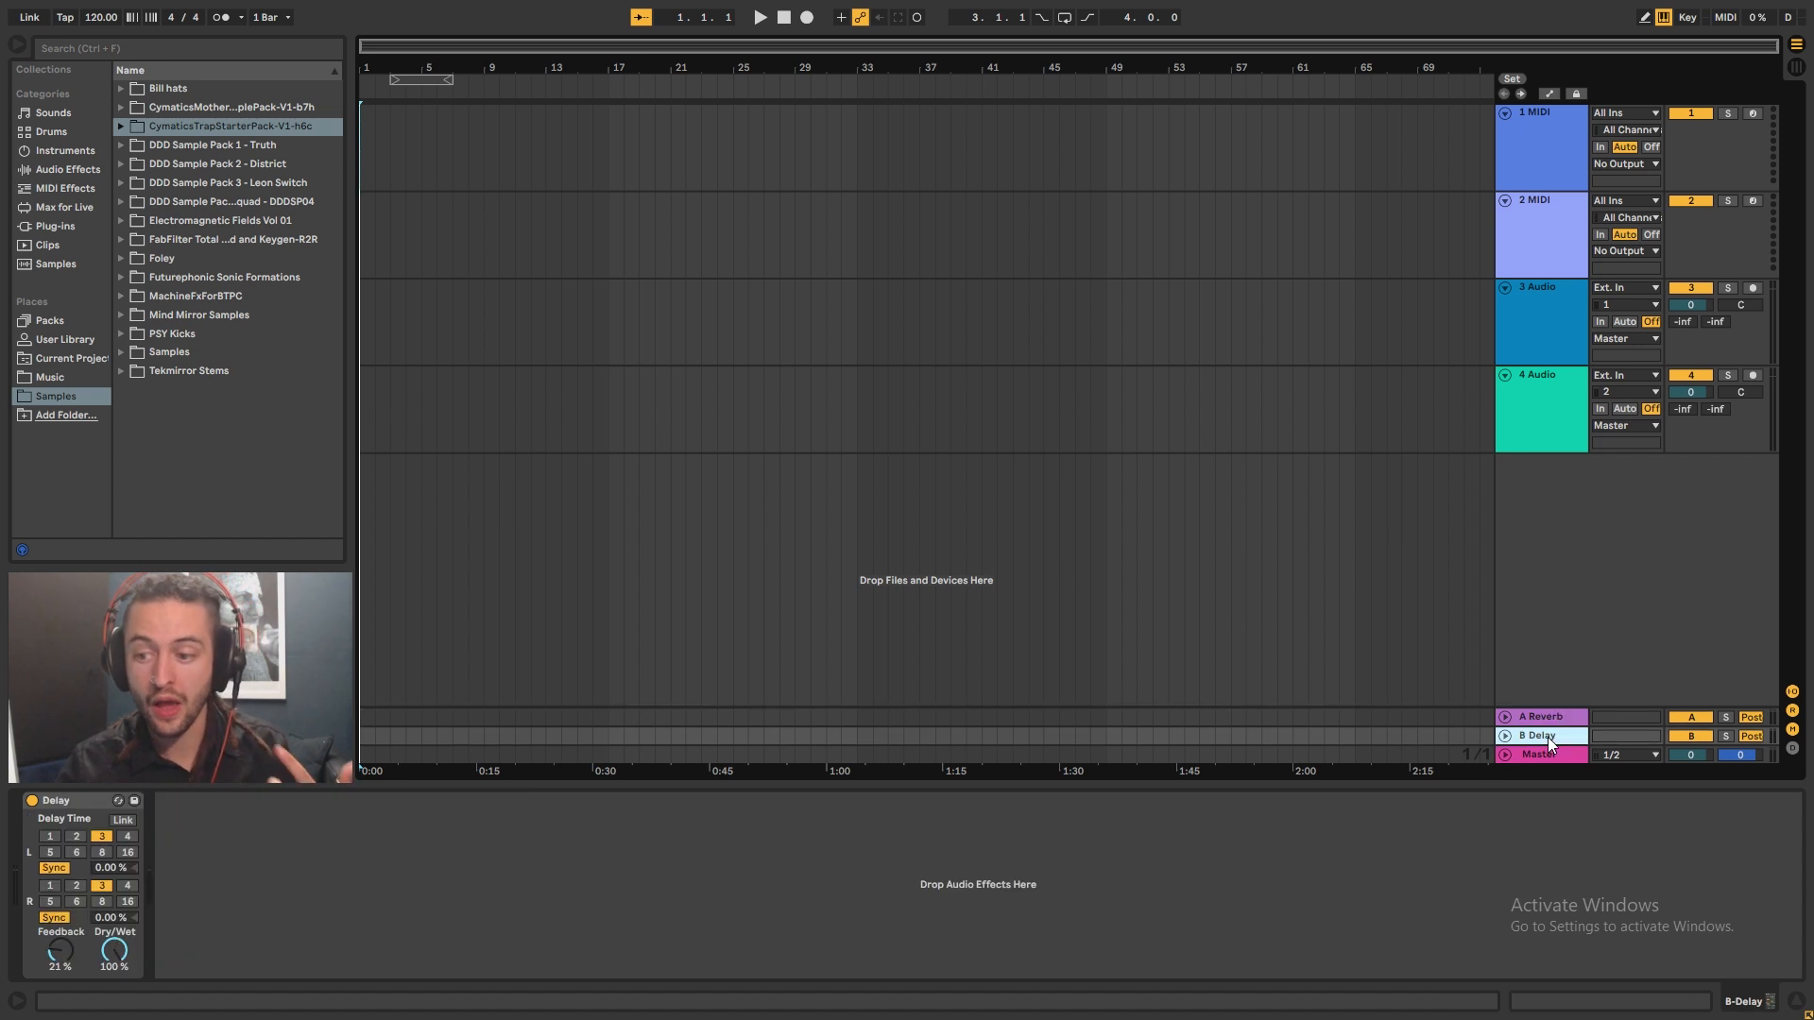
{"action": "right_click", "coordinate": [1538, 735]}
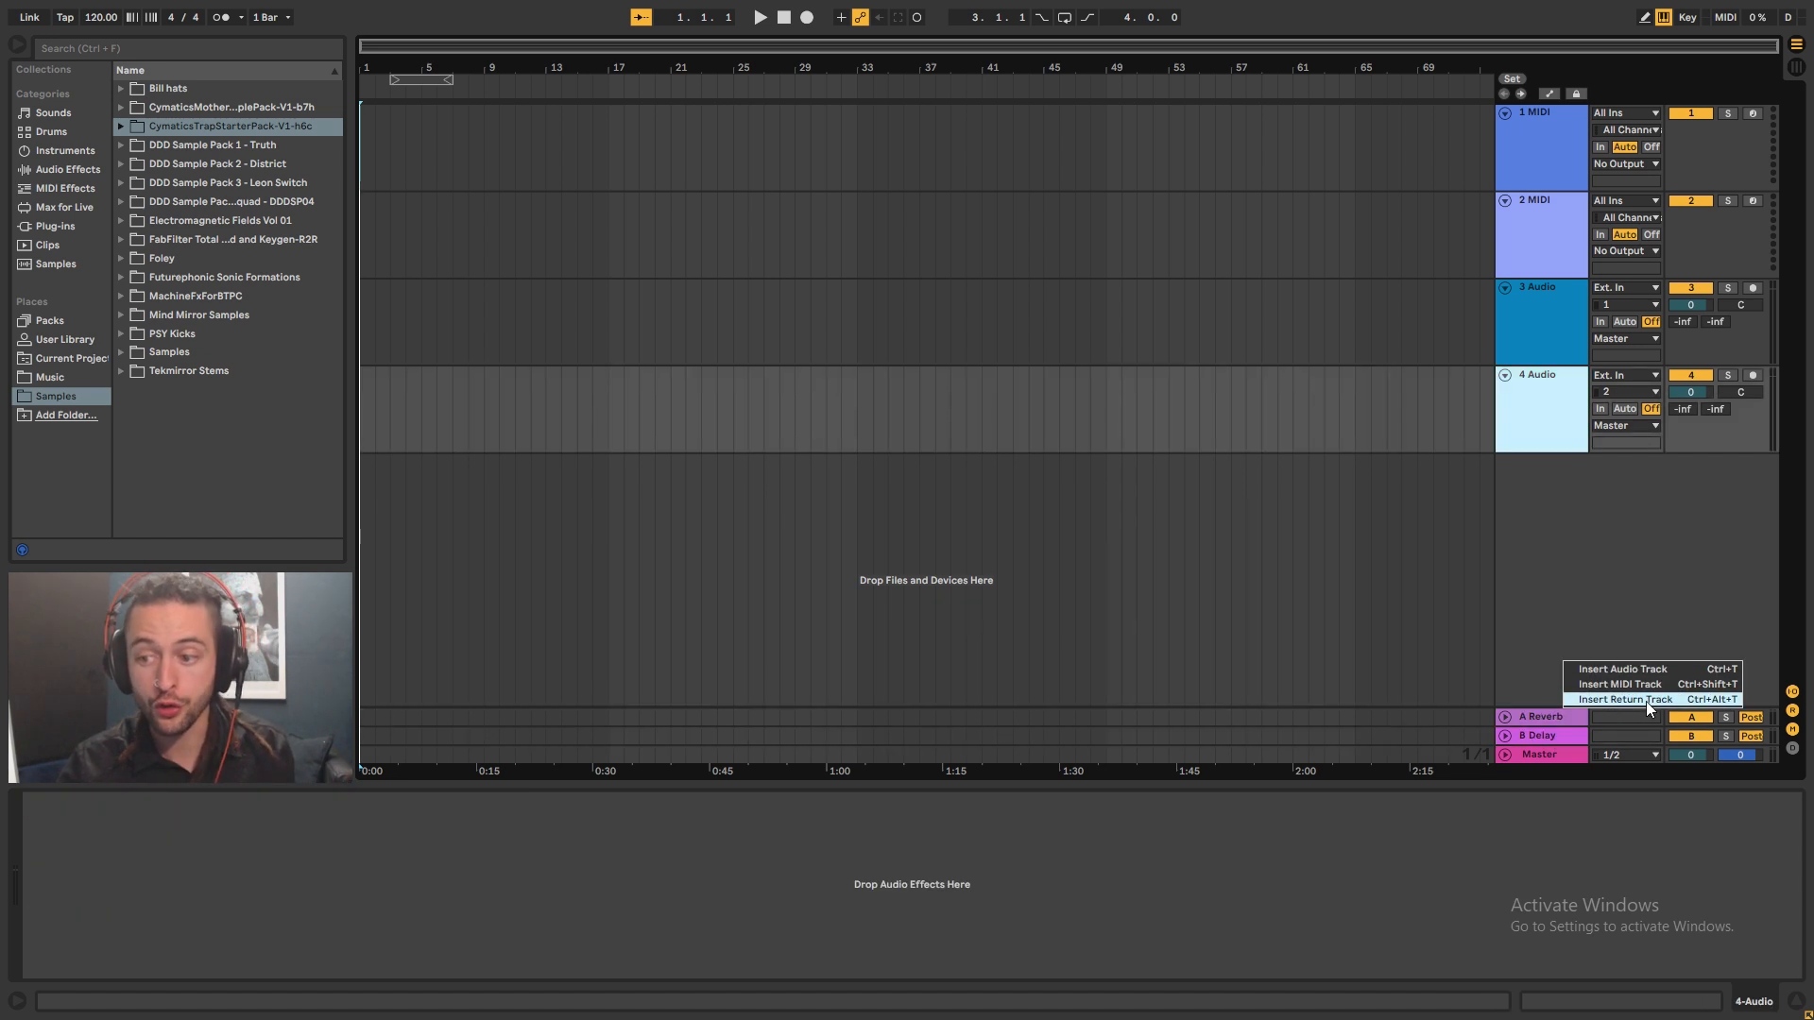
- Dismiss the insert menu and examine track 4's Reverb and Delay send controls in Info View
{"action": "left_click", "coordinate": [110, 914]}
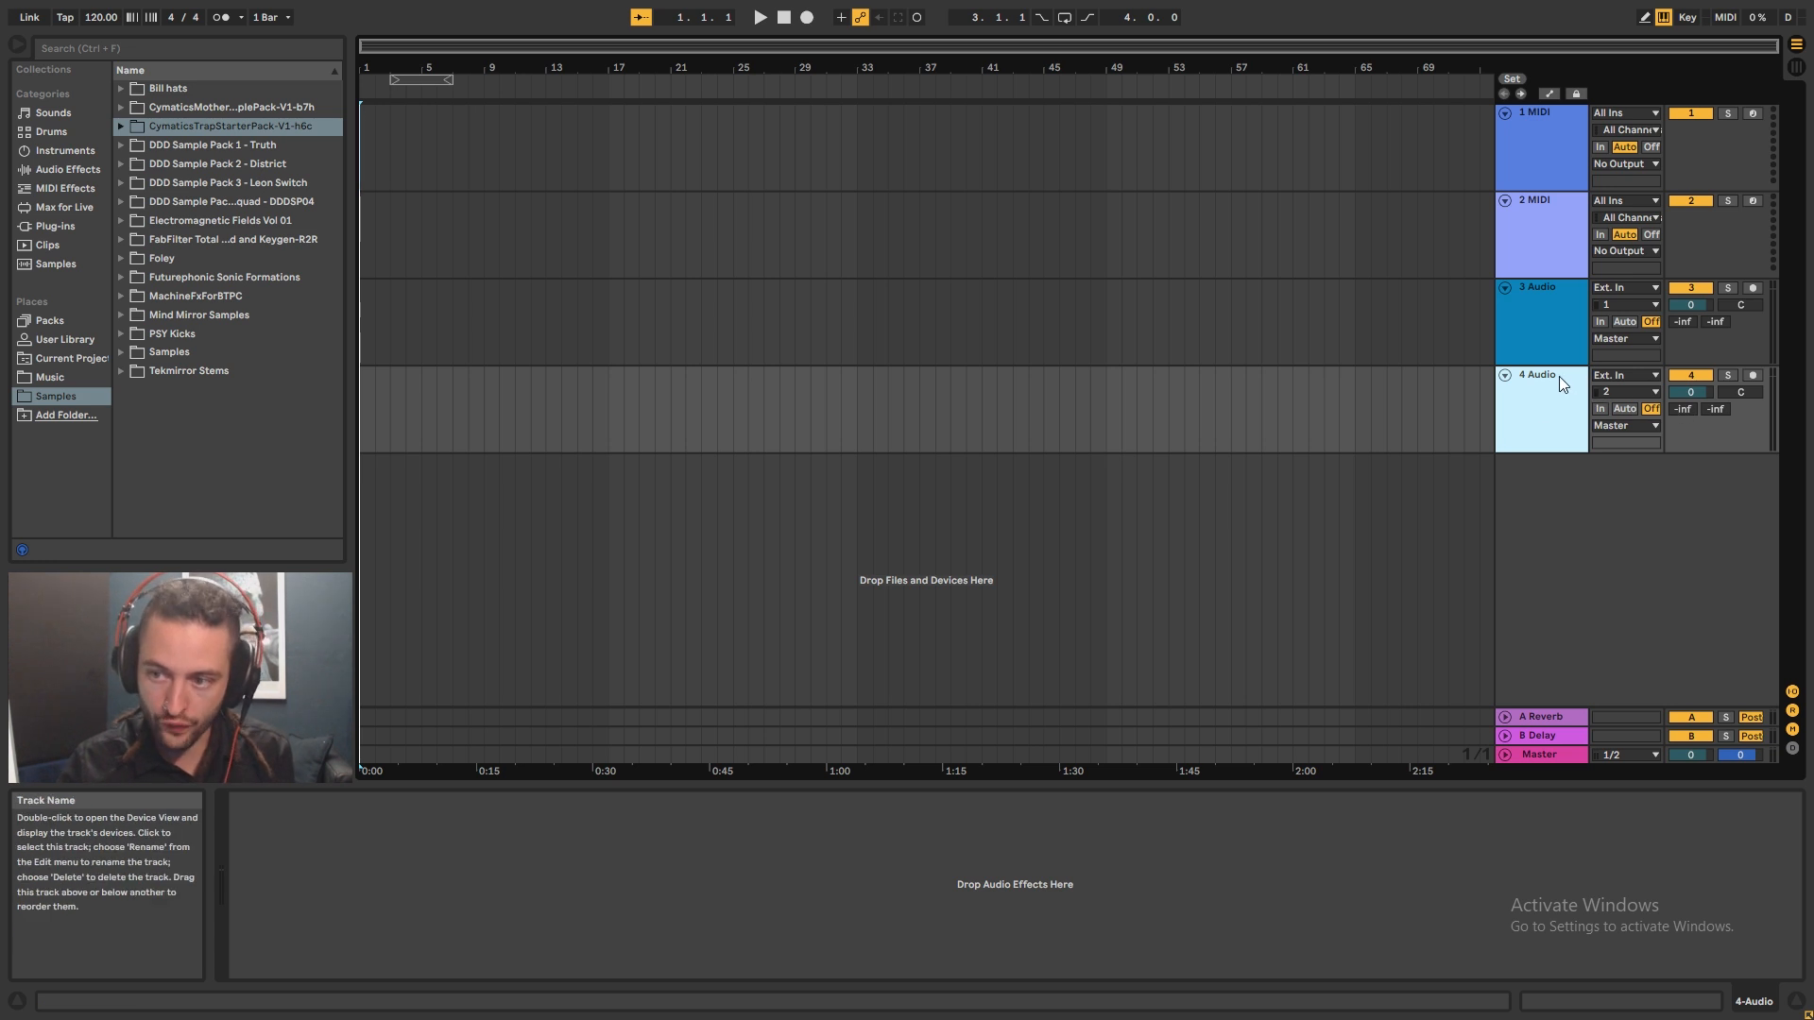
{"action": "mouse_move", "coordinate": [1689, 410]}
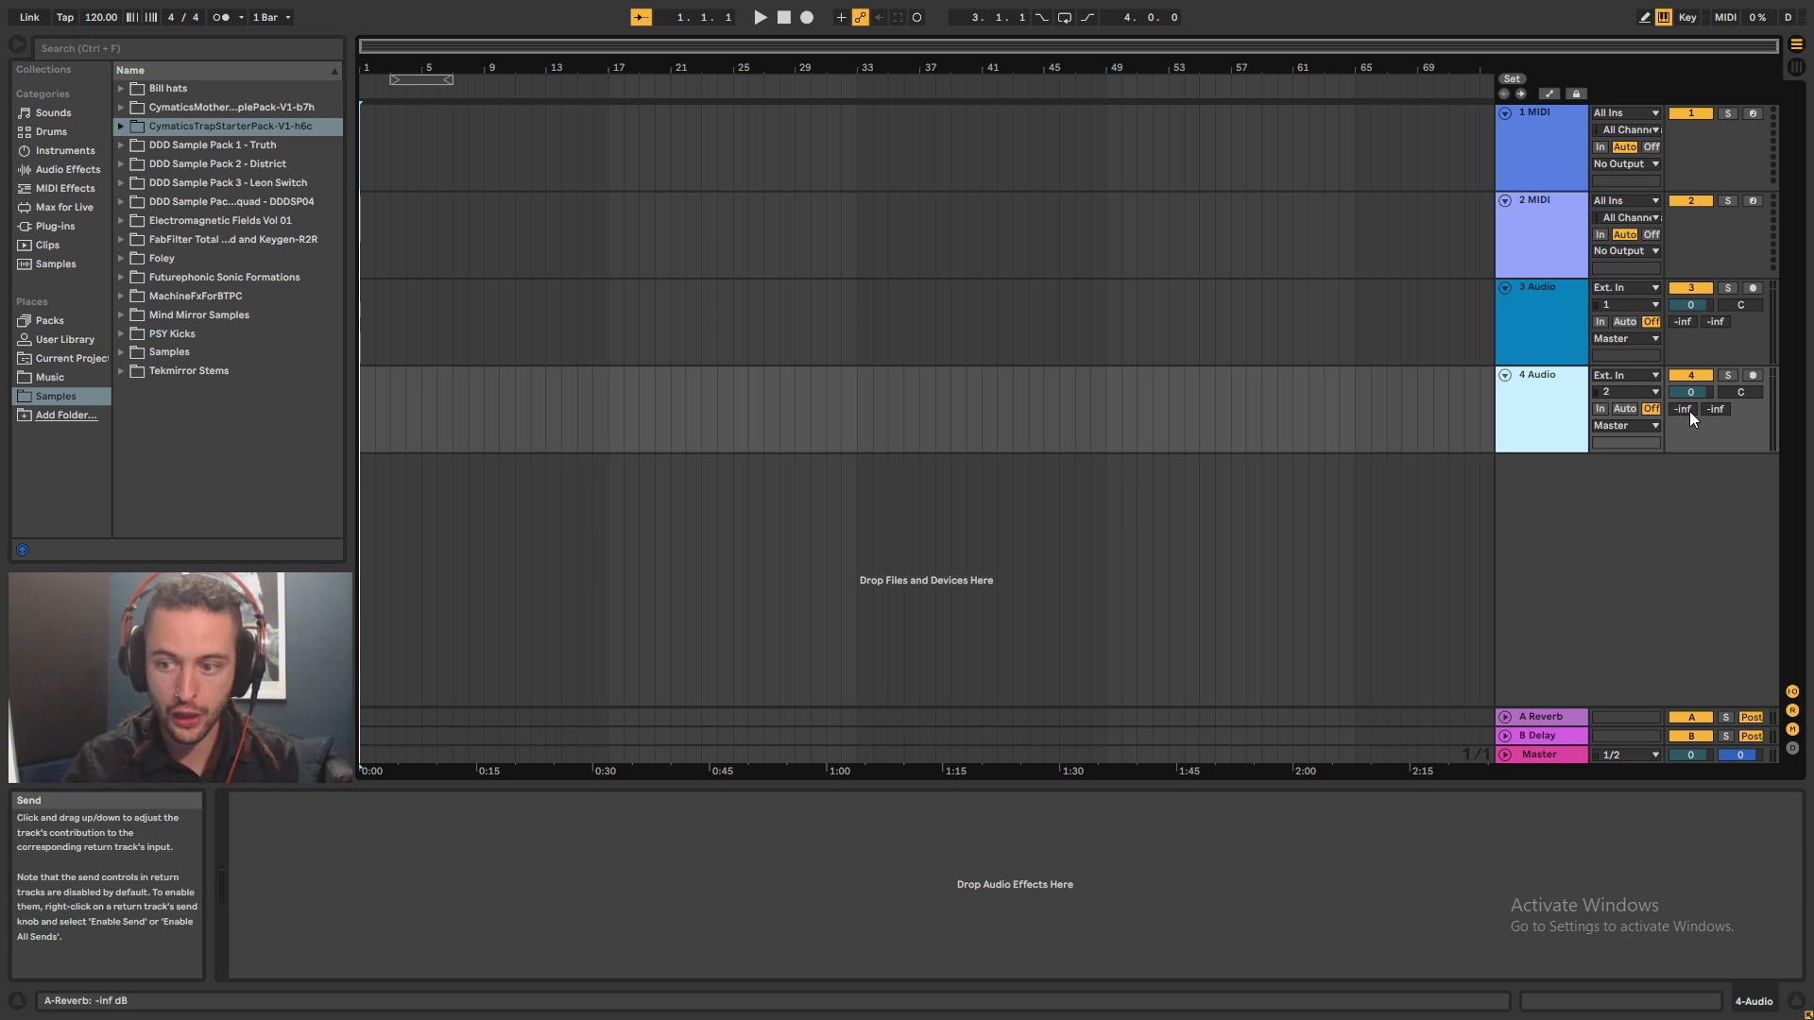
{"action": "mouse_move", "coordinate": [1681, 419]}
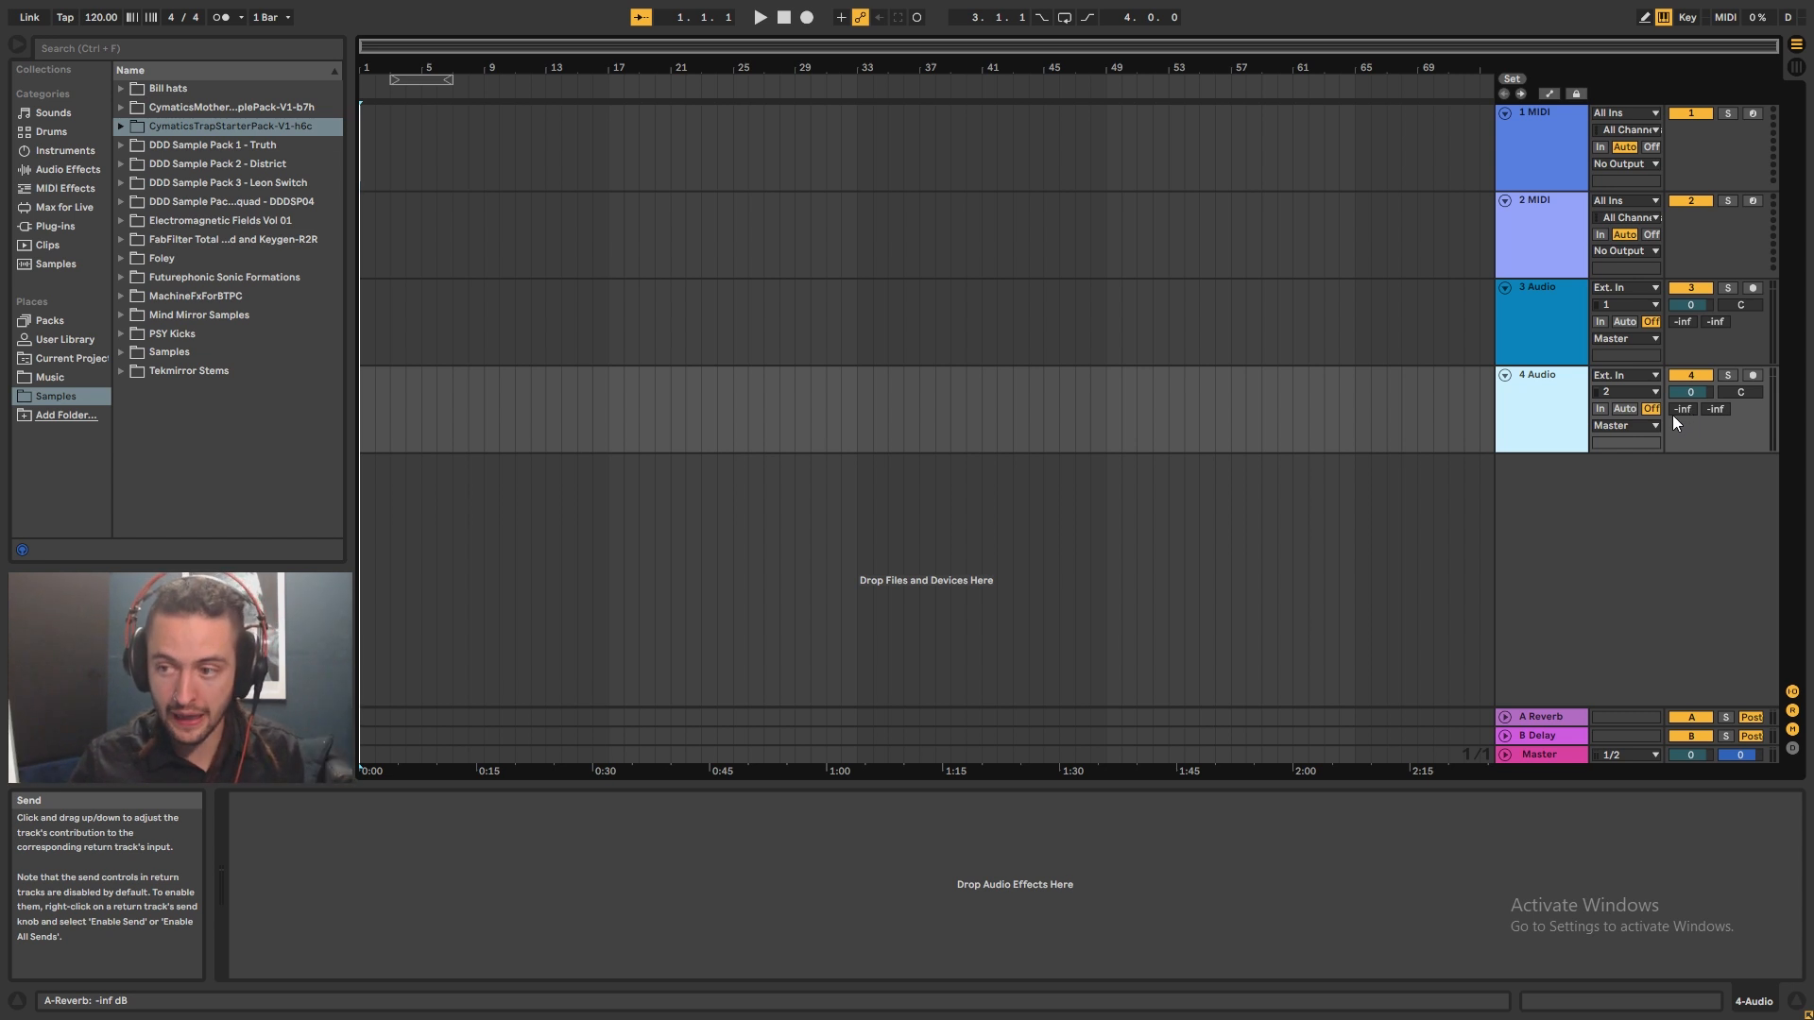
{"action": "mouse_move", "coordinate": [1689, 416]}
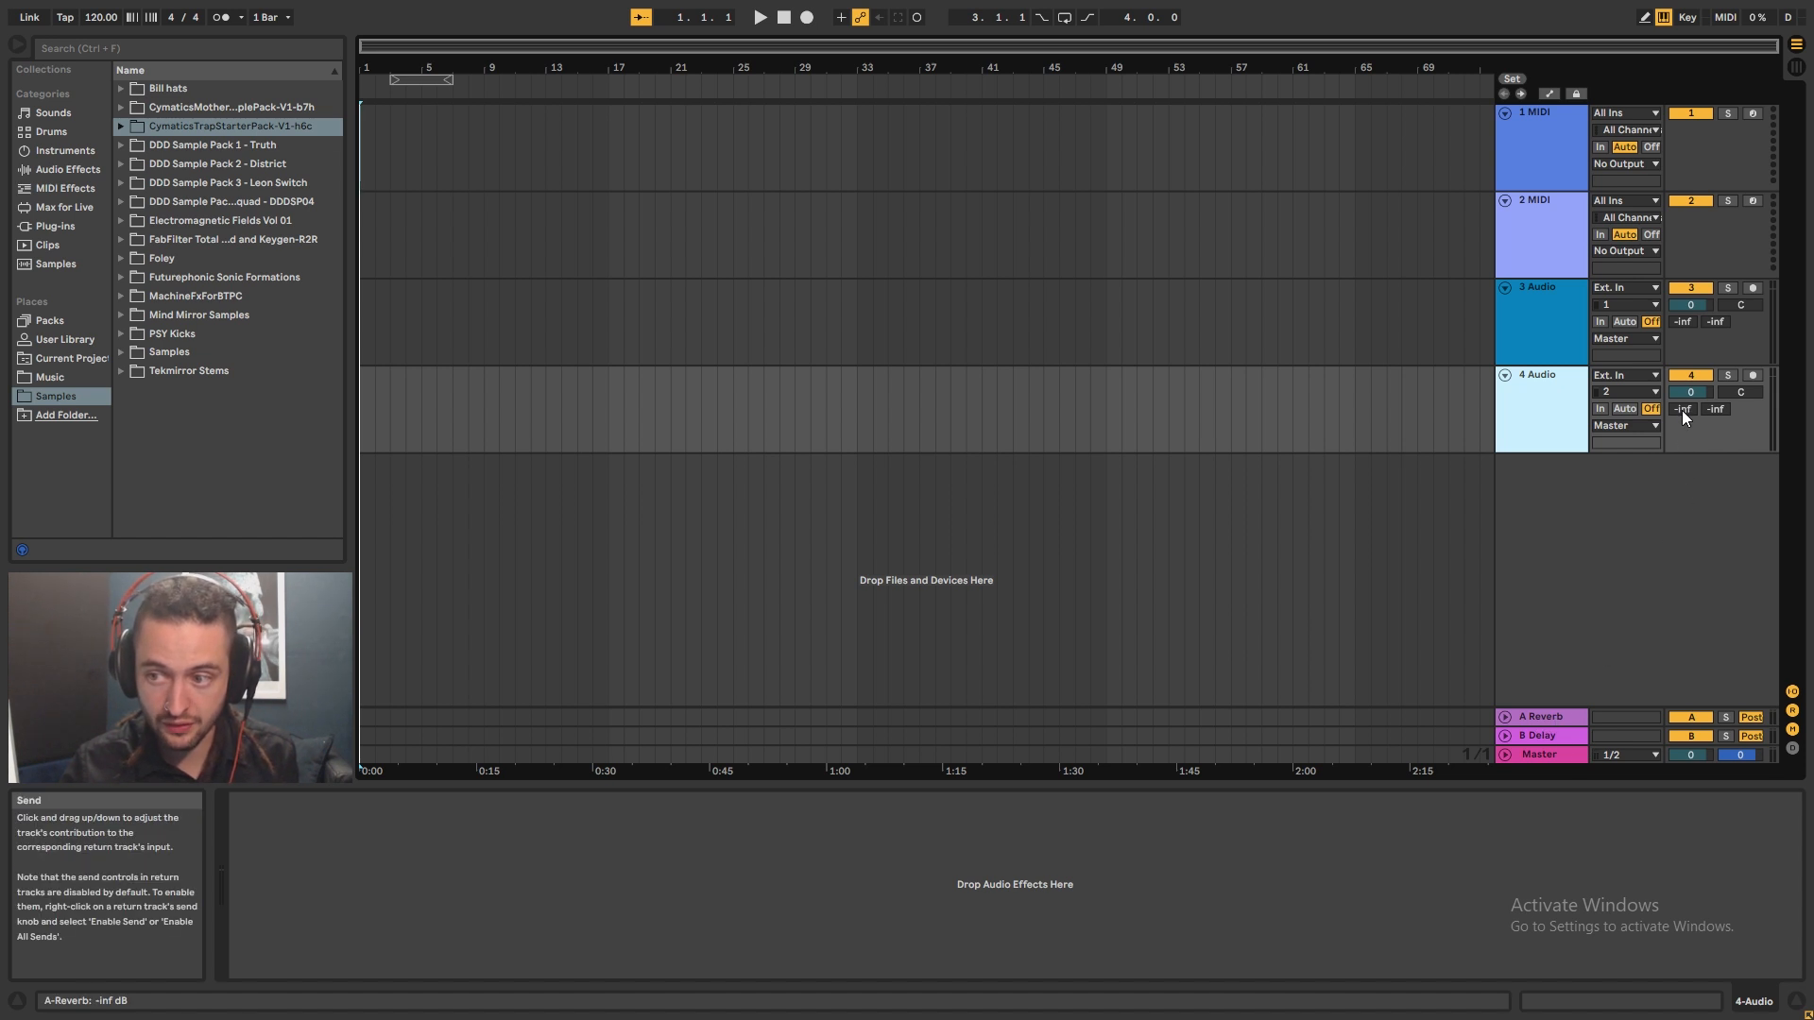
{"action": "mouse_move", "coordinate": [1544, 731]}
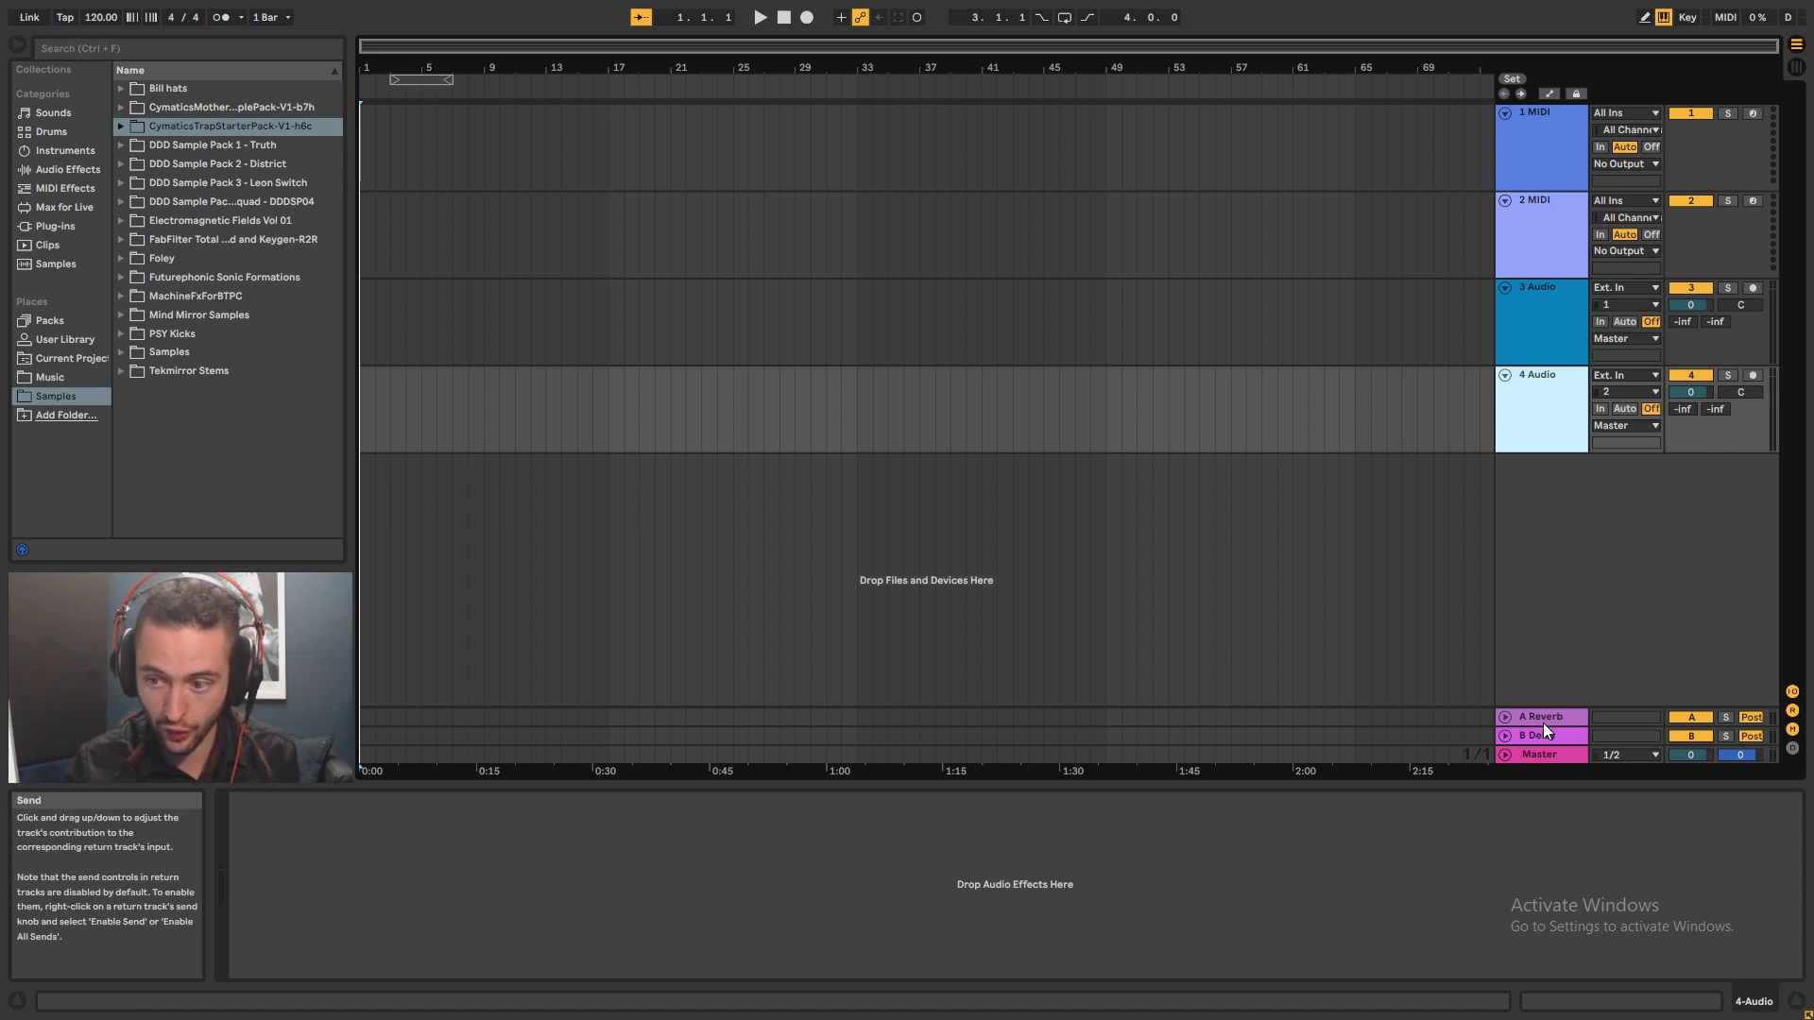
{"action": "mouse_move", "coordinate": [1538, 531]}
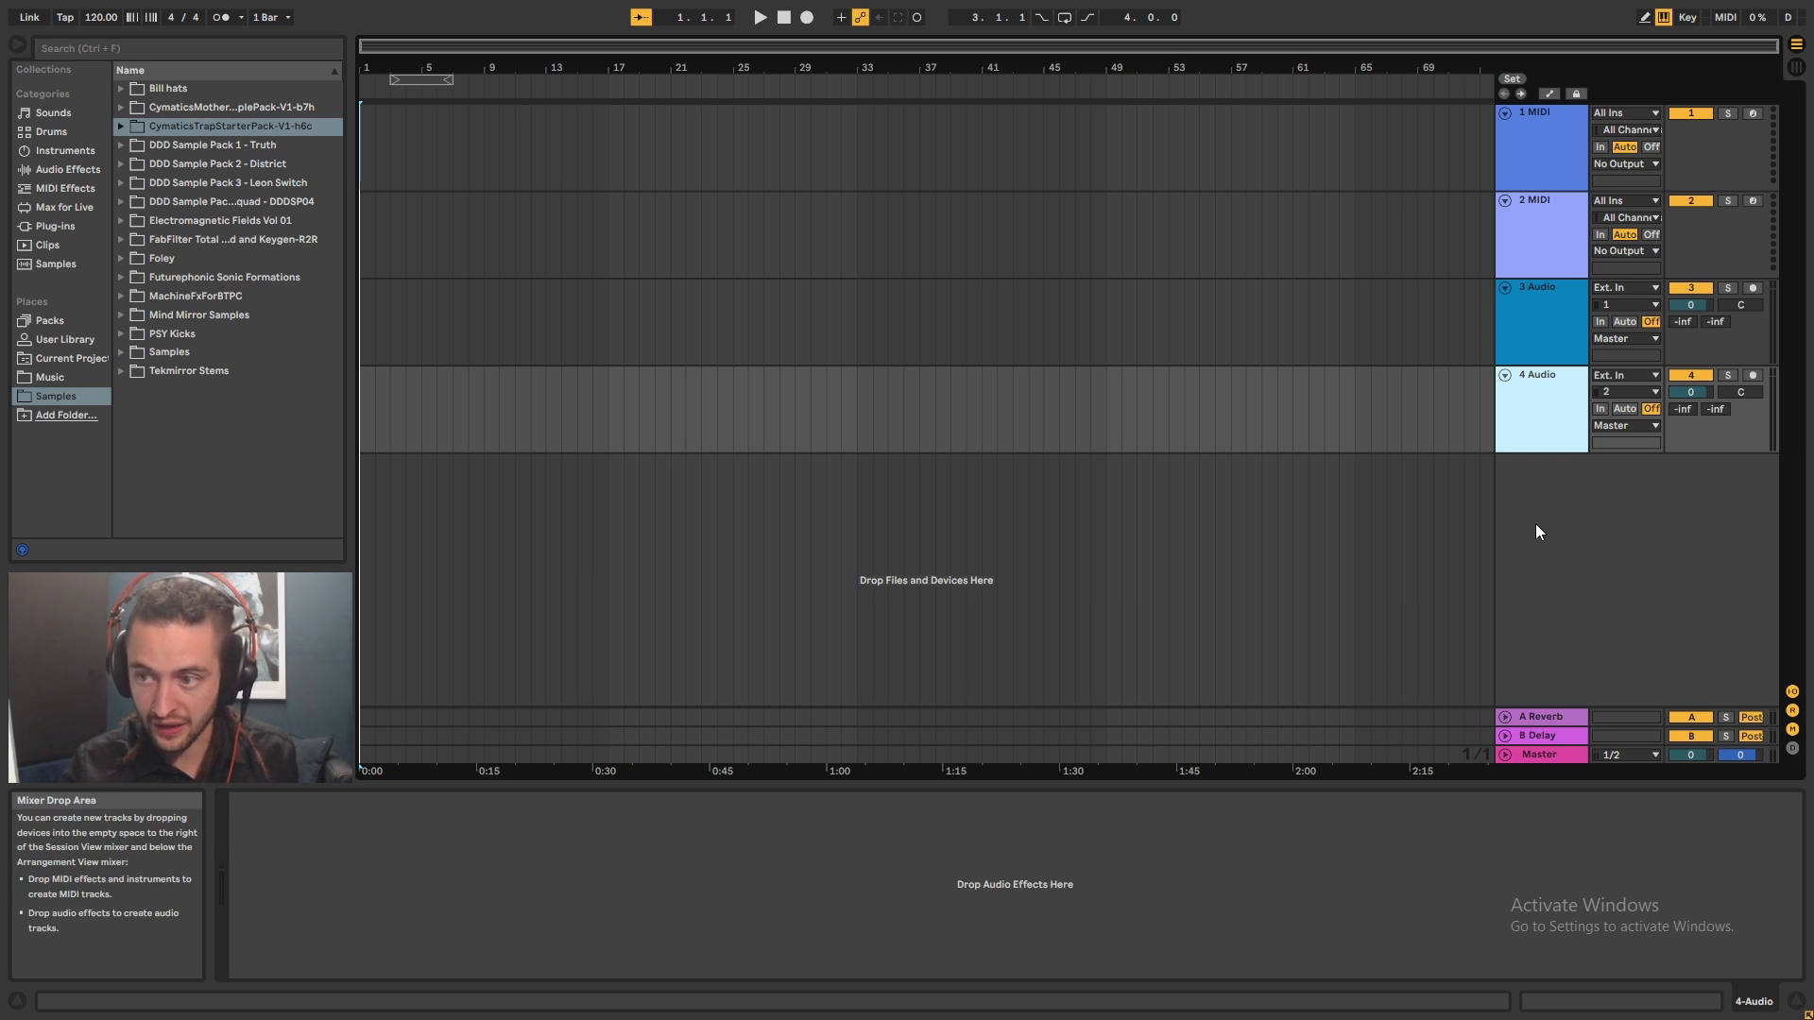
{"action": "left_click", "coordinate": [1791, 750]}
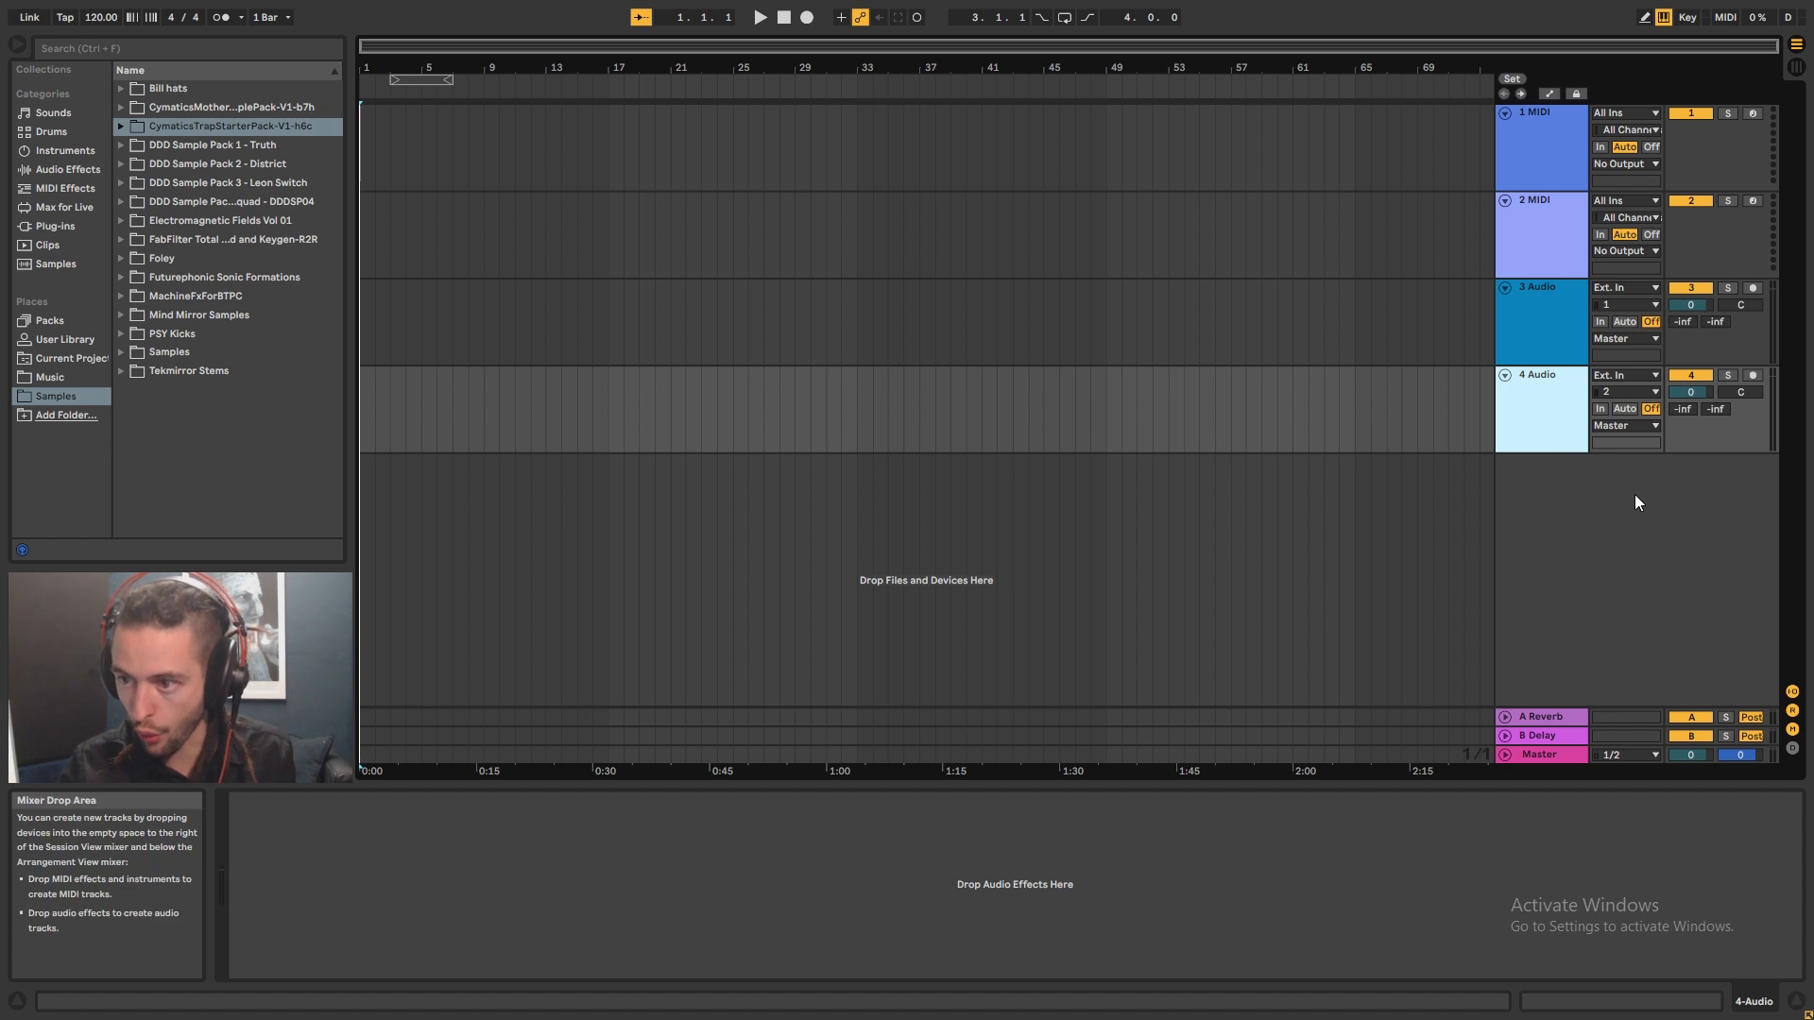
- Turn on Automation Mode and show the B-Delay send envelope on audio track 4
{"action": "left_click", "coordinate": [1538, 374]}
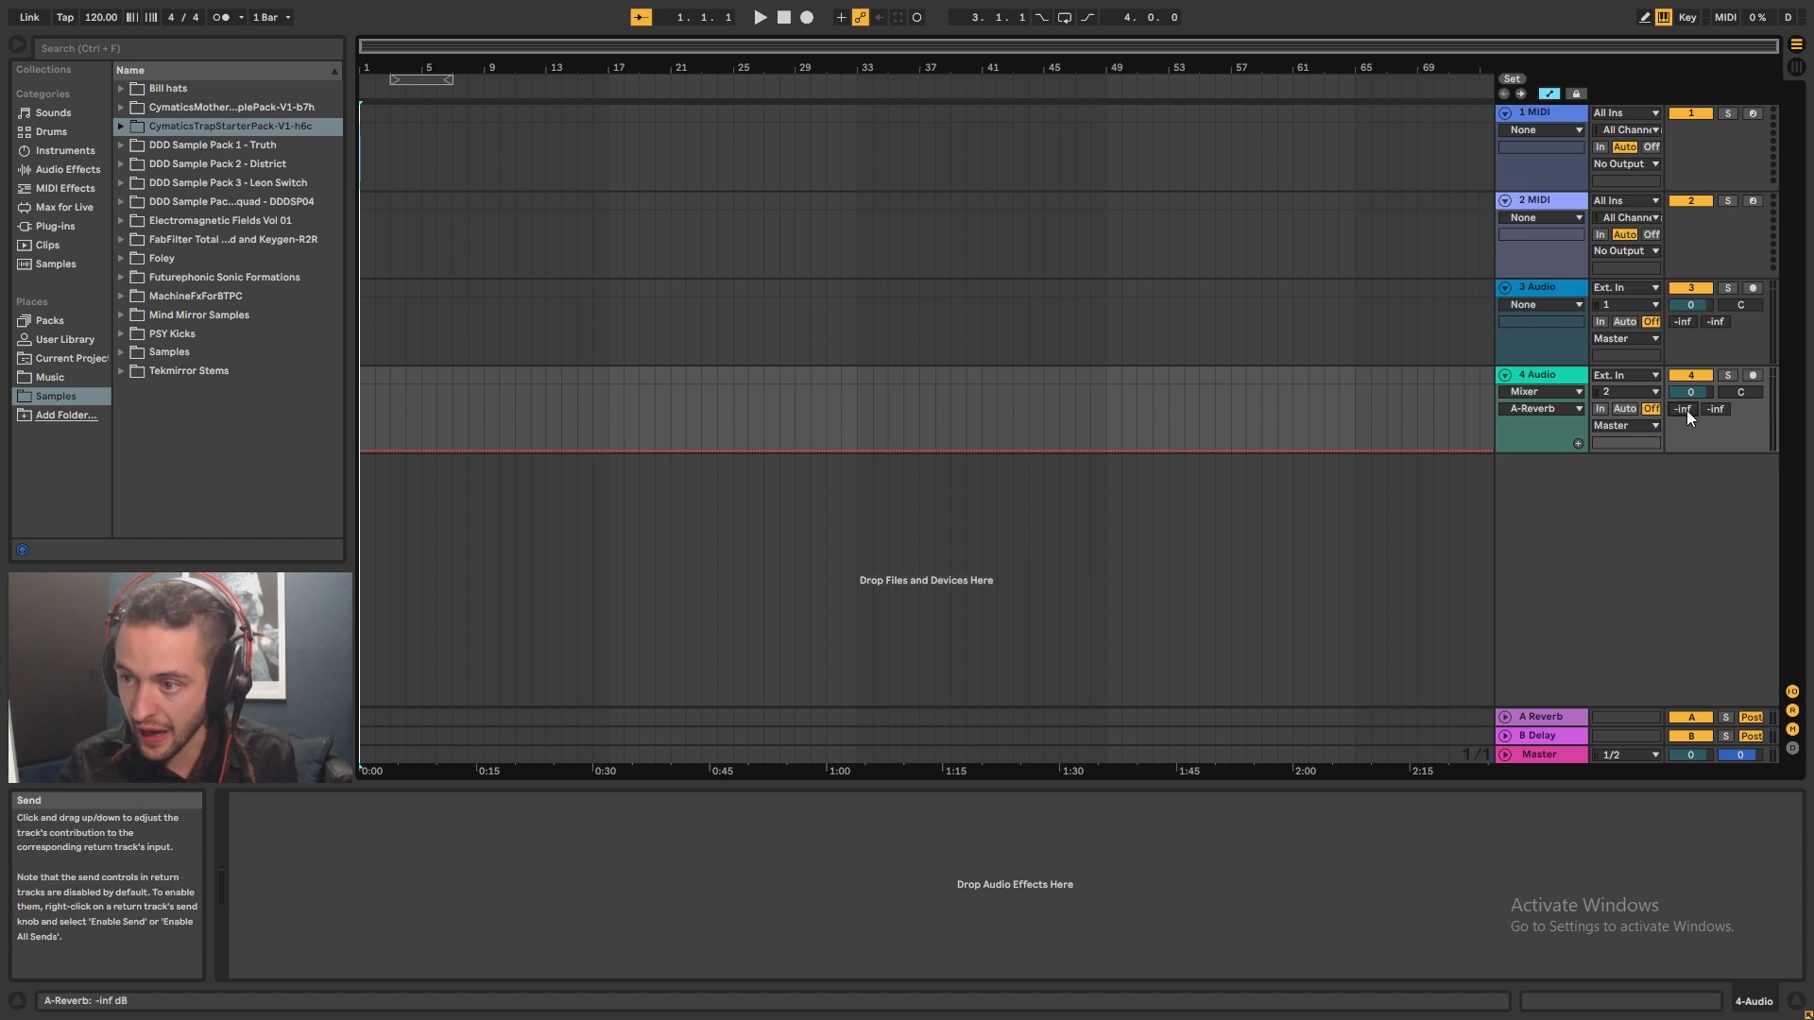
{"action": "mouse_move", "coordinate": [1625, 425]}
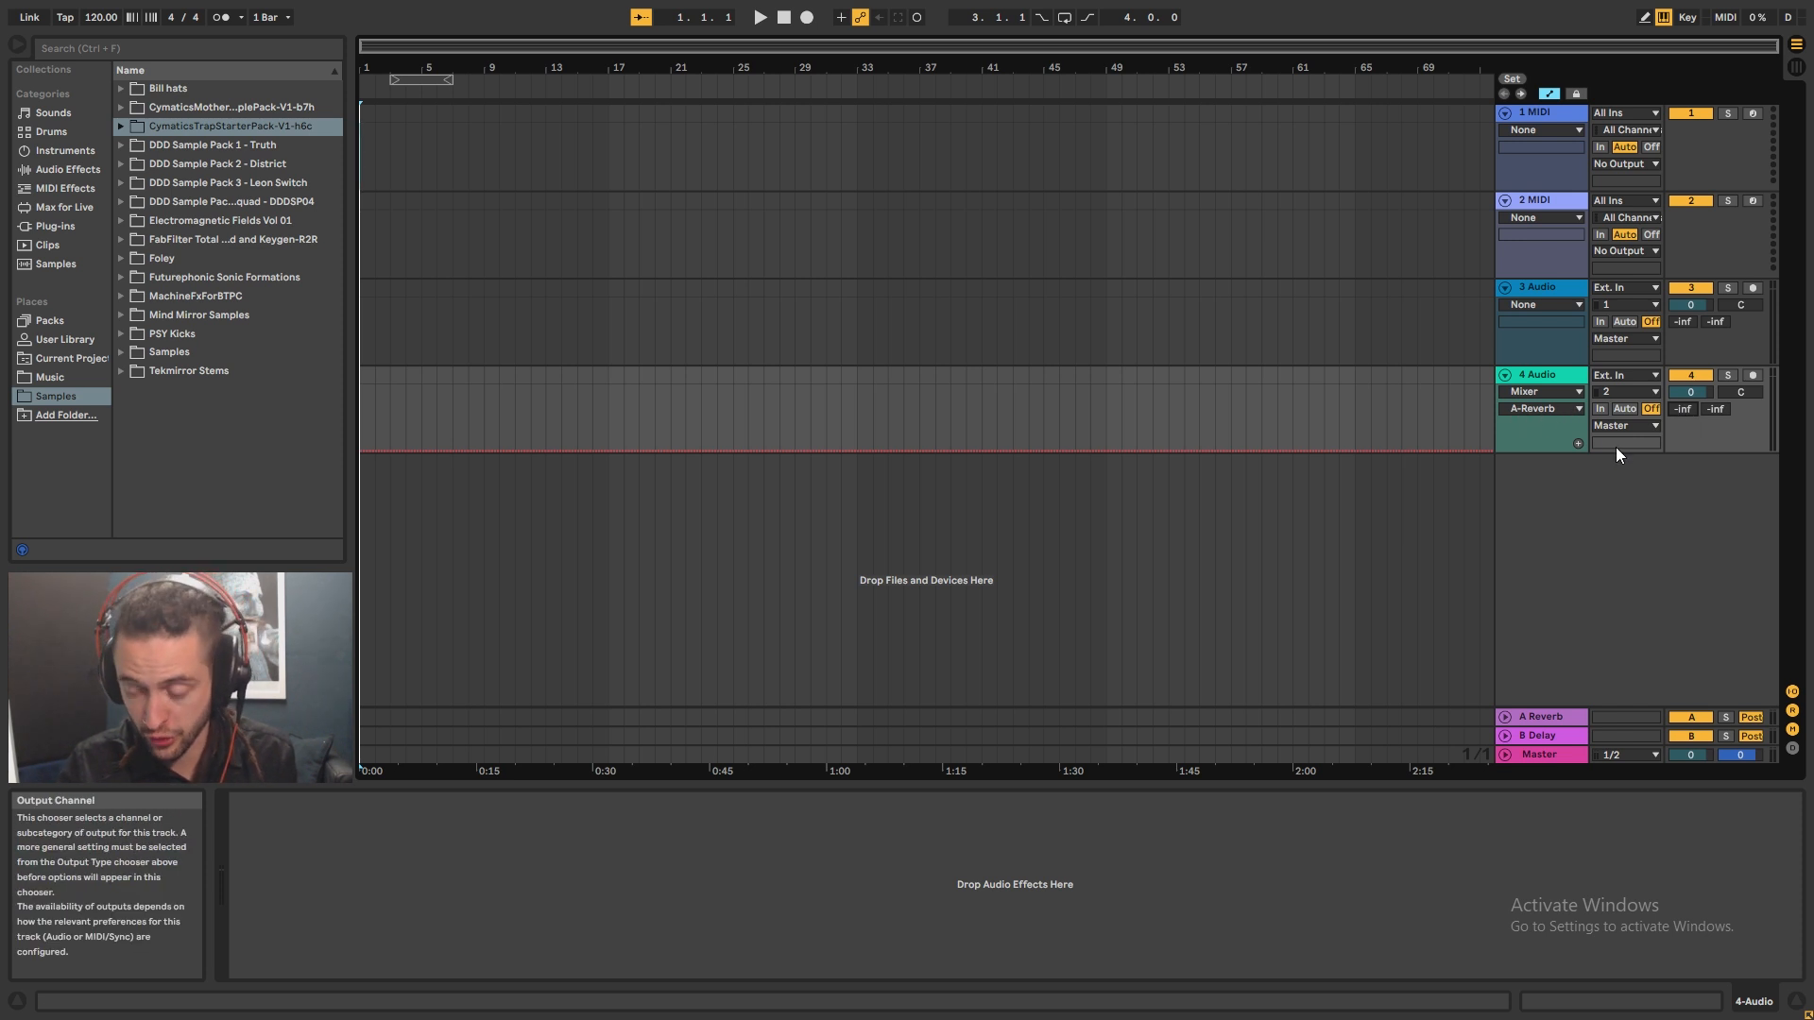
{"action": "mouse_move", "coordinate": [1717, 410]}
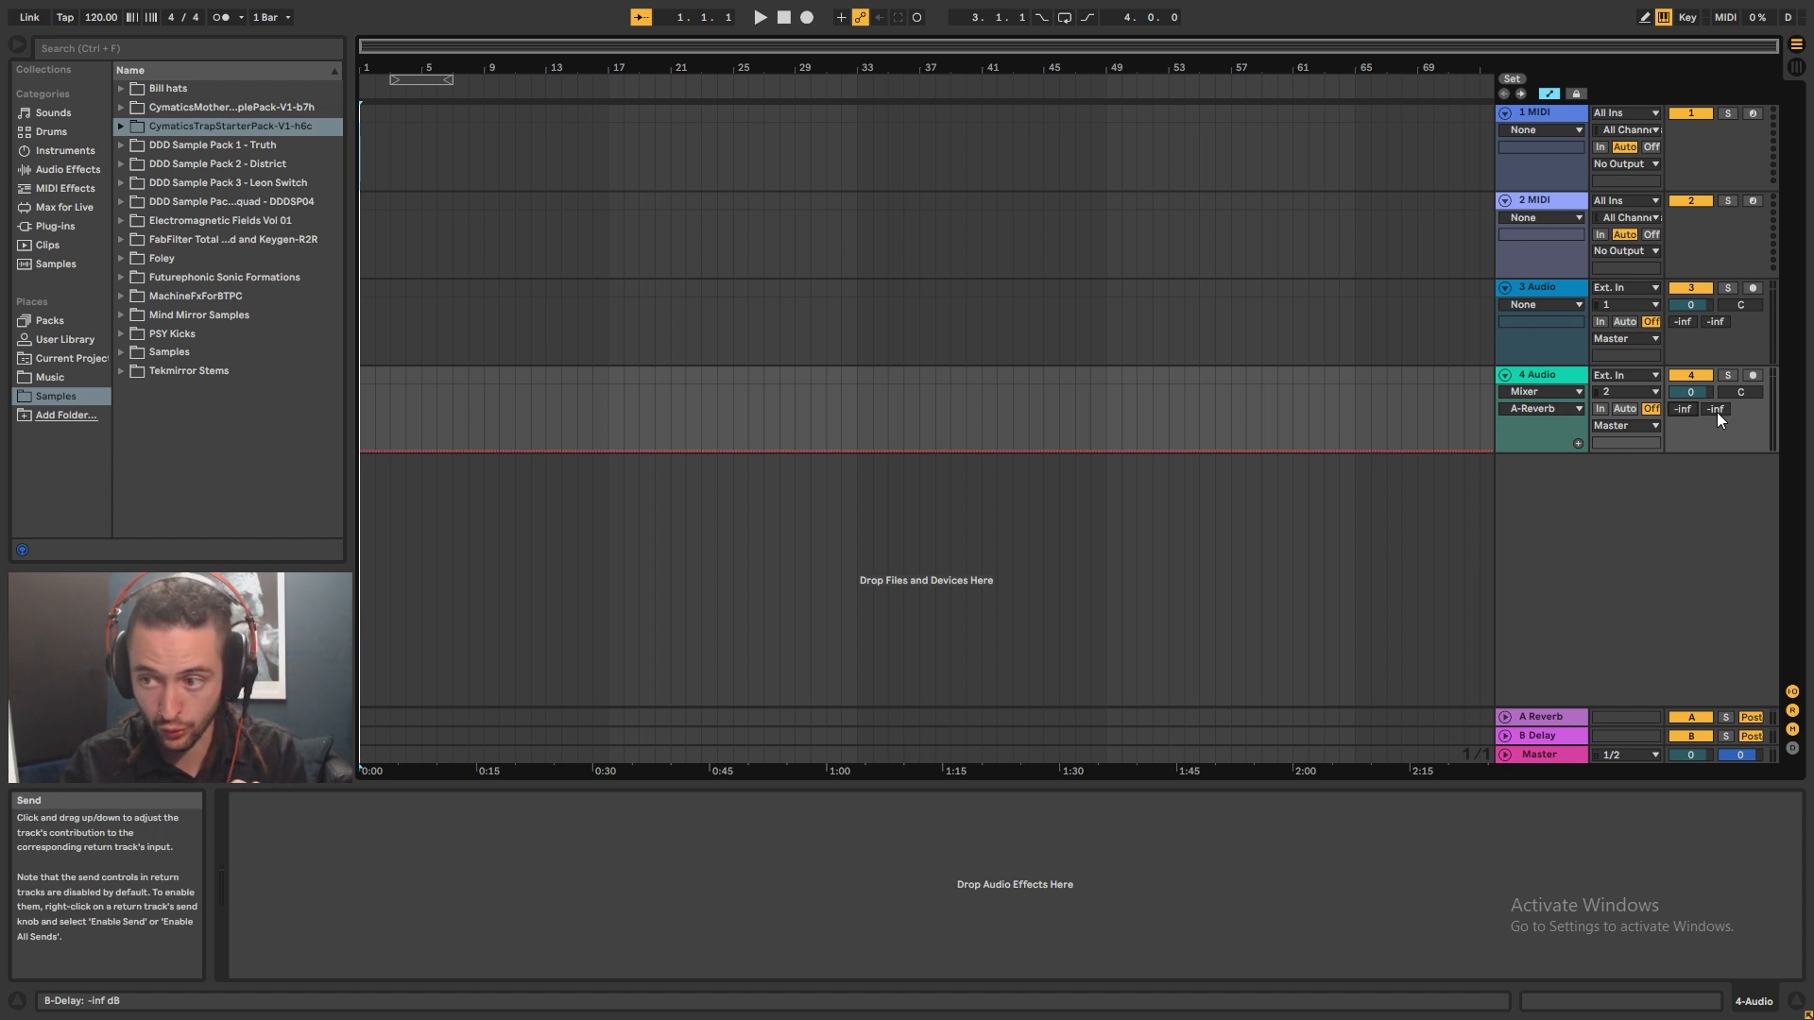
{"action": "left_click", "coordinate": [1542, 408]}
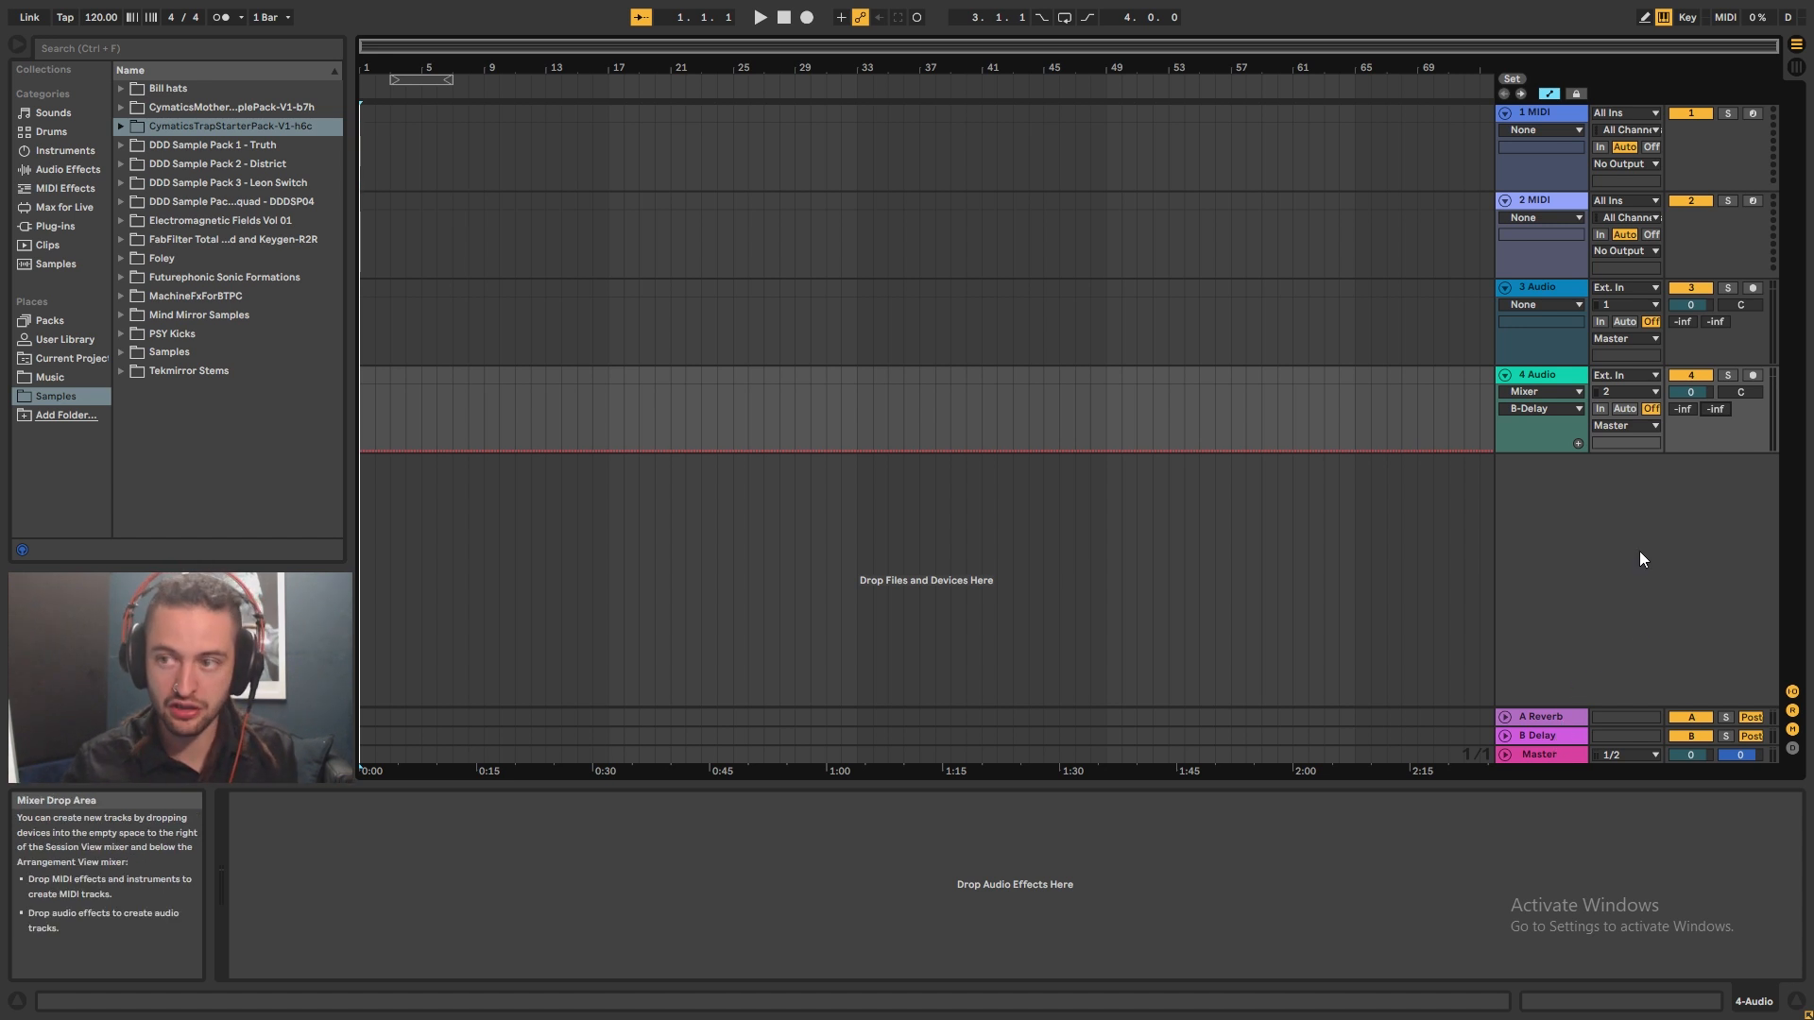
- Hide automation and preview samples in DDD Sample Pack 3 - Leon Switch, including IntroPad_02
{"action": "left_click", "coordinate": [1544, 399]}
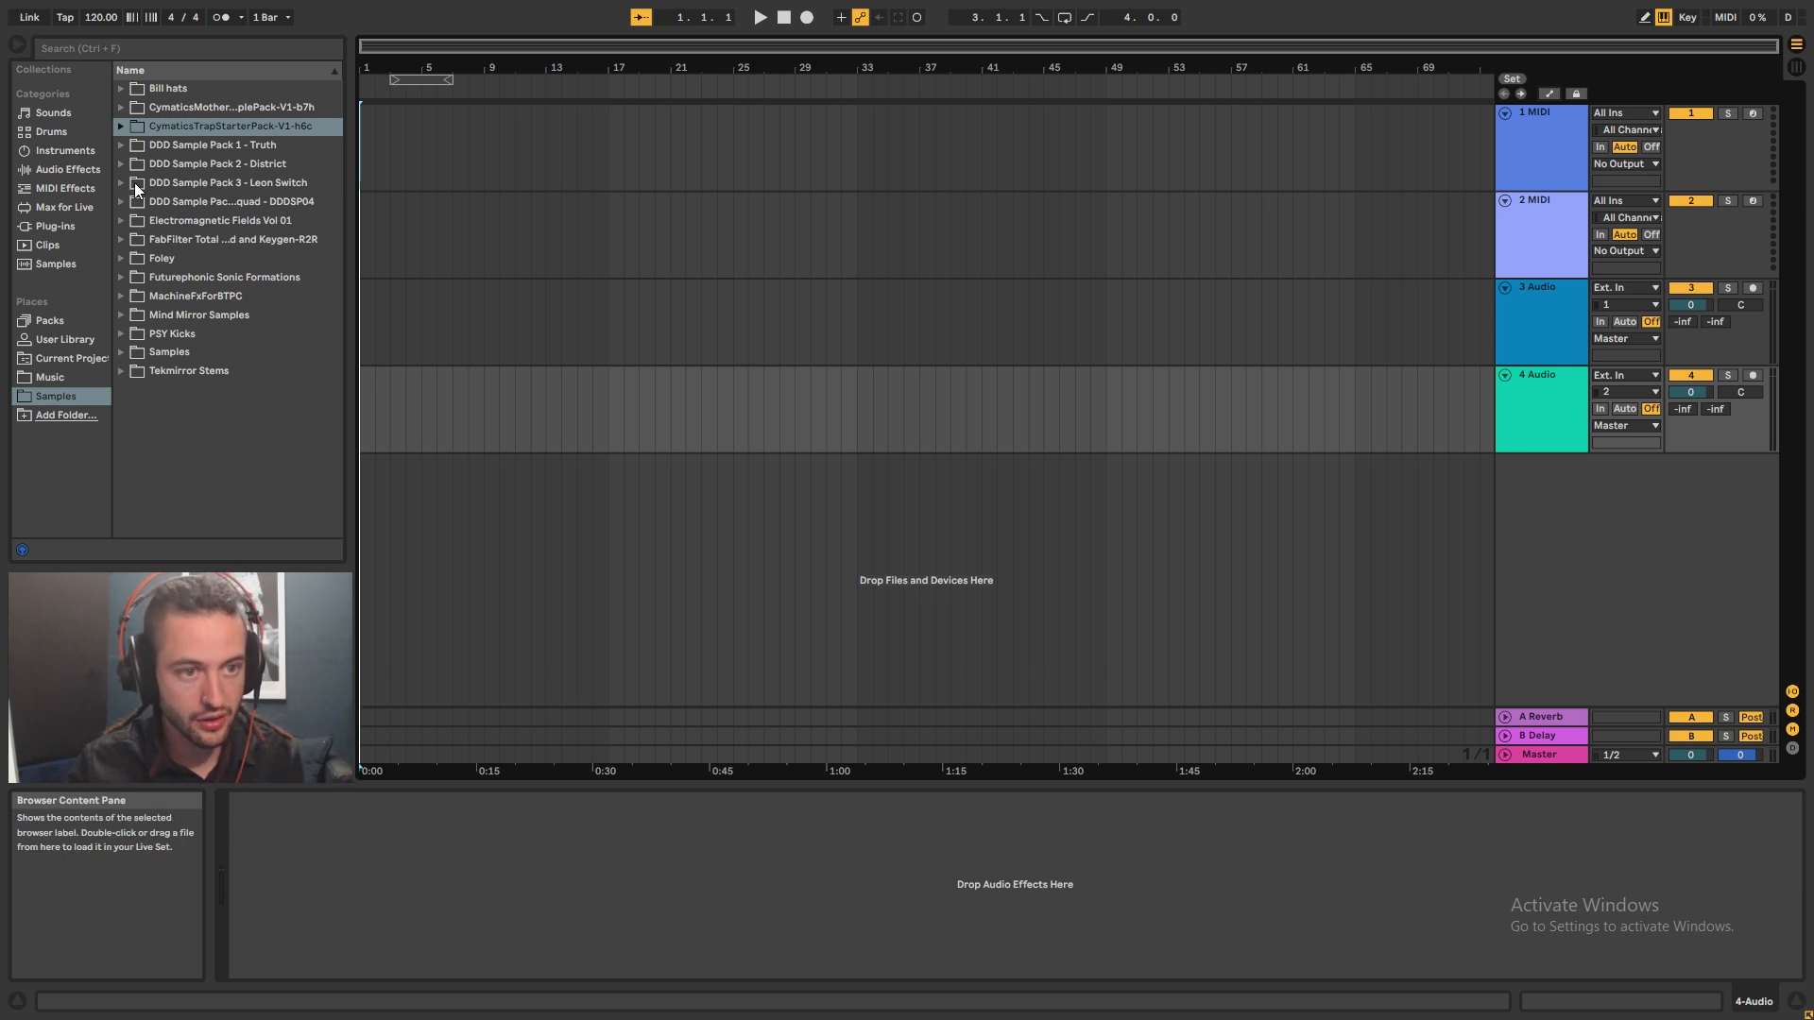
{"action": "left_click", "coordinate": [121, 202]}
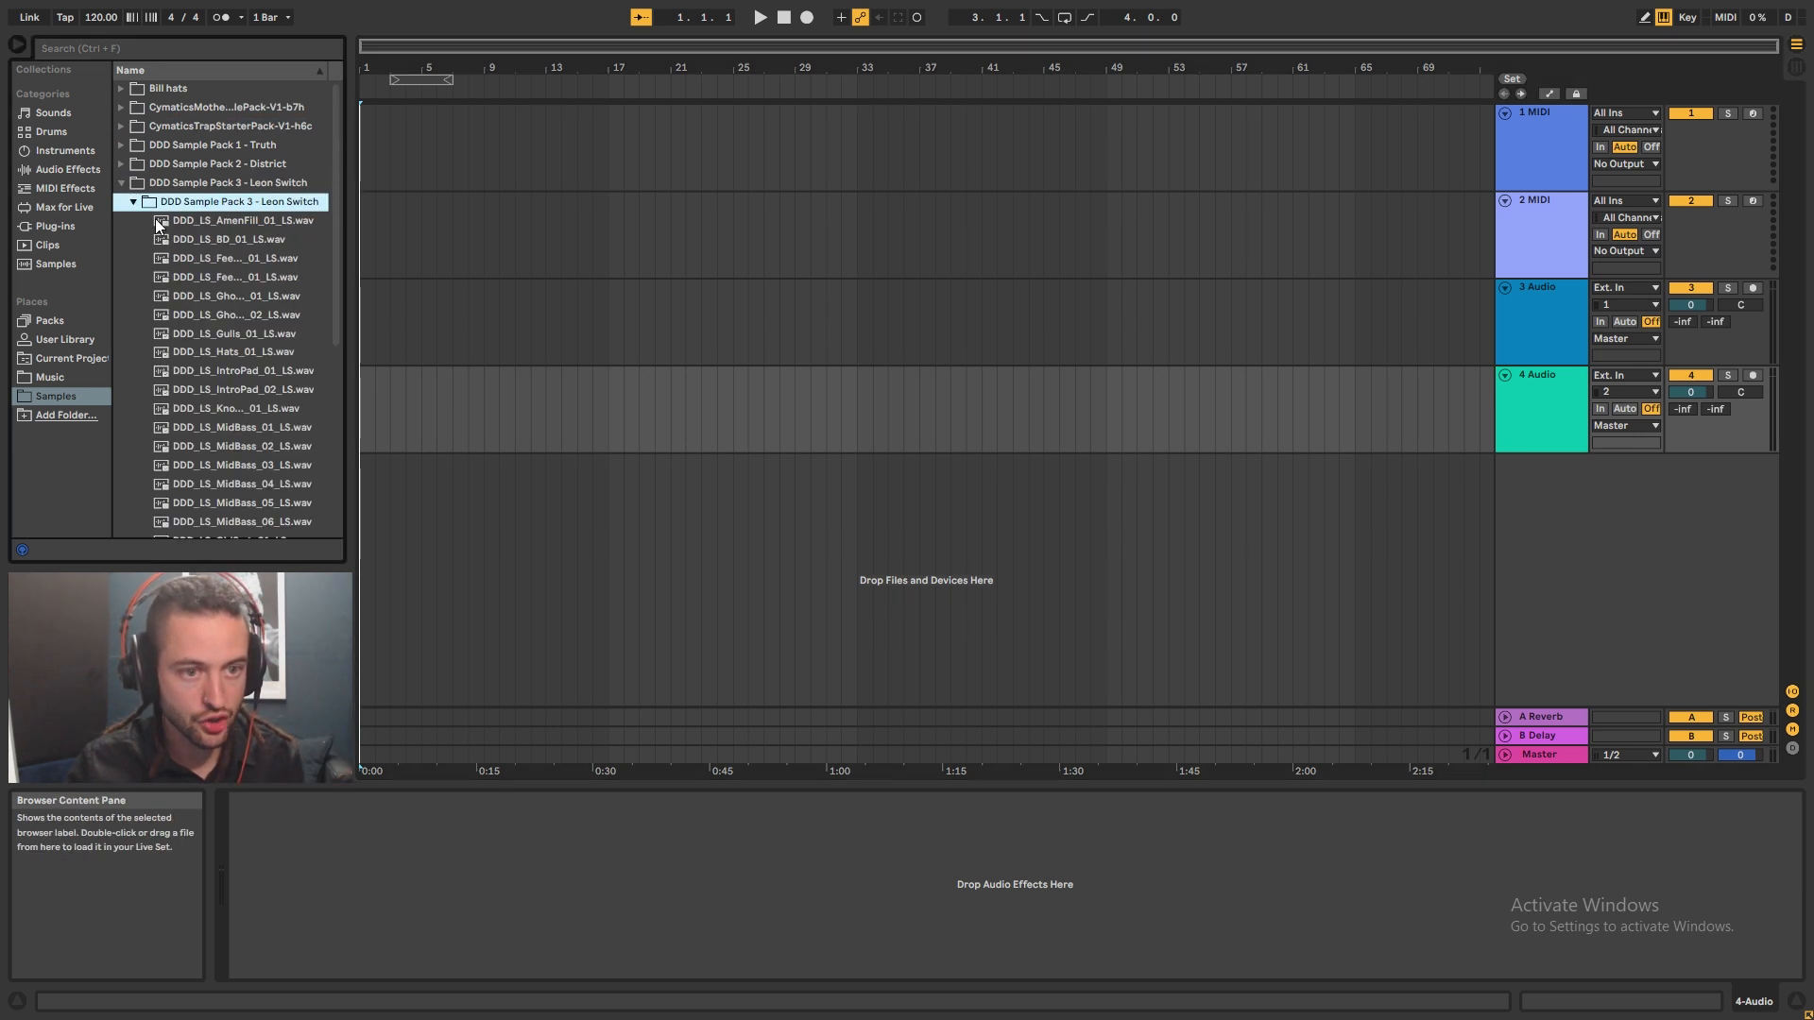
{"action": "left_click", "coordinate": [231, 296]}
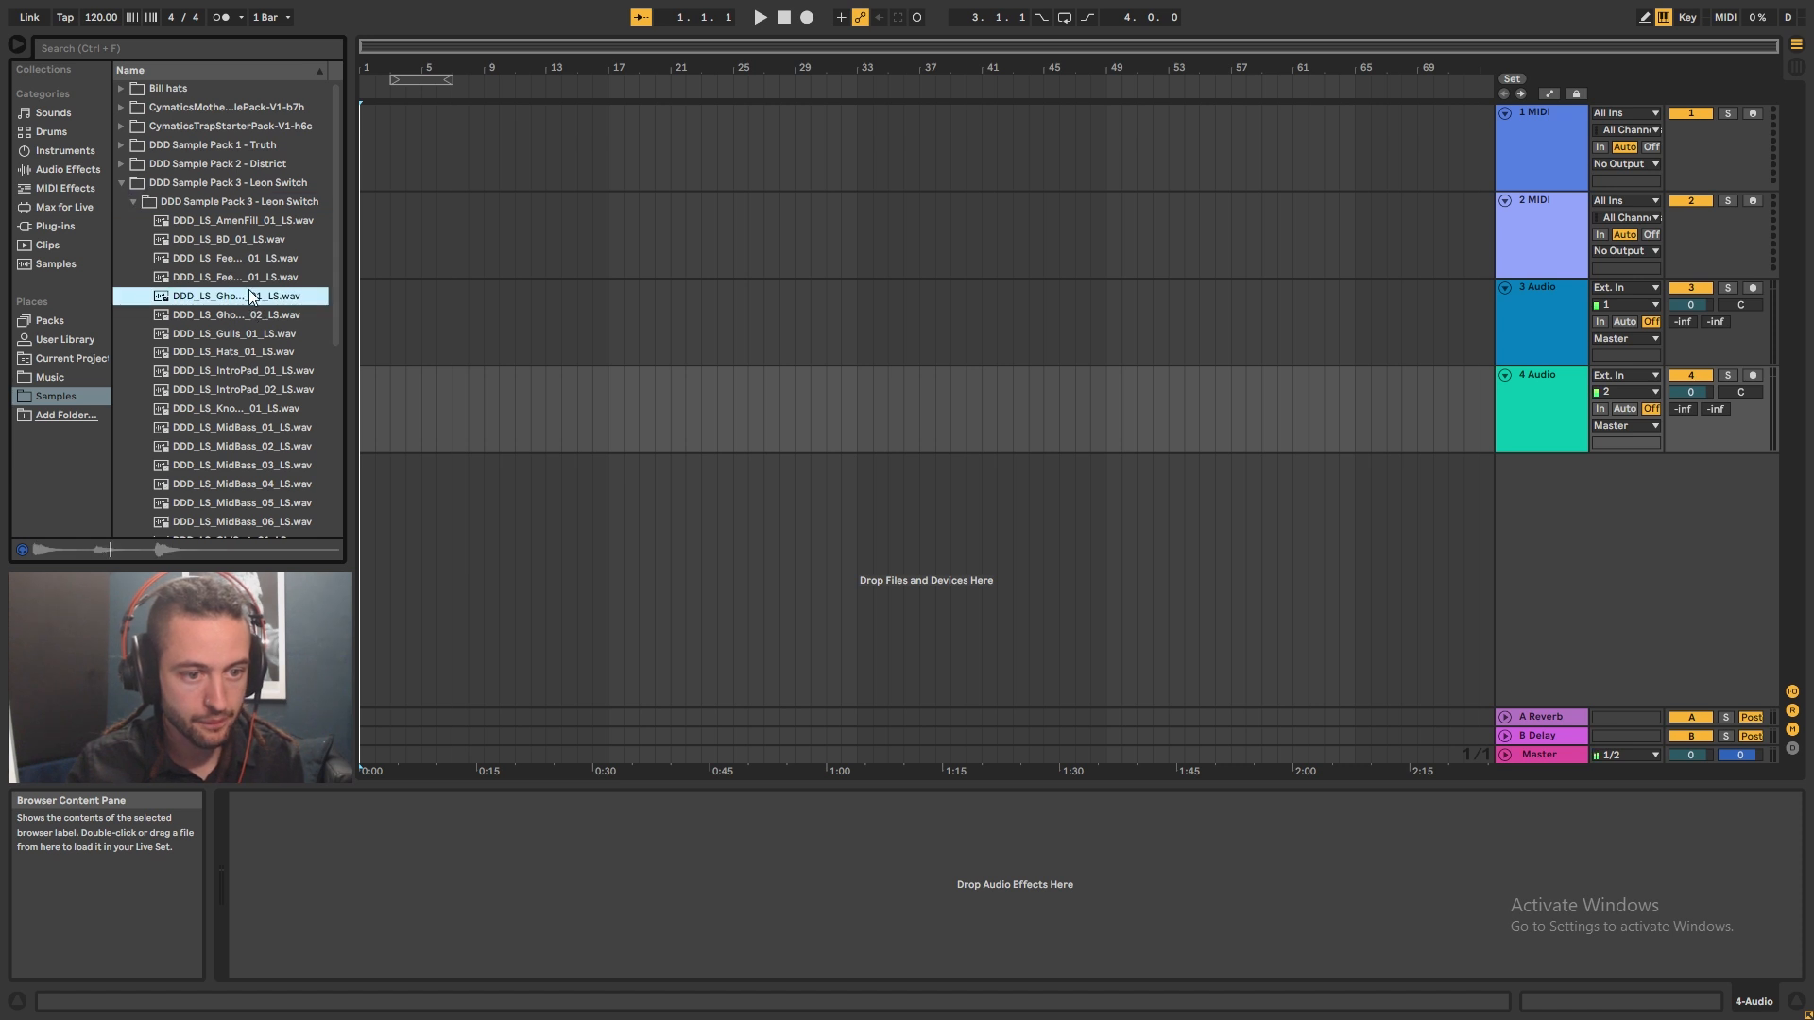
{"action": "left_click", "coordinate": [243, 370]}
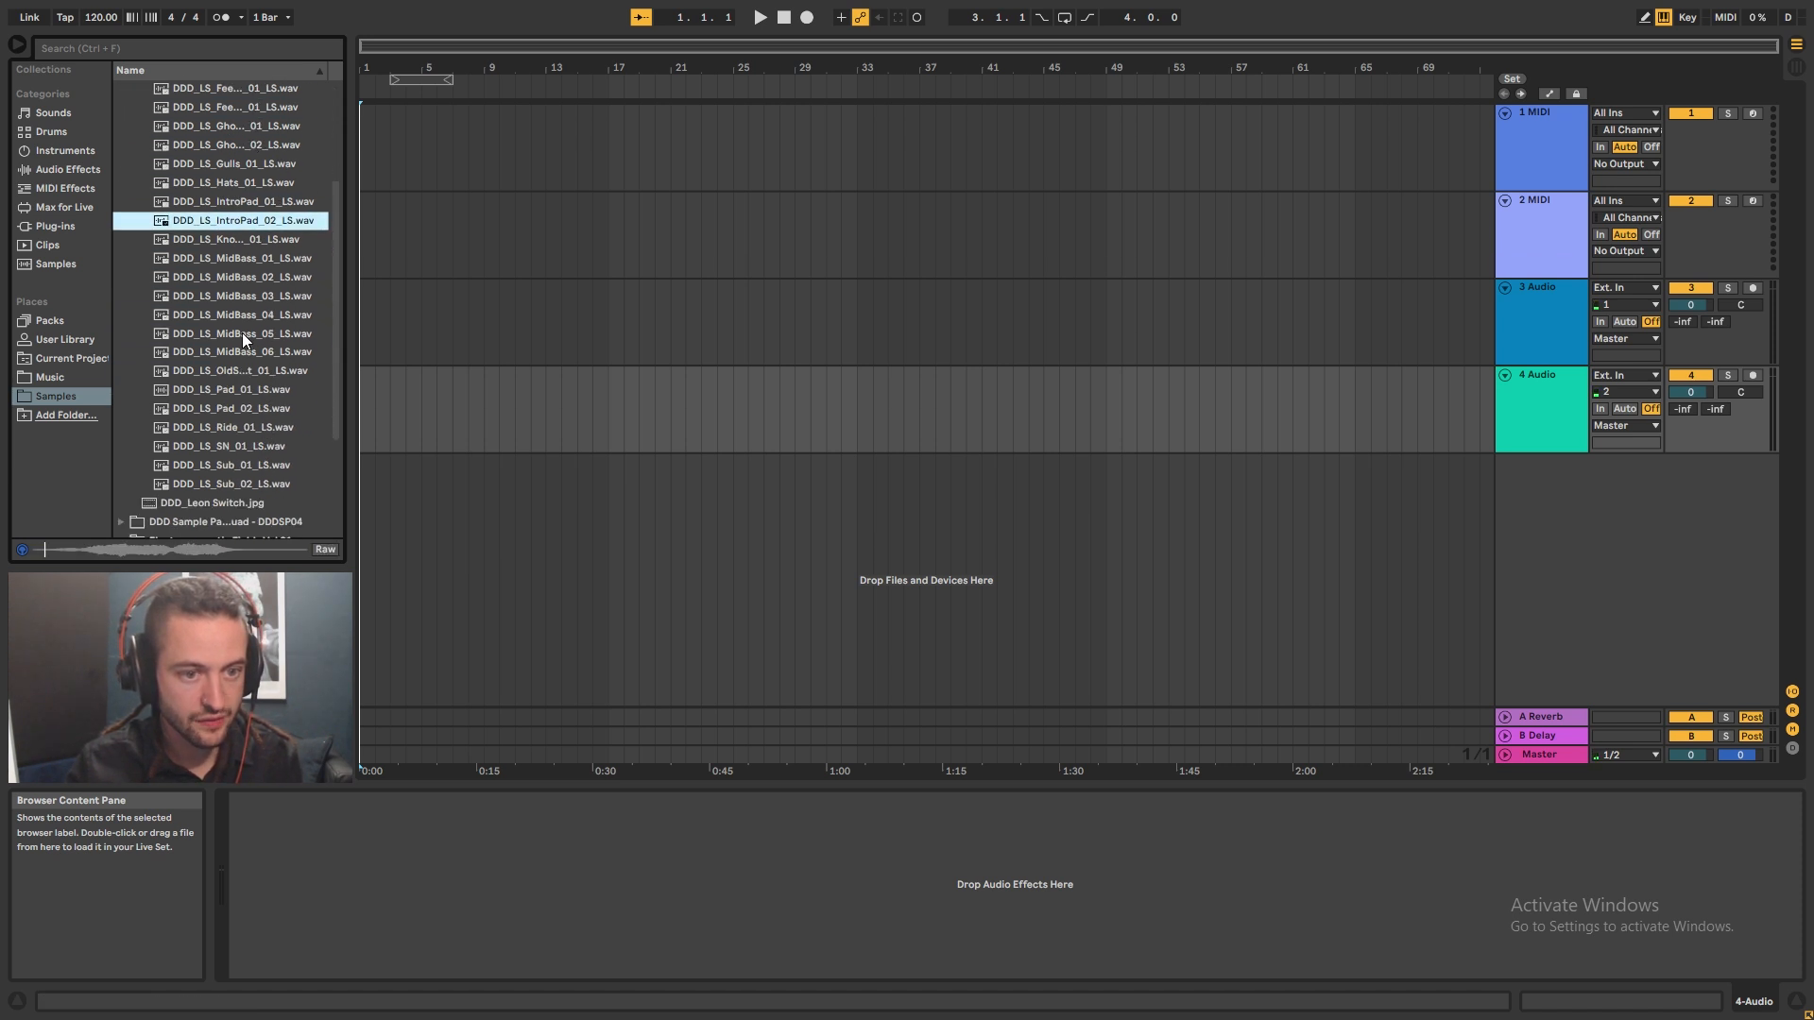
{"action": "left_click", "coordinate": [240, 295]}
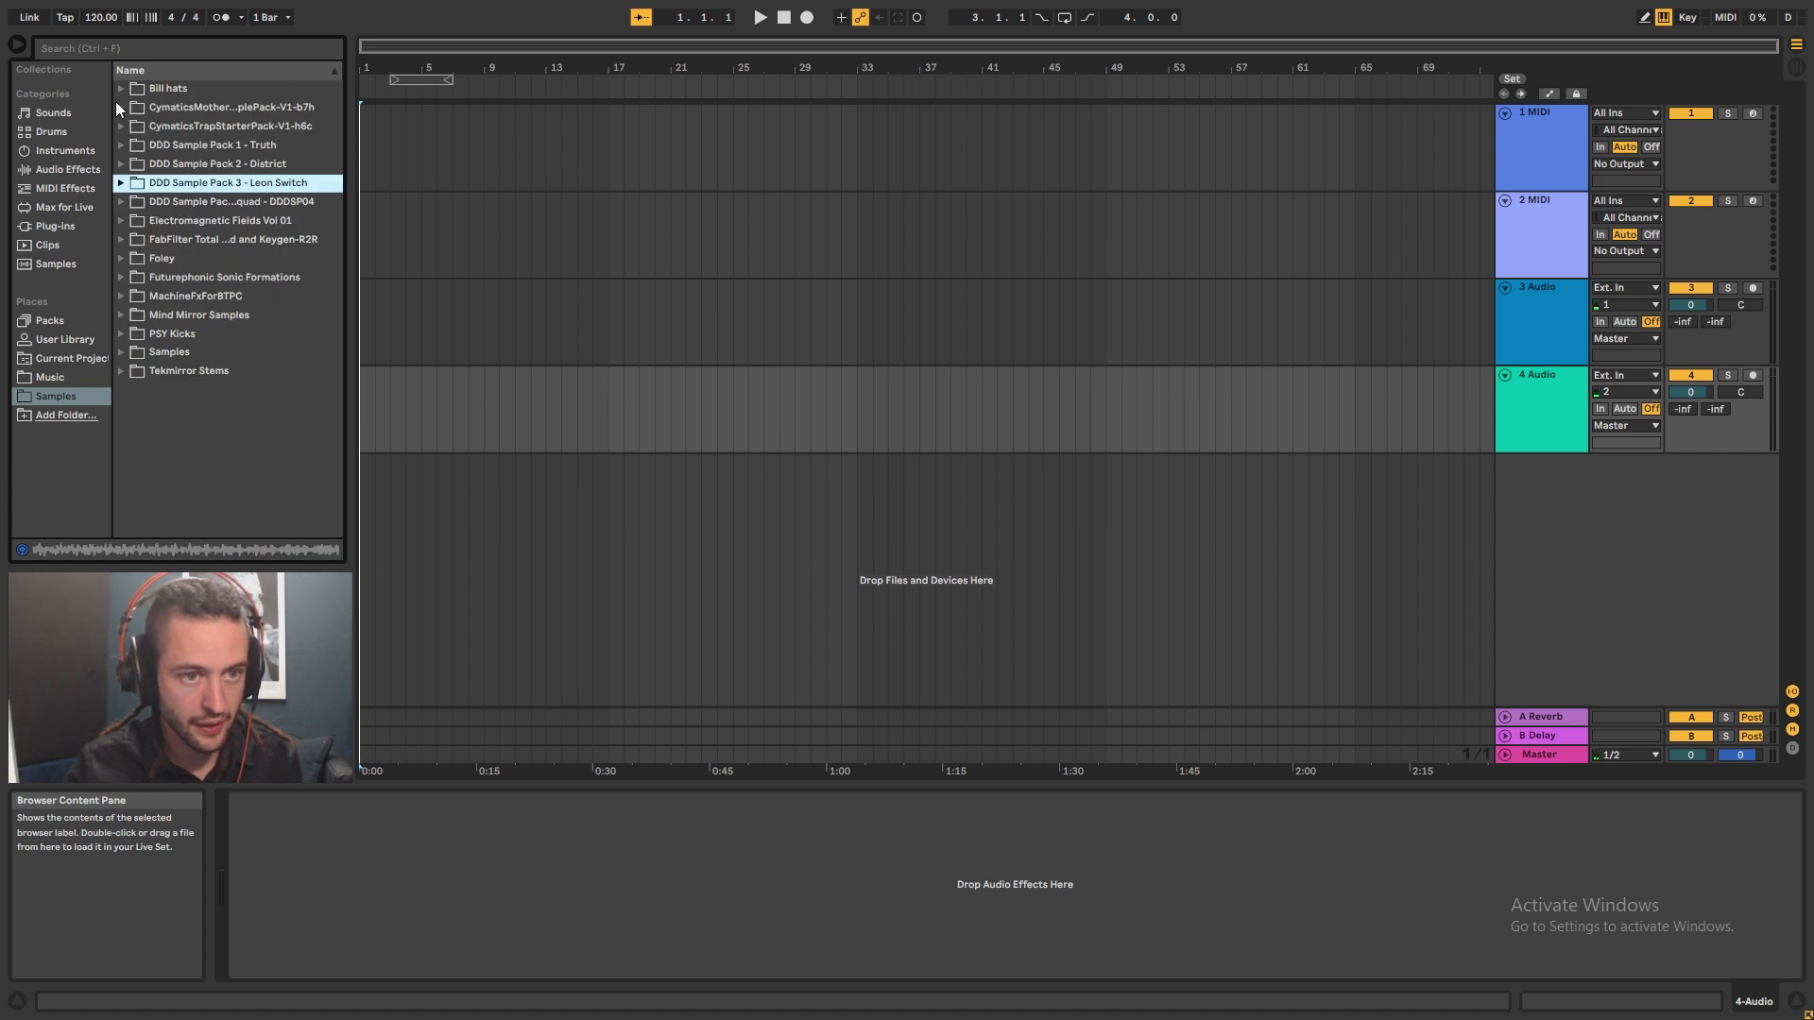
- Open DDD Sample Pack 1 - Truth and preview Old Movie, Reverse and Twist Mid samples
{"action": "left_click", "coordinate": [121, 143]}
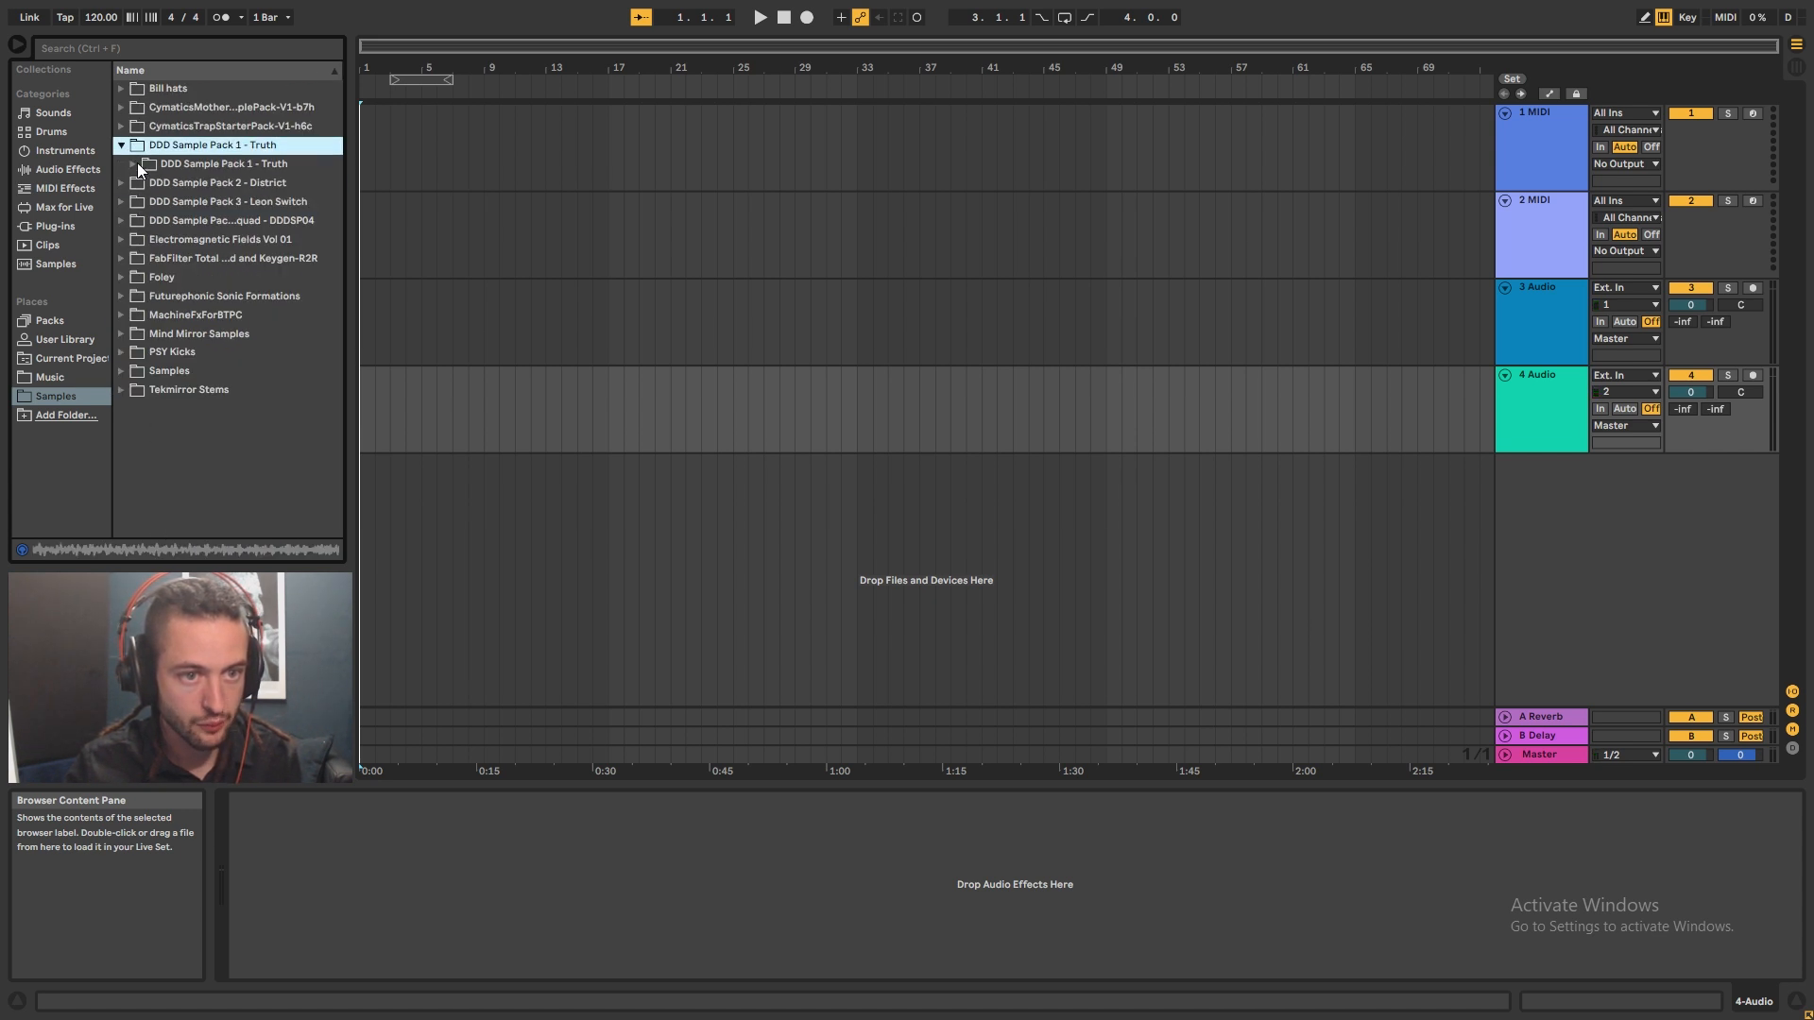
{"action": "left_click", "coordinate": [134, 163]}
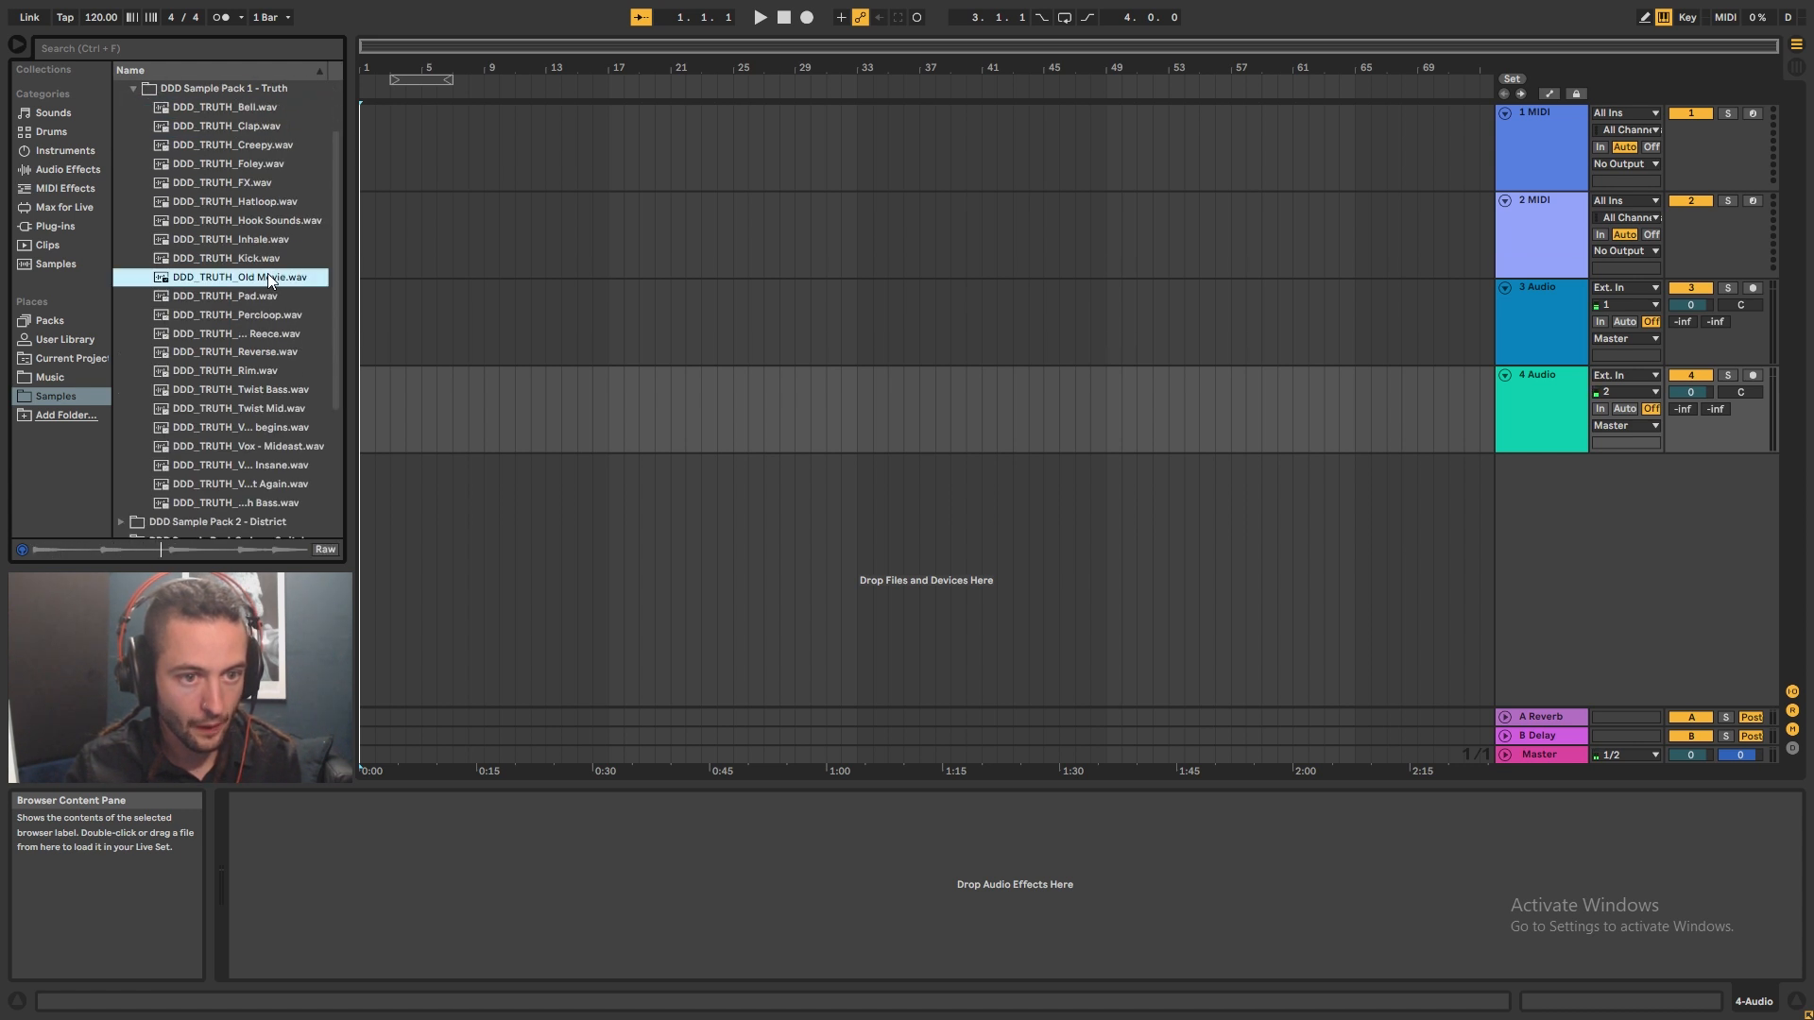
{"action": "left_click", "coordinate": [232, 351]}
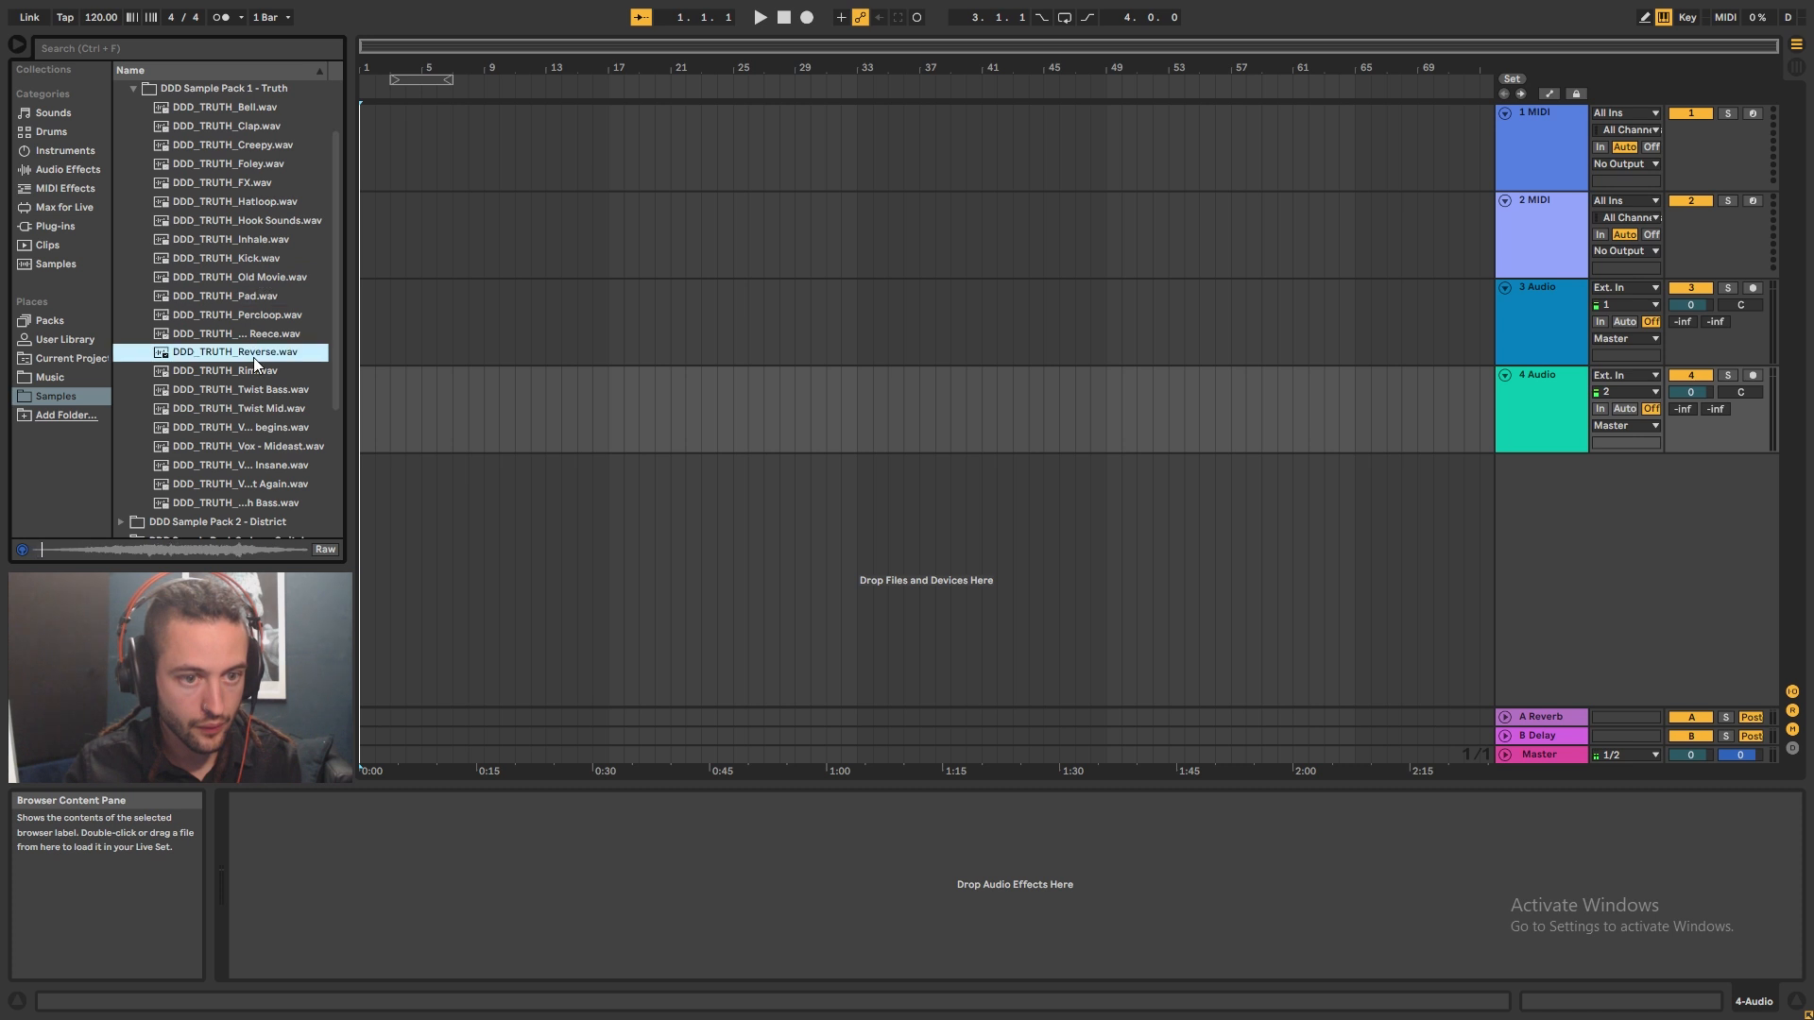
{"action": "left_click", "coordinate": [240, 408]}
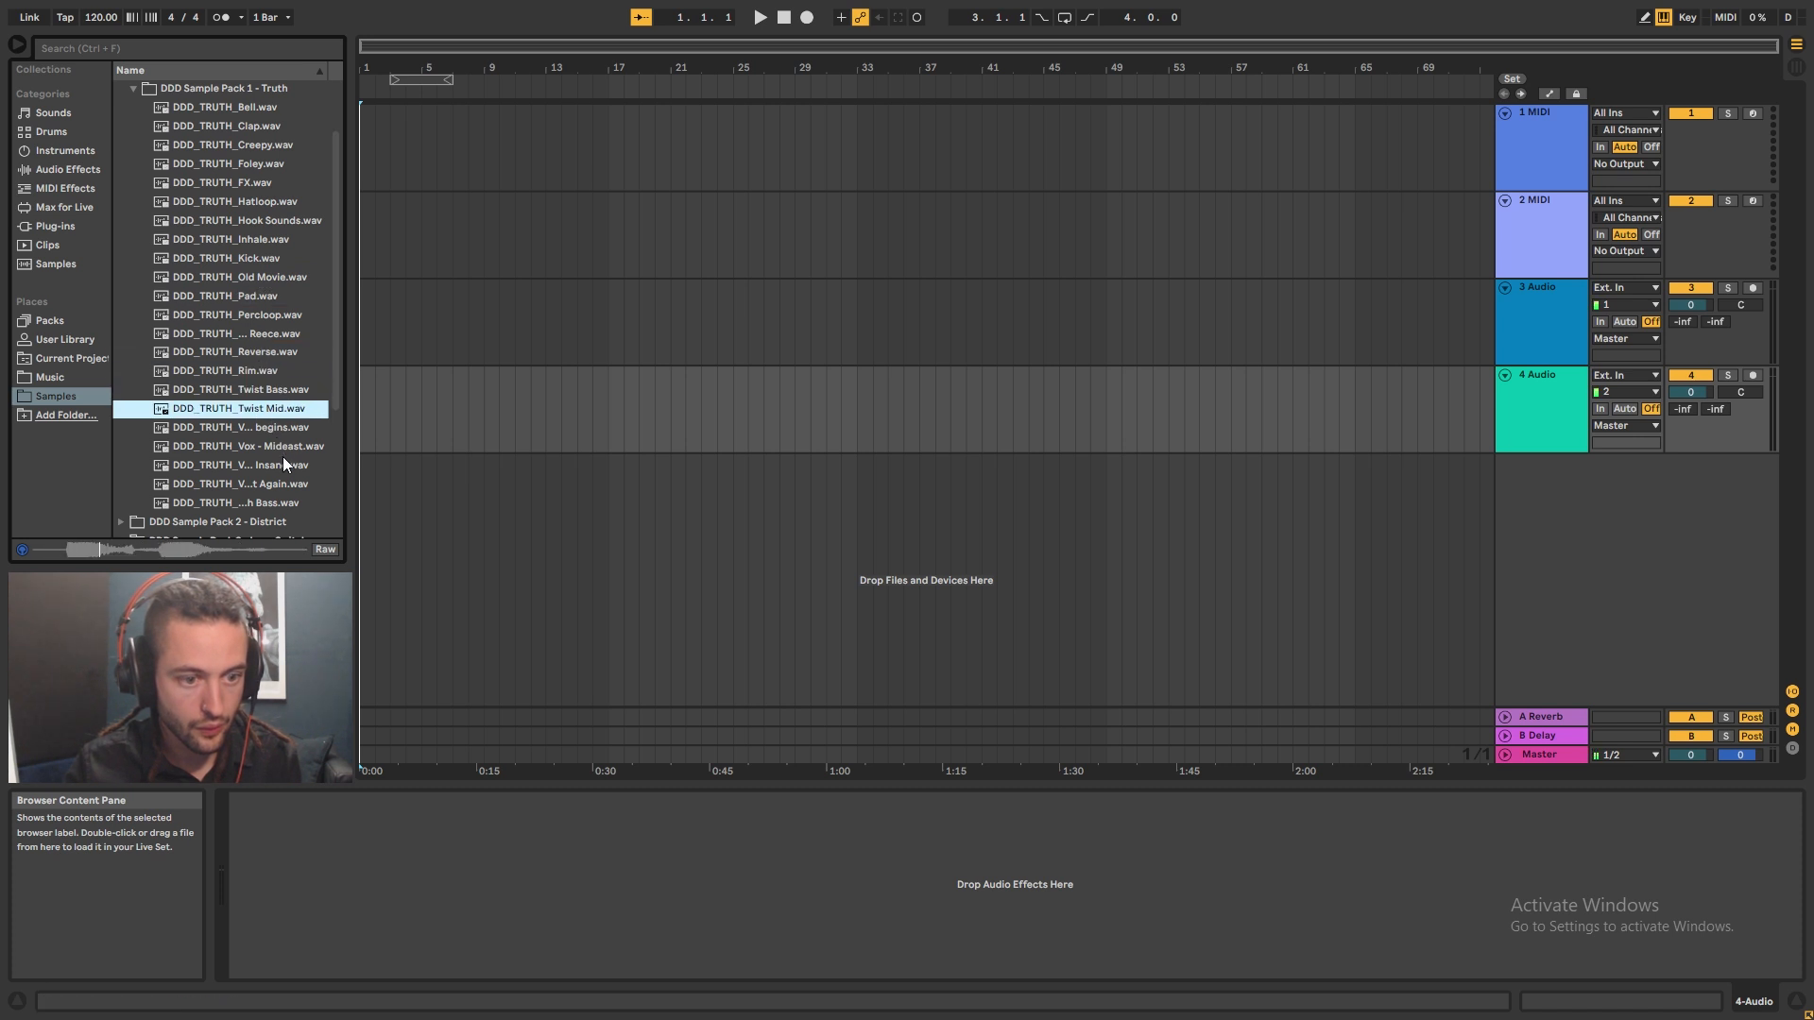
{"action": "left_click", "coordinate": [243, 465]}
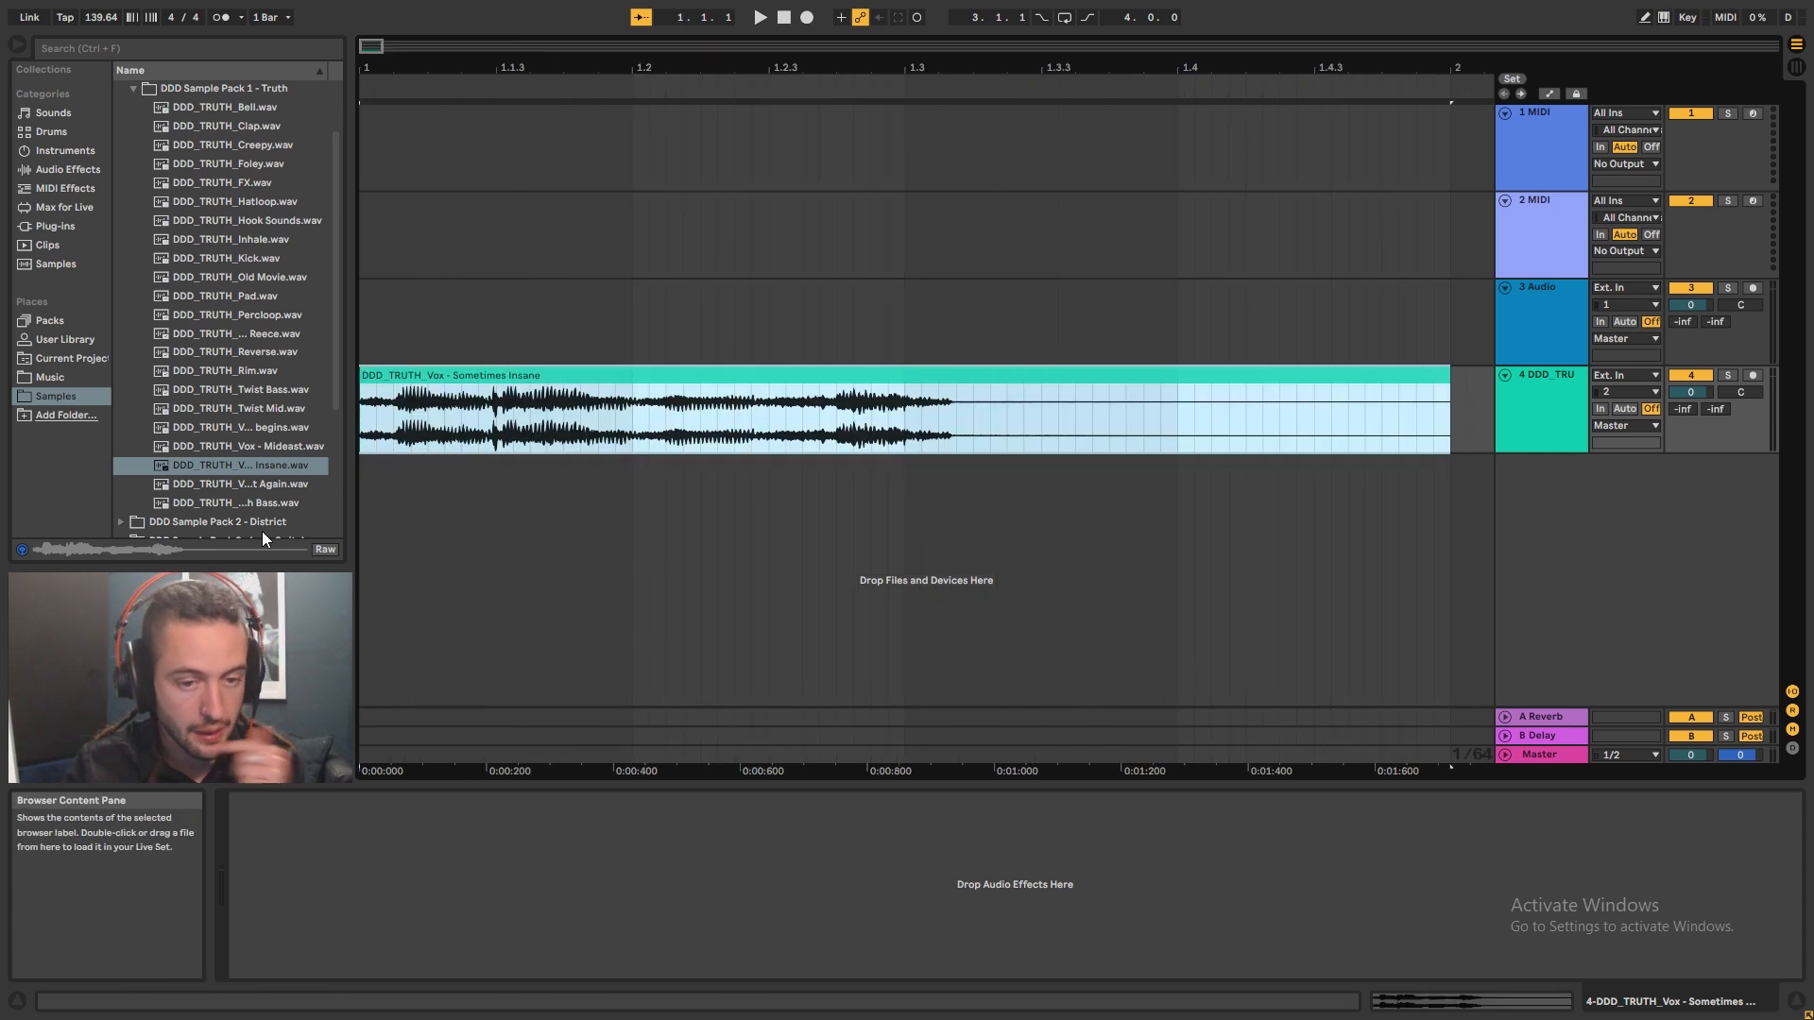
- Place DDD_TRUTH_Vox - Sometimes Insane on audio track 4 and loop its one-bar clip
{"action": "left_click", "coordinate": [899, 410]}
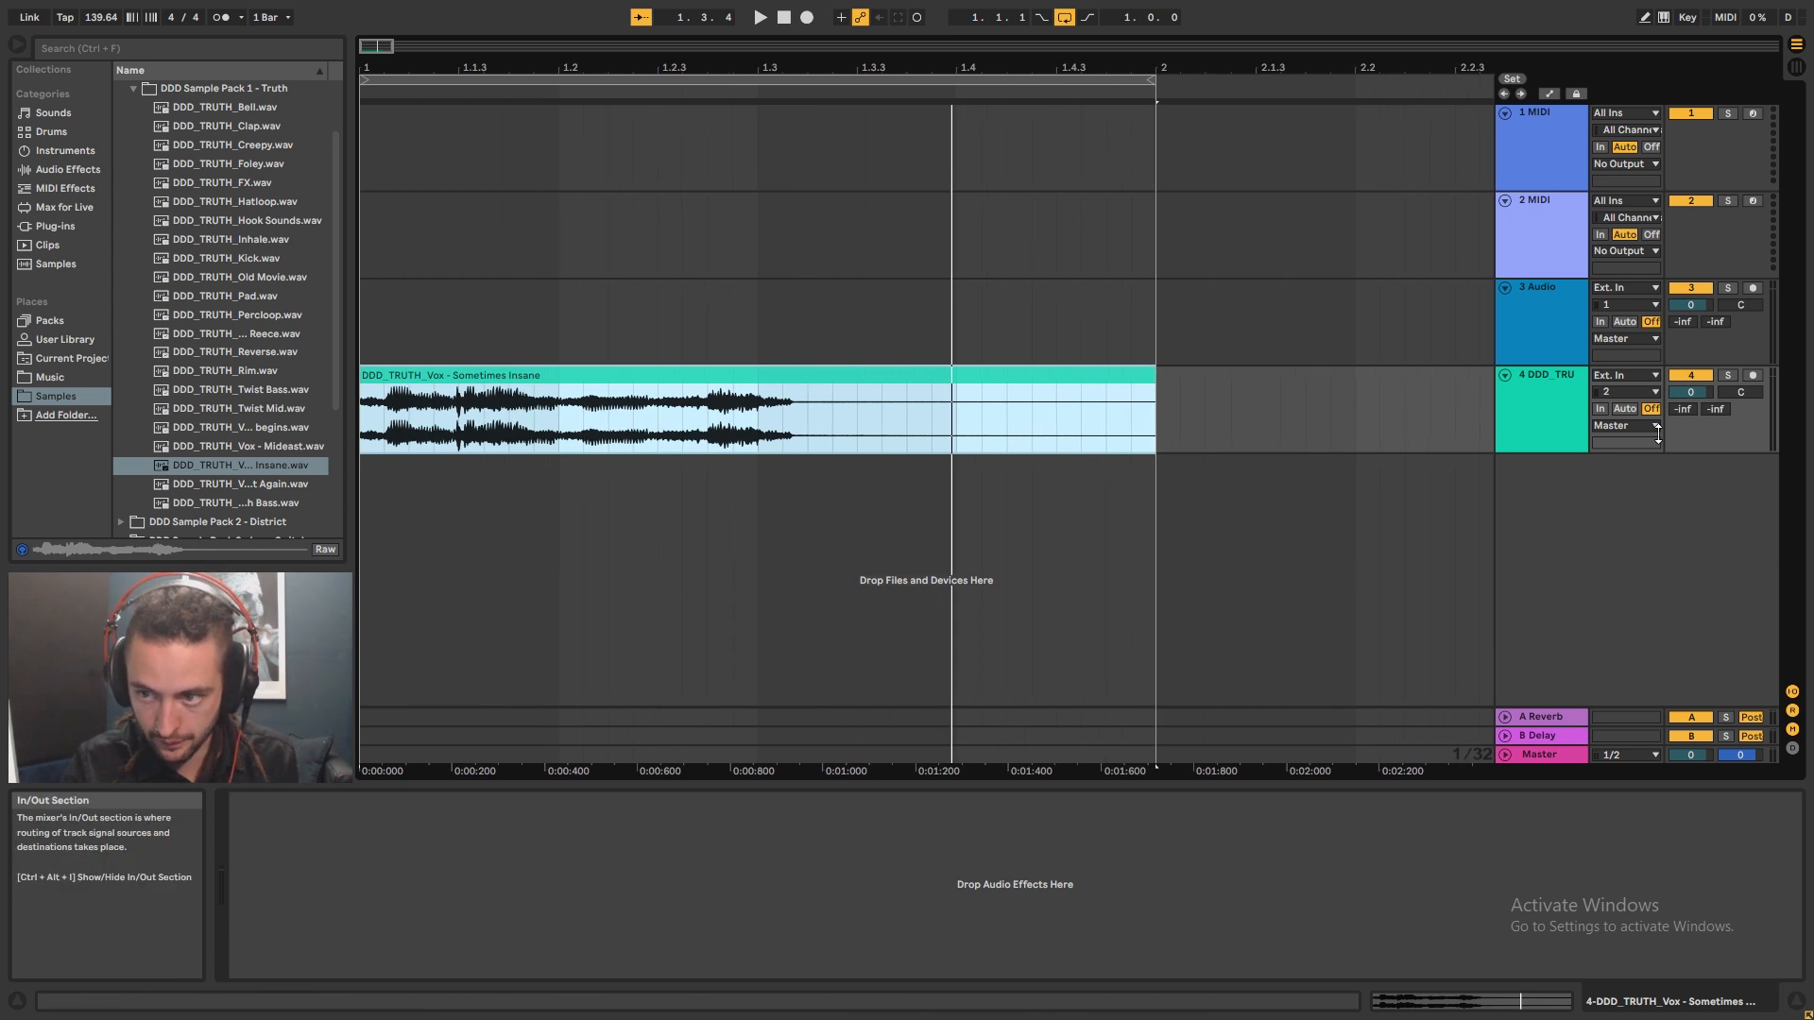
{"action": "mouse_move", "coordinate": [1576, 419]}
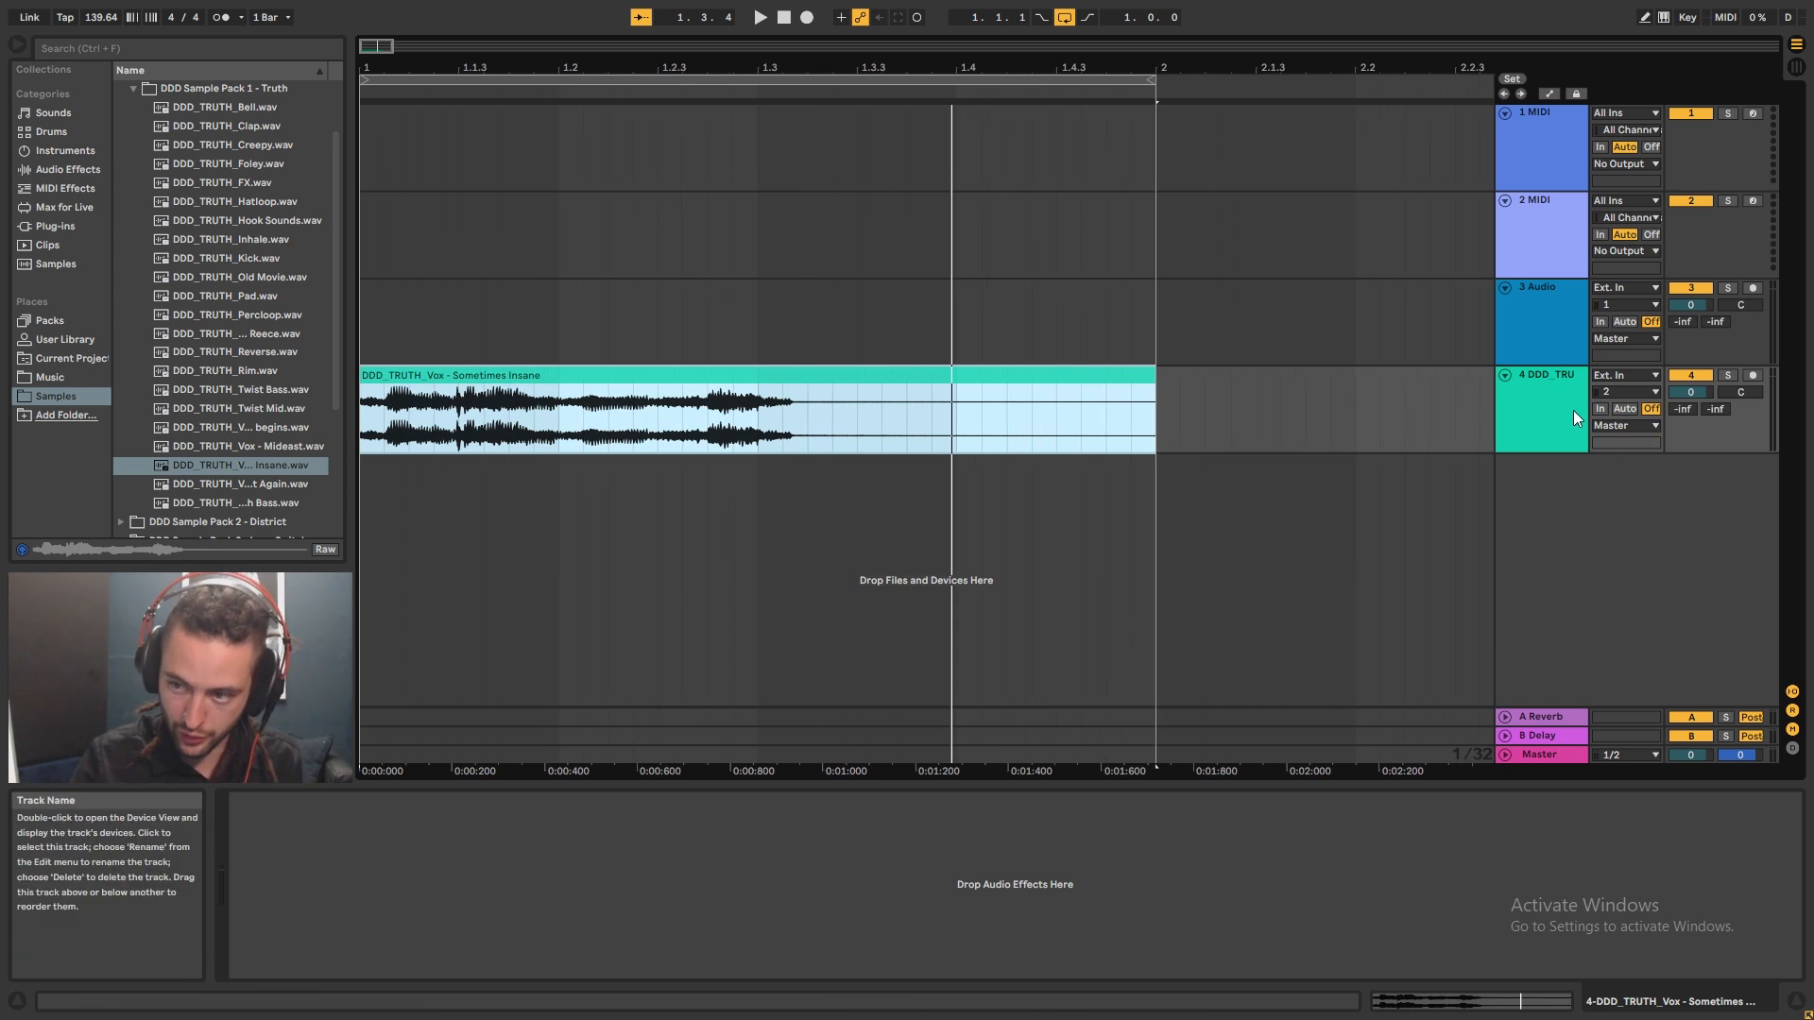
{"action": "left_click", "coordinate": [1538, 410]}
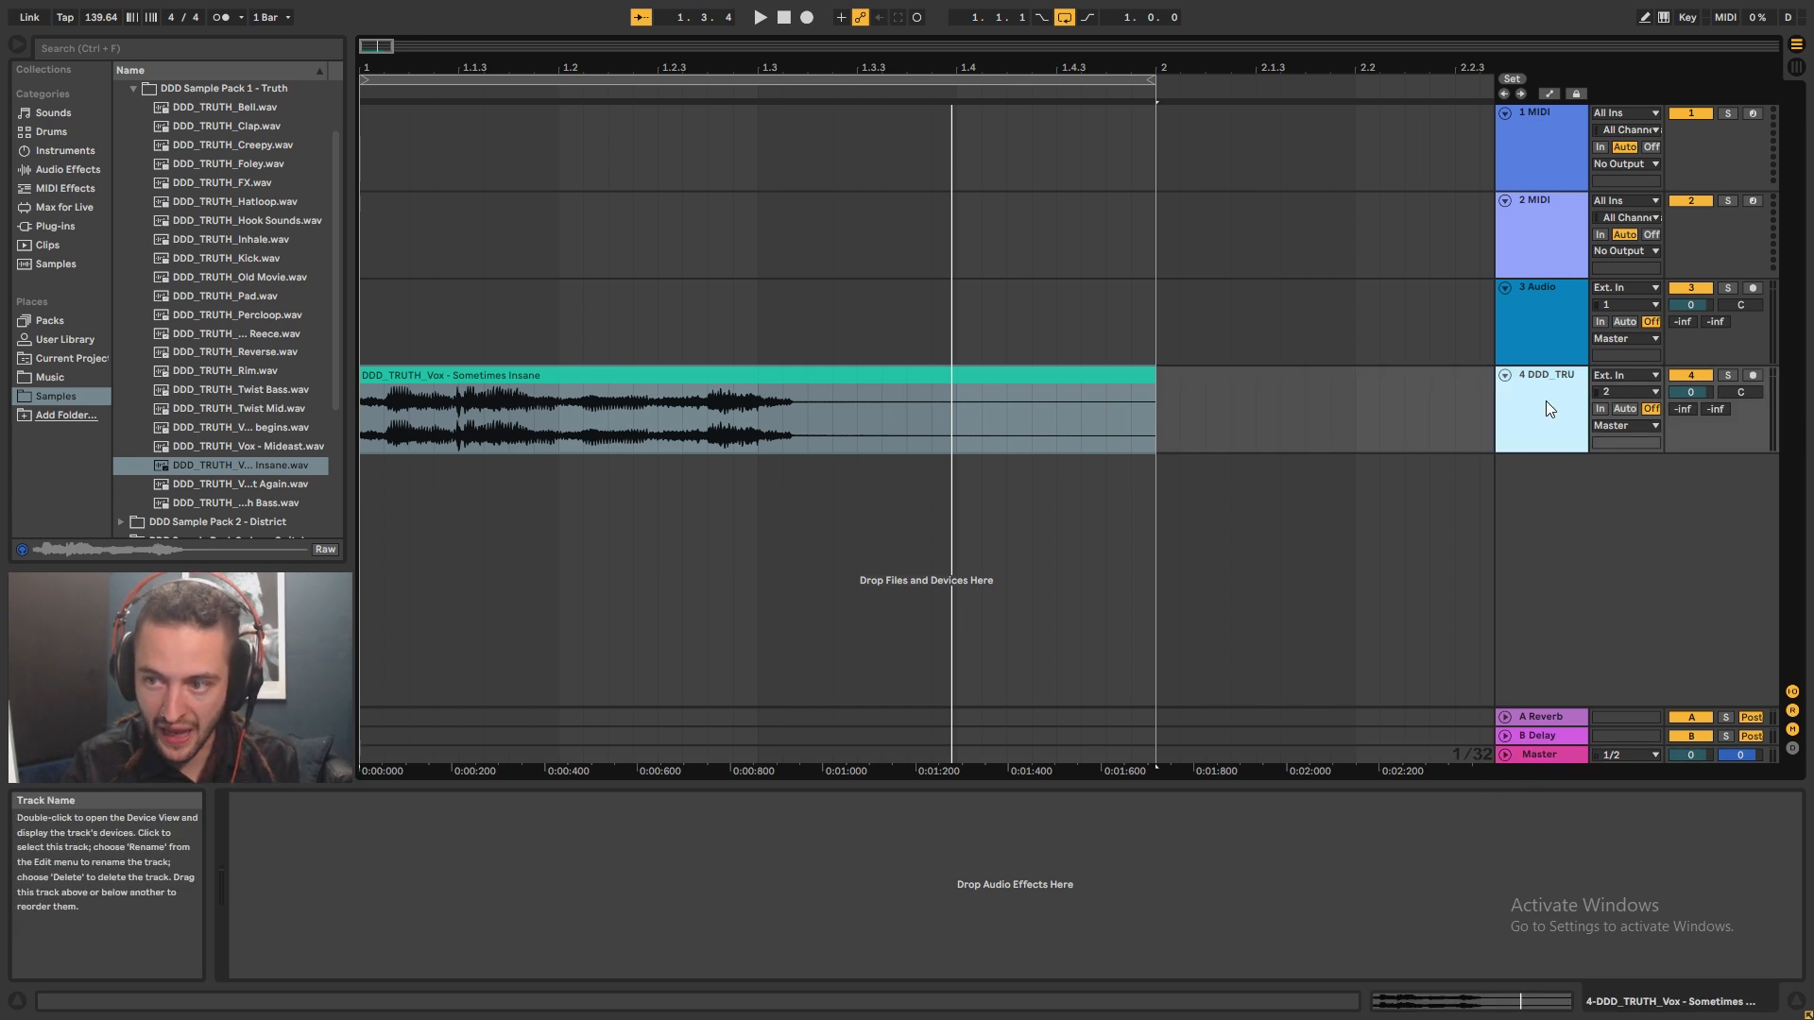
{"action": "left_click", "coordinate": [1544, 410]}
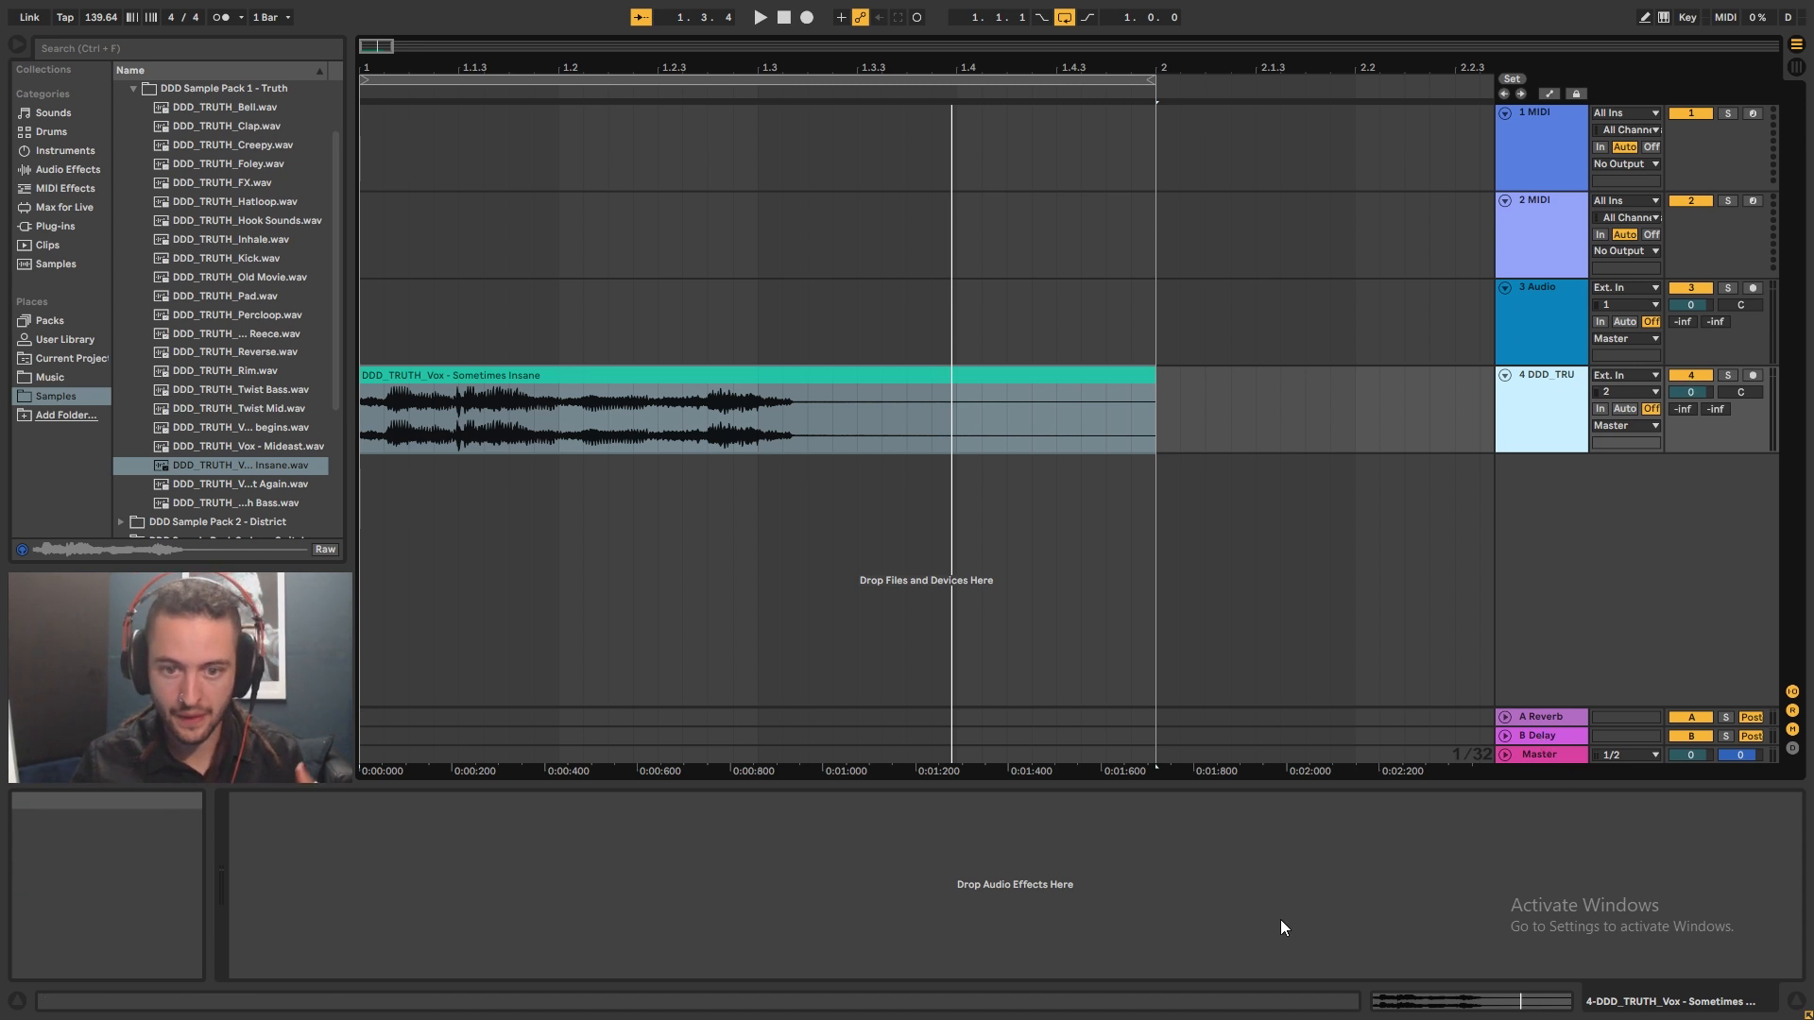
- Select the vocal clip on track 4 in the arrangement
{"action": "left_click", "coordinate": [752, 410]}
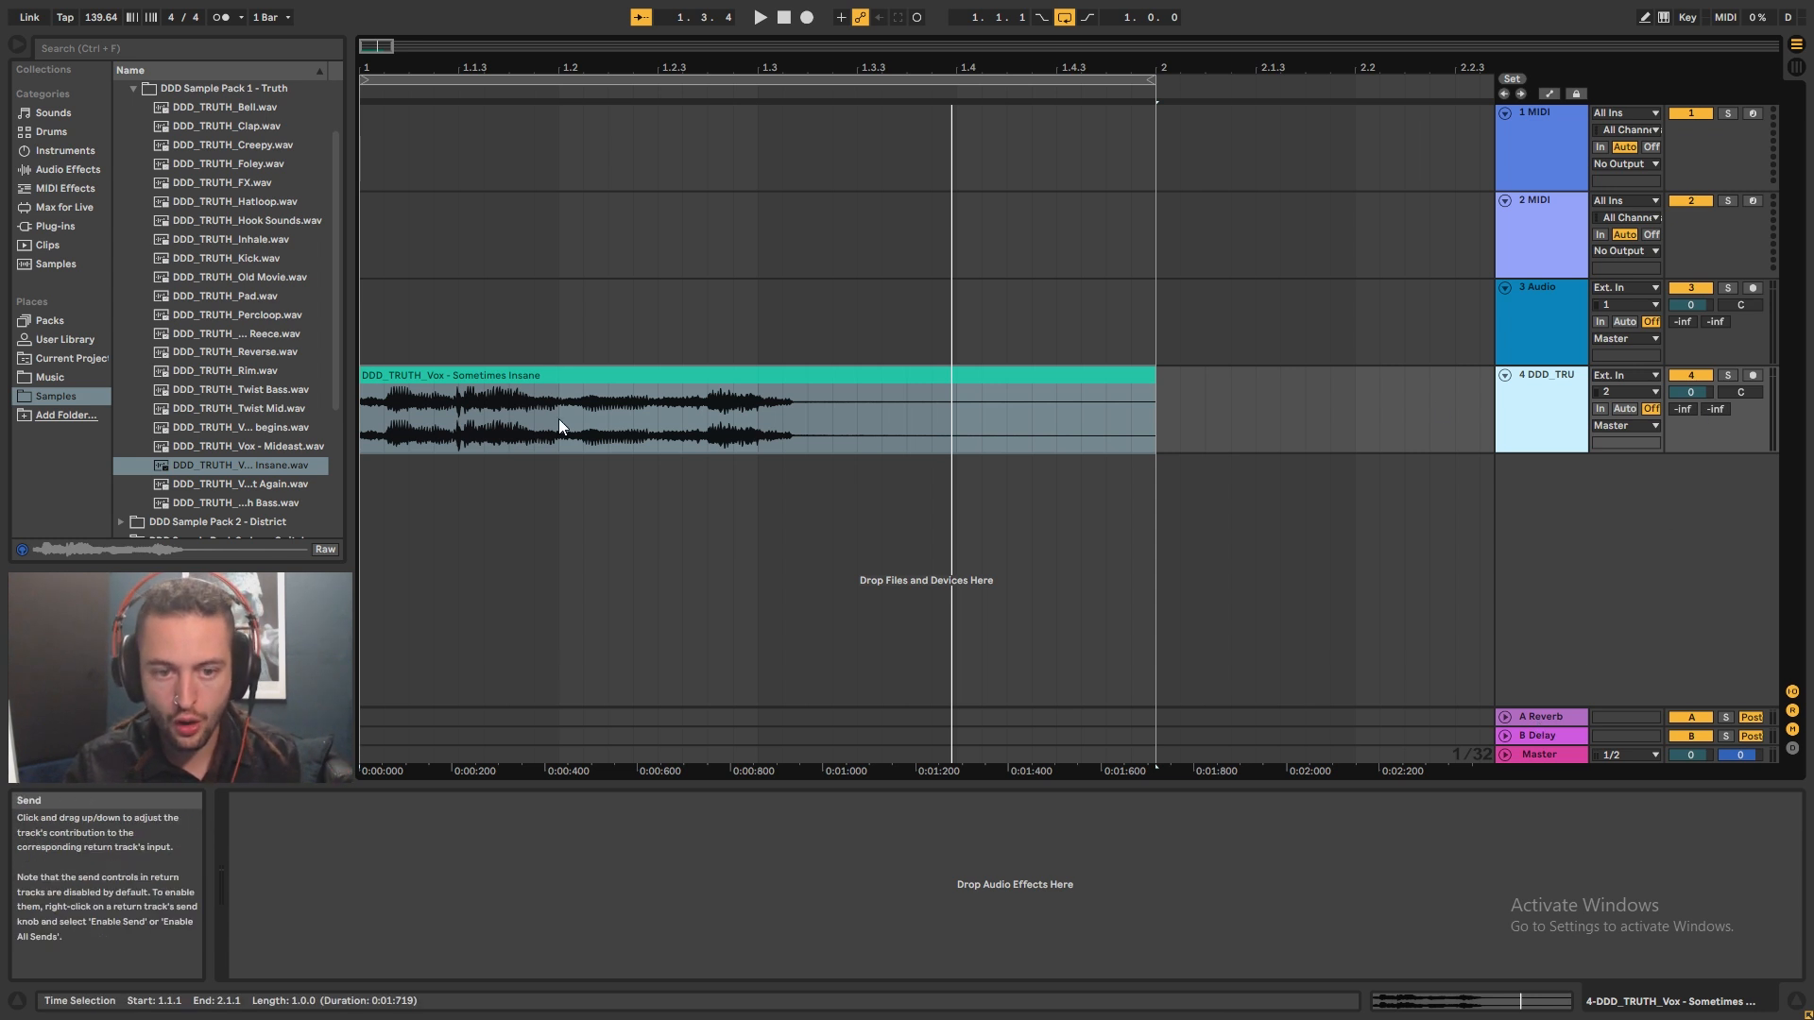
{"action": "left_click", "coordinate": [567, 410]}
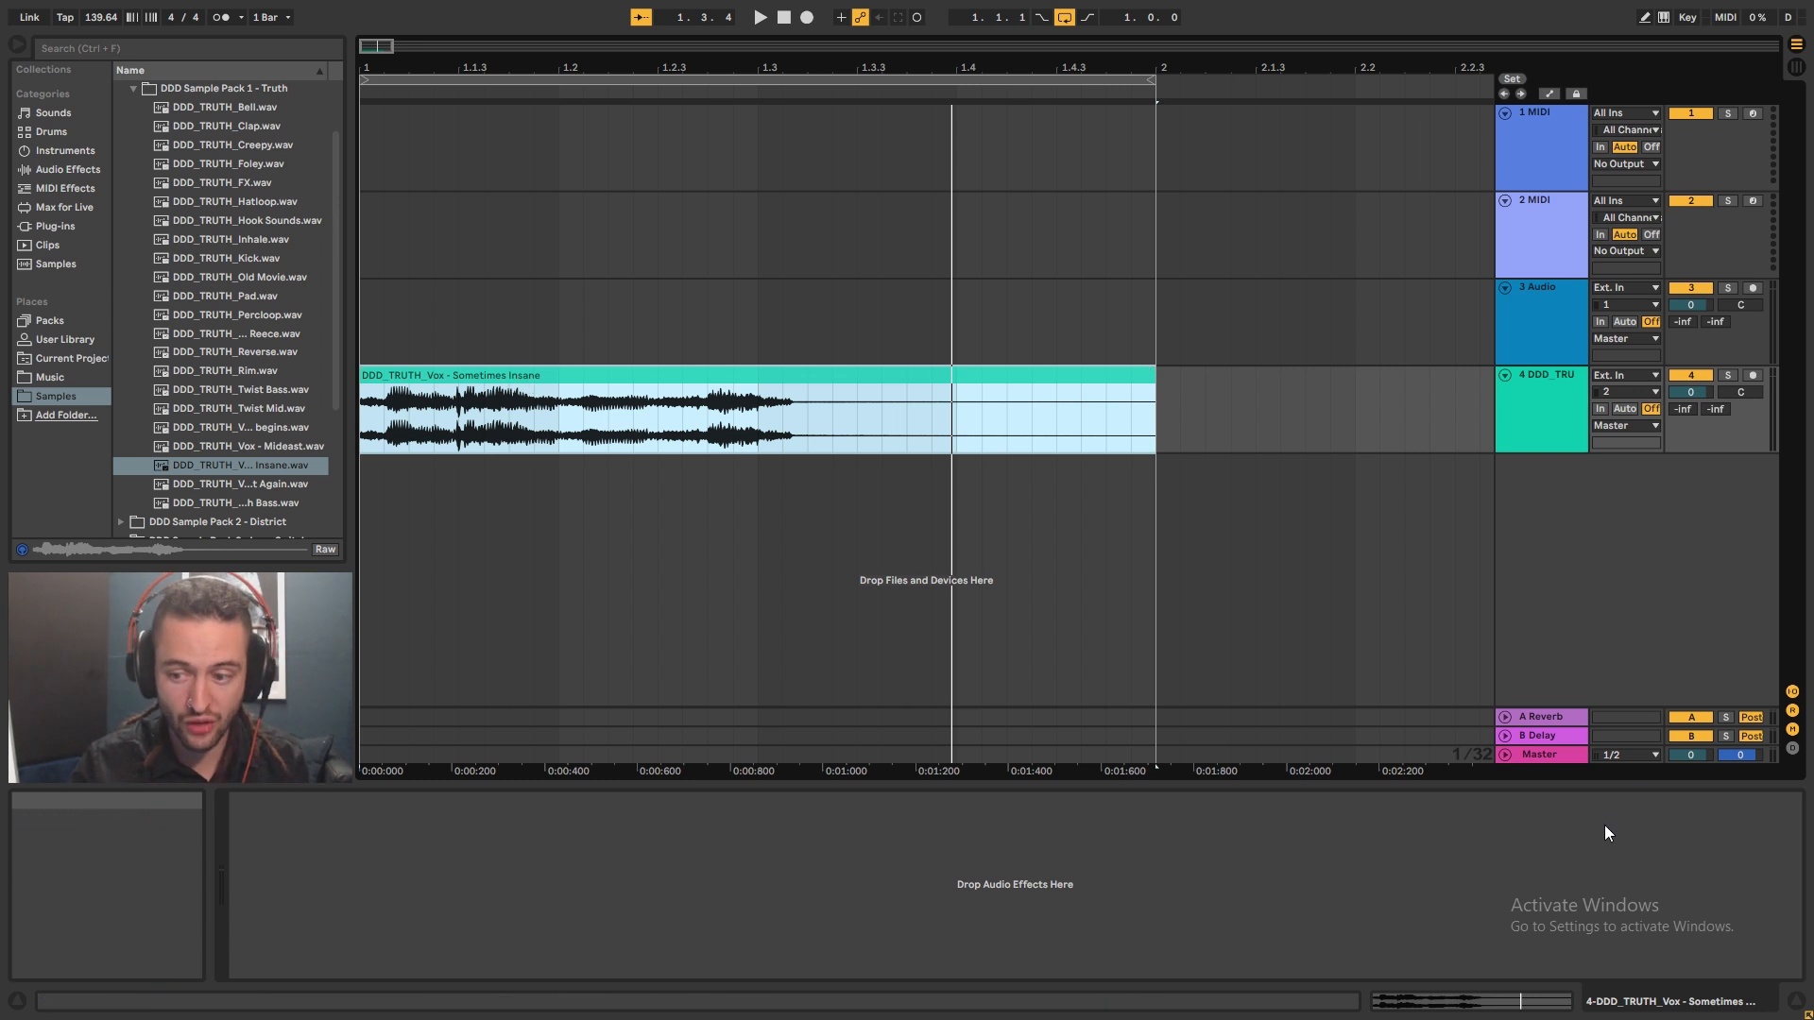
{"action": "left_click", "coordinate": [956, 389]}
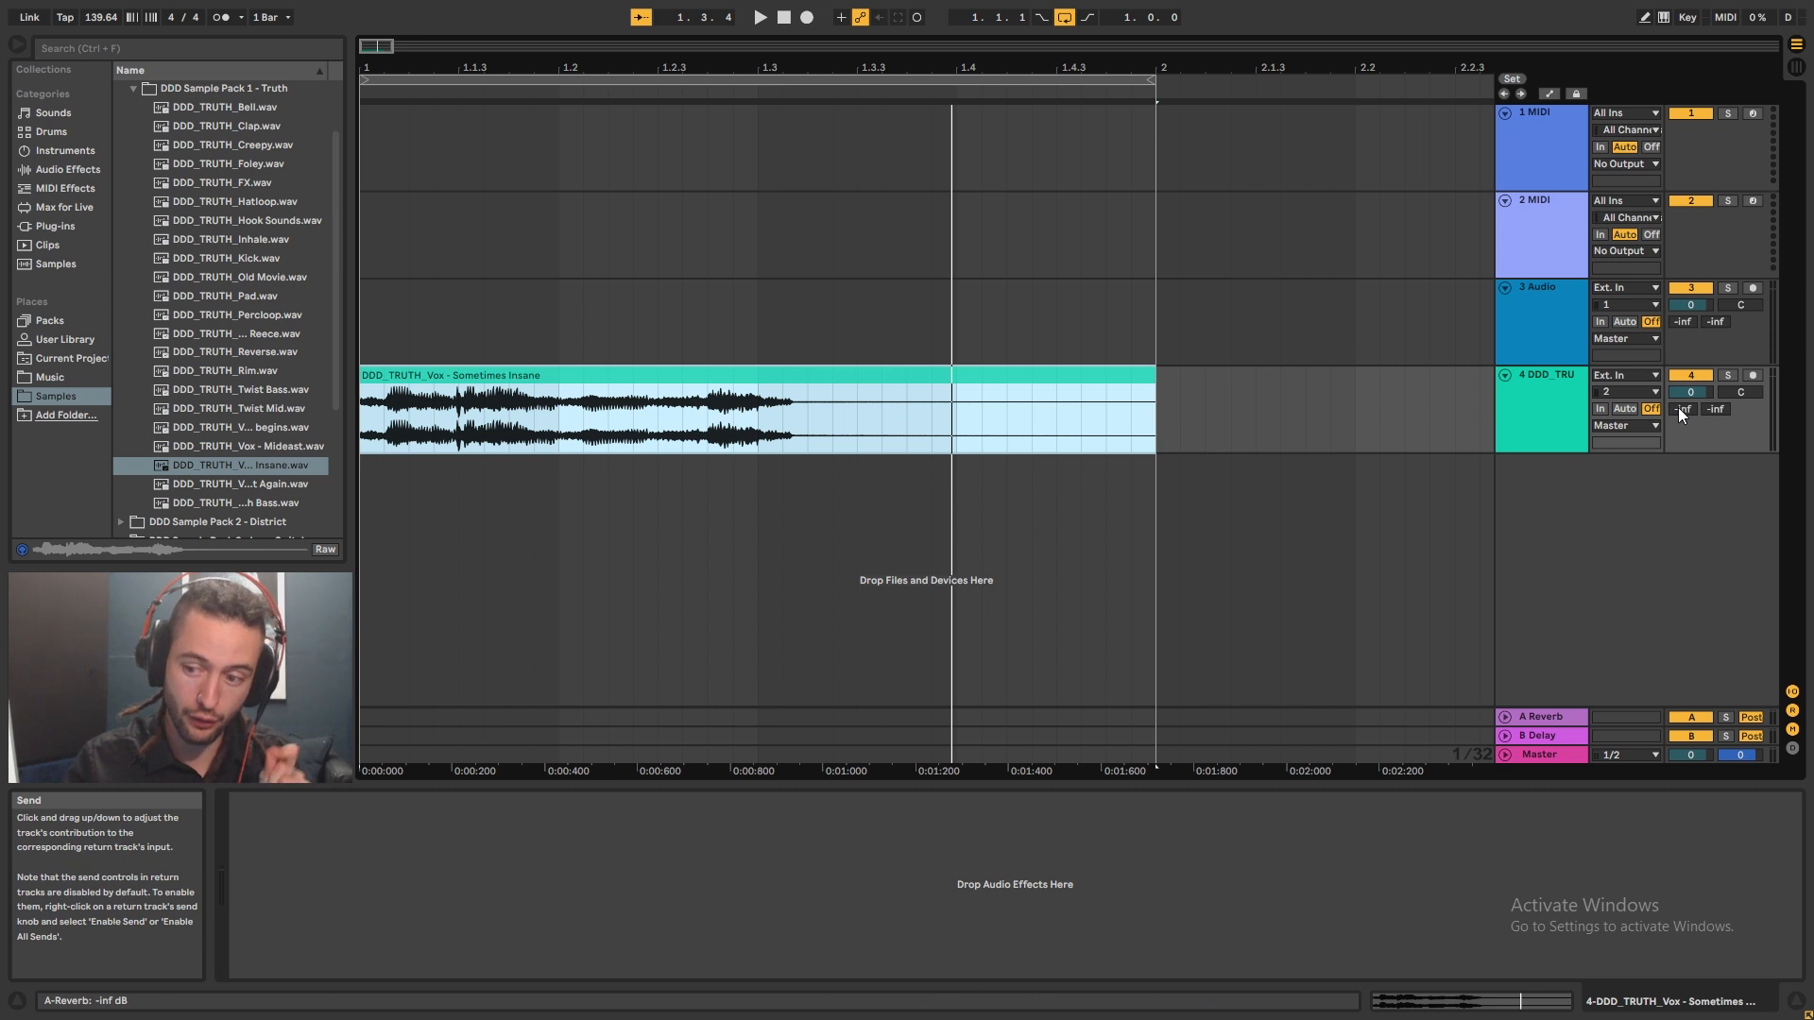
- Raise the vocal's A send to about -19.4 dB and show the Reverb return's device
{"action": "left_click", "coordinate": [1541, 716]}
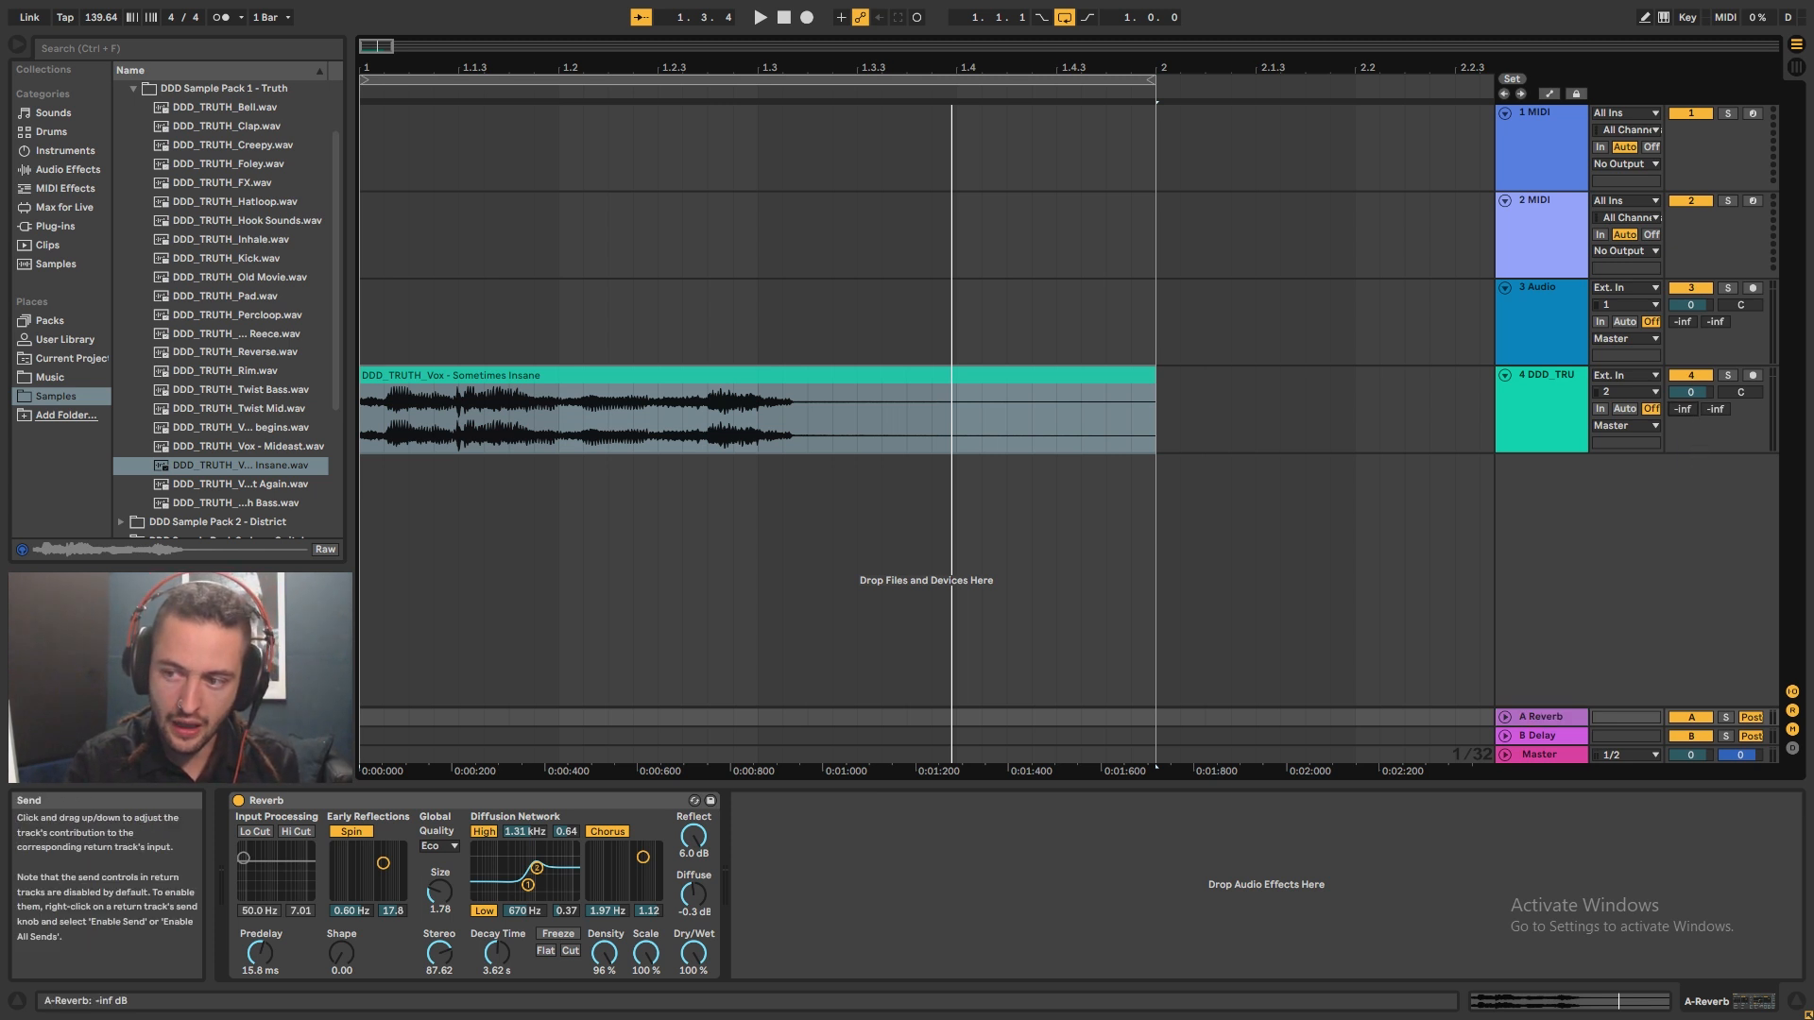
{"action": "left_click_drag", "start_coordinate": [1677, 408], "coordinate": [1678, 393]}
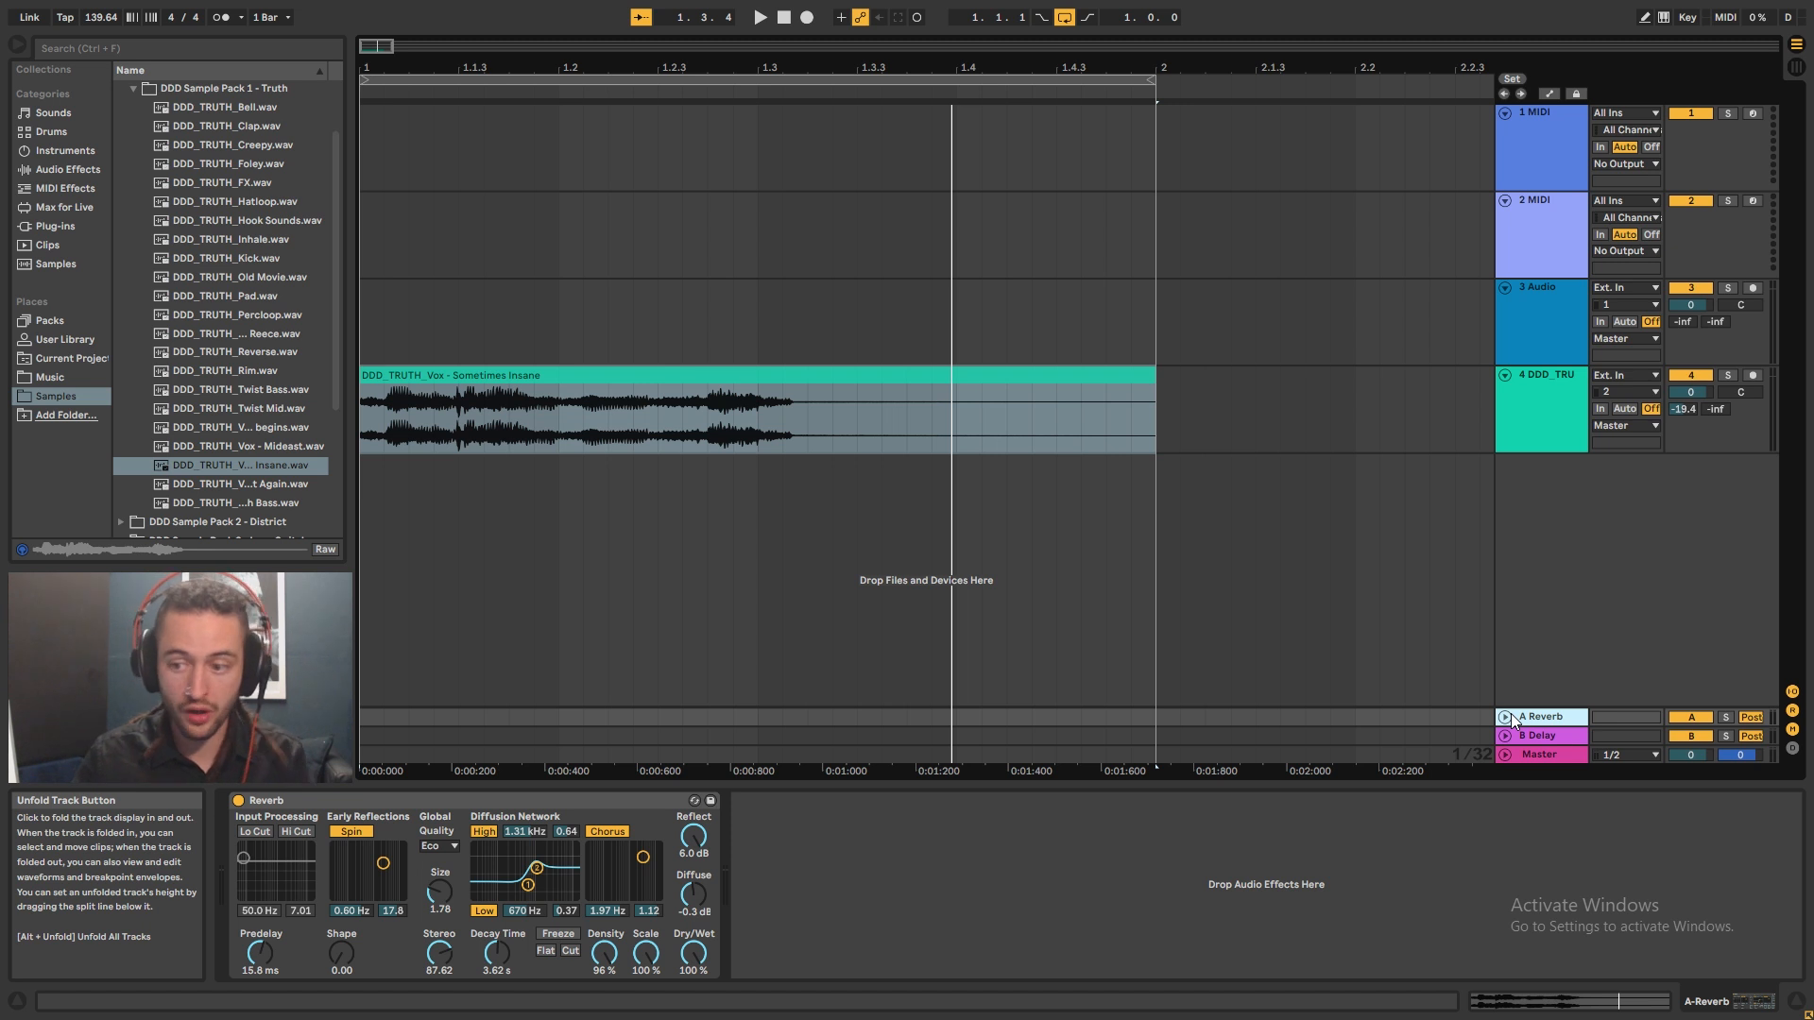
{"action": "left_click", "coordinate": [1540, 716]}
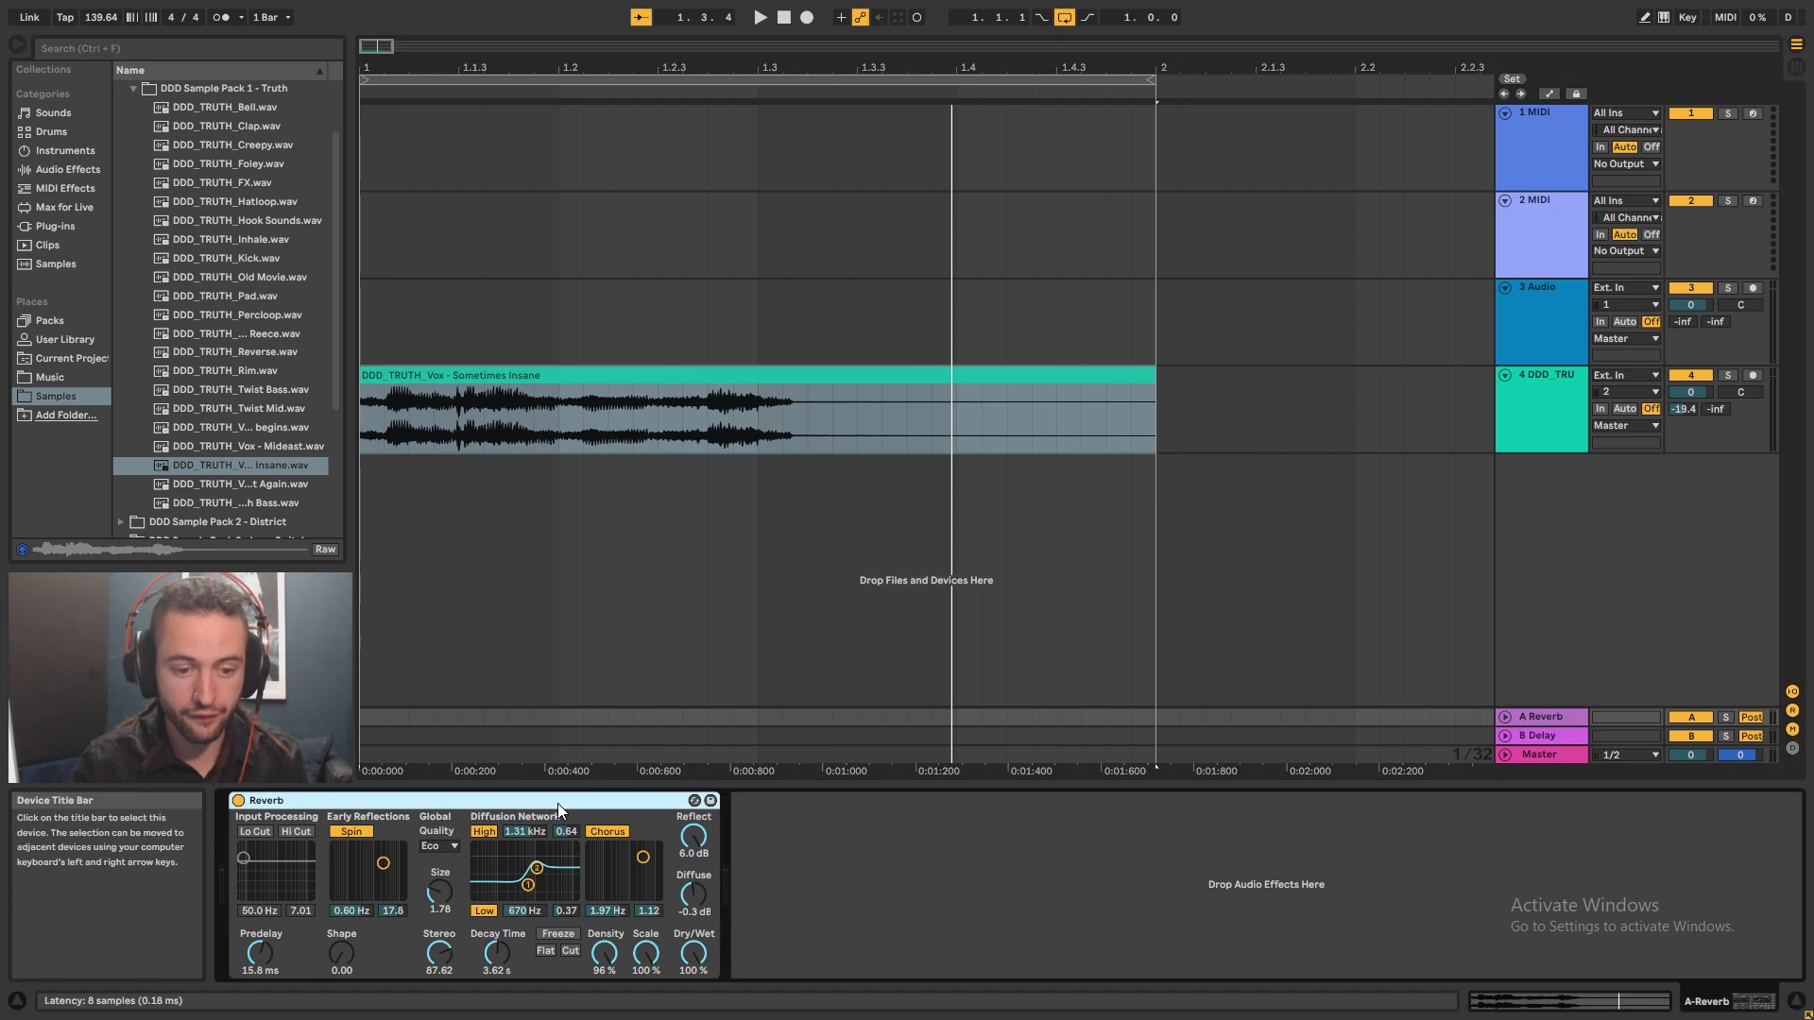
{"action": "mouse_move", "coordinate": [253, 831]}
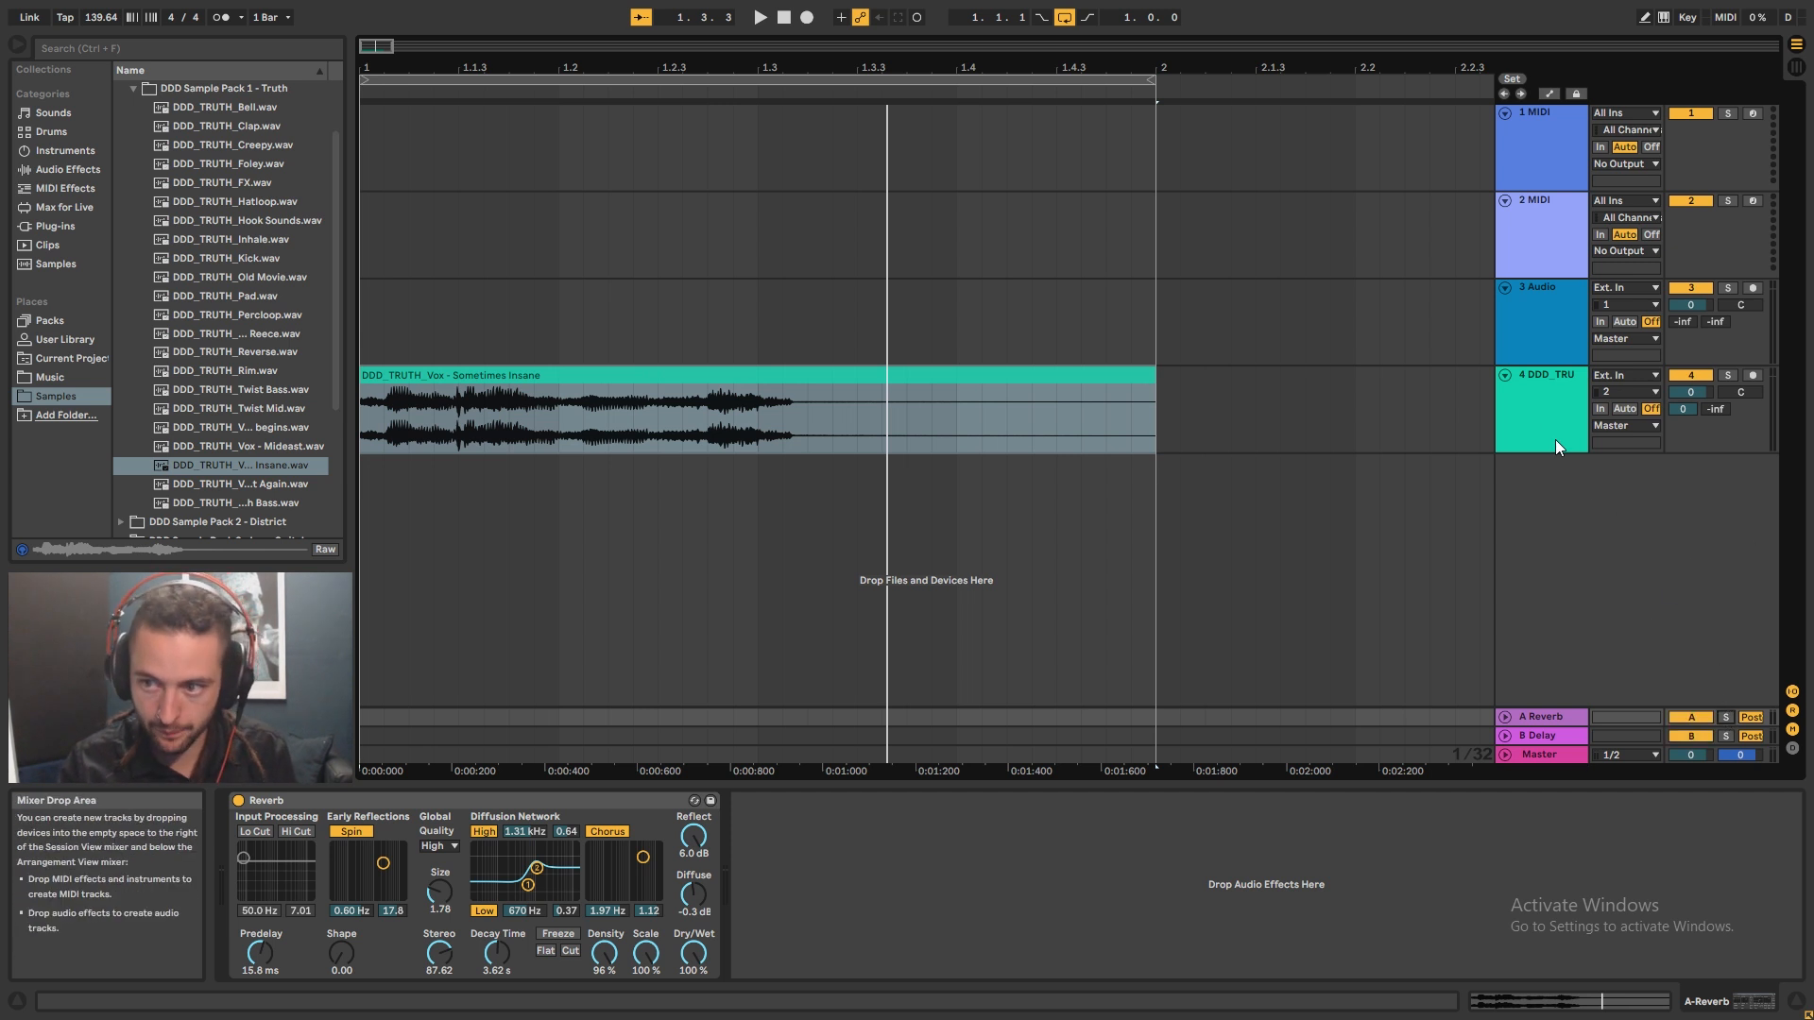
- Lower the vocal track's A reverb send to about -36 dB
{"action": "left_click", "coordinate": [1538, 374]}
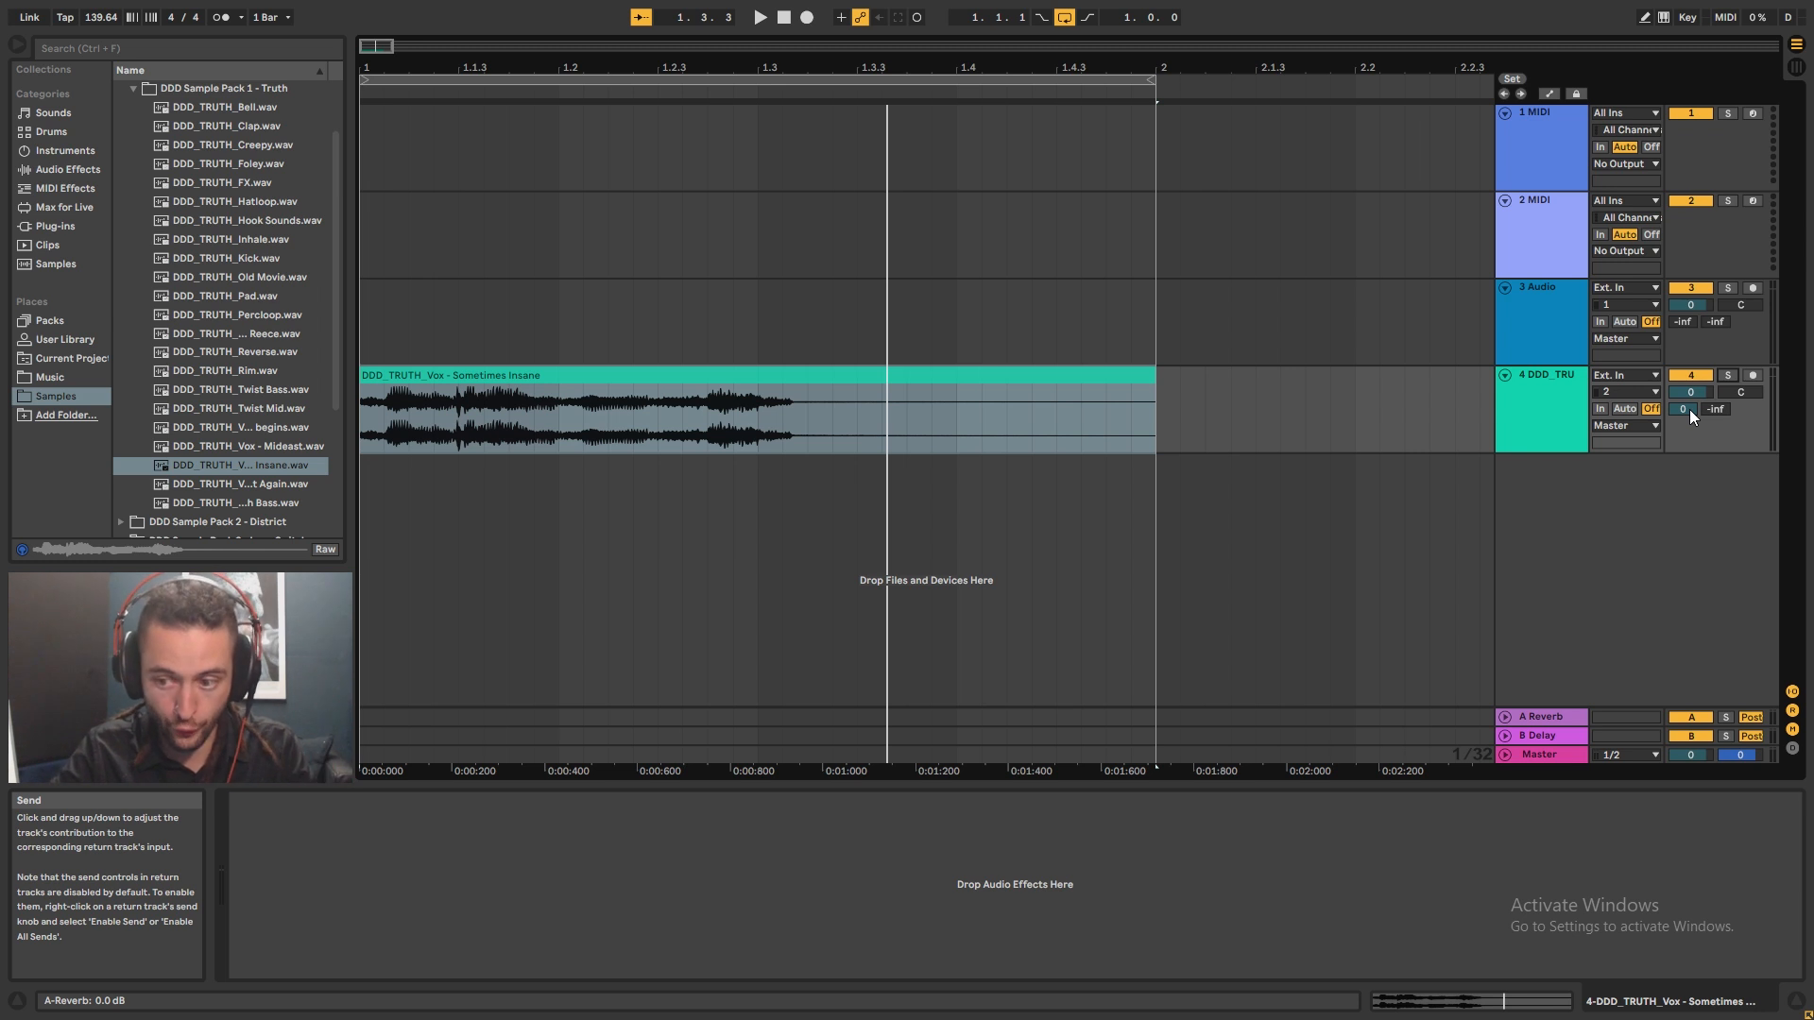
{"action": "left_click", "coordinate": [1538, 716]}
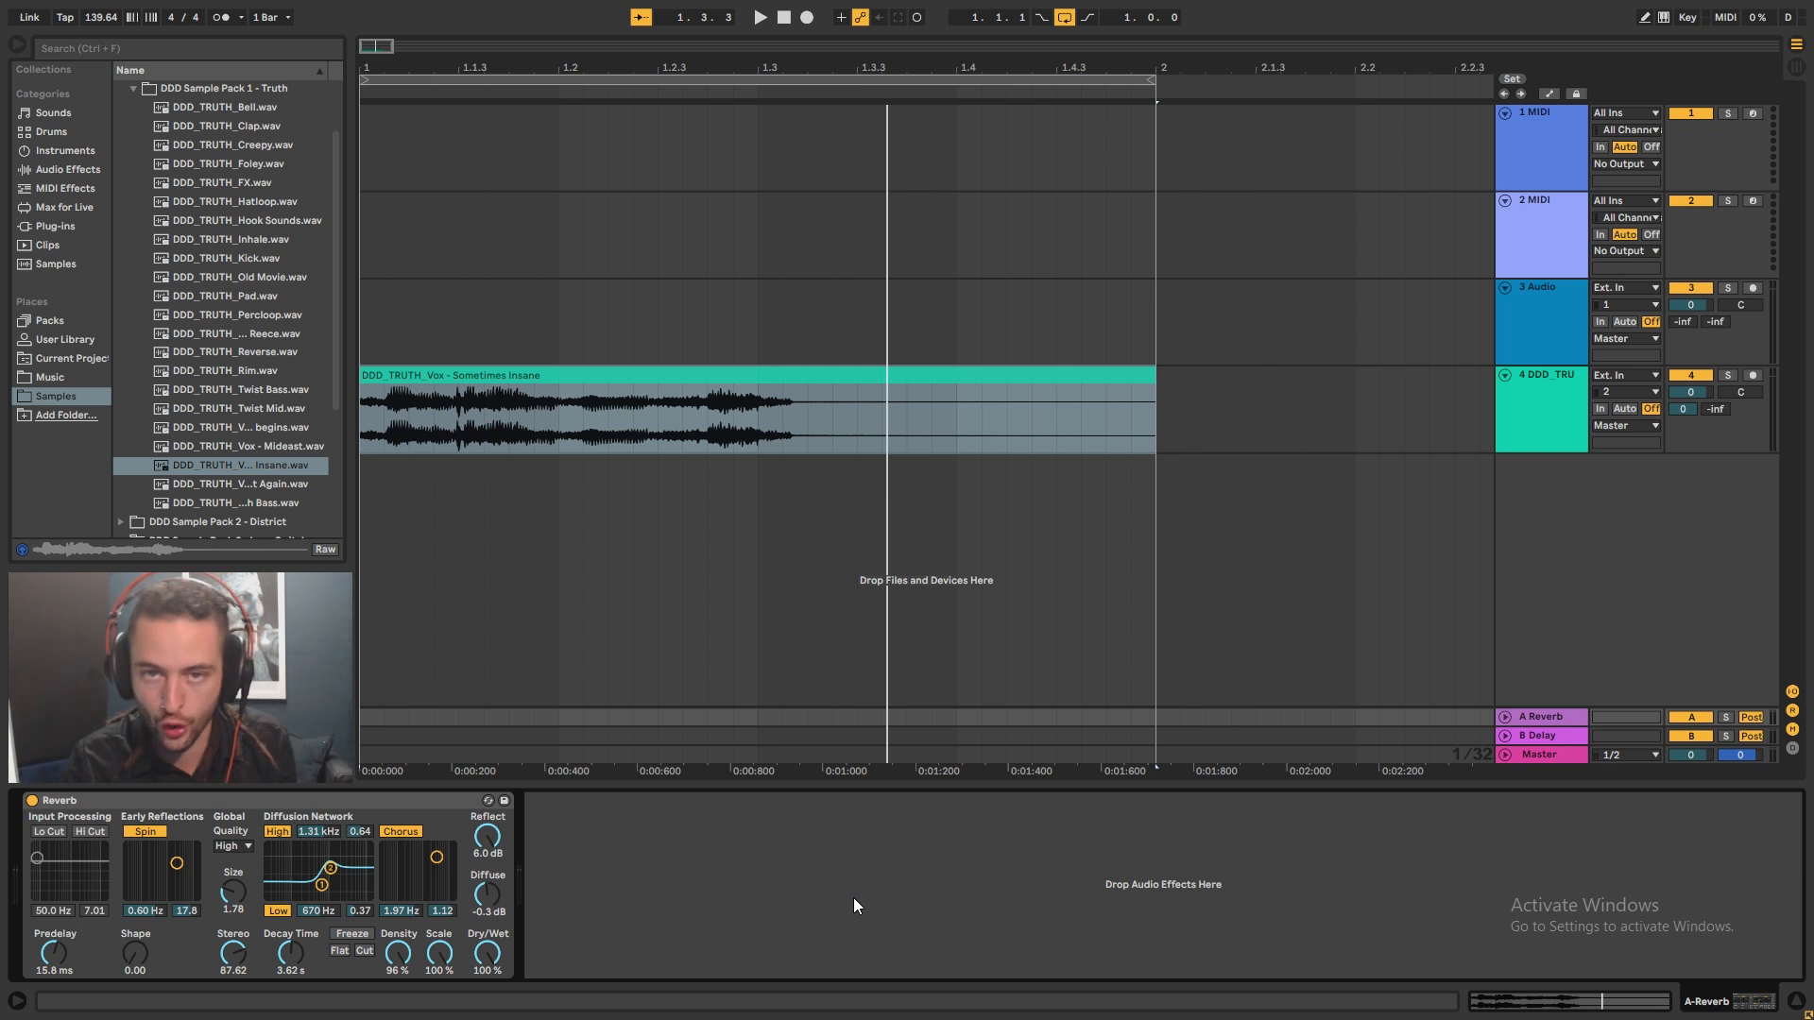
{"action": "mouse_move", "coordinate": [807, 901]}
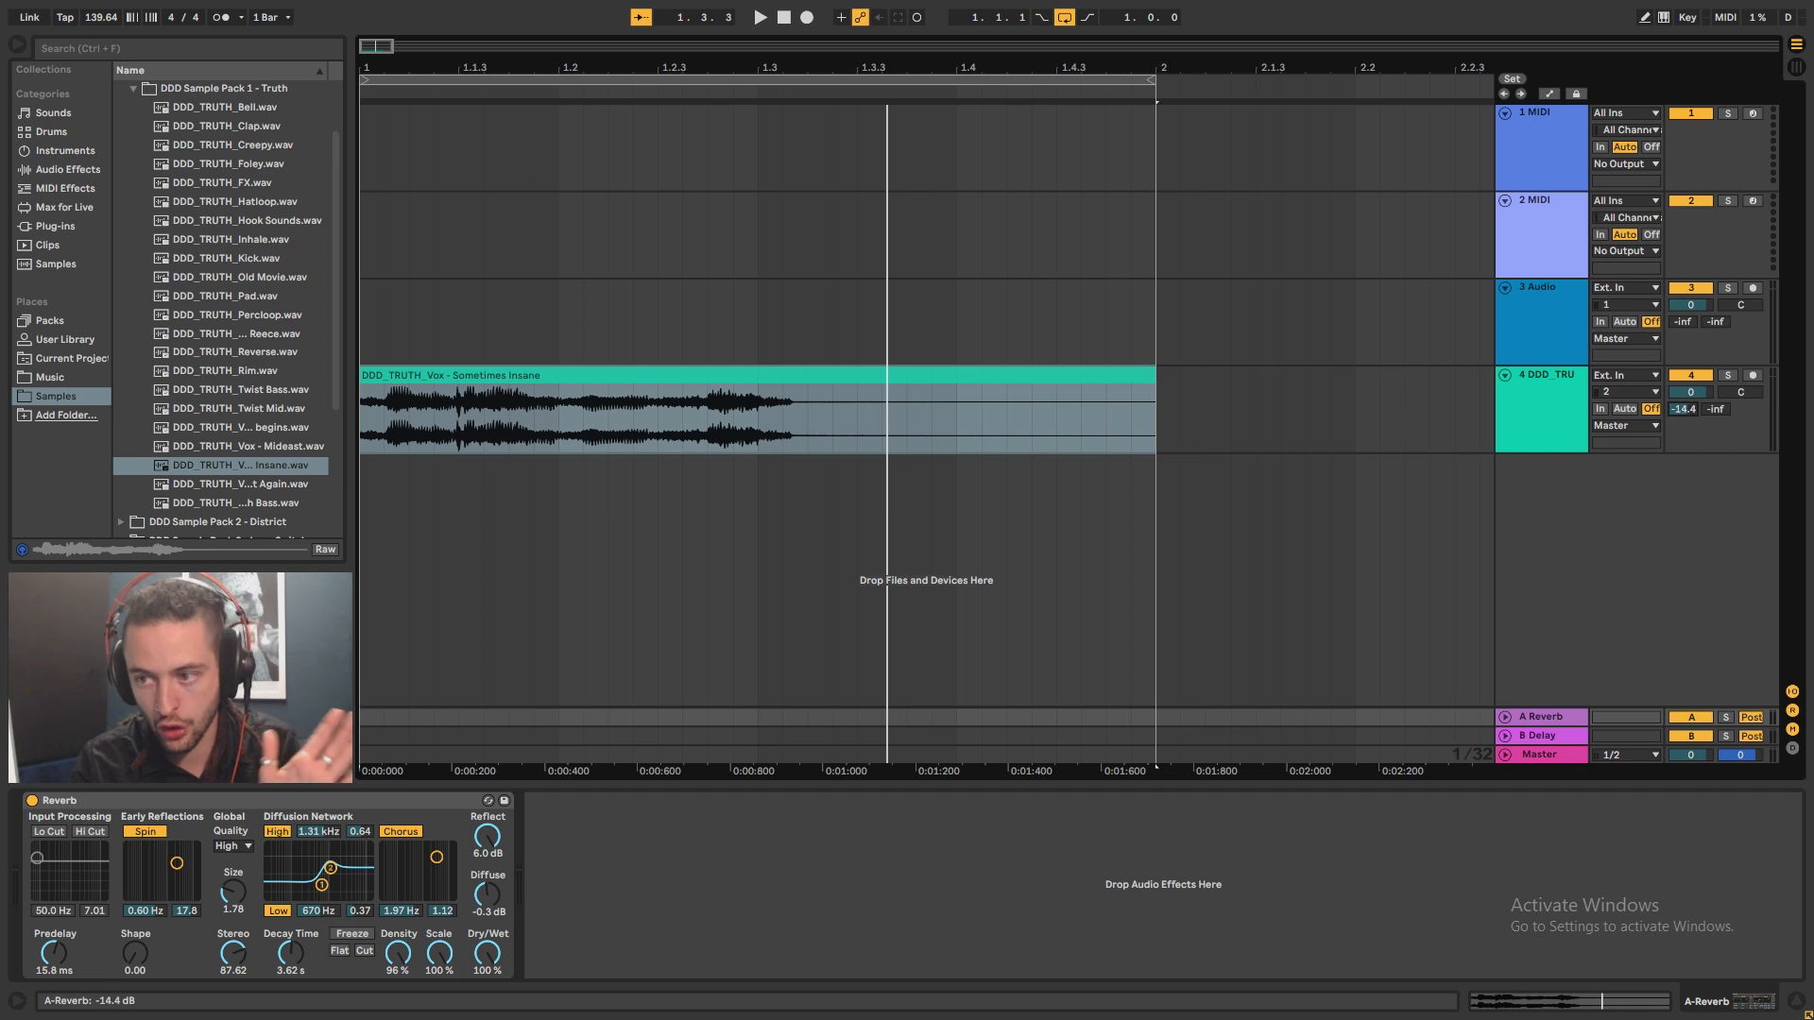
{"action": "left_click_drag", "start_coordinate": [1681, 408], "coordinate": [1681, 429]}
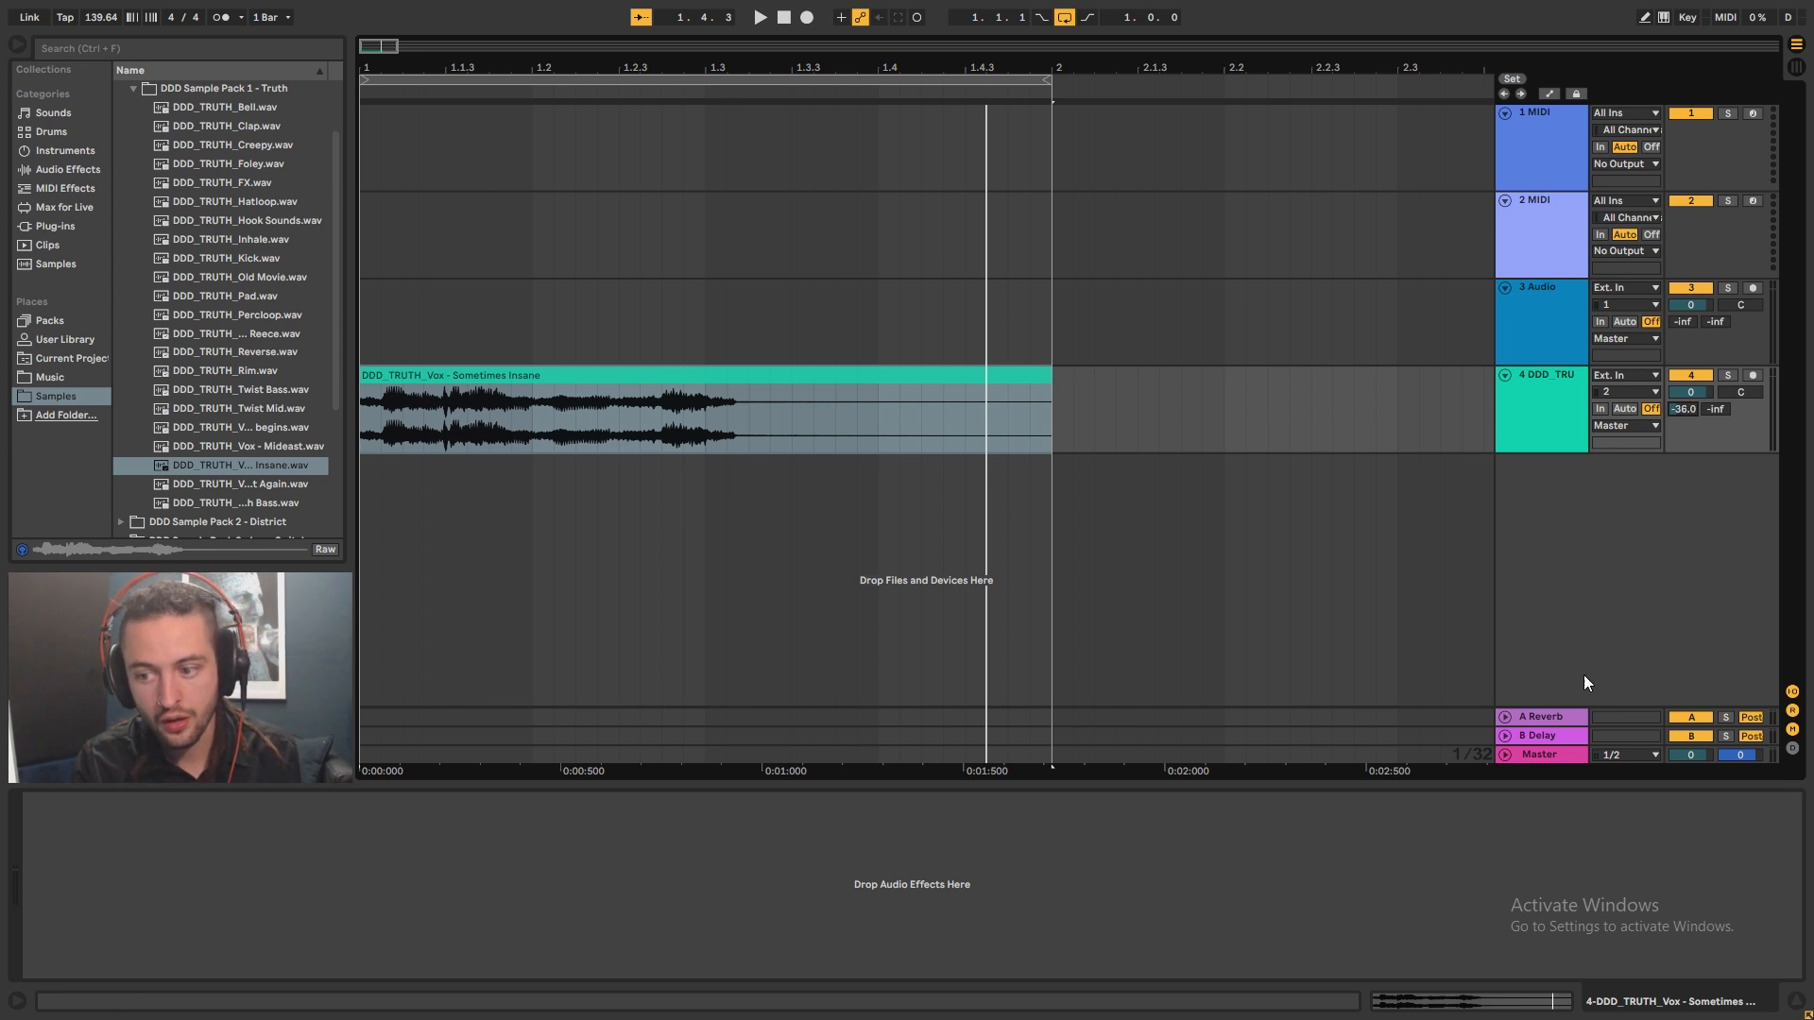
- Show the A Reverb return's Reverb device again with the vocal send held at -36 dB
{"action": "left_click", "coordinate": [1538, 716]}
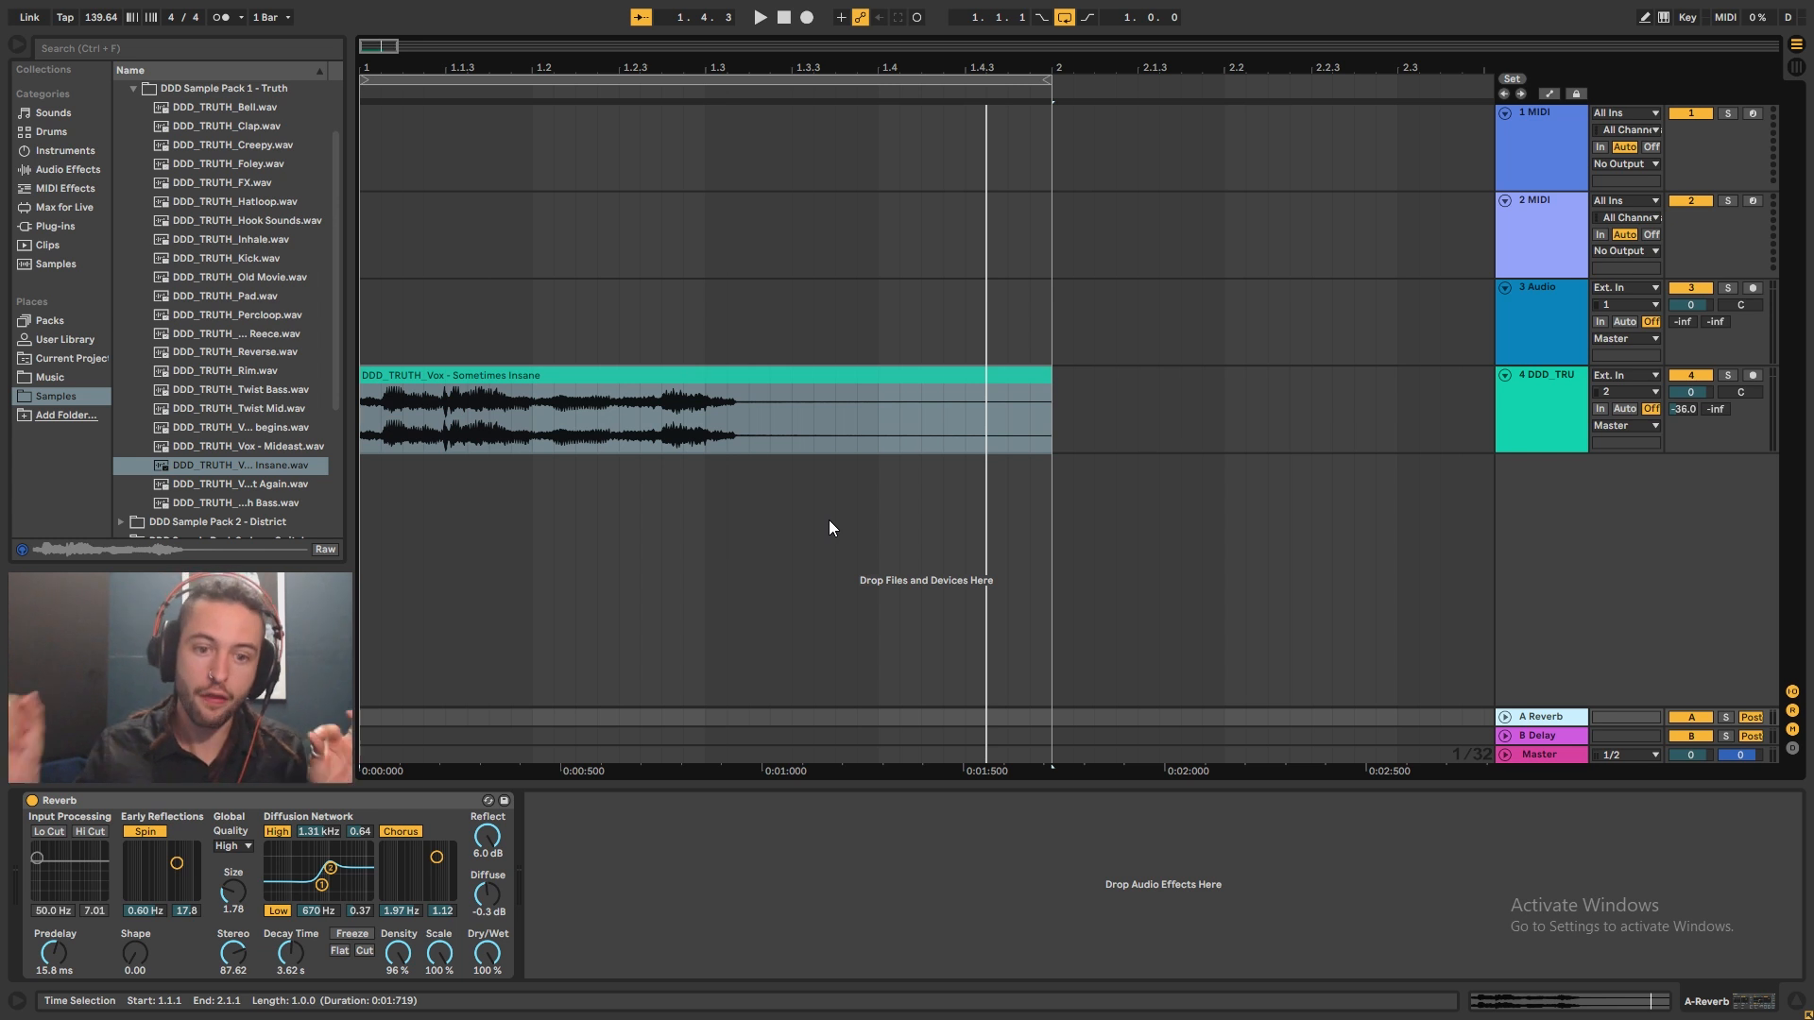
{"action": "left_click", "coordinate": [856, 410]}
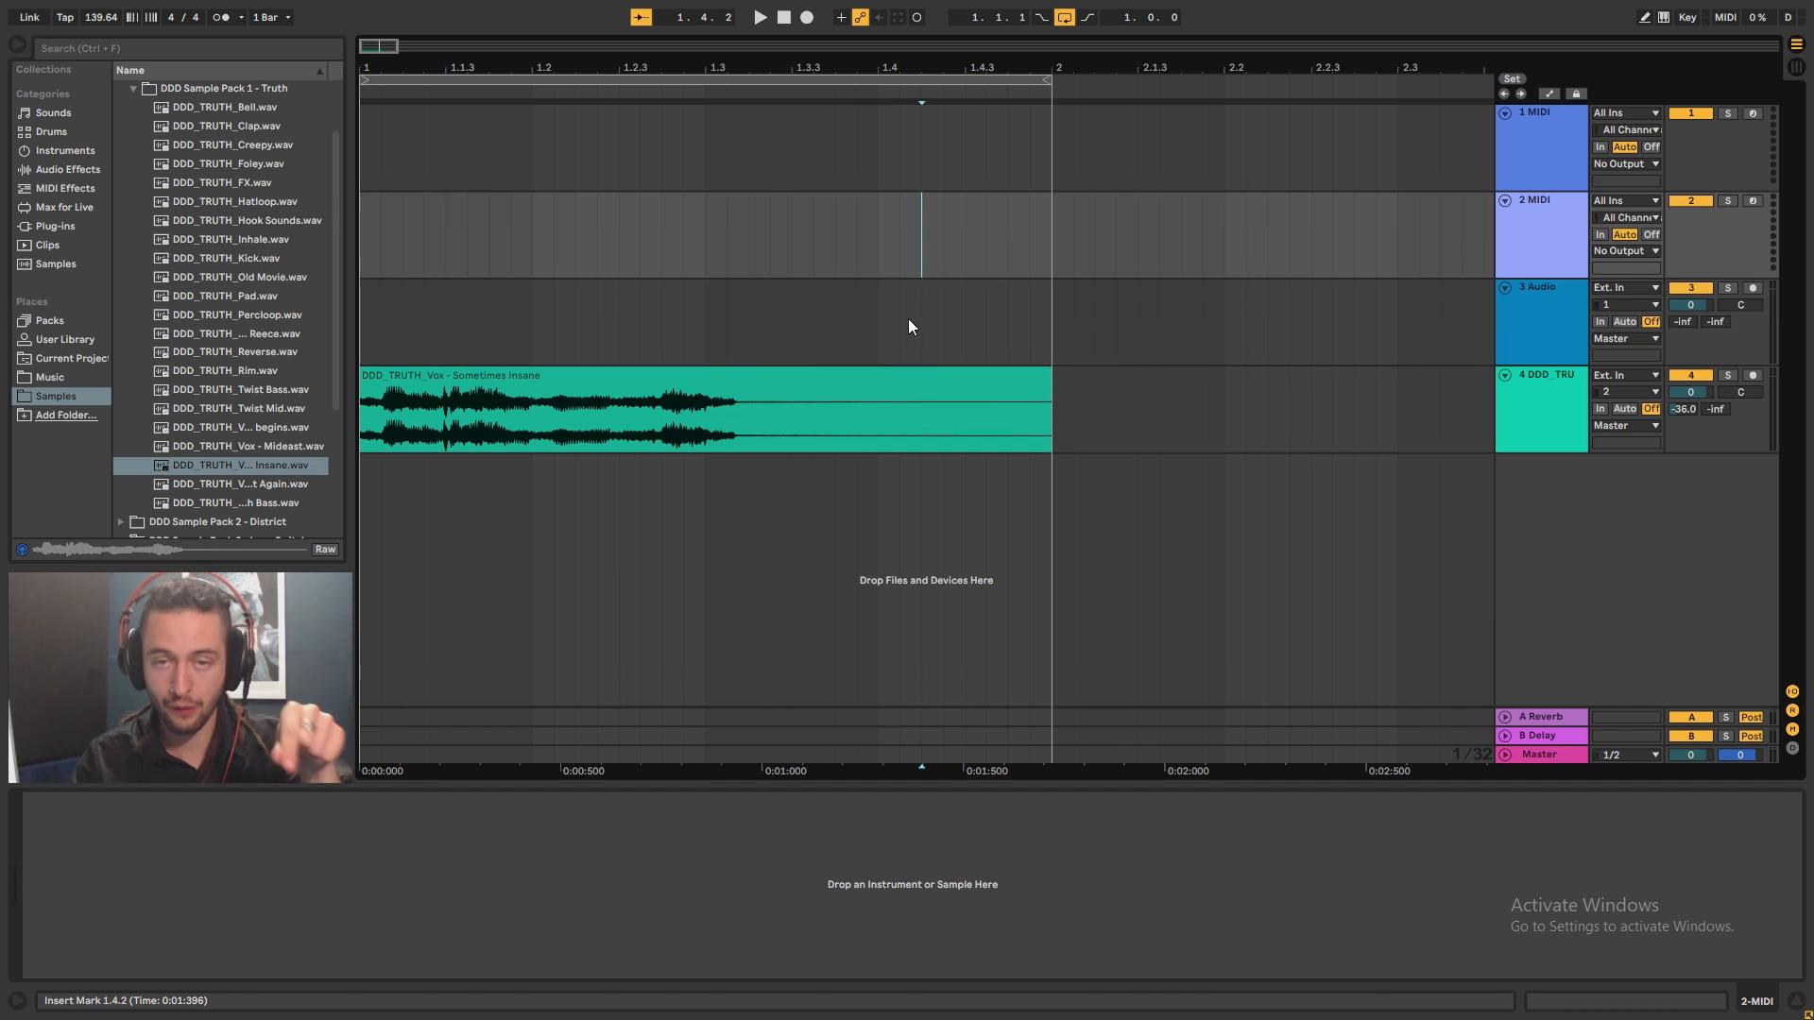
{"action": "mouse_move", "coordinate": [908, 336]}
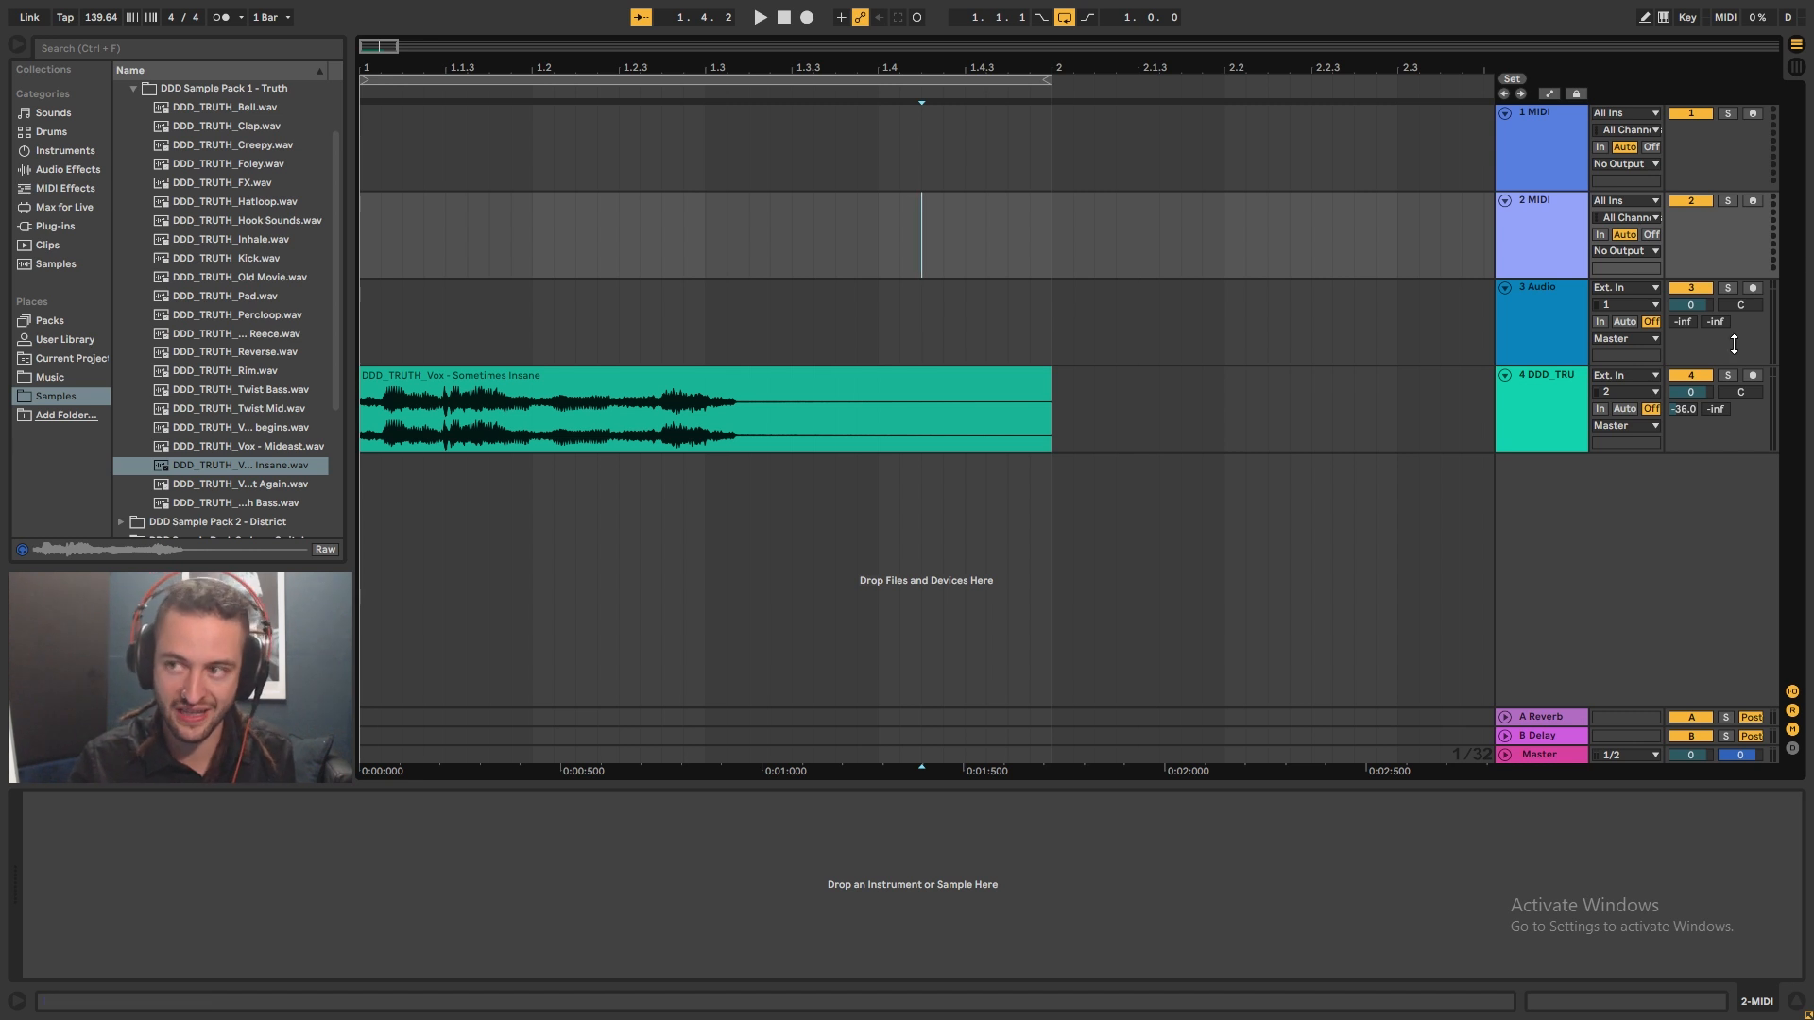
{"action": "mouse_move", "coordinate": [1549, 393]}
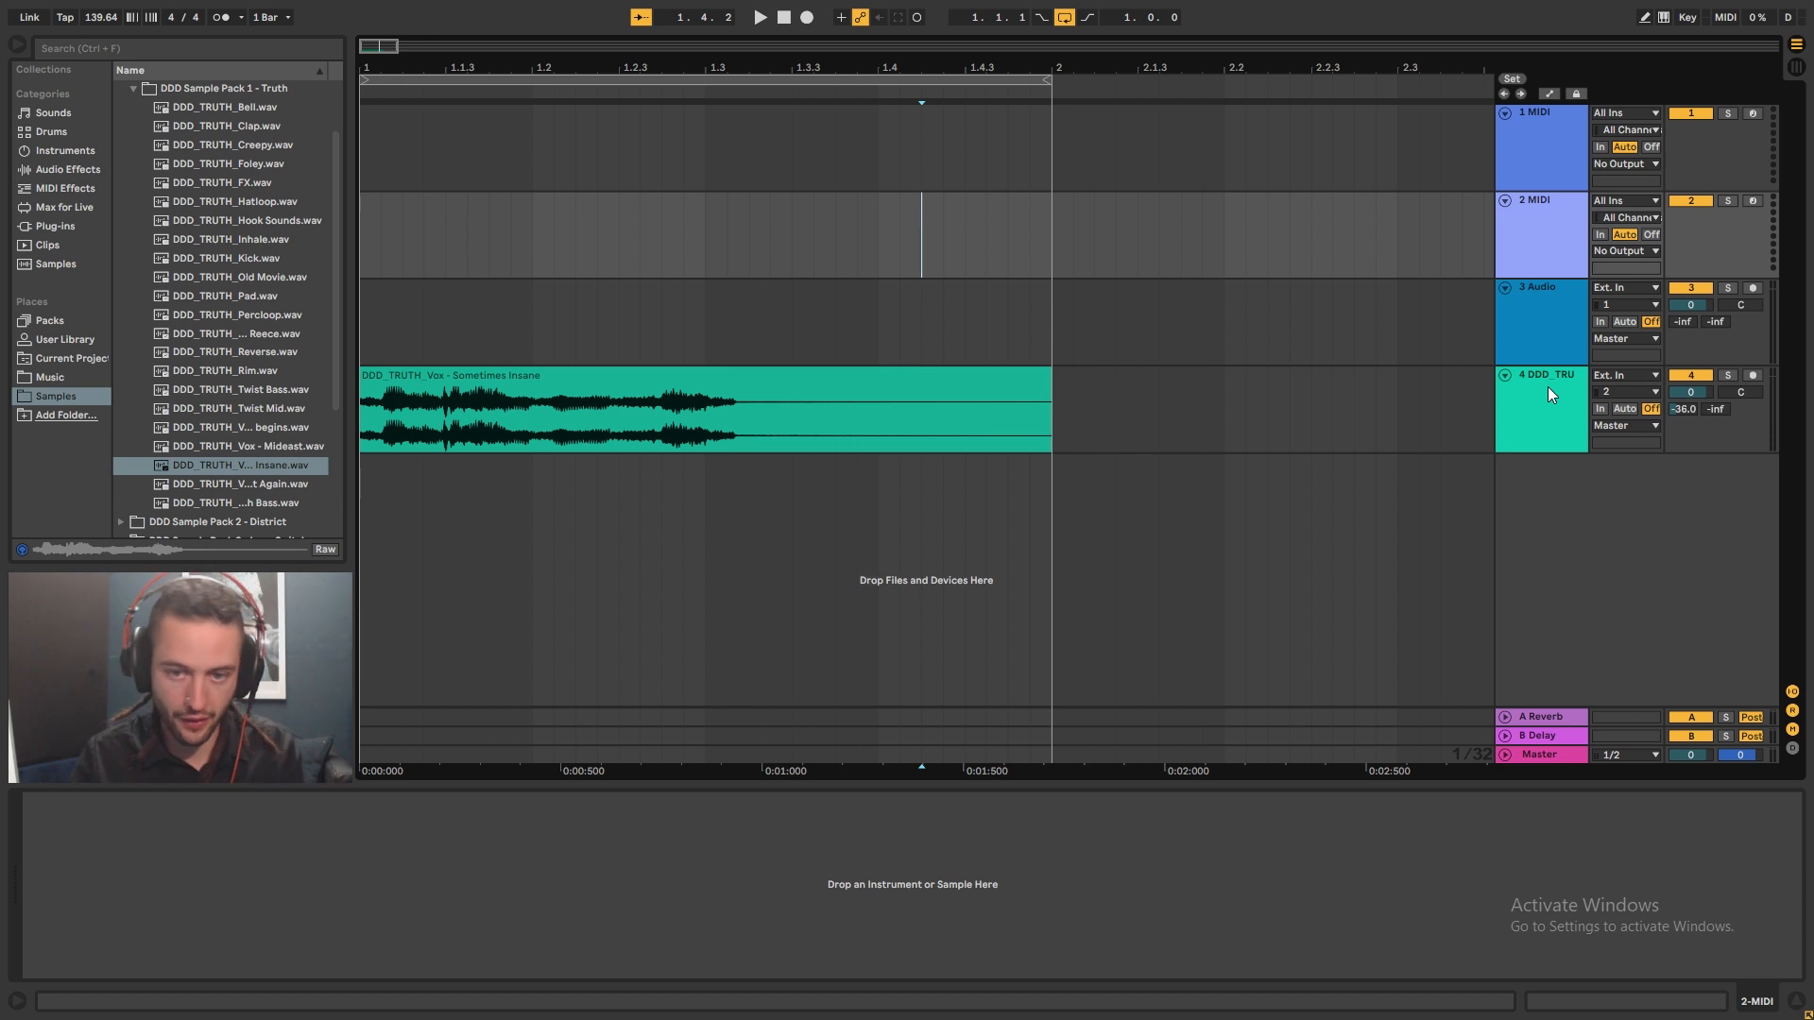
{"action": "left_click", "coordinate": [1540, 716]}
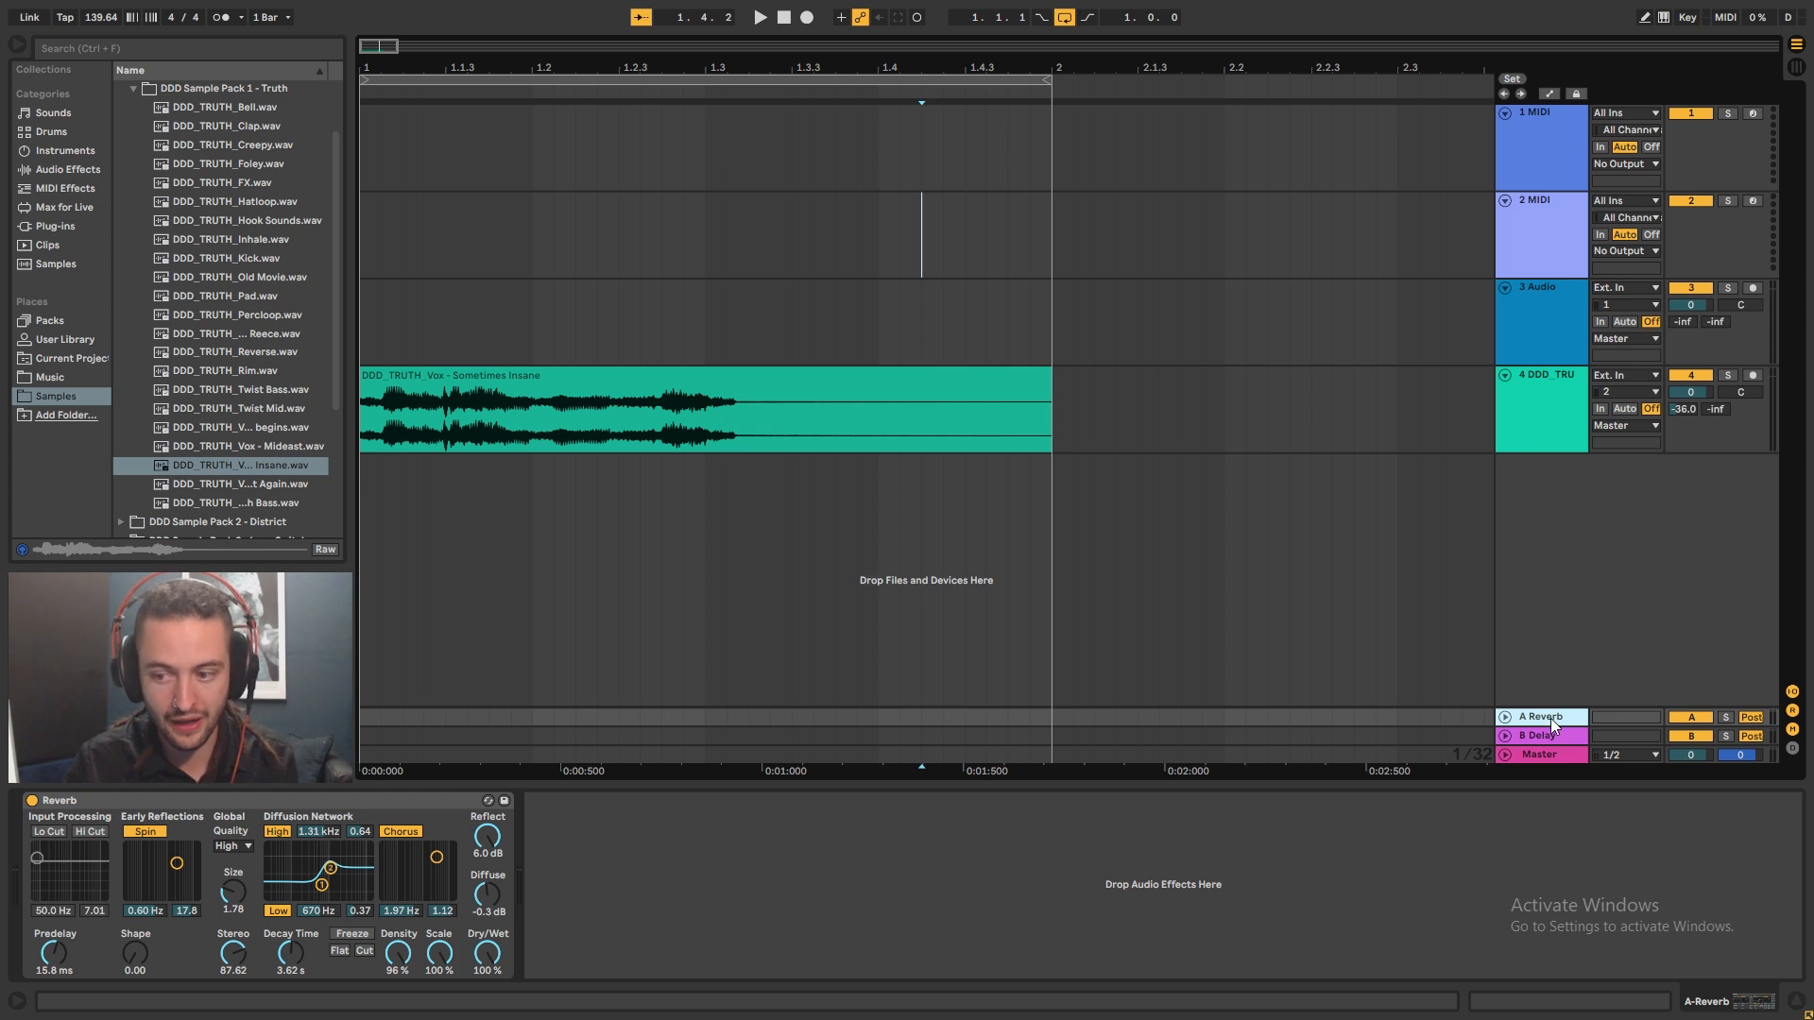
- Rename the first two return tracks RevSht and RevMID beside a third return
{"action": "double_click", "coordinate": [1538, 718]}
{"action": "type", "text": "A REVERBS"}
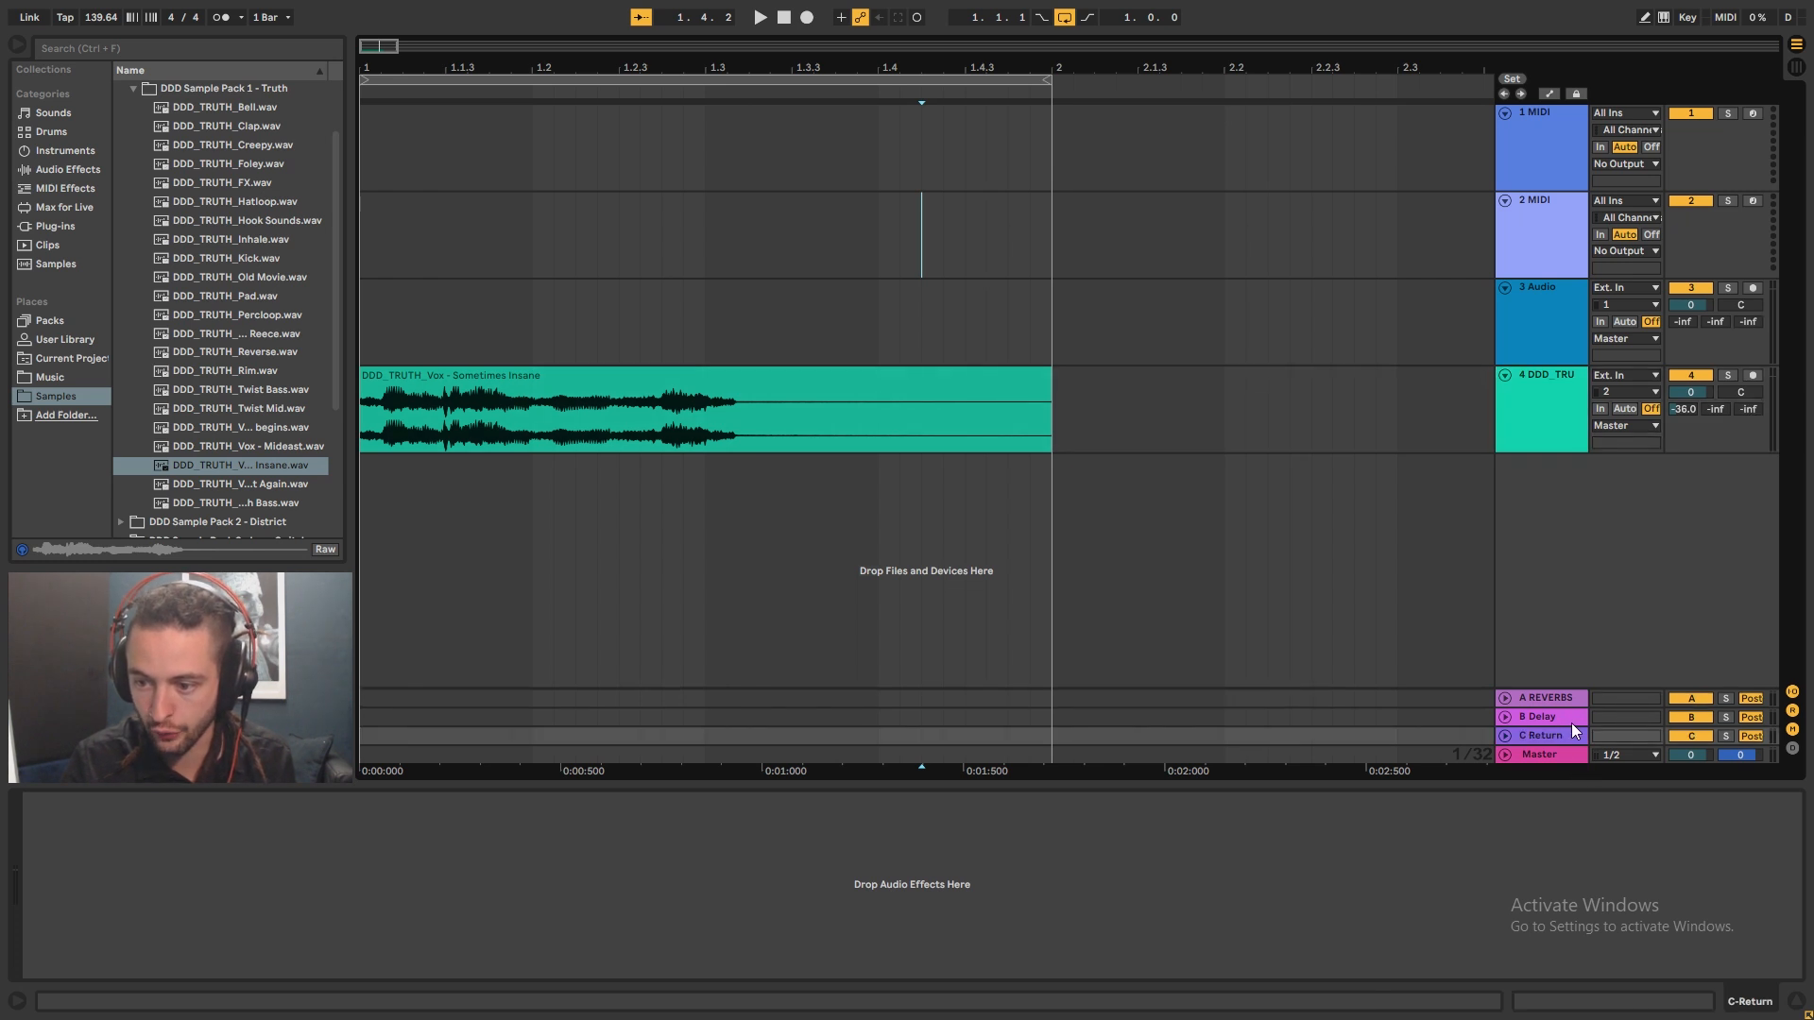
{"action": "left_click", "coordinate": [1534, 716]}
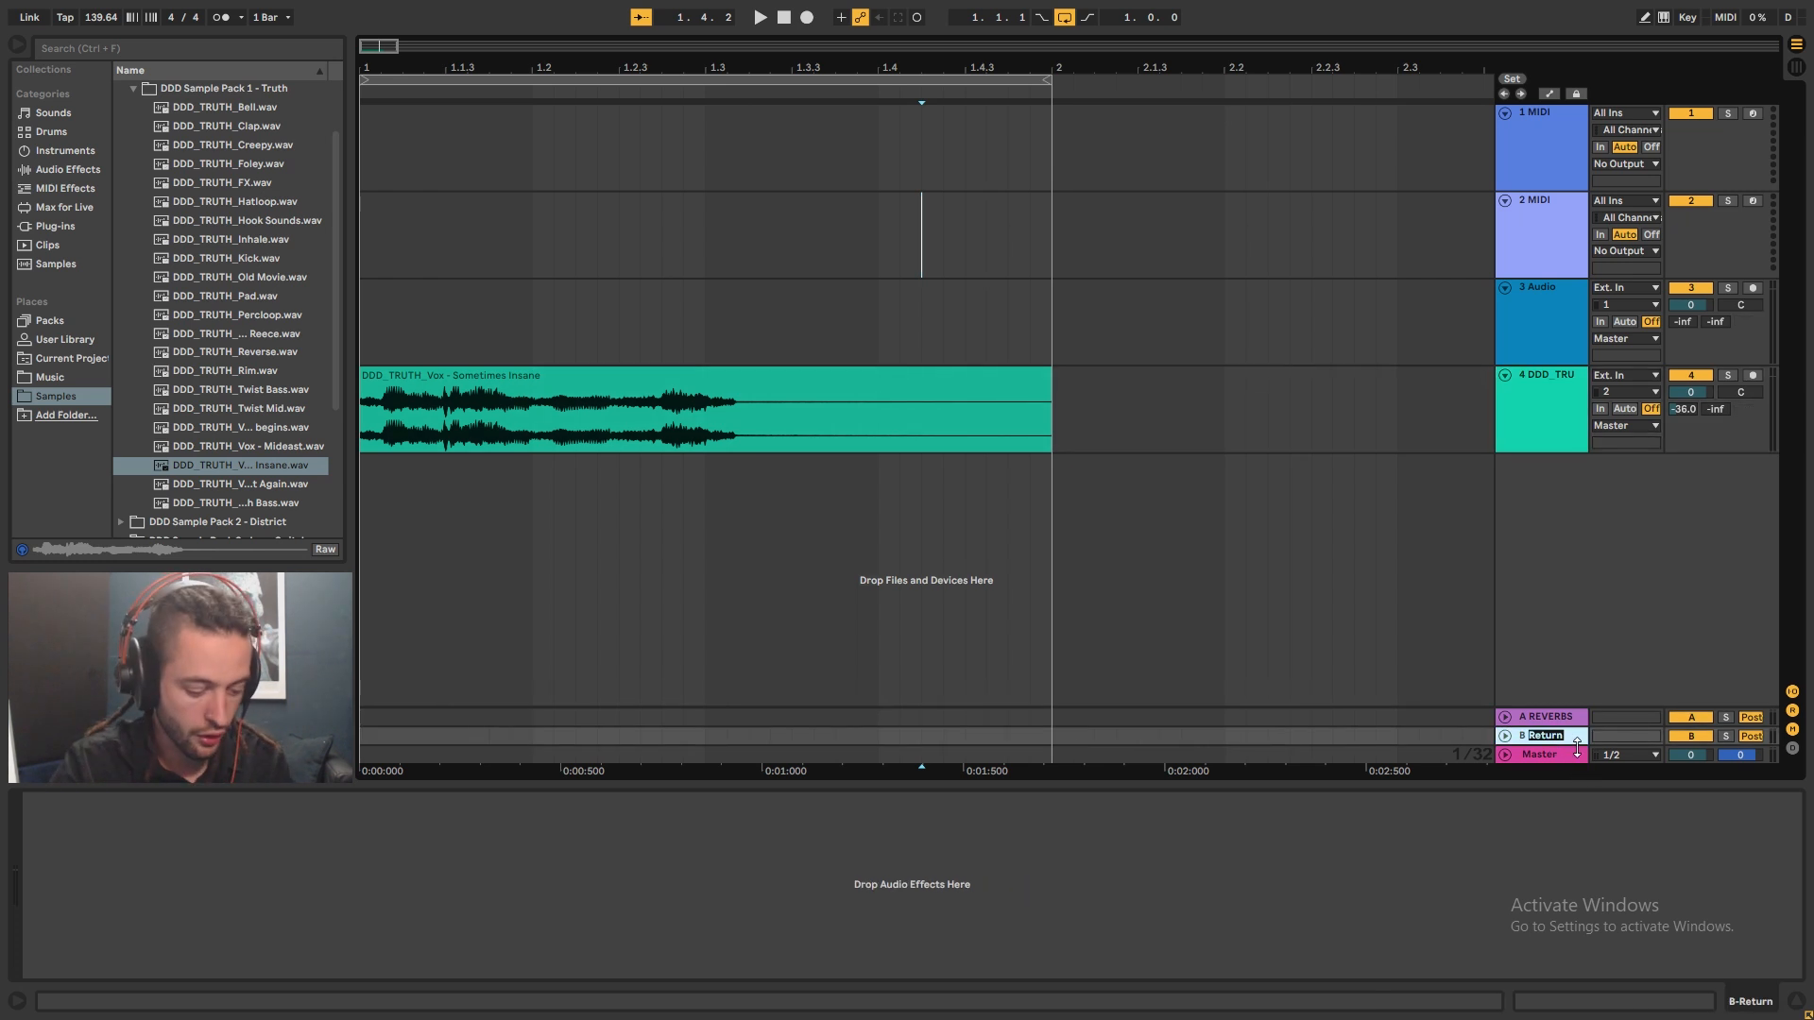
{"action": "type", "text": "RevMID"}
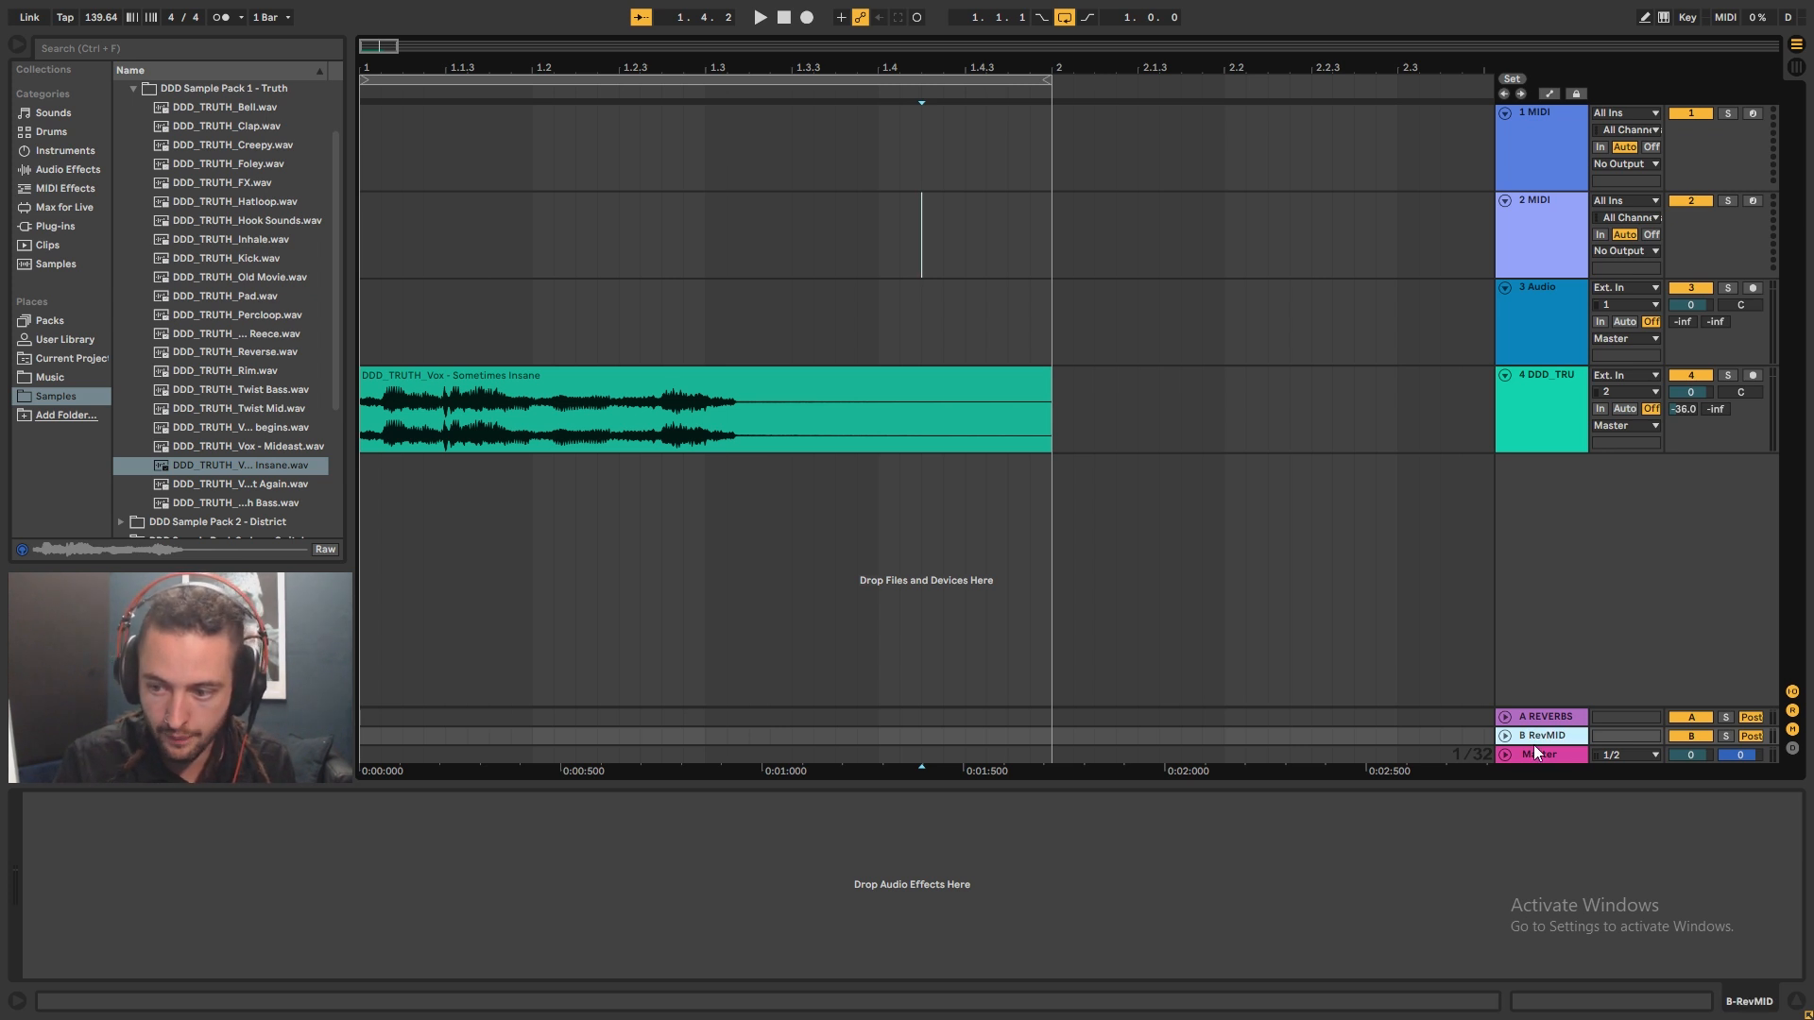
{"action": "double_click", "coordinate": [1538, 716]}
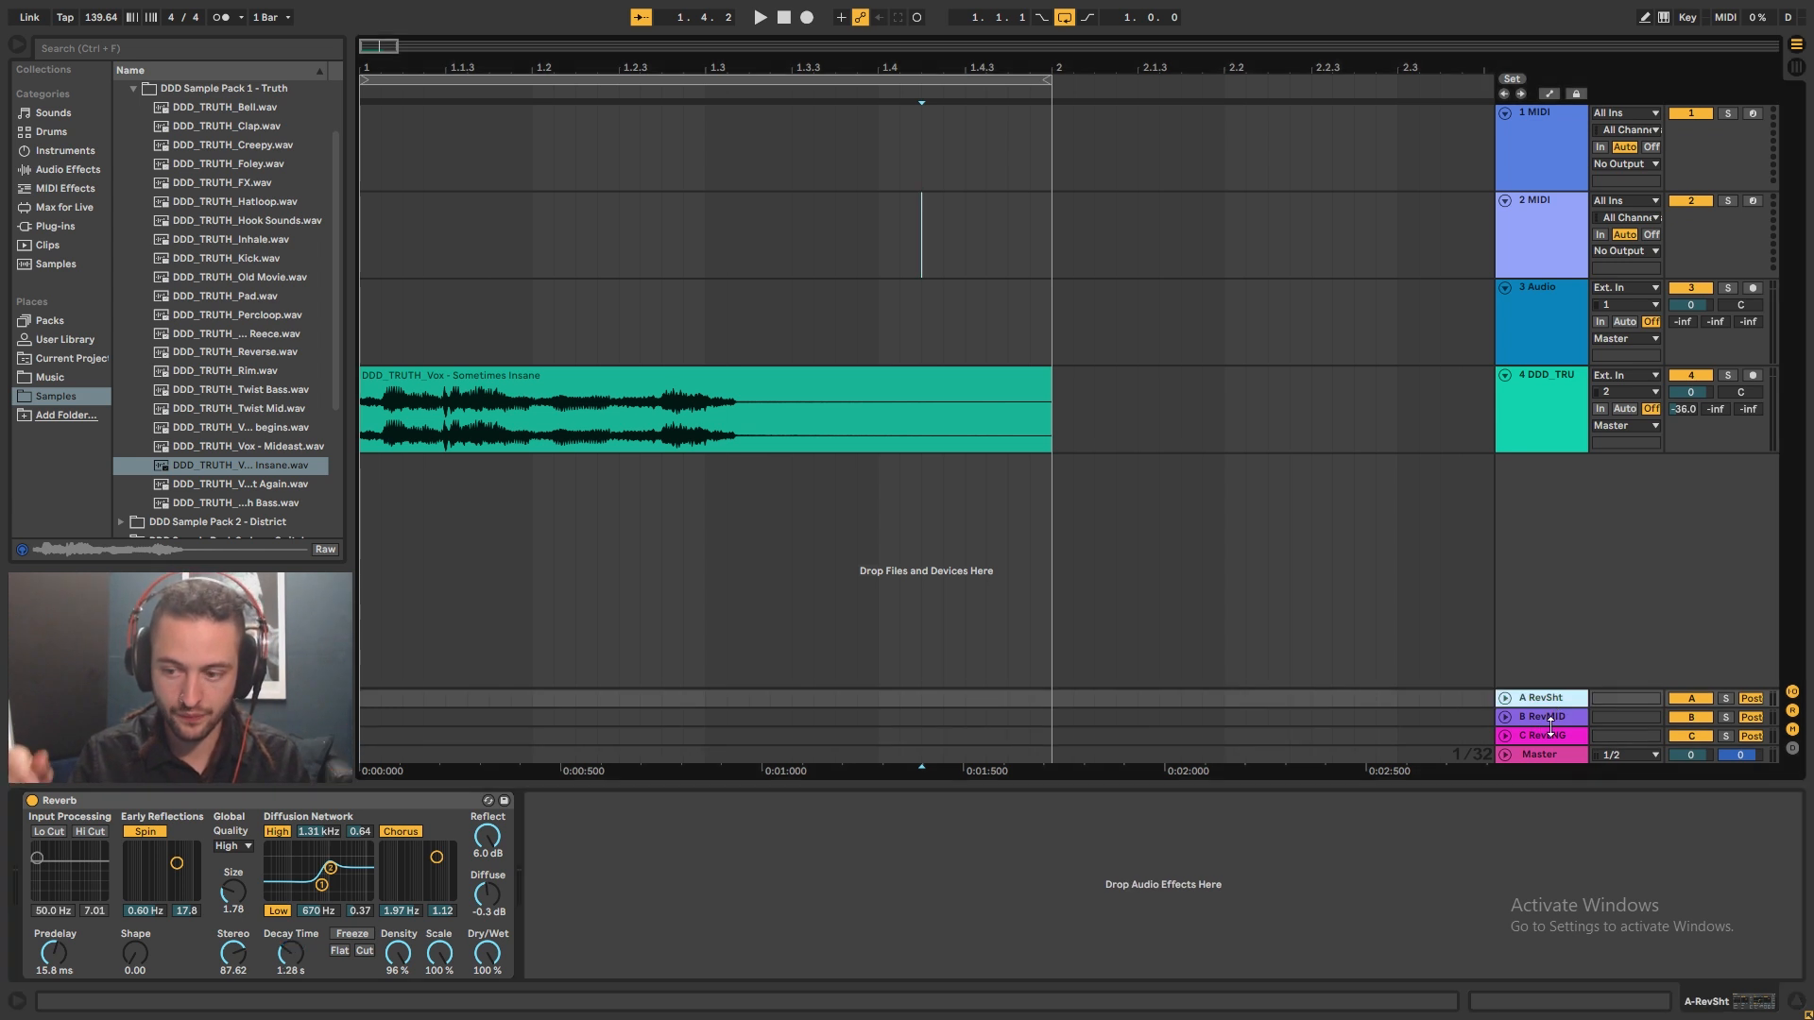
- Show RevMID's 3.97 s reverb, then the third return RevLNG with its 12.3 s decay
{"action": "left_click", "coordinate": [1538, 716]}
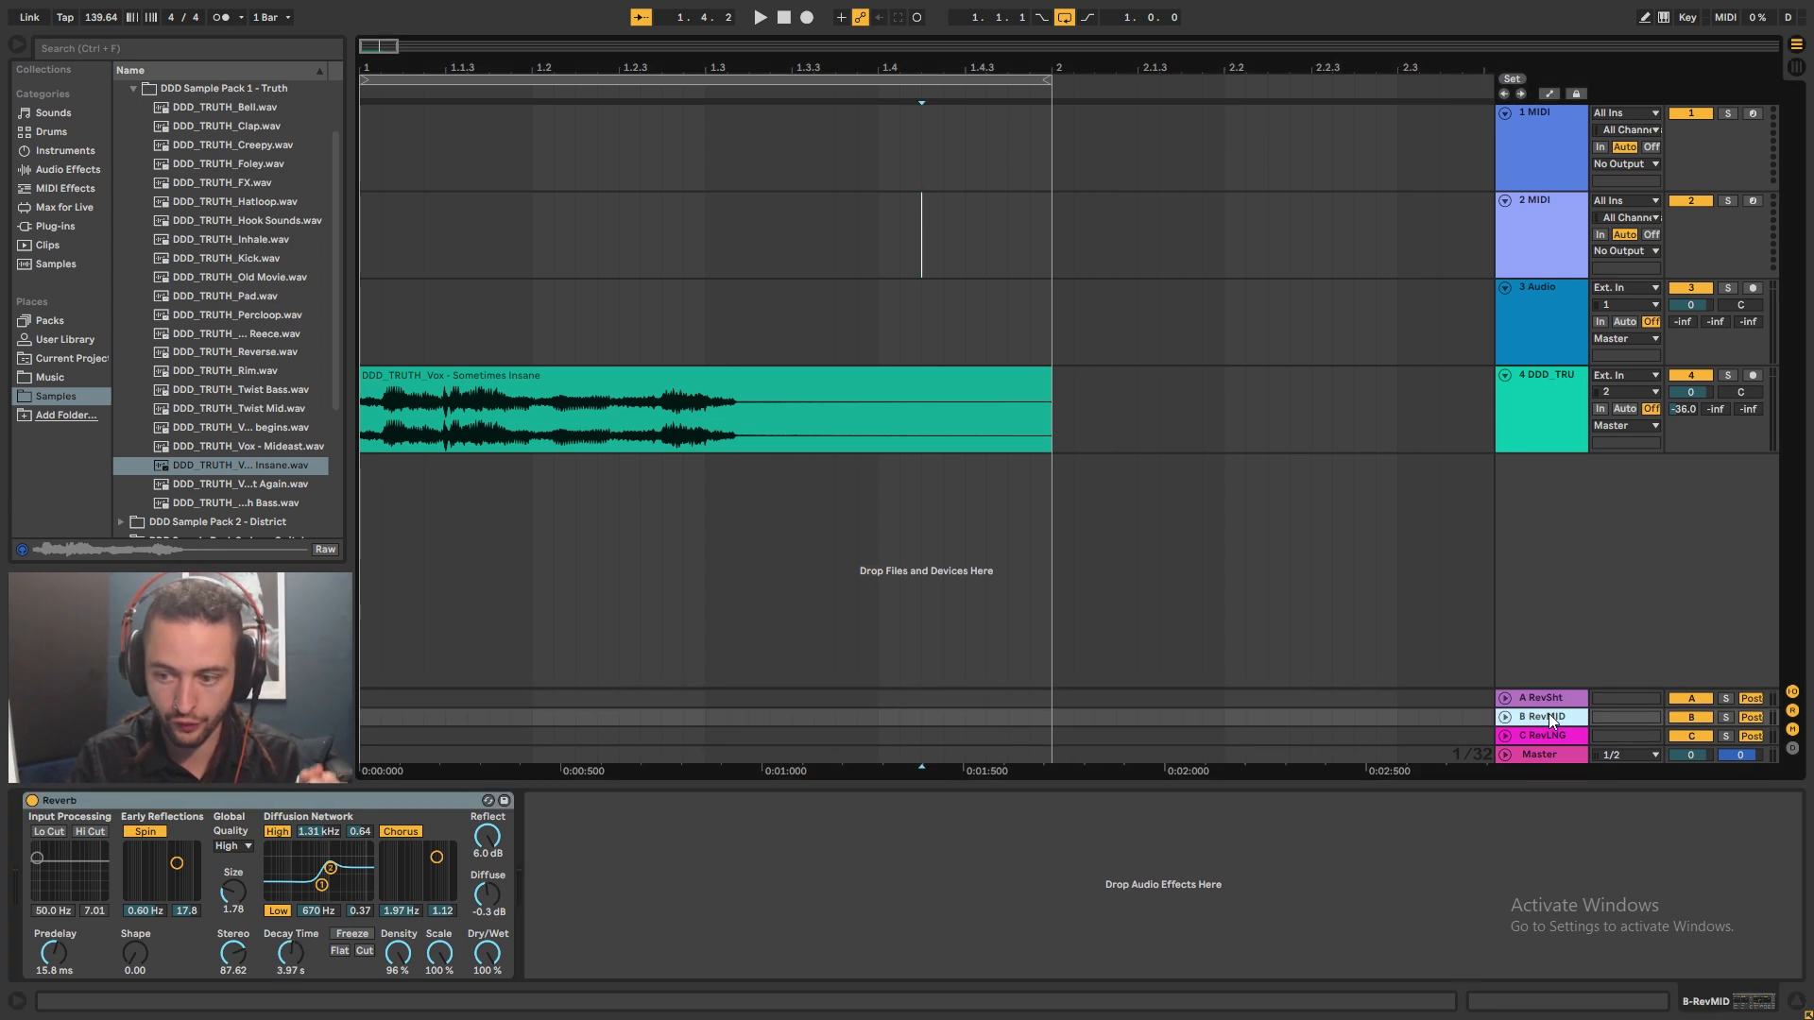
{"action": "left_click", "coordinate": [1541, 735]}
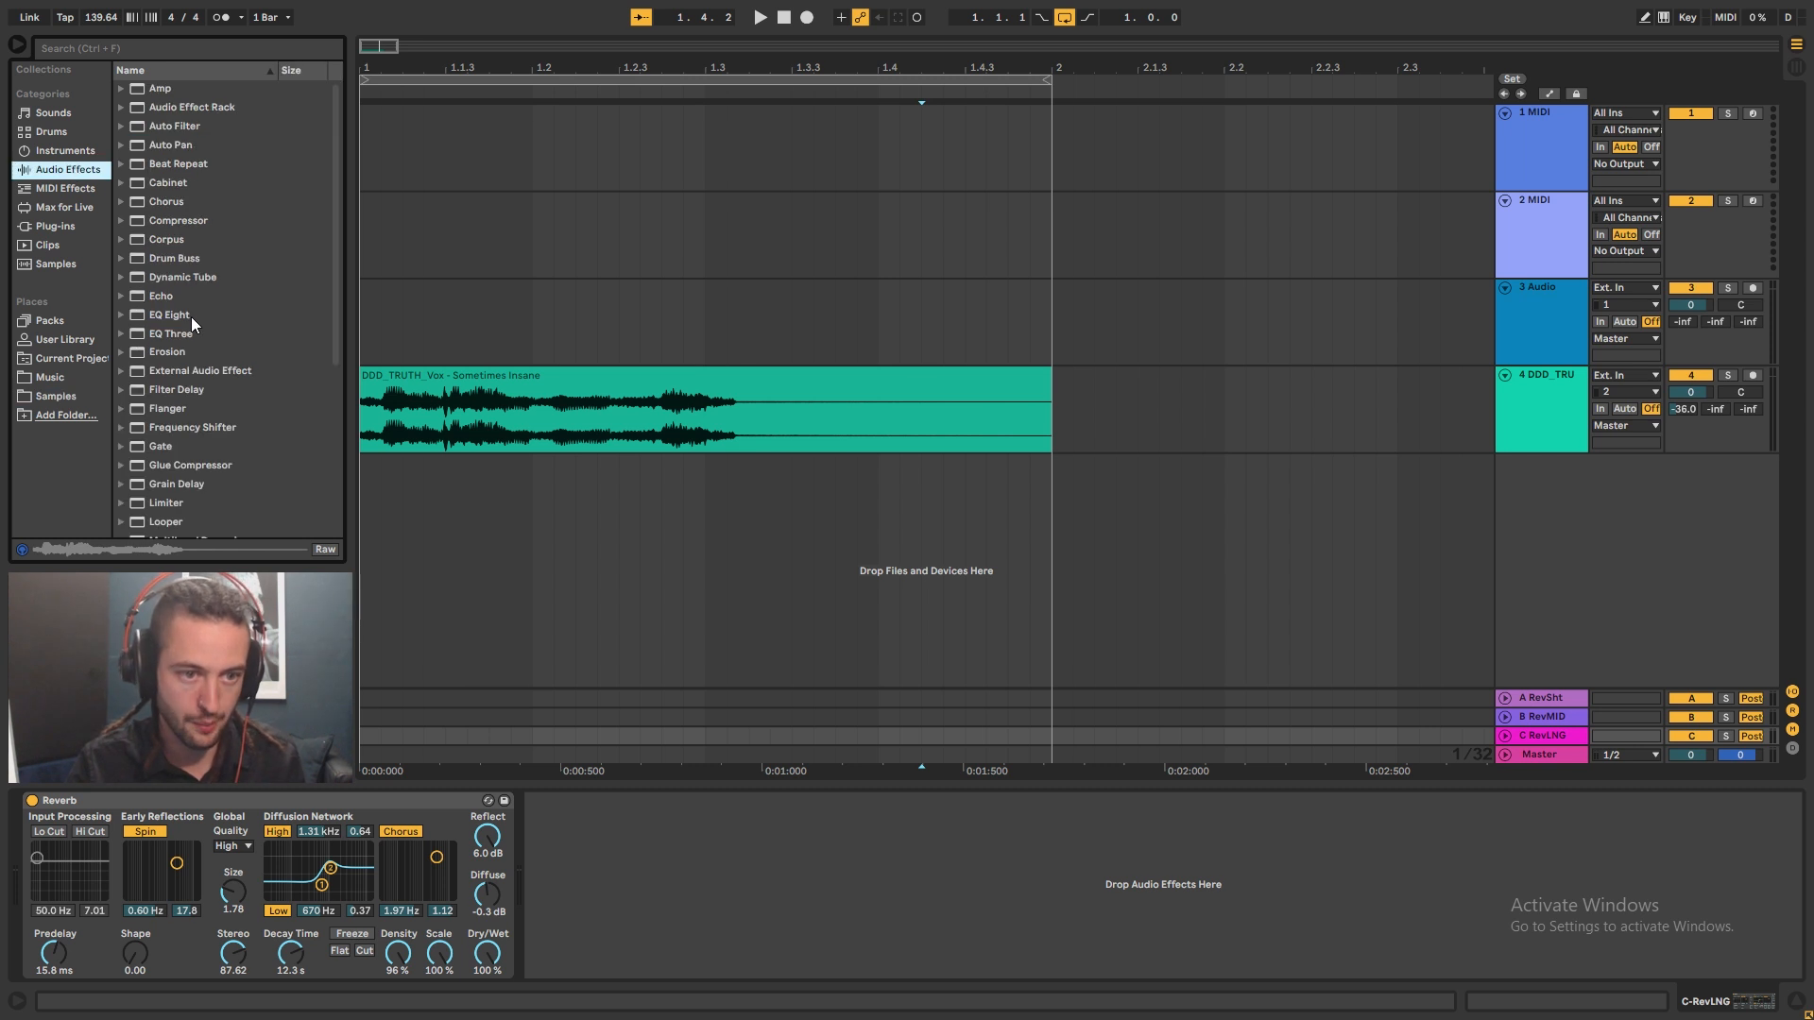
- Load an EQ Eight after the long reverb on RevLNG and trim its low and high bands
{"action": "left_click", "coordinate": [168, 314]}
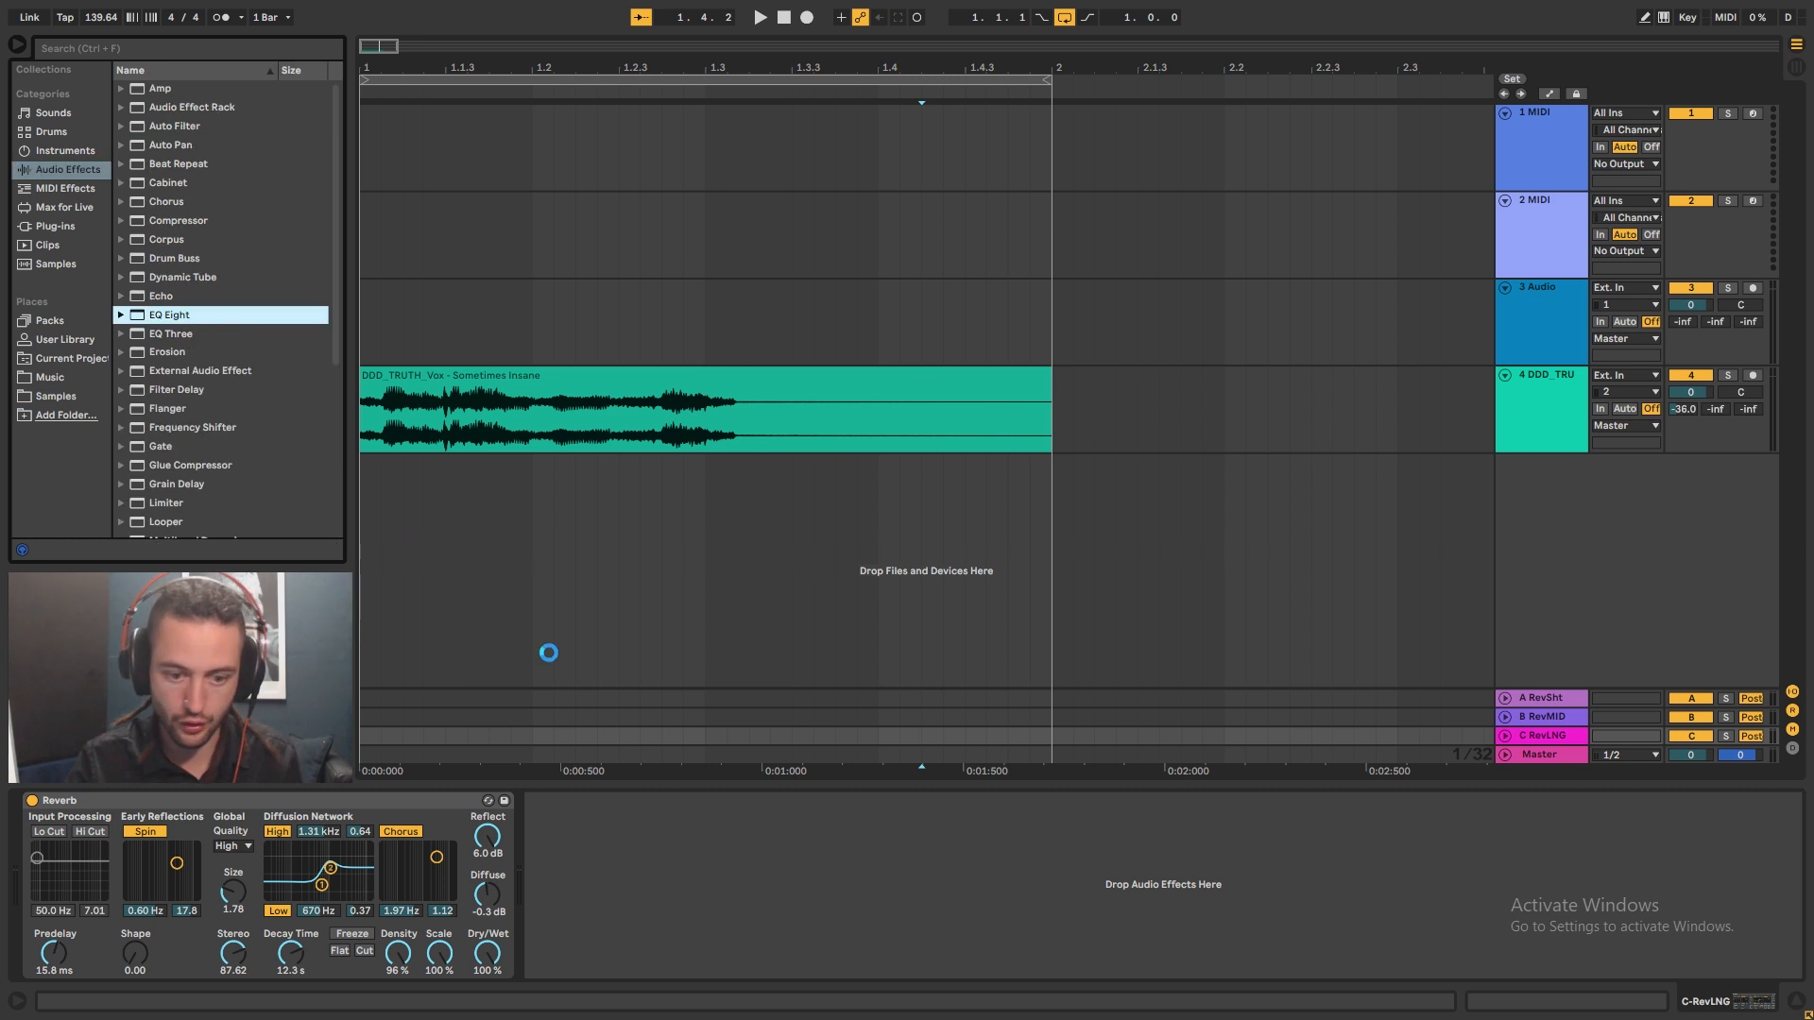
{"action": "double_click", "coordinate": [168, 316]}
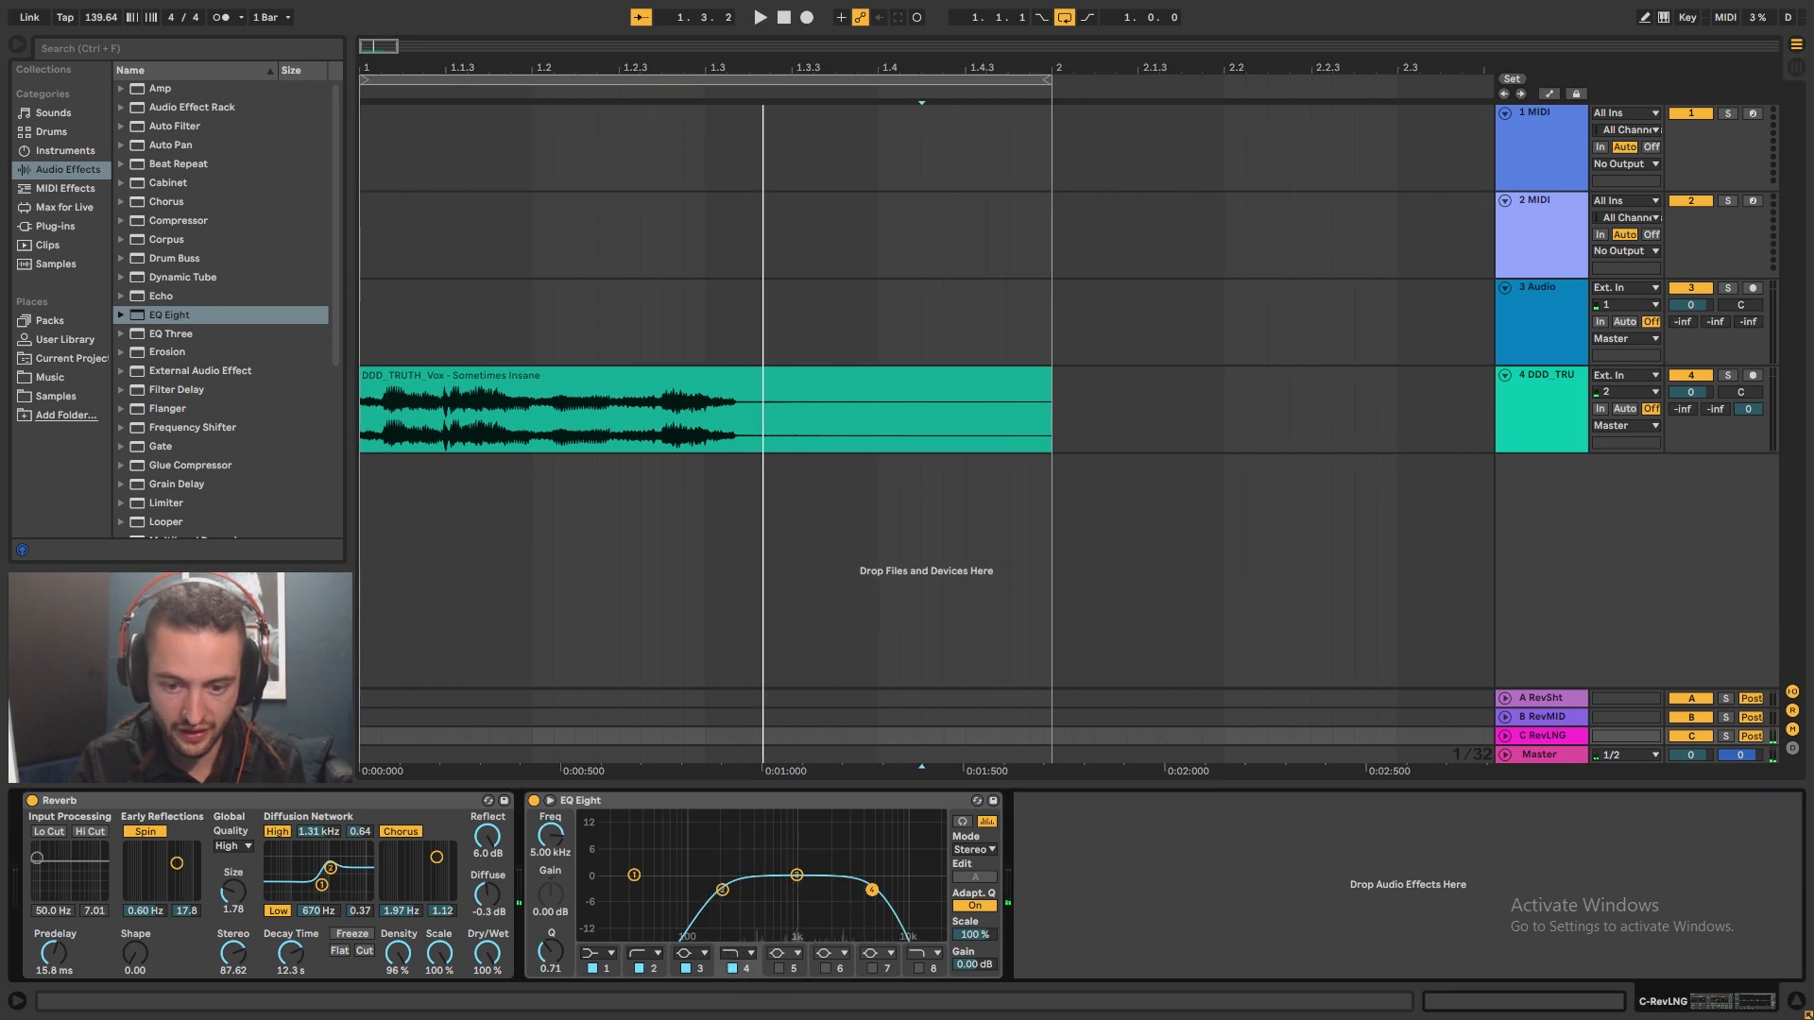
{"action": "left_click", "coordinate": [760, 17]}
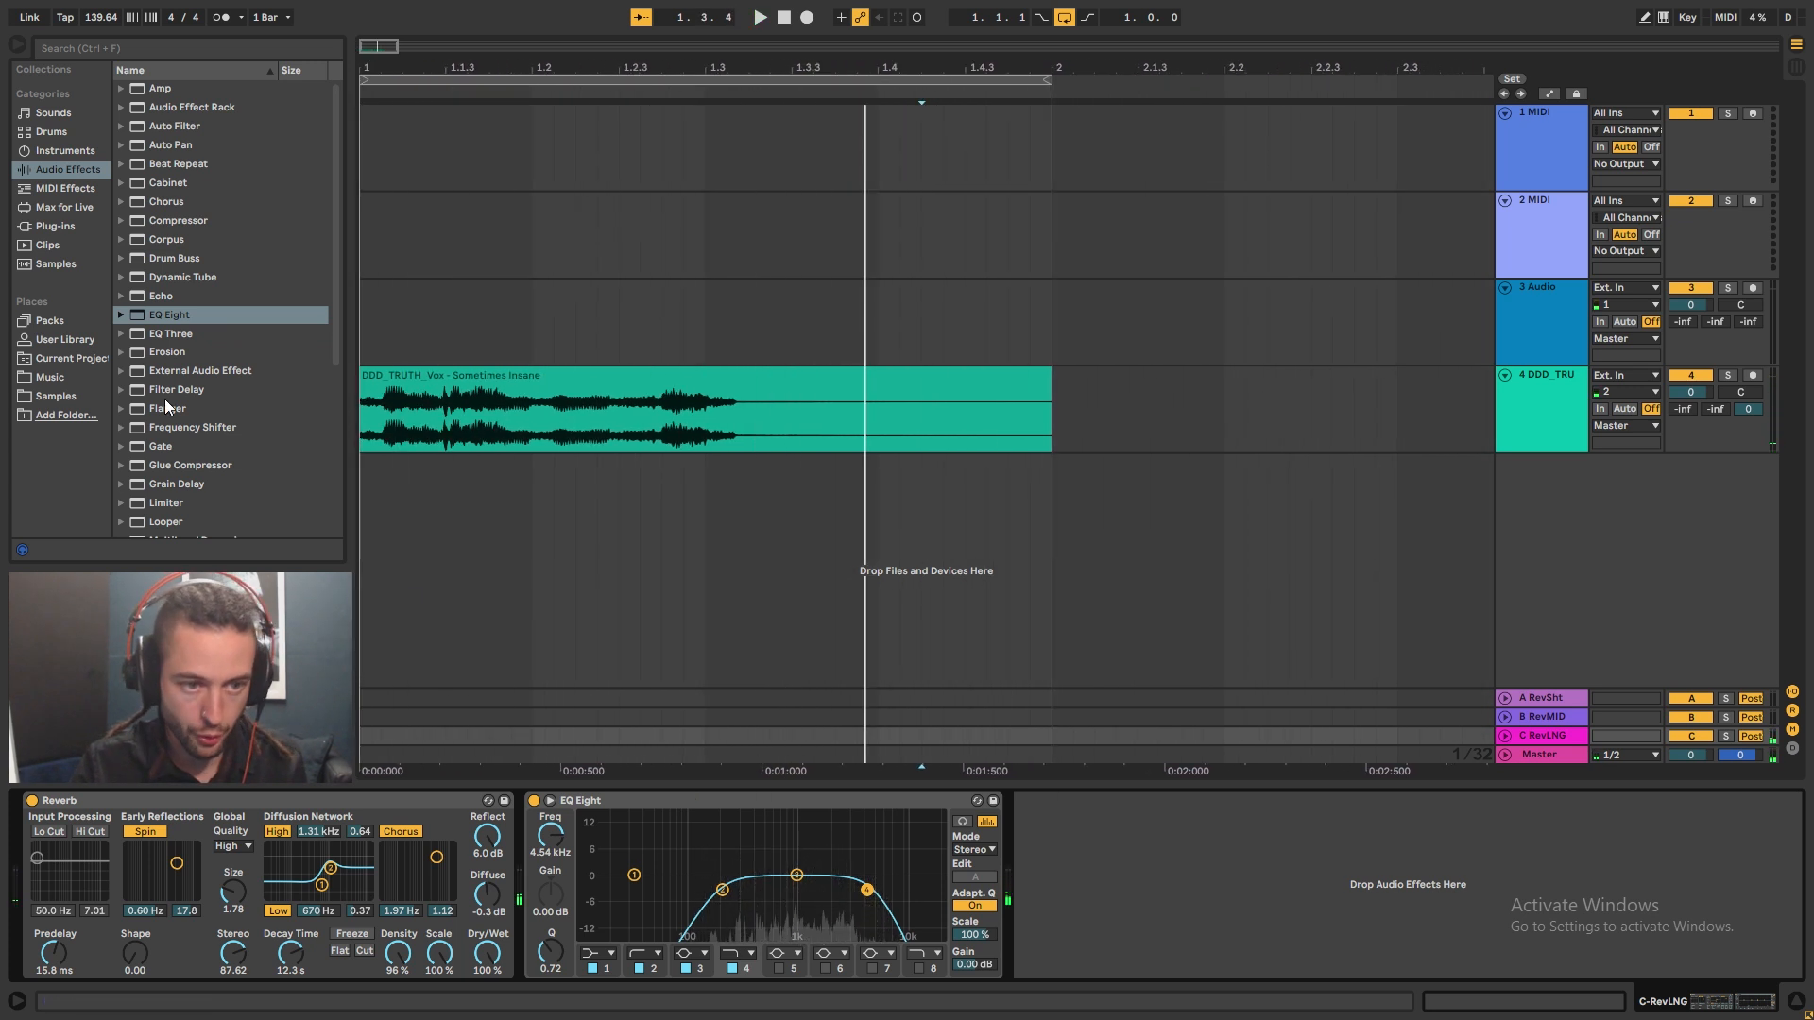
{"action": "left_click", "coordinate": [178, 389]}
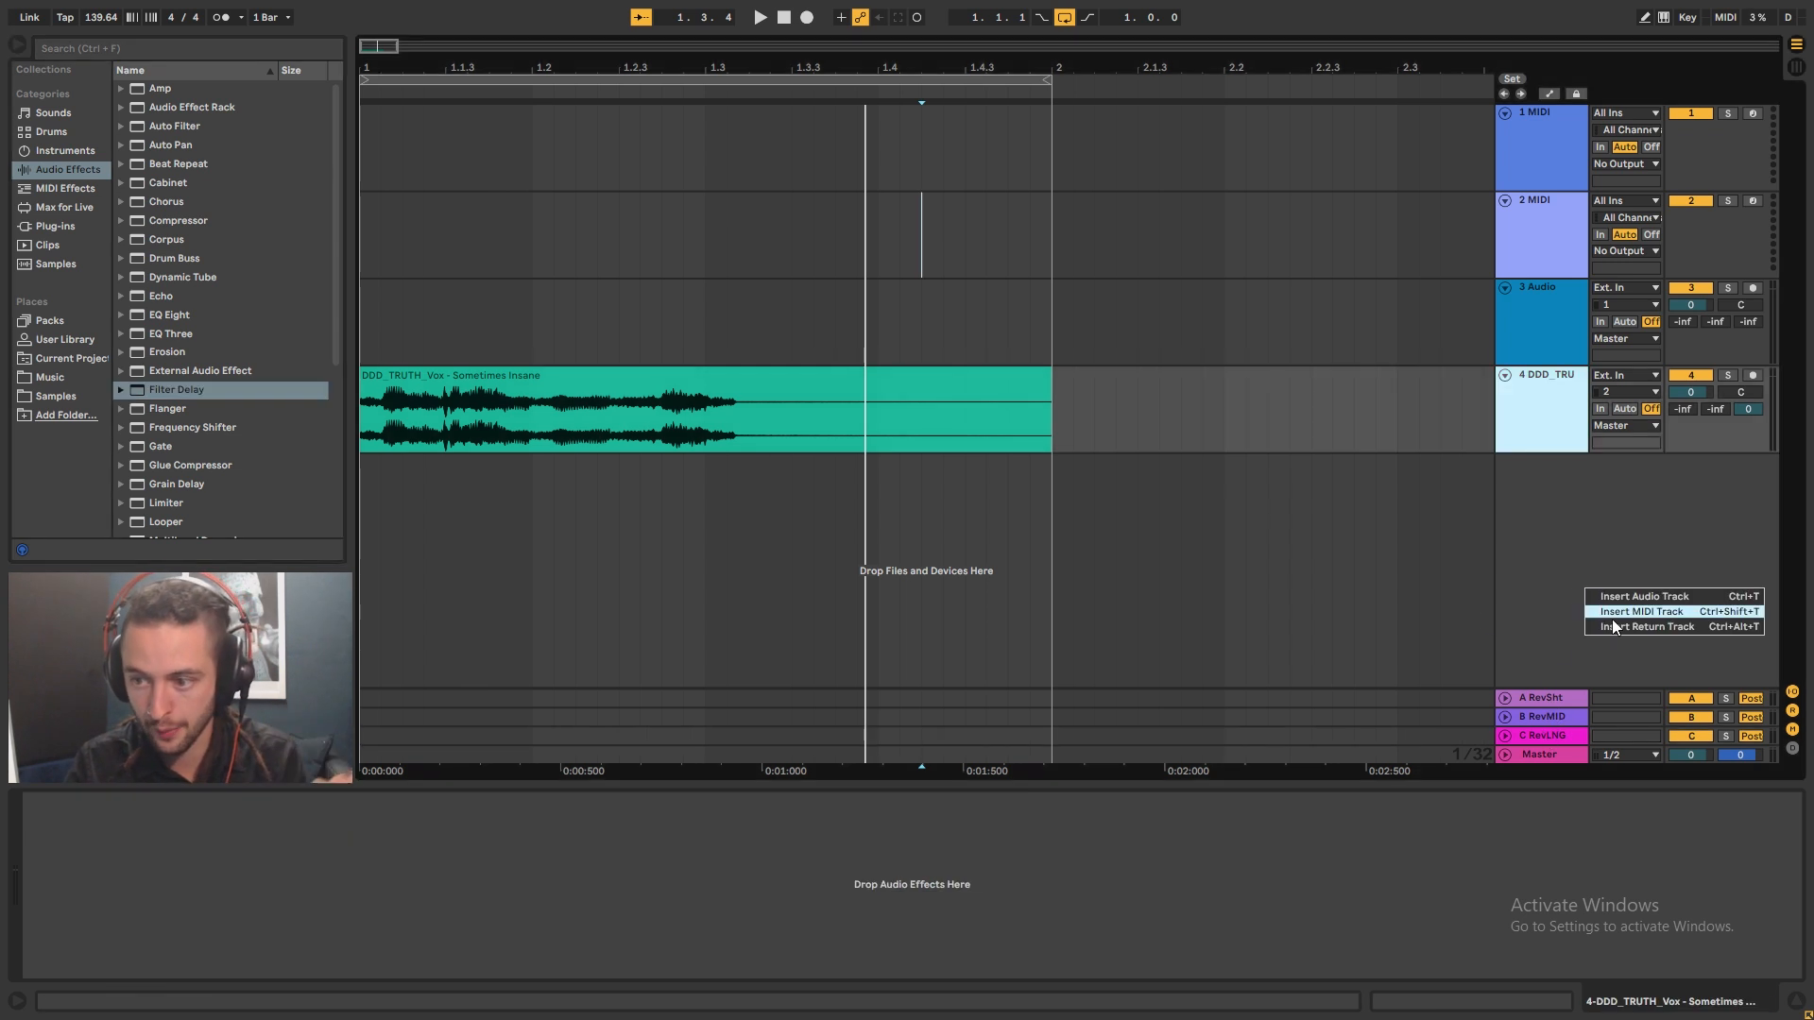
- Insert a fourth return named DELAY carrying a Ping Pong Delay followed by an EQ Eight
{"action": "left_click", "coordinate": [1642, 626]}
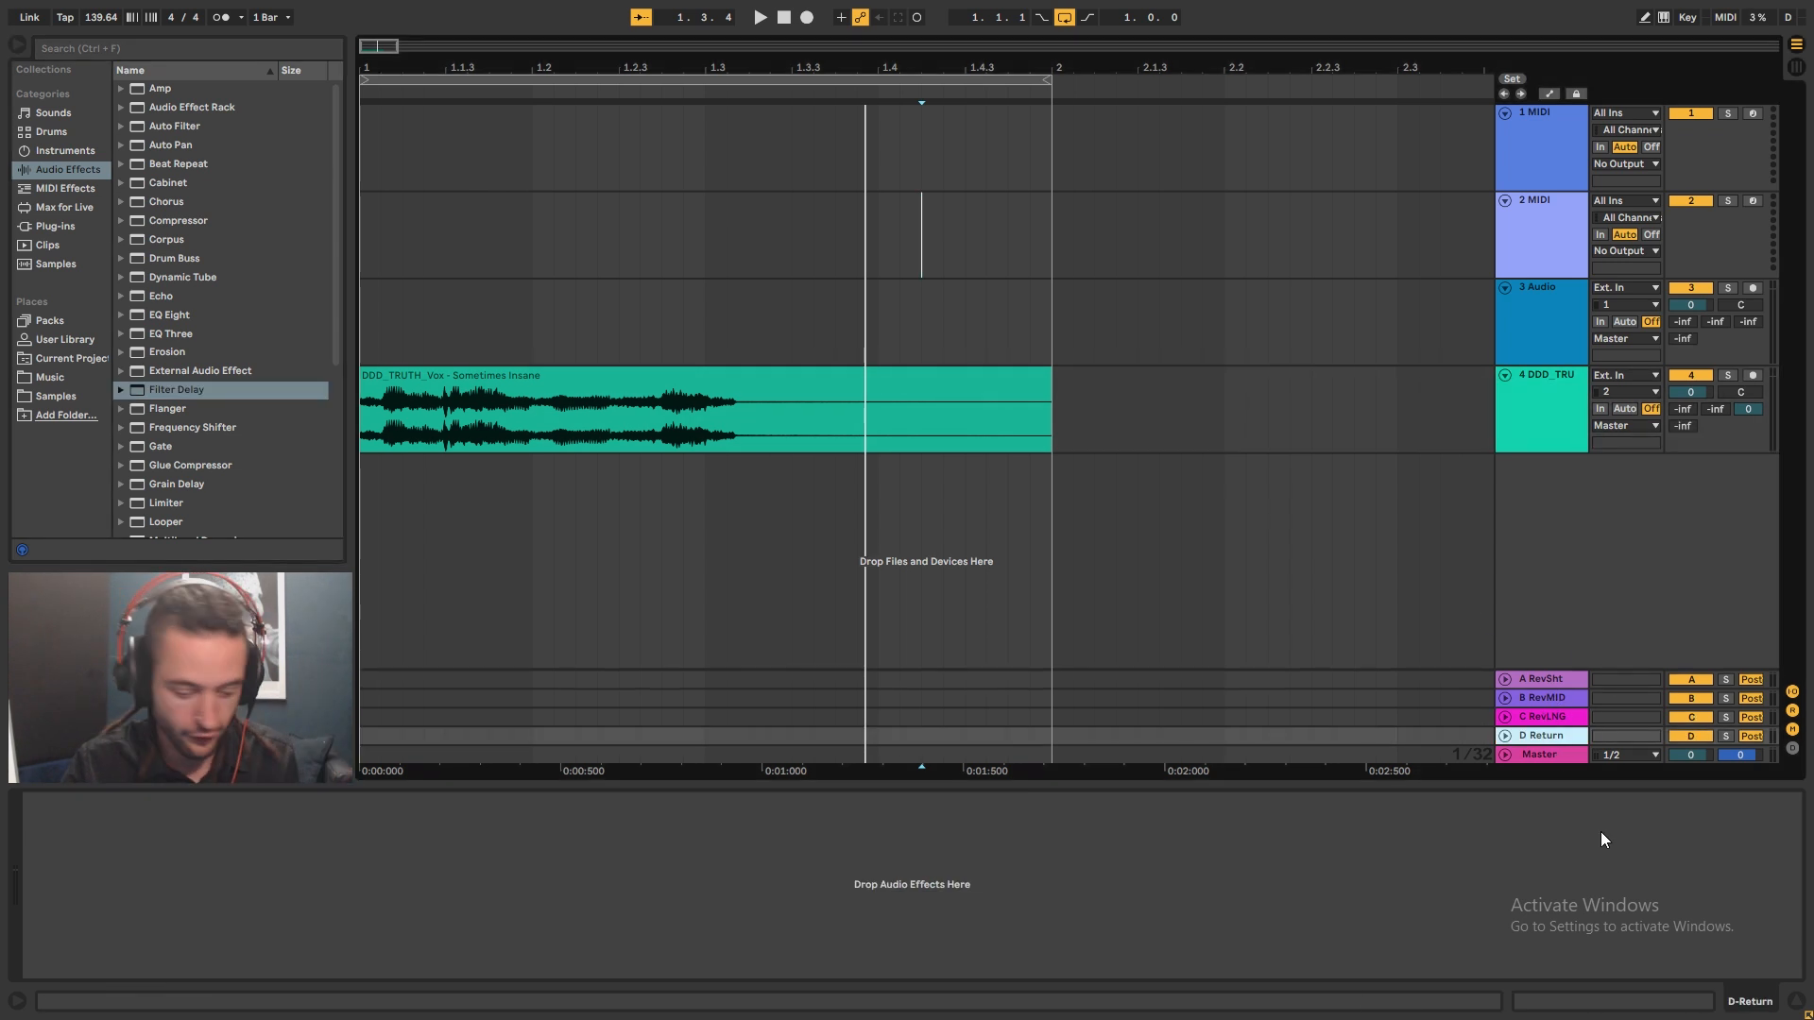
{"action": "left_click", "coordinate": [1544, 735]}
{"action": "type", "text": "D DELAY"}
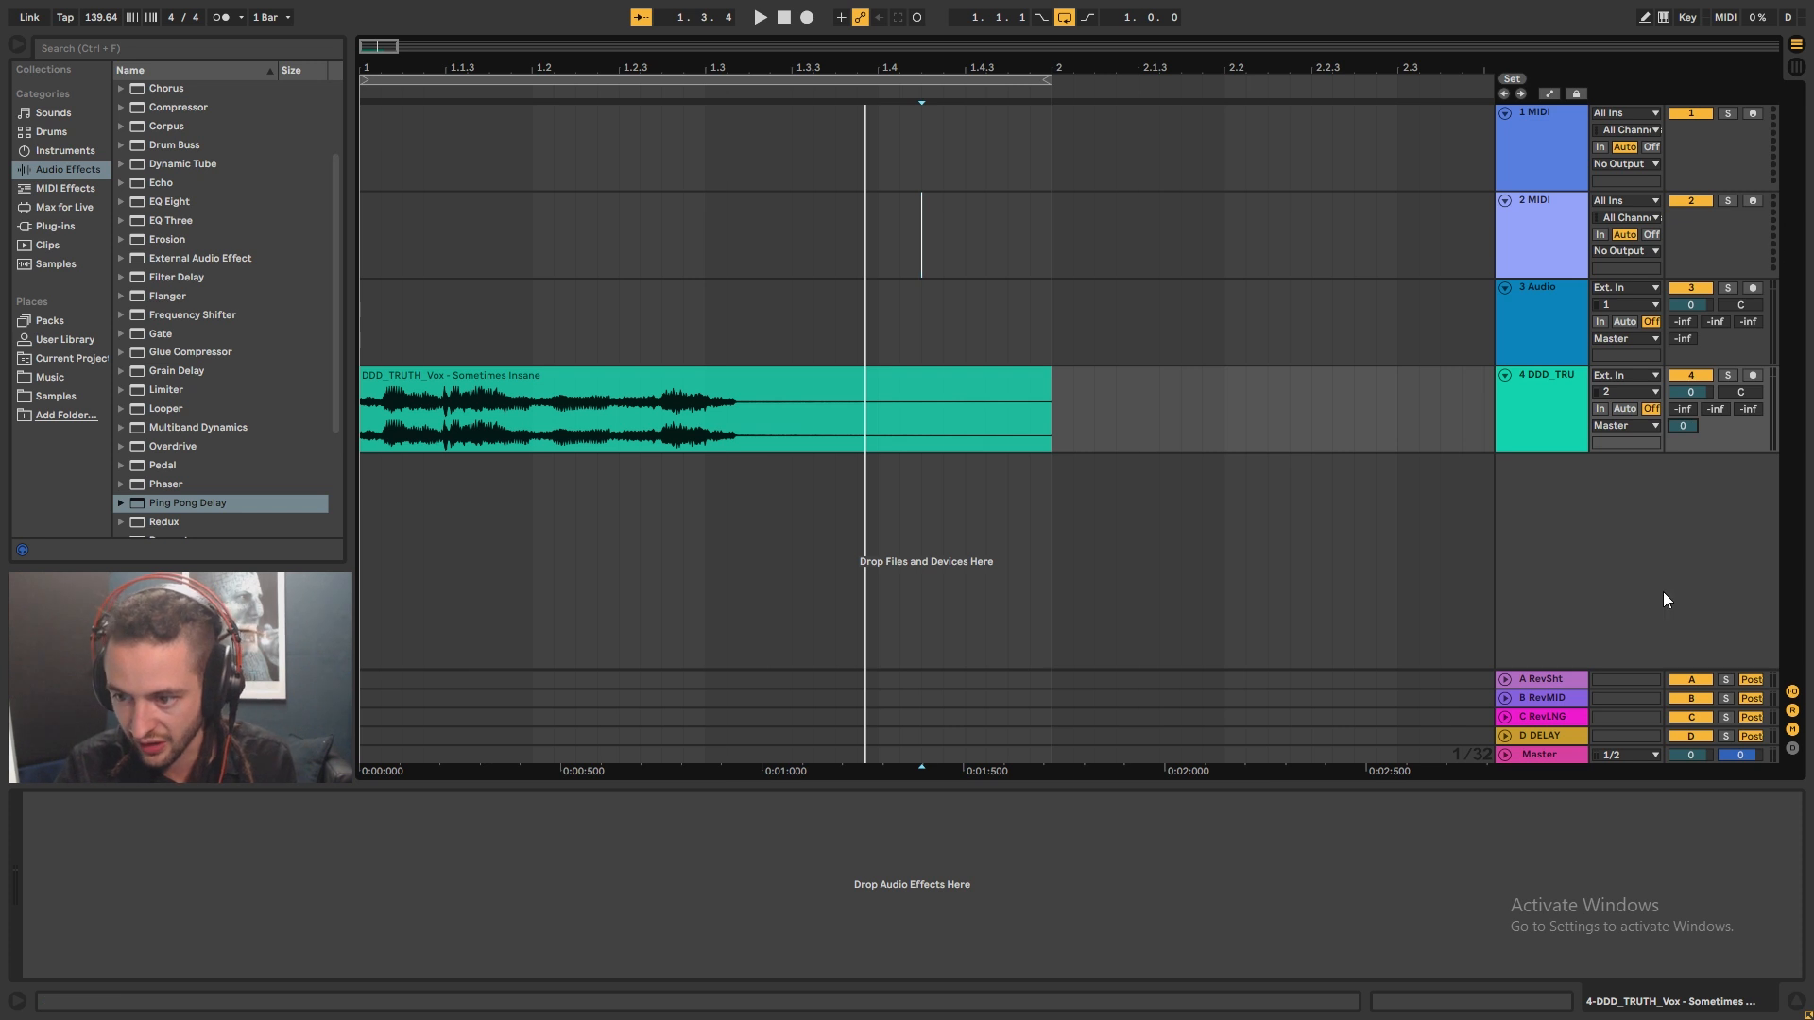
{"action": "left_click", "coordinate": [521, 404]}
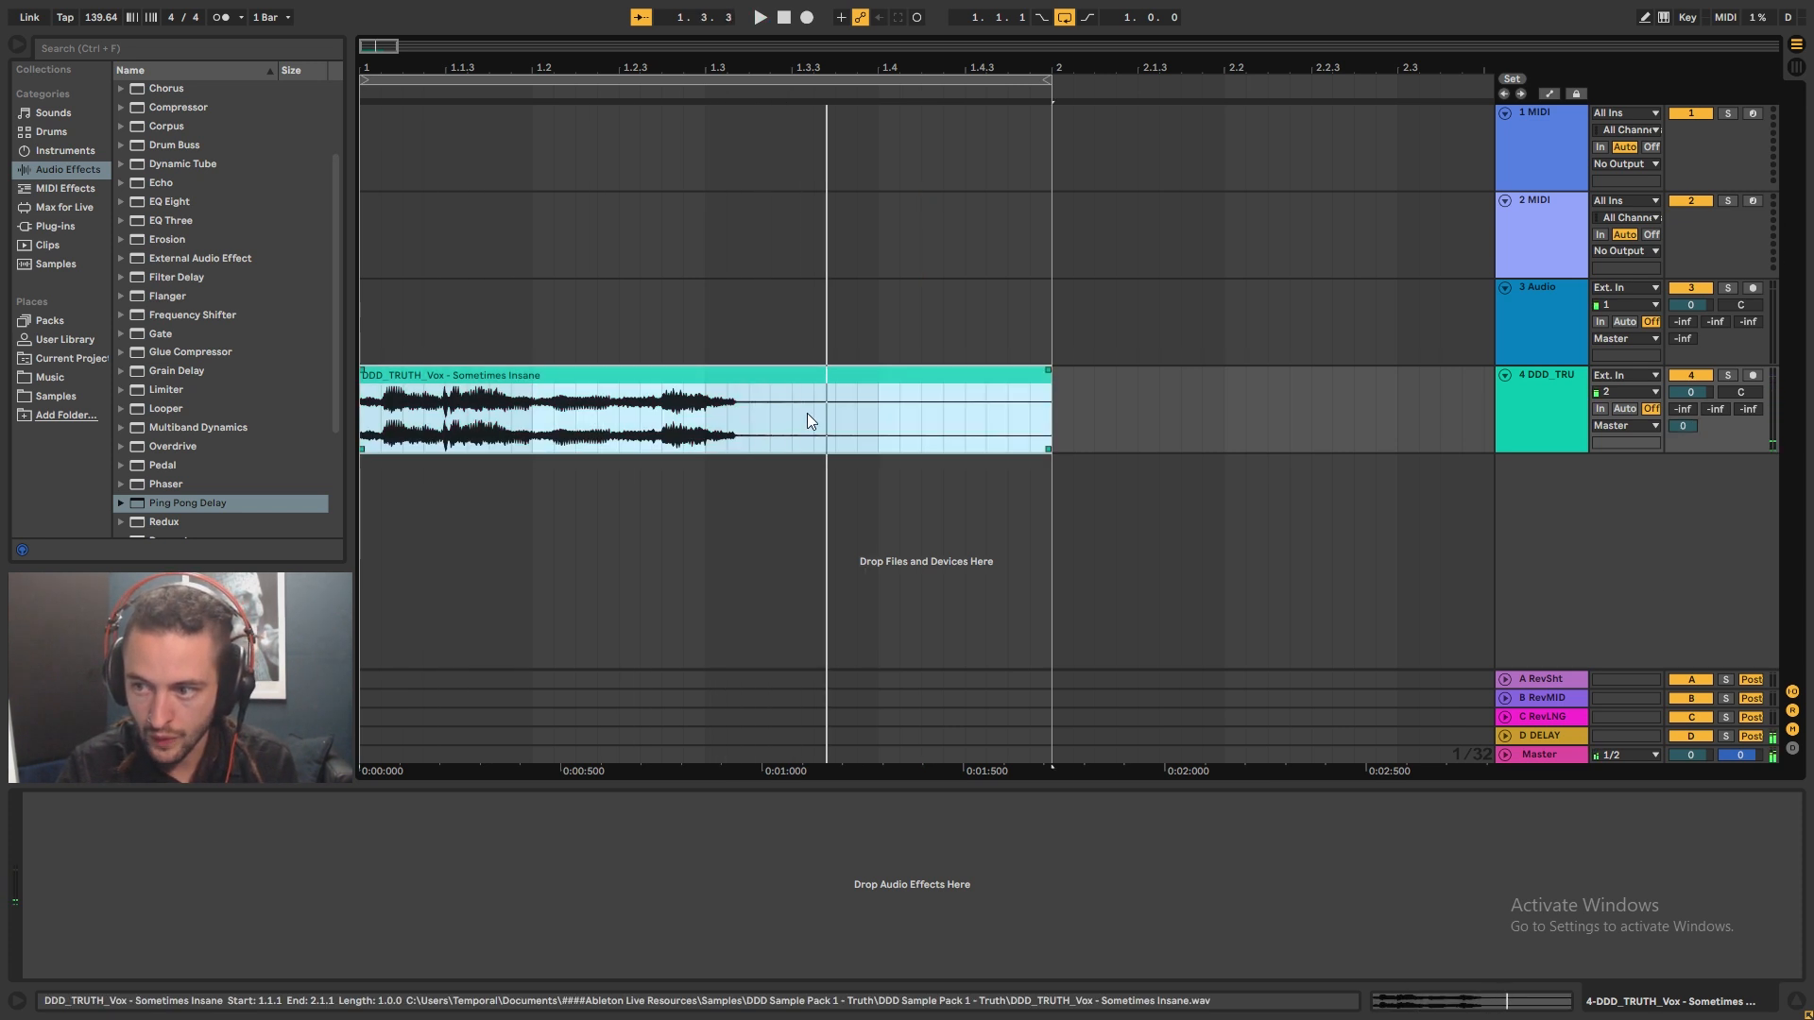
{"action": "left_click", "coordinate": [1543, 374]}
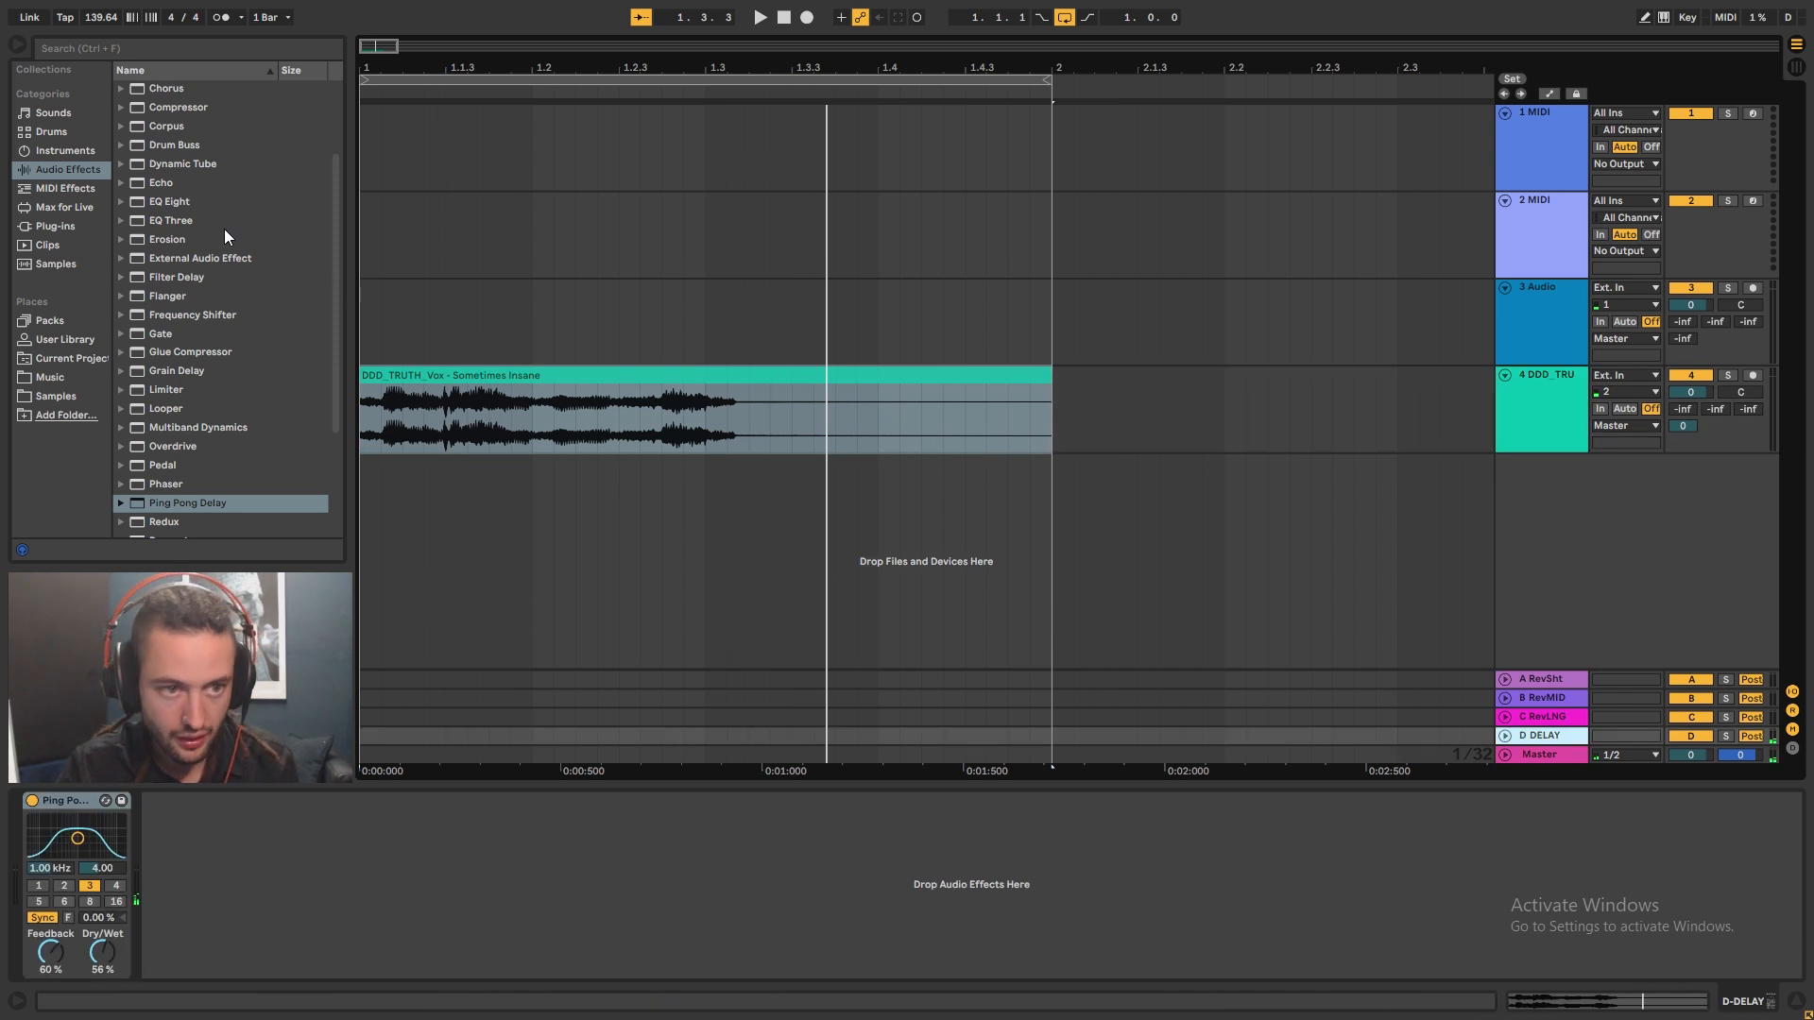
{"action": "double_click", "coordinate": [168, 202]}
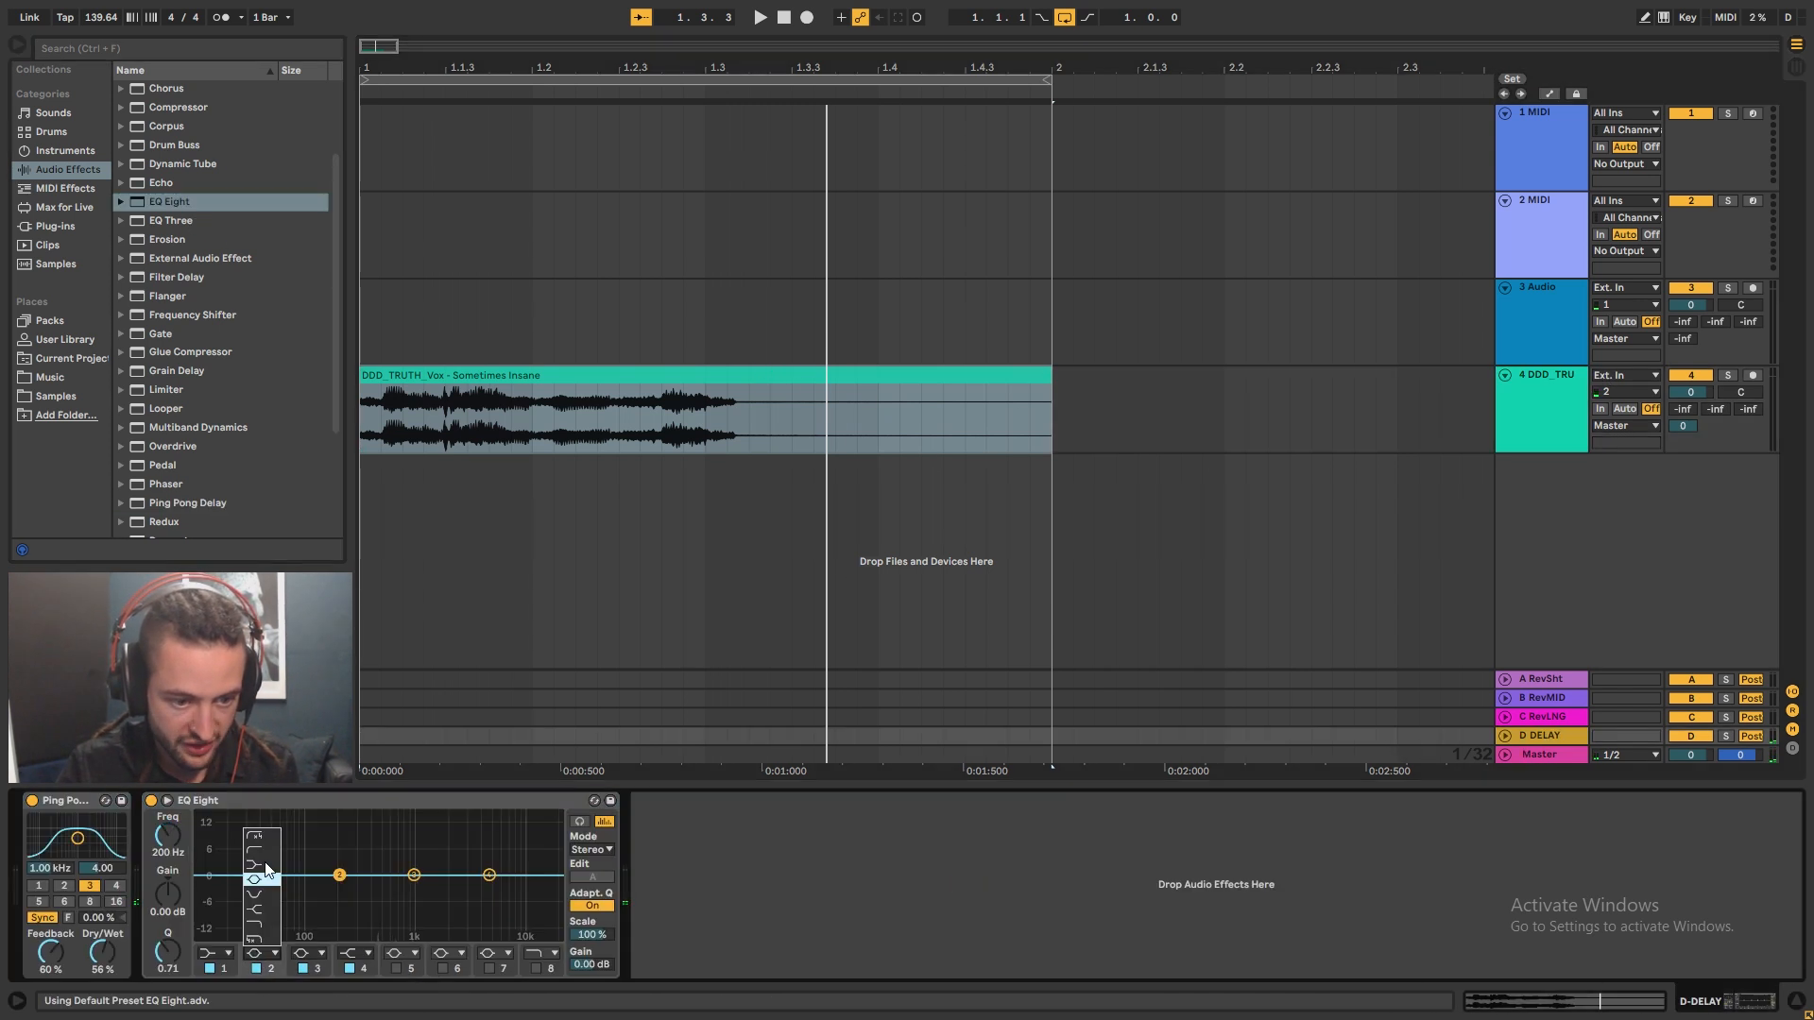
- Shape a low cut on the DELAY return's EQ Eight and add an Auto Filter after it
{"action": "left_click", "coordinate": [760, 17]}
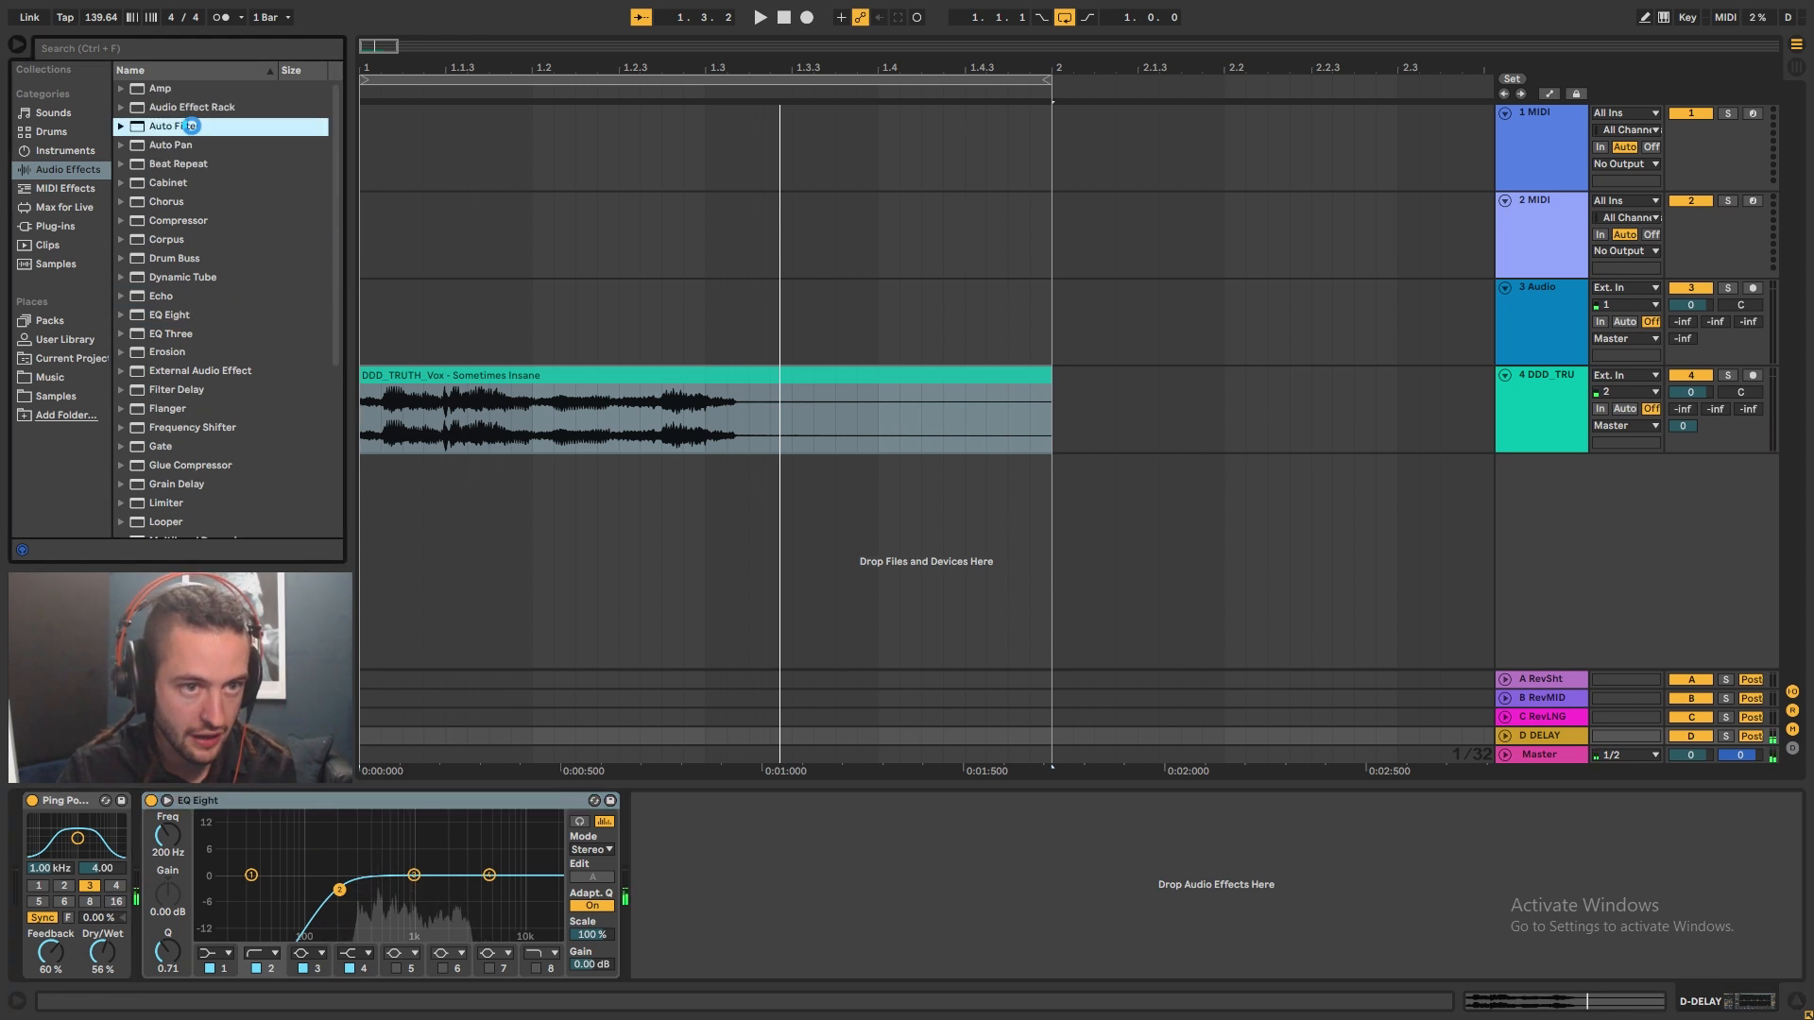
{"action": "double_click", "coordinate": [174, 125]}
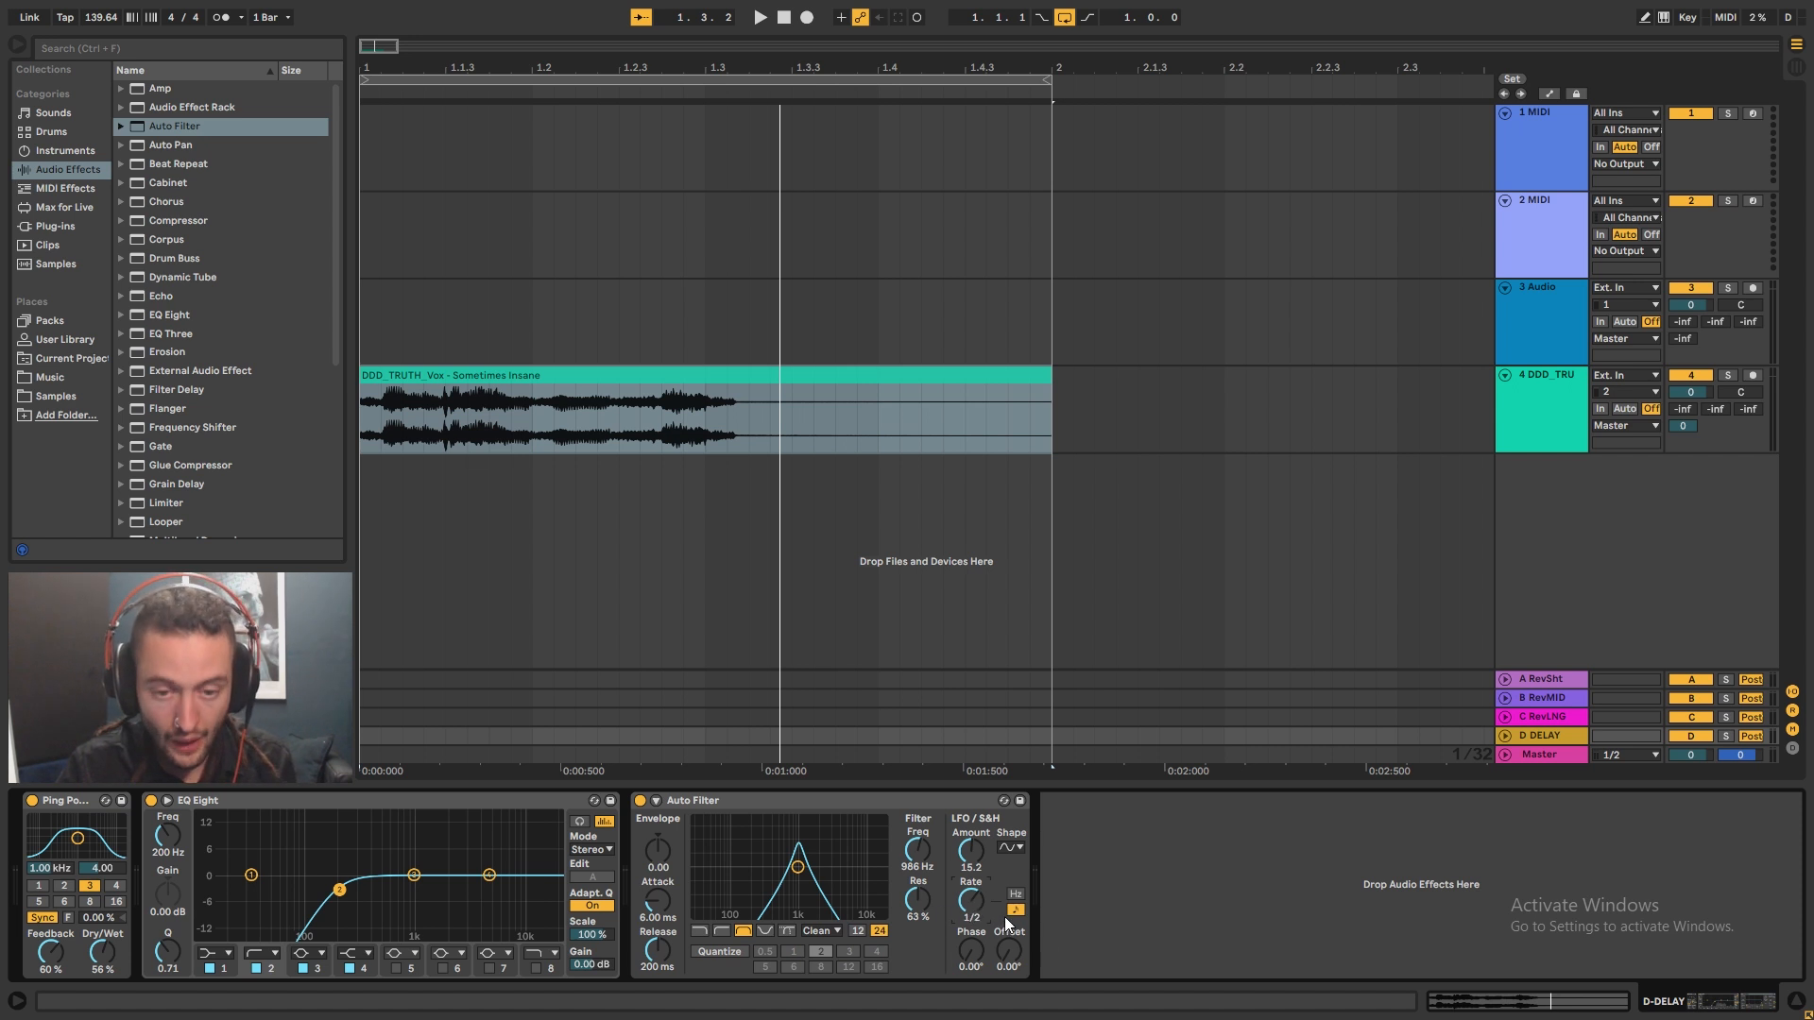
{"action": "left_click", "coordinate": [760, 17]}
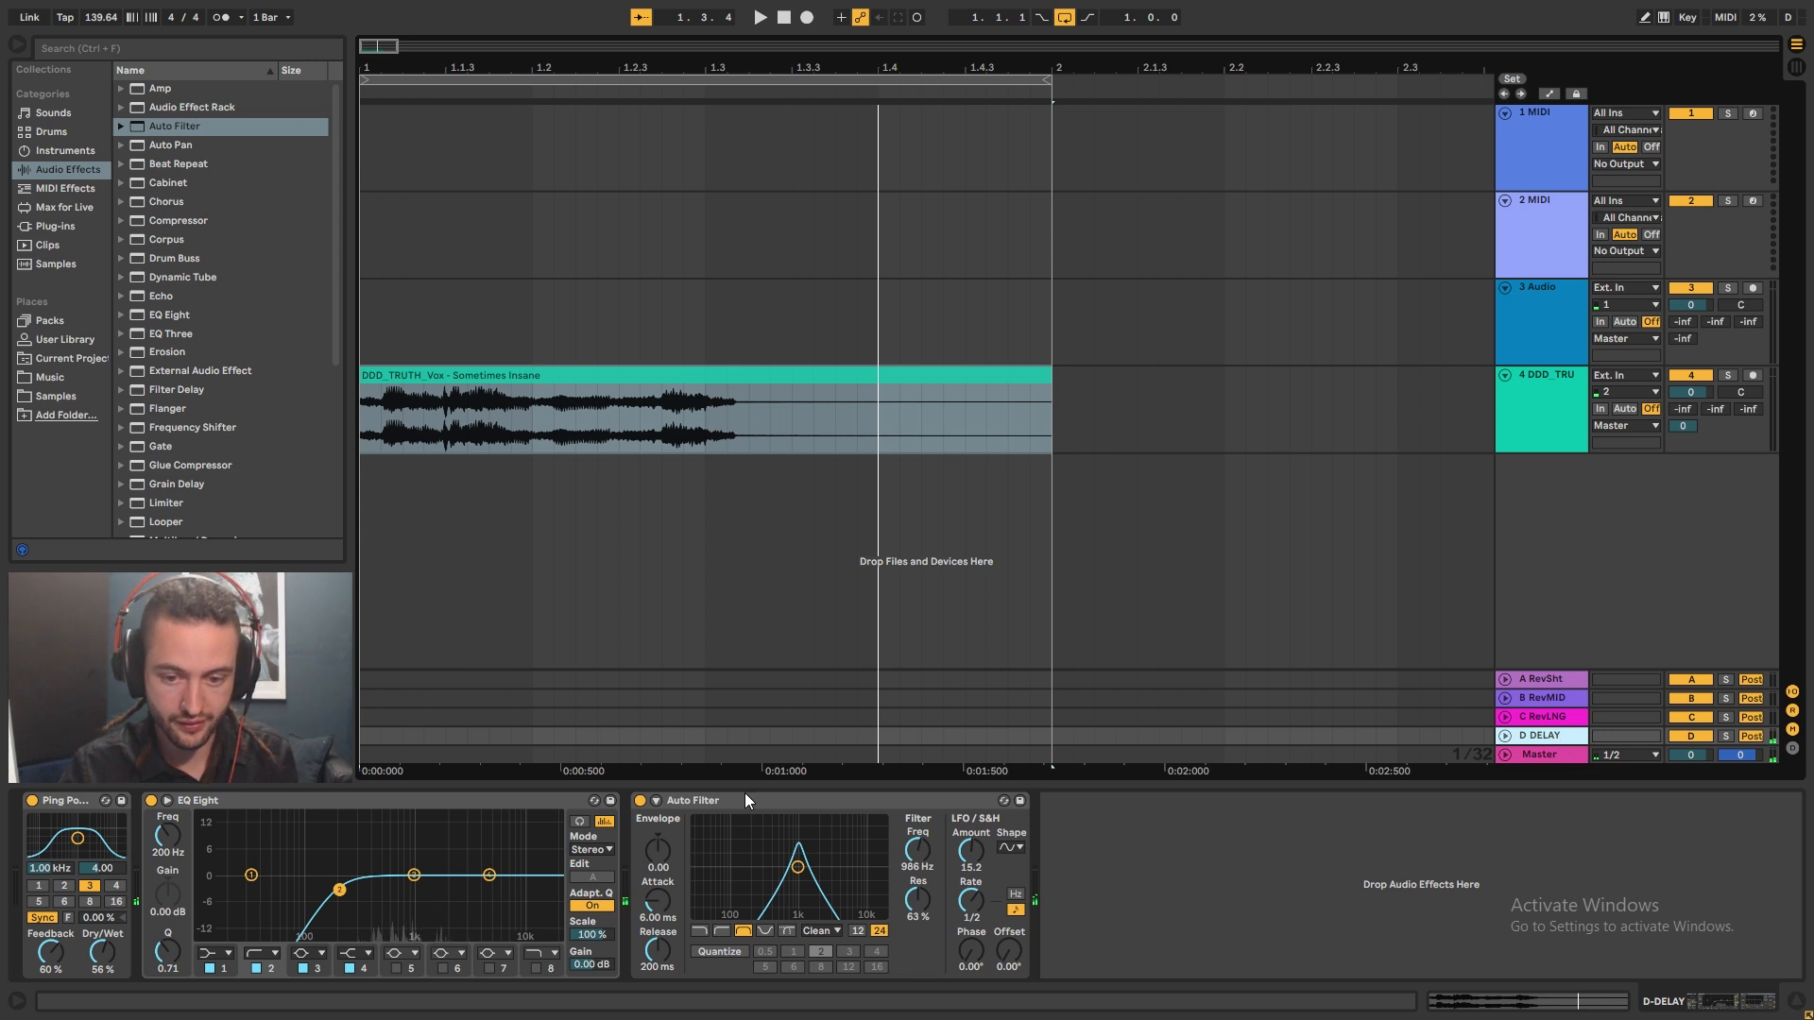
{"action": "mouse_move", "coordinate": [771, 771]}
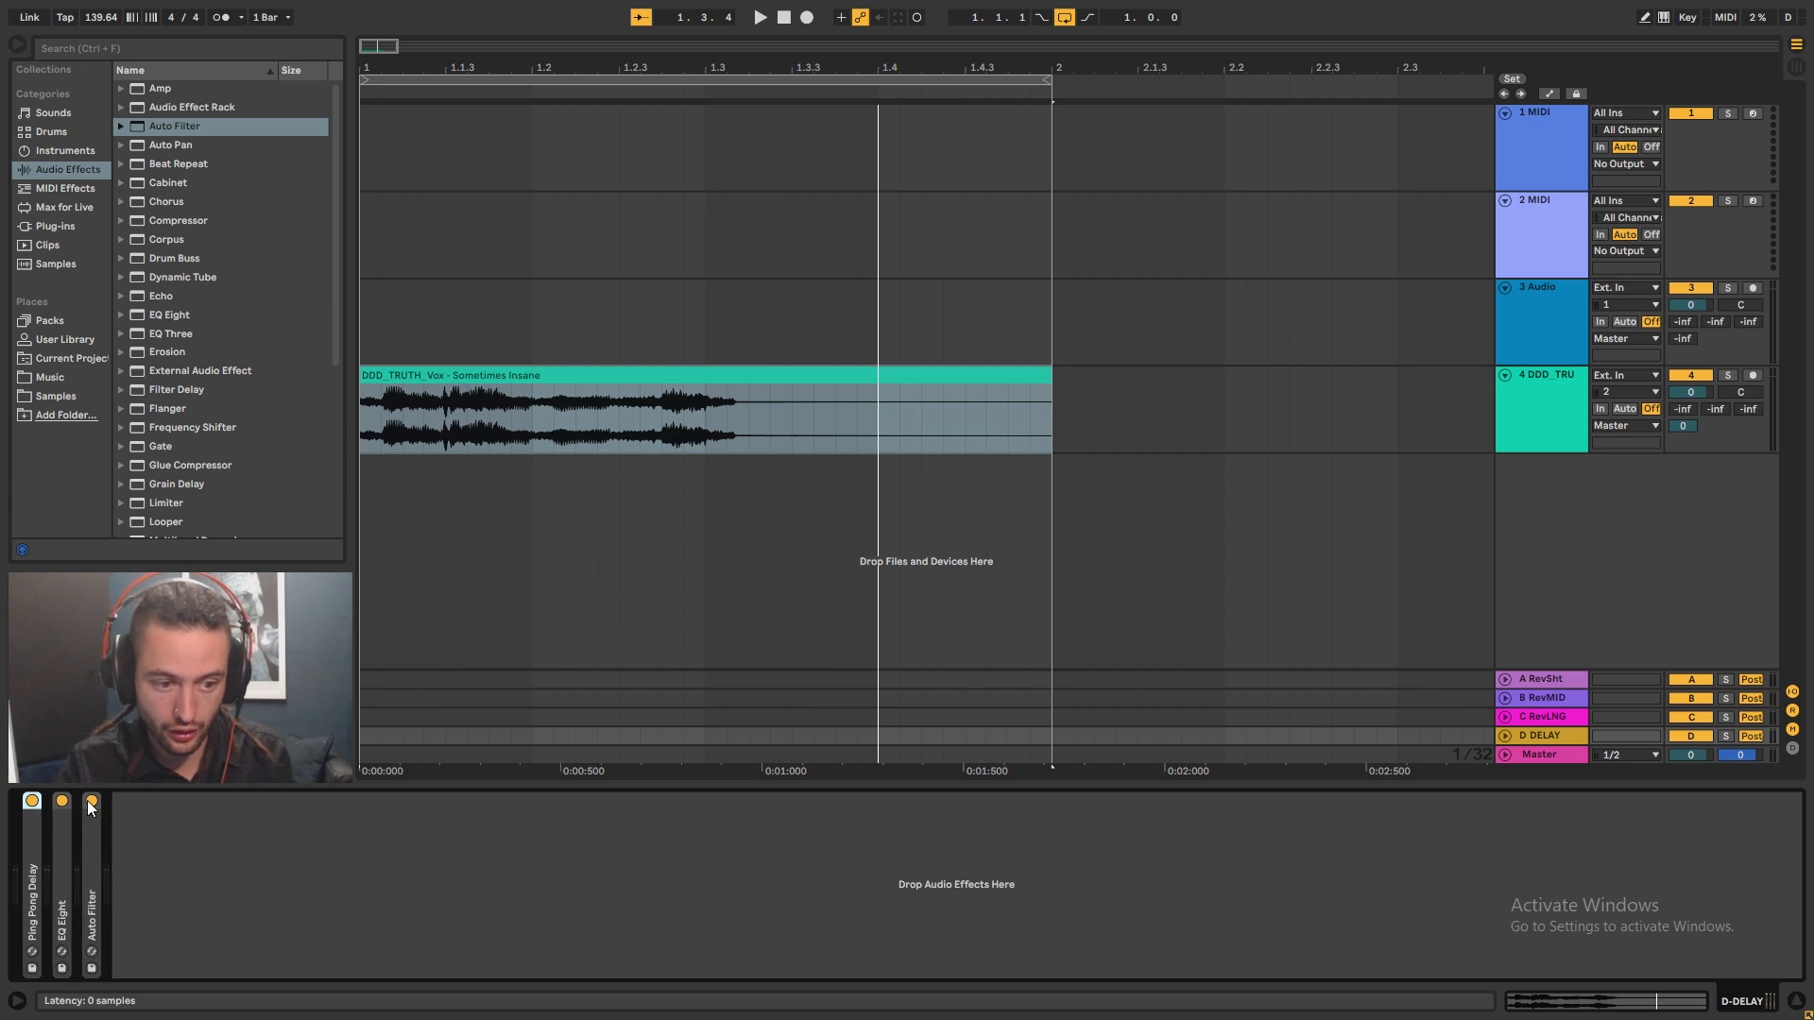
{"action": "left_click", "coordinate": [1538, 287]}
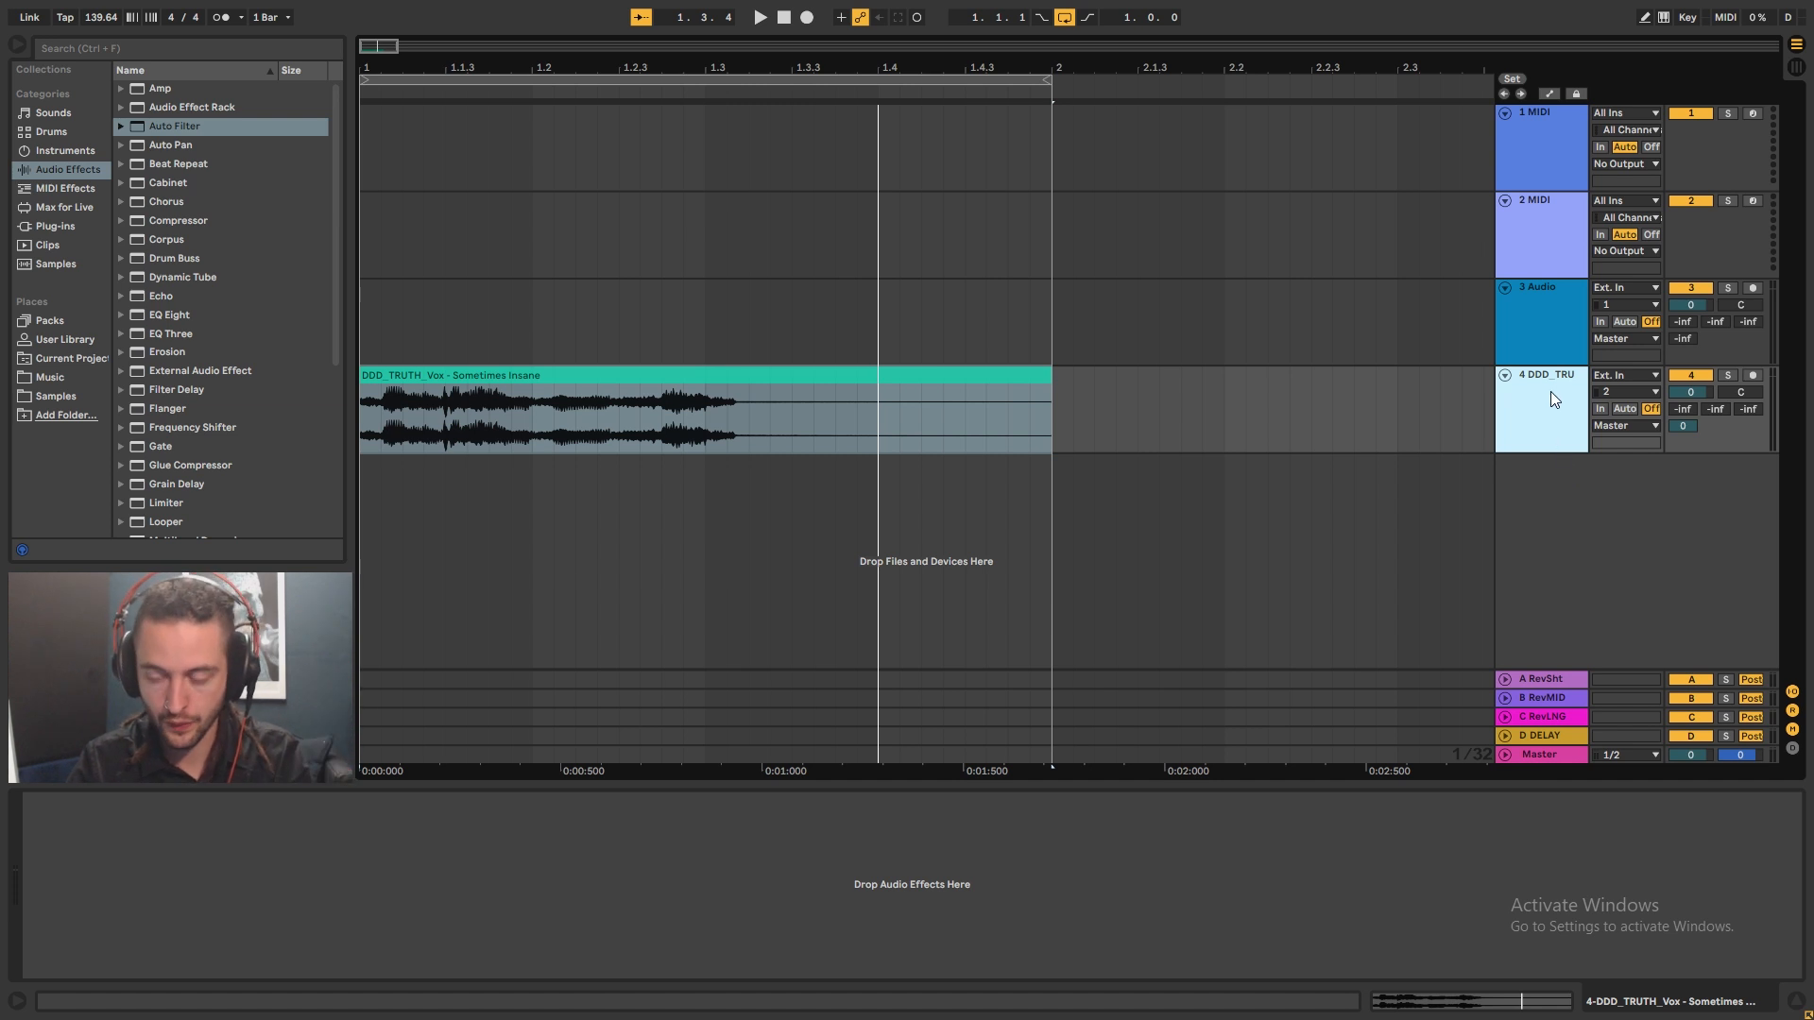
{"action": "mouse_move", "coordinate": [1559, 408]}
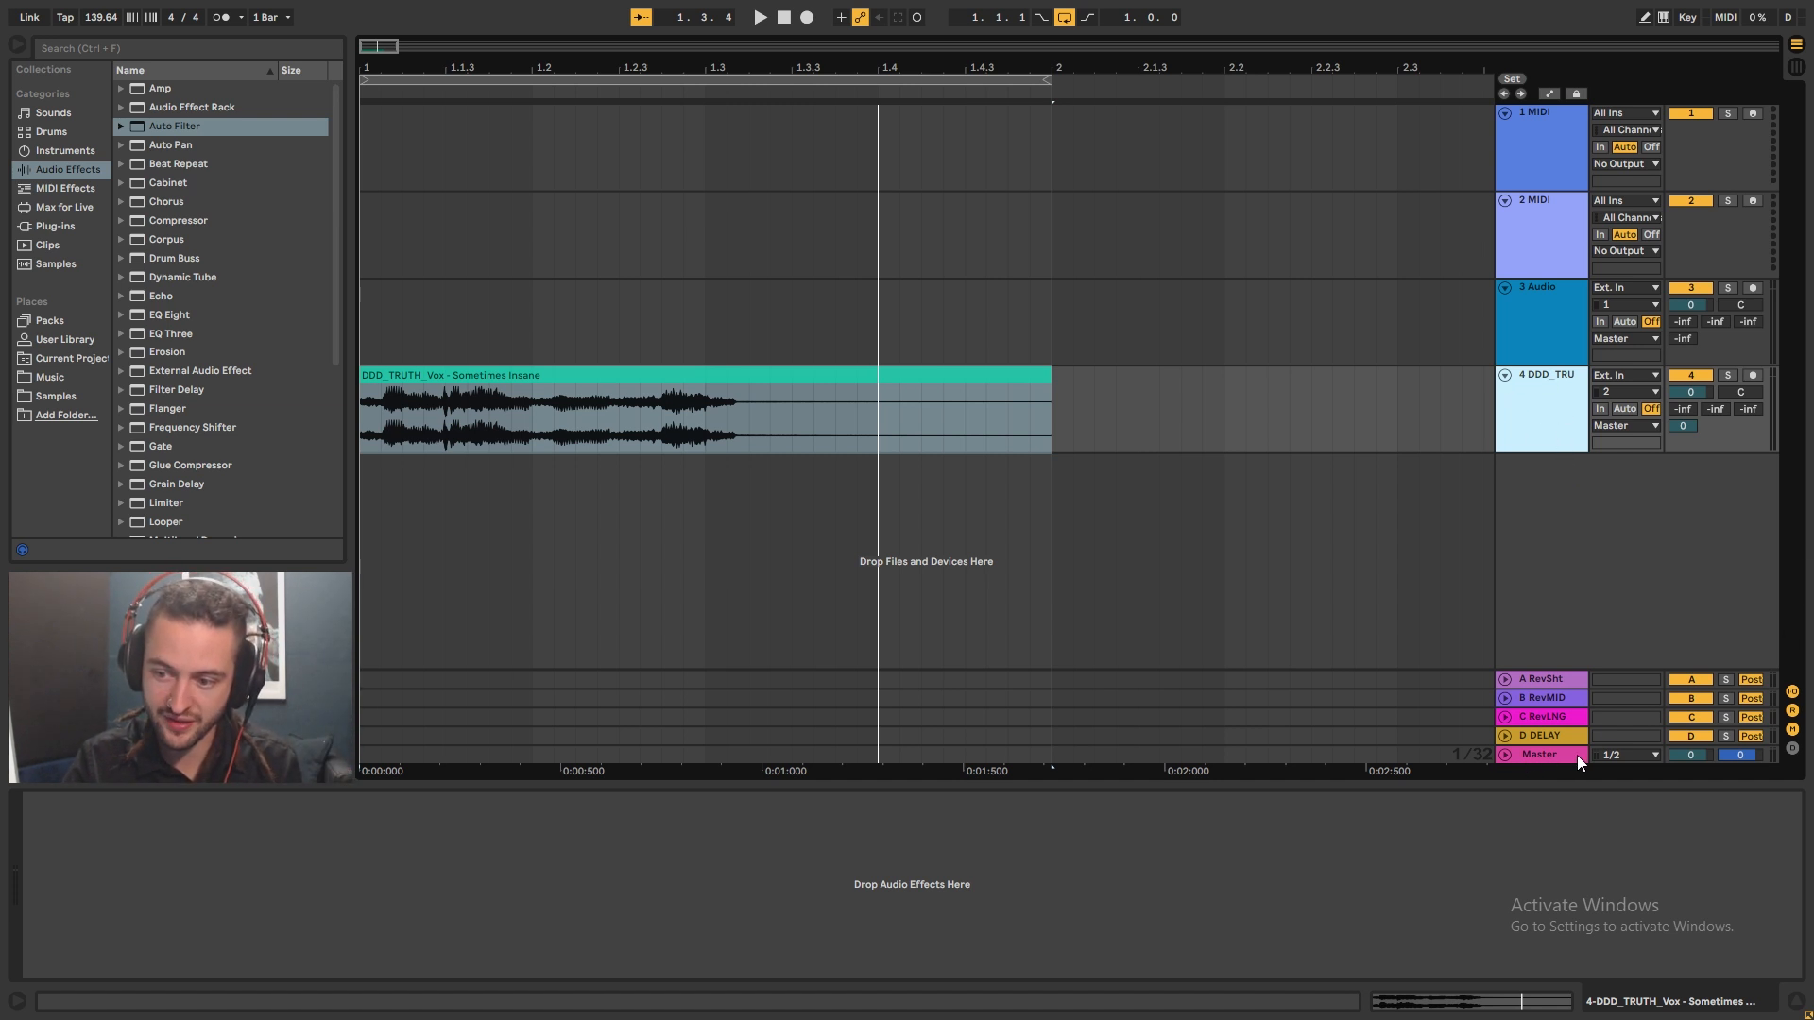
{"action": "mouse_move", "coordinate": [1555, 627]}
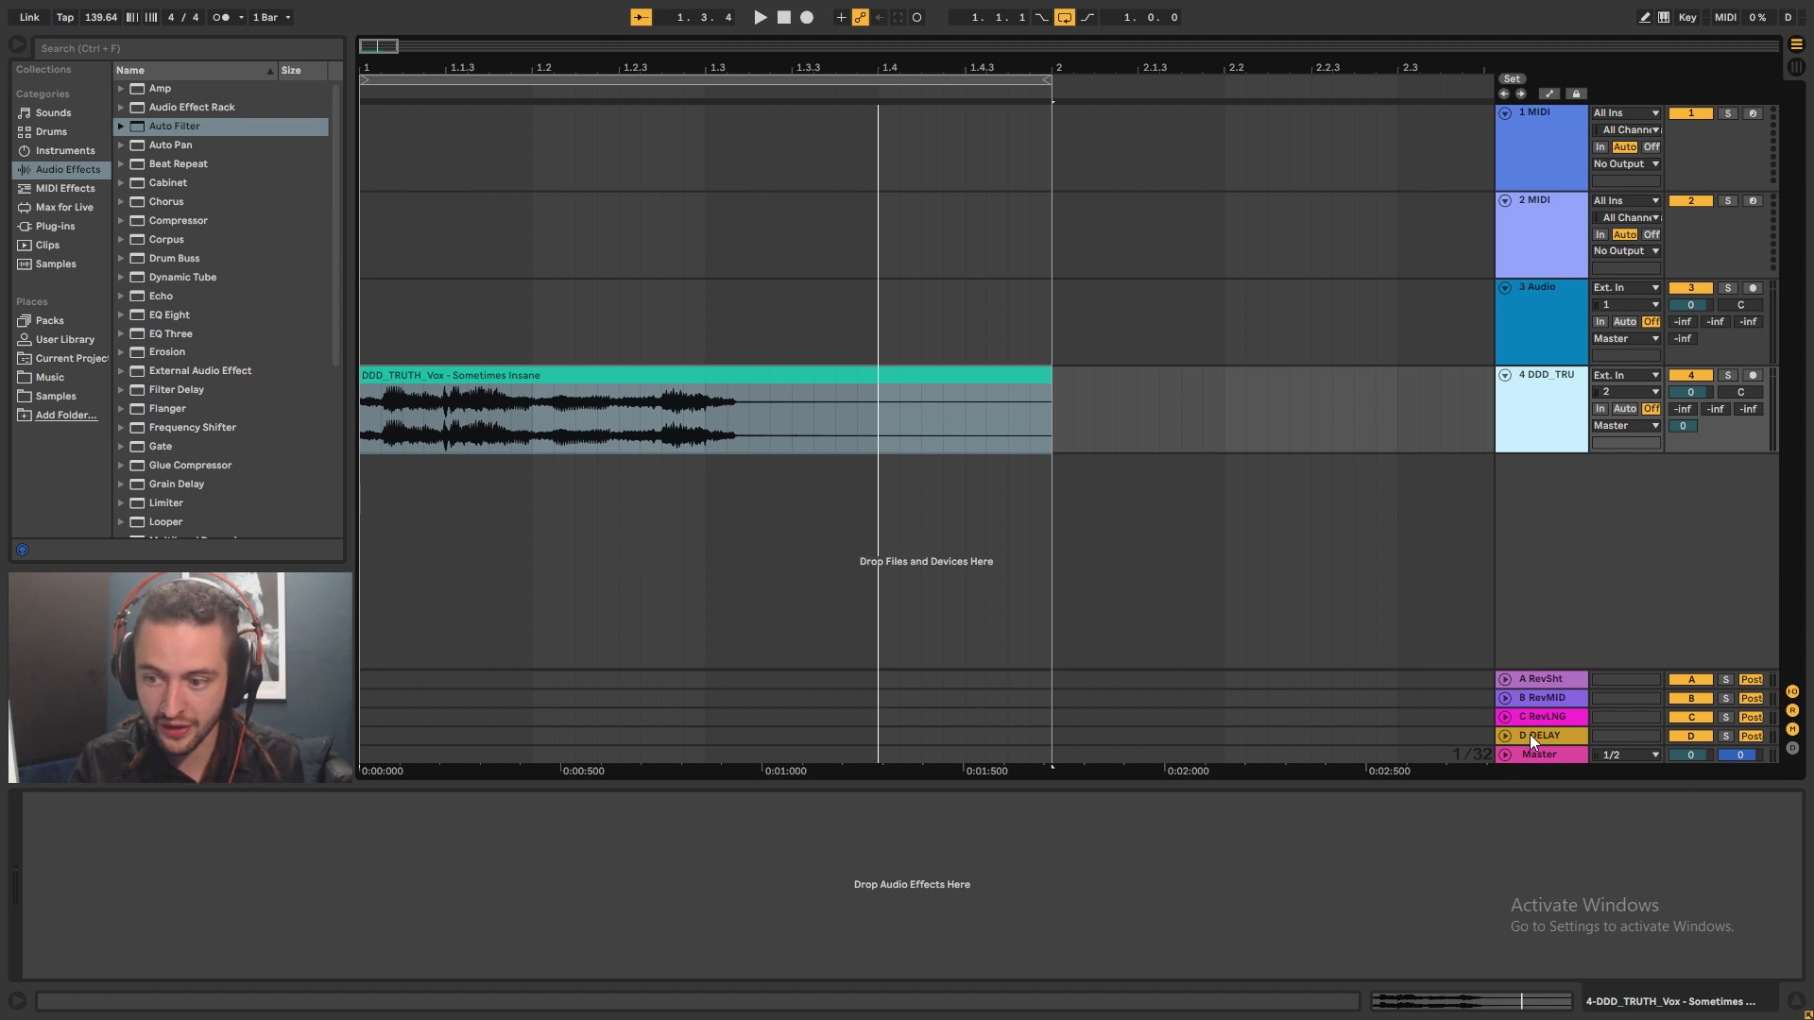
{"action": "left_click", "coordinate": [1542, 735]}
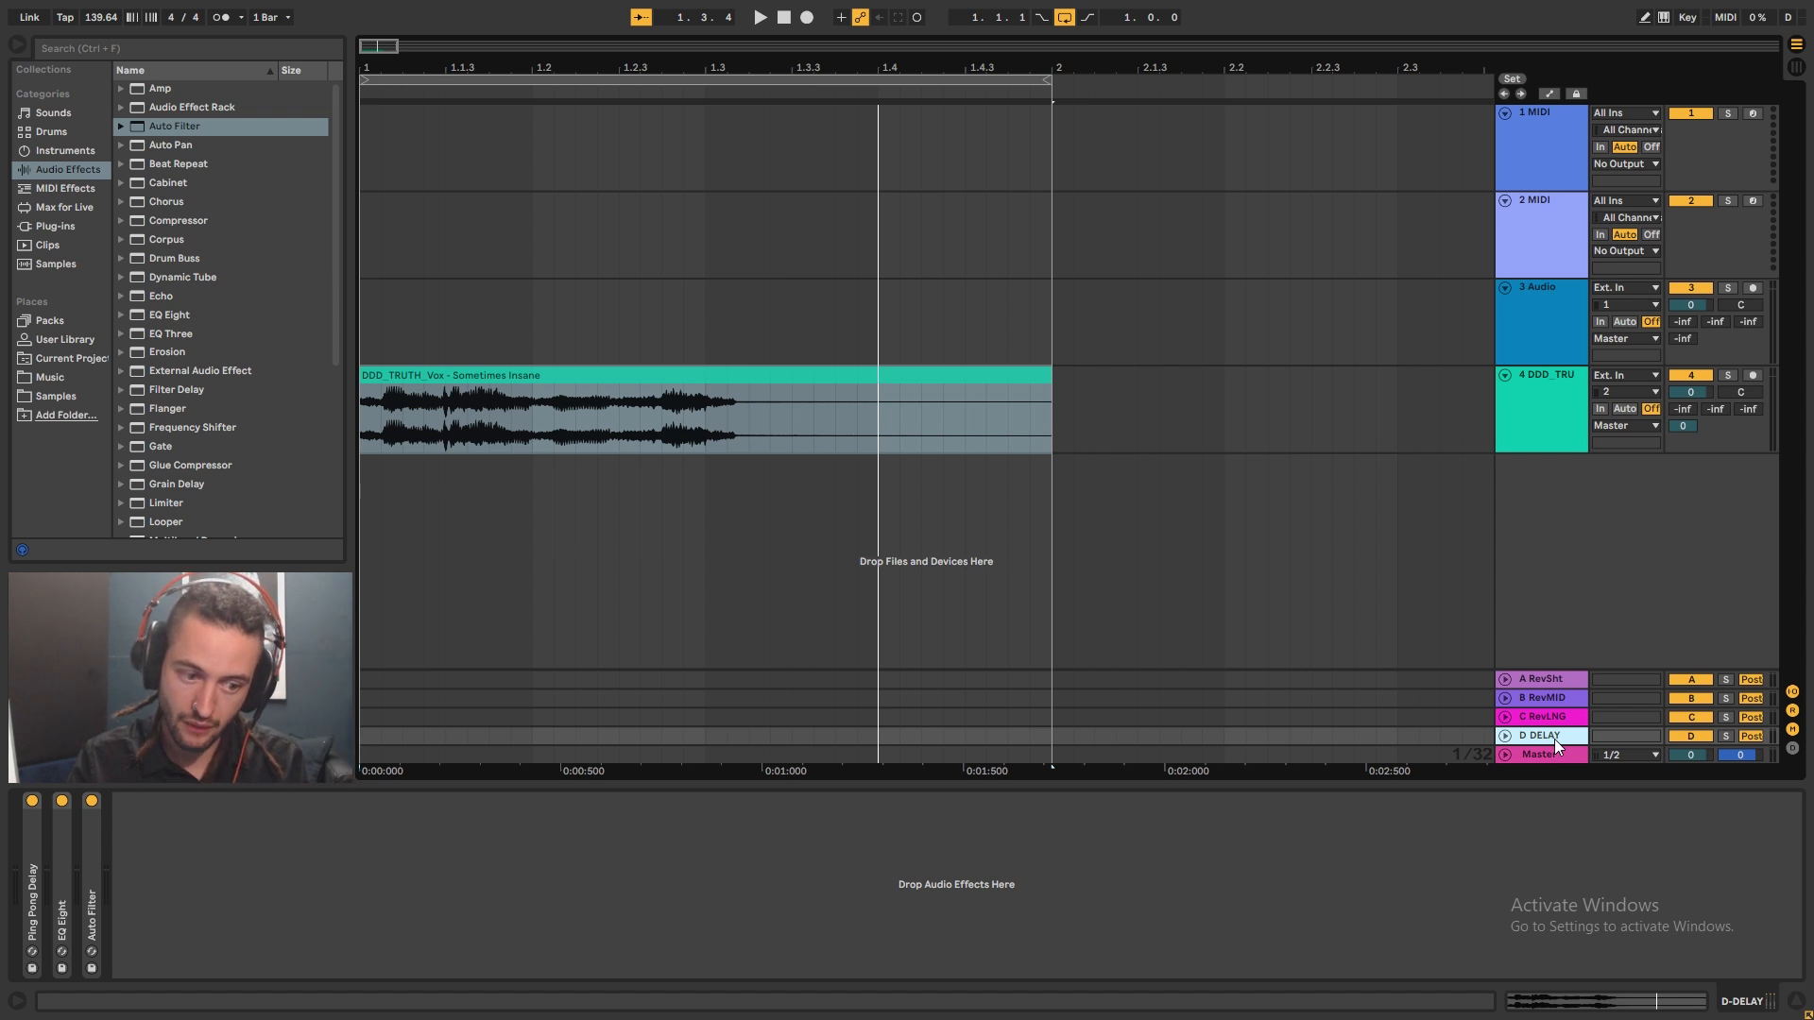
{"action": "left_click", "coordinate": [1542, 754]}
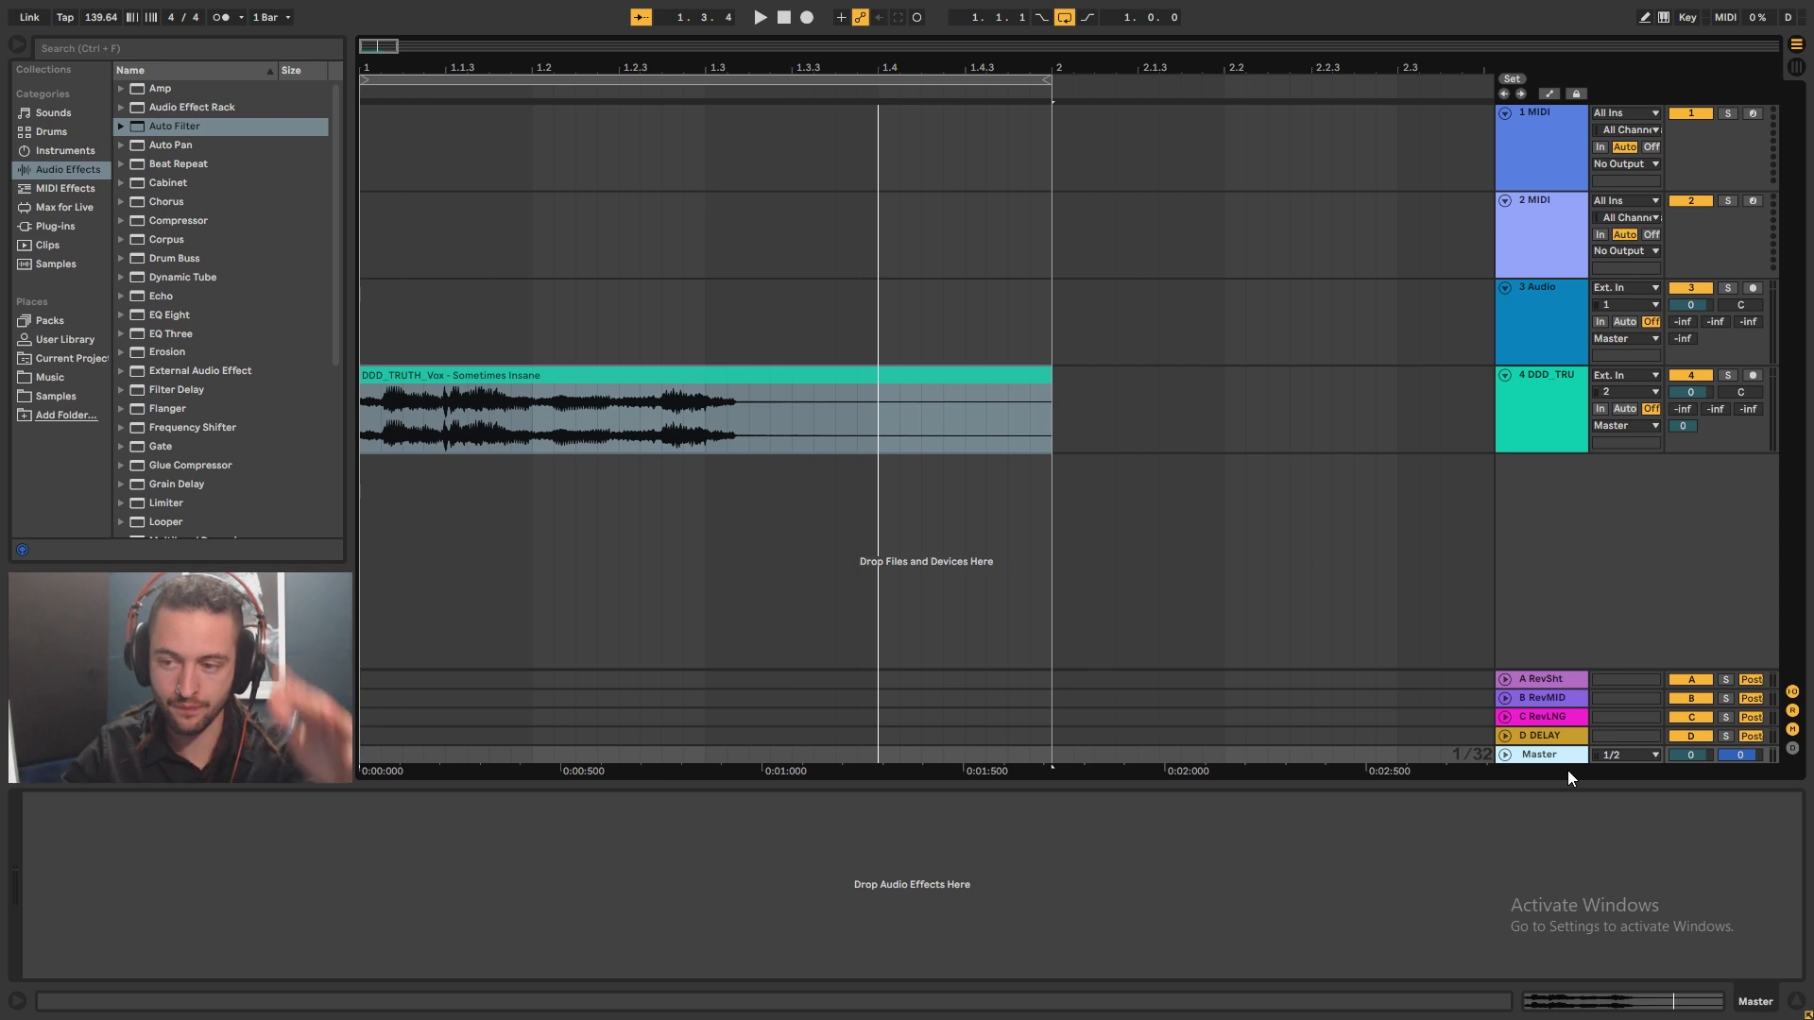
- Group the two audio tracks into GROUP1, renamed AUDIO1 and AUDIO2, with MIDI tracks removed
{"action": "left_click", "coordinate": [1540, 393]}
{"action": "type", "text": "GRTO"}
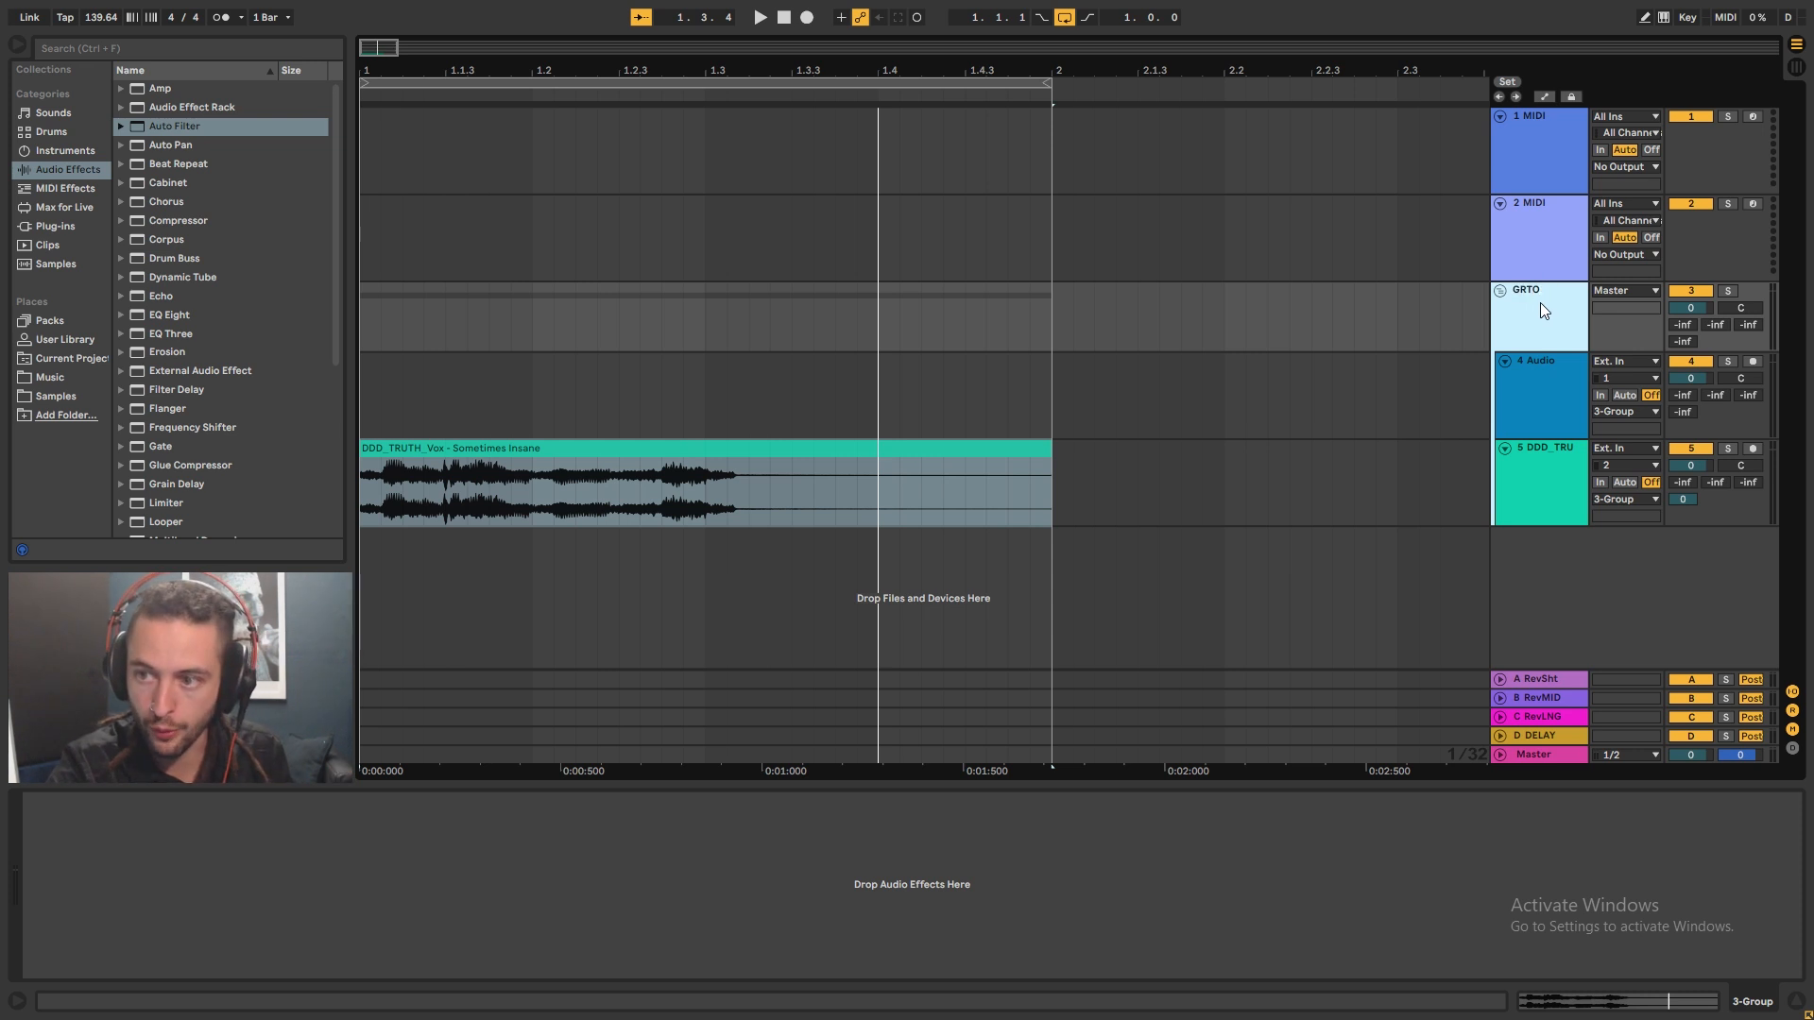
{"action": "type", "text": "GROUP1"}
{"action": "left_click", "coordinate": [1540, 482]}
{"action": "type", "text": "AUDIO2"}
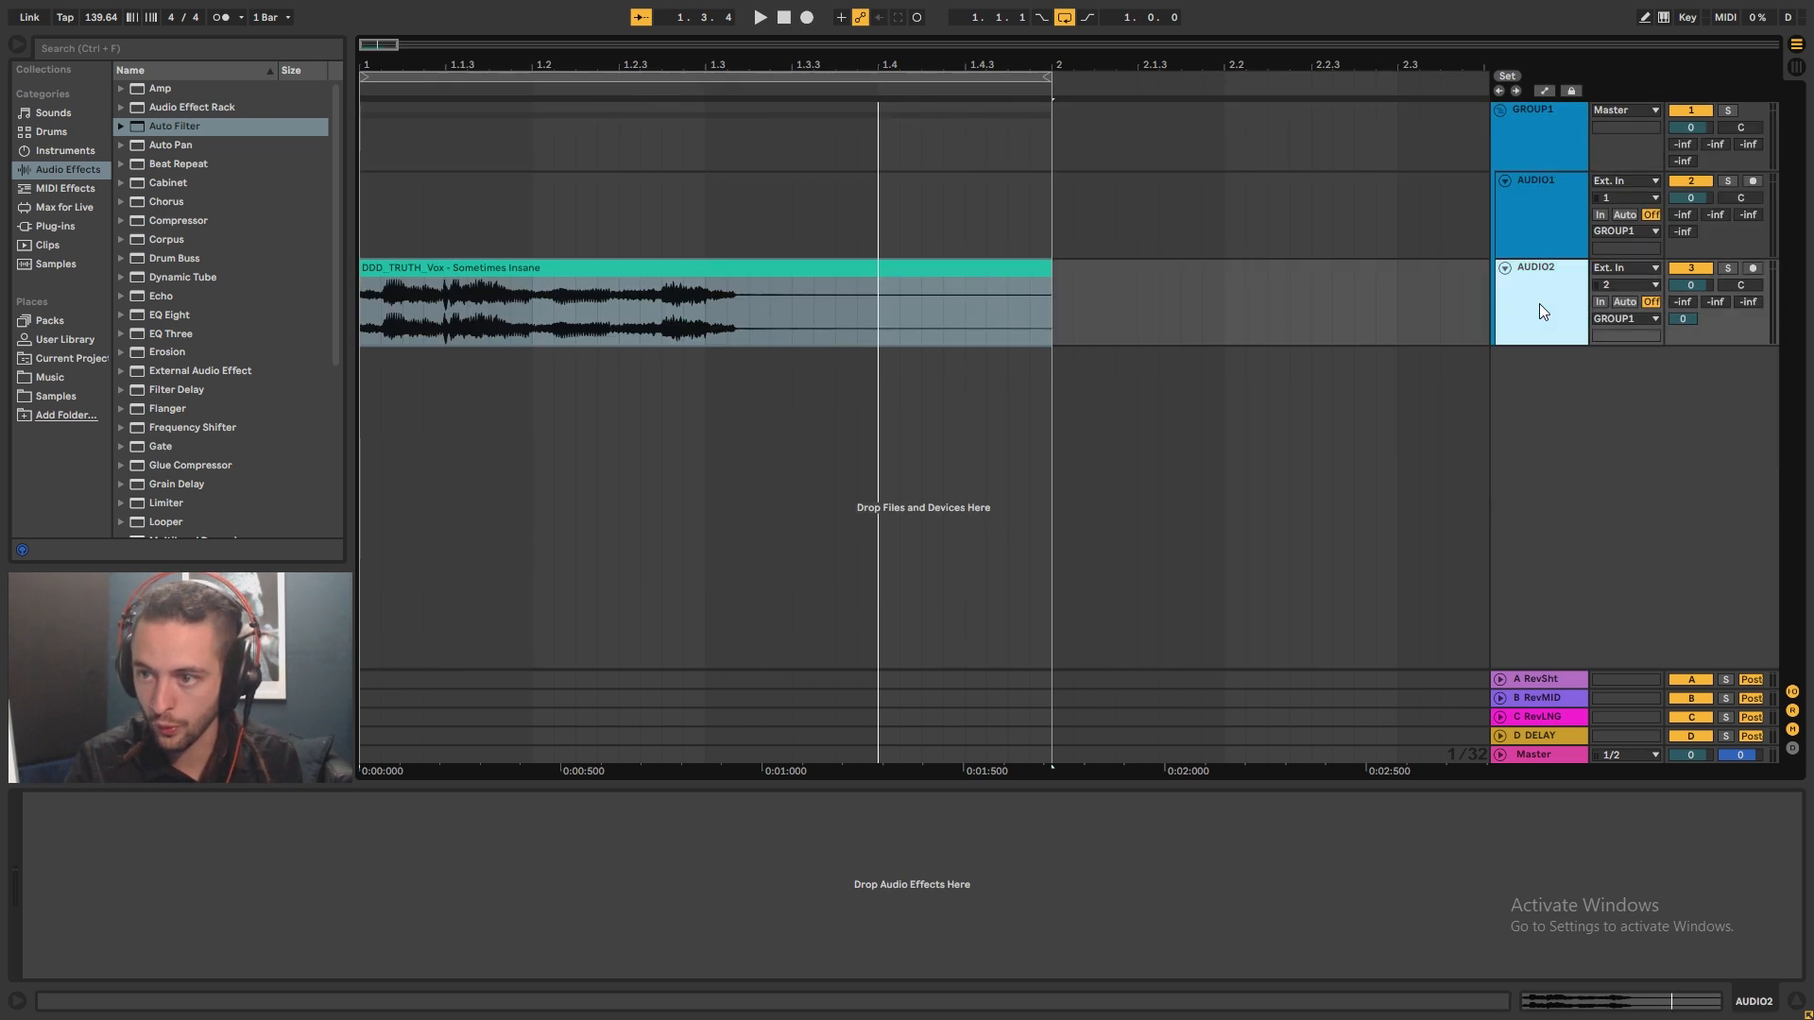
{"action": "left_click", "coordinate": [1540, 295]}
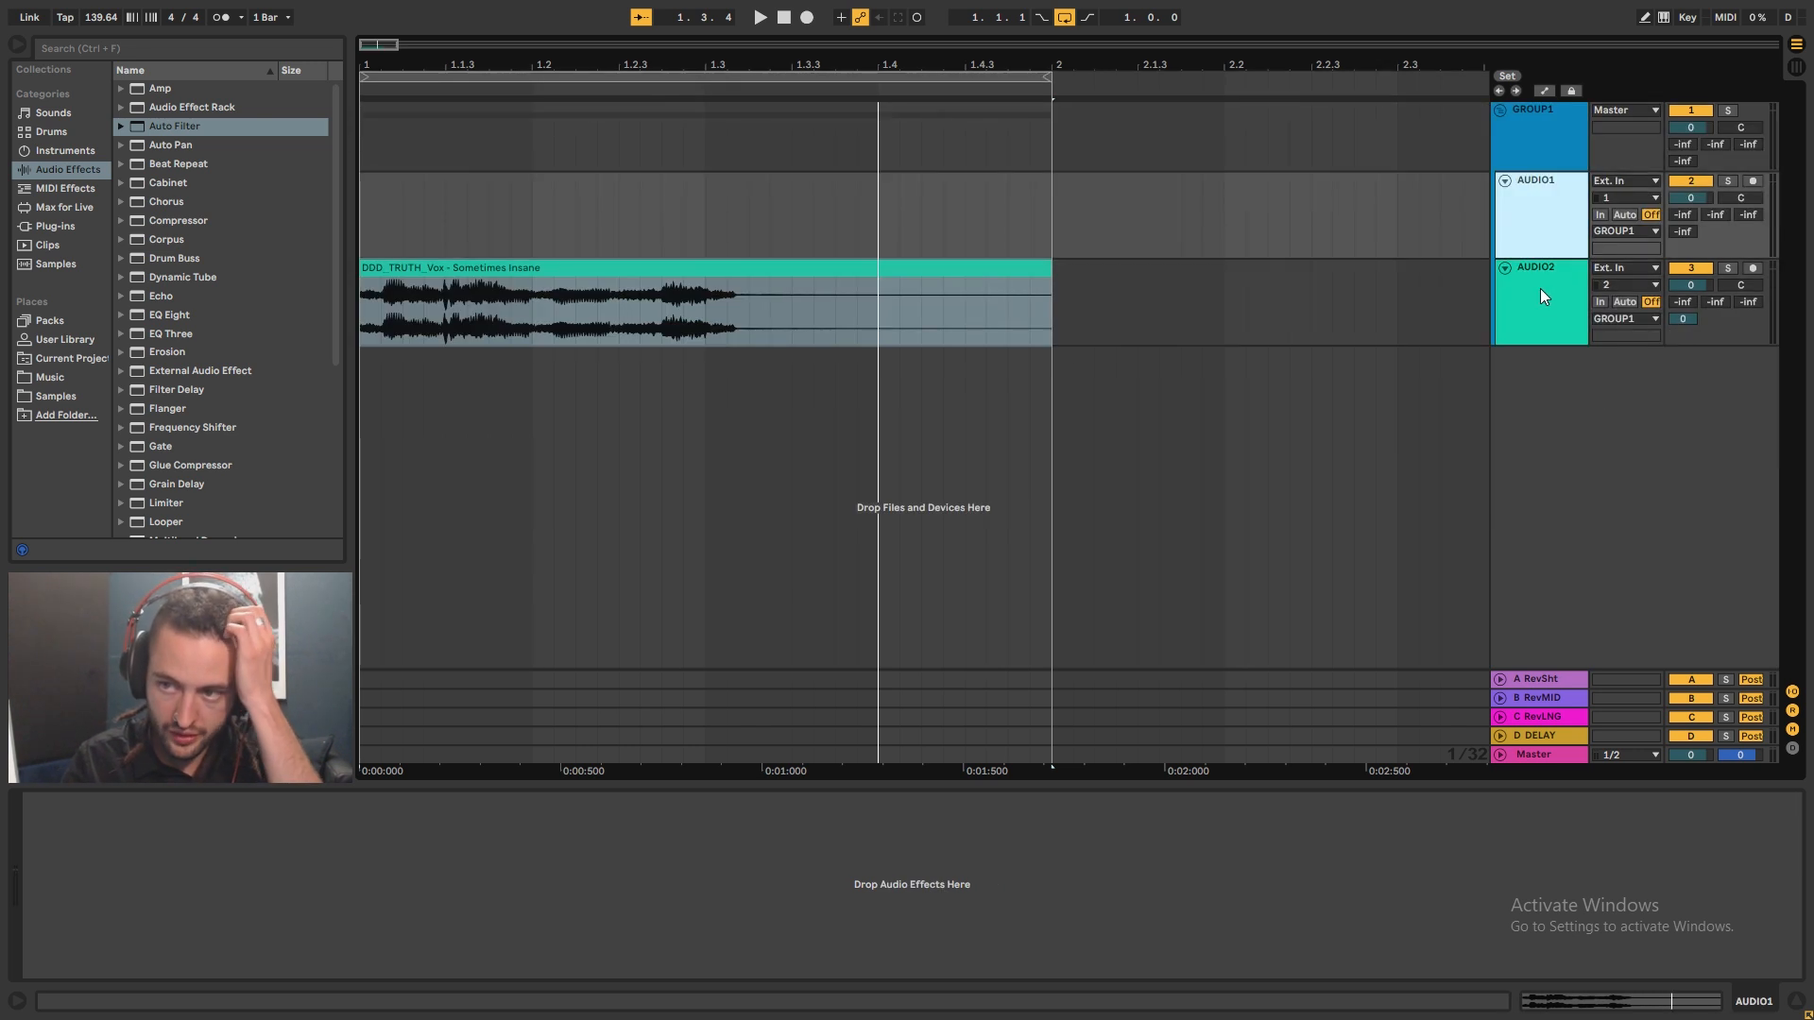
{"action": "left_click", "coordinate": [1535, 266]}
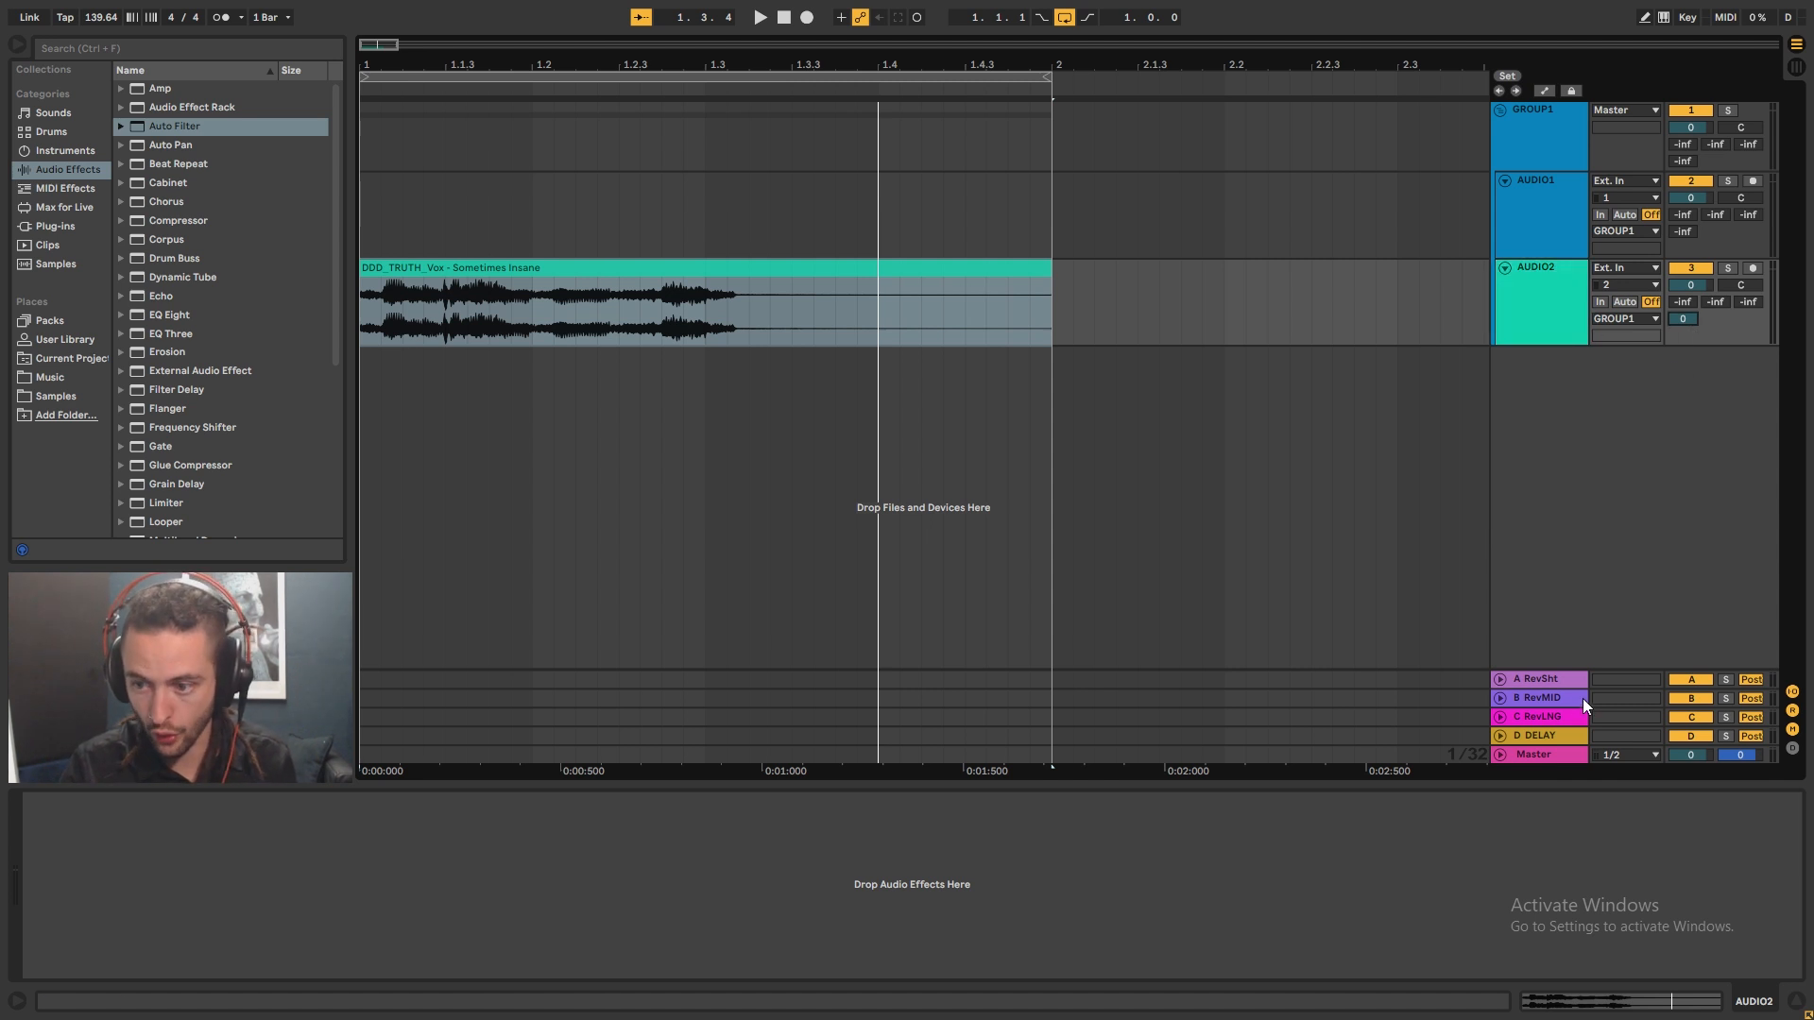
{"action": "left_click", "coordinate": [1534, 735]}
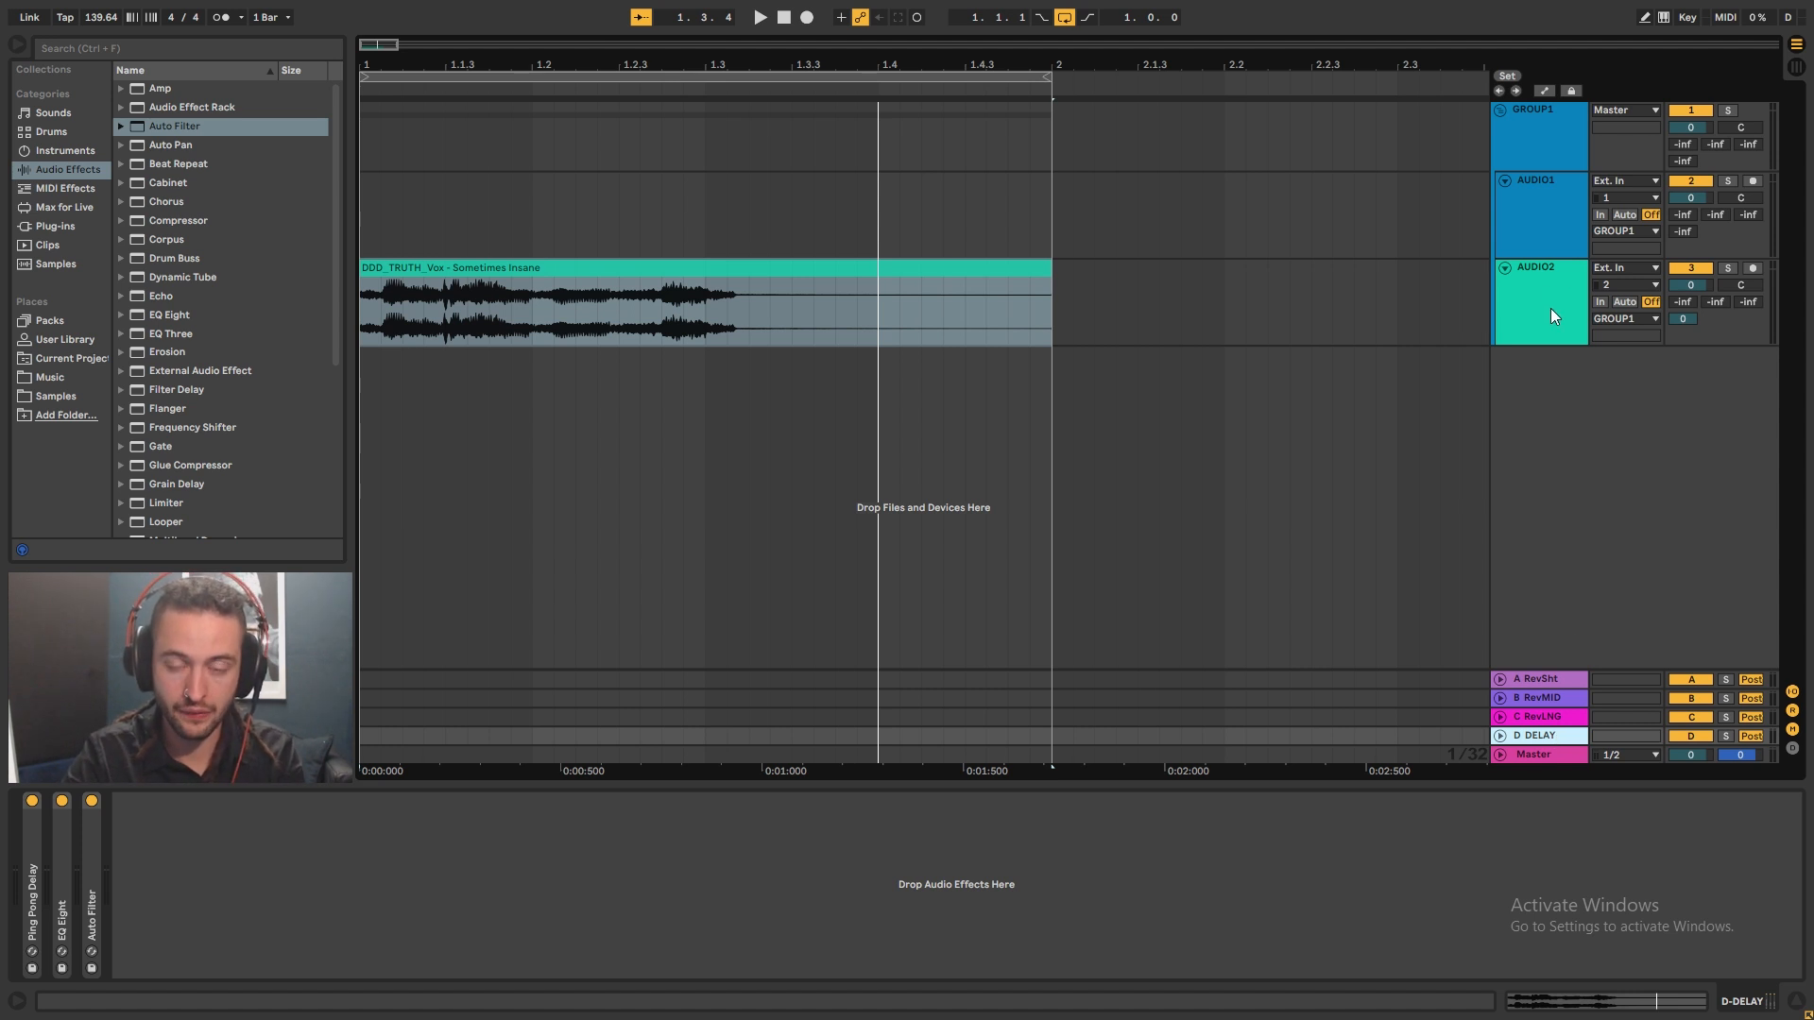
{"action": "left_click", "coordinate": [1538, 266]}
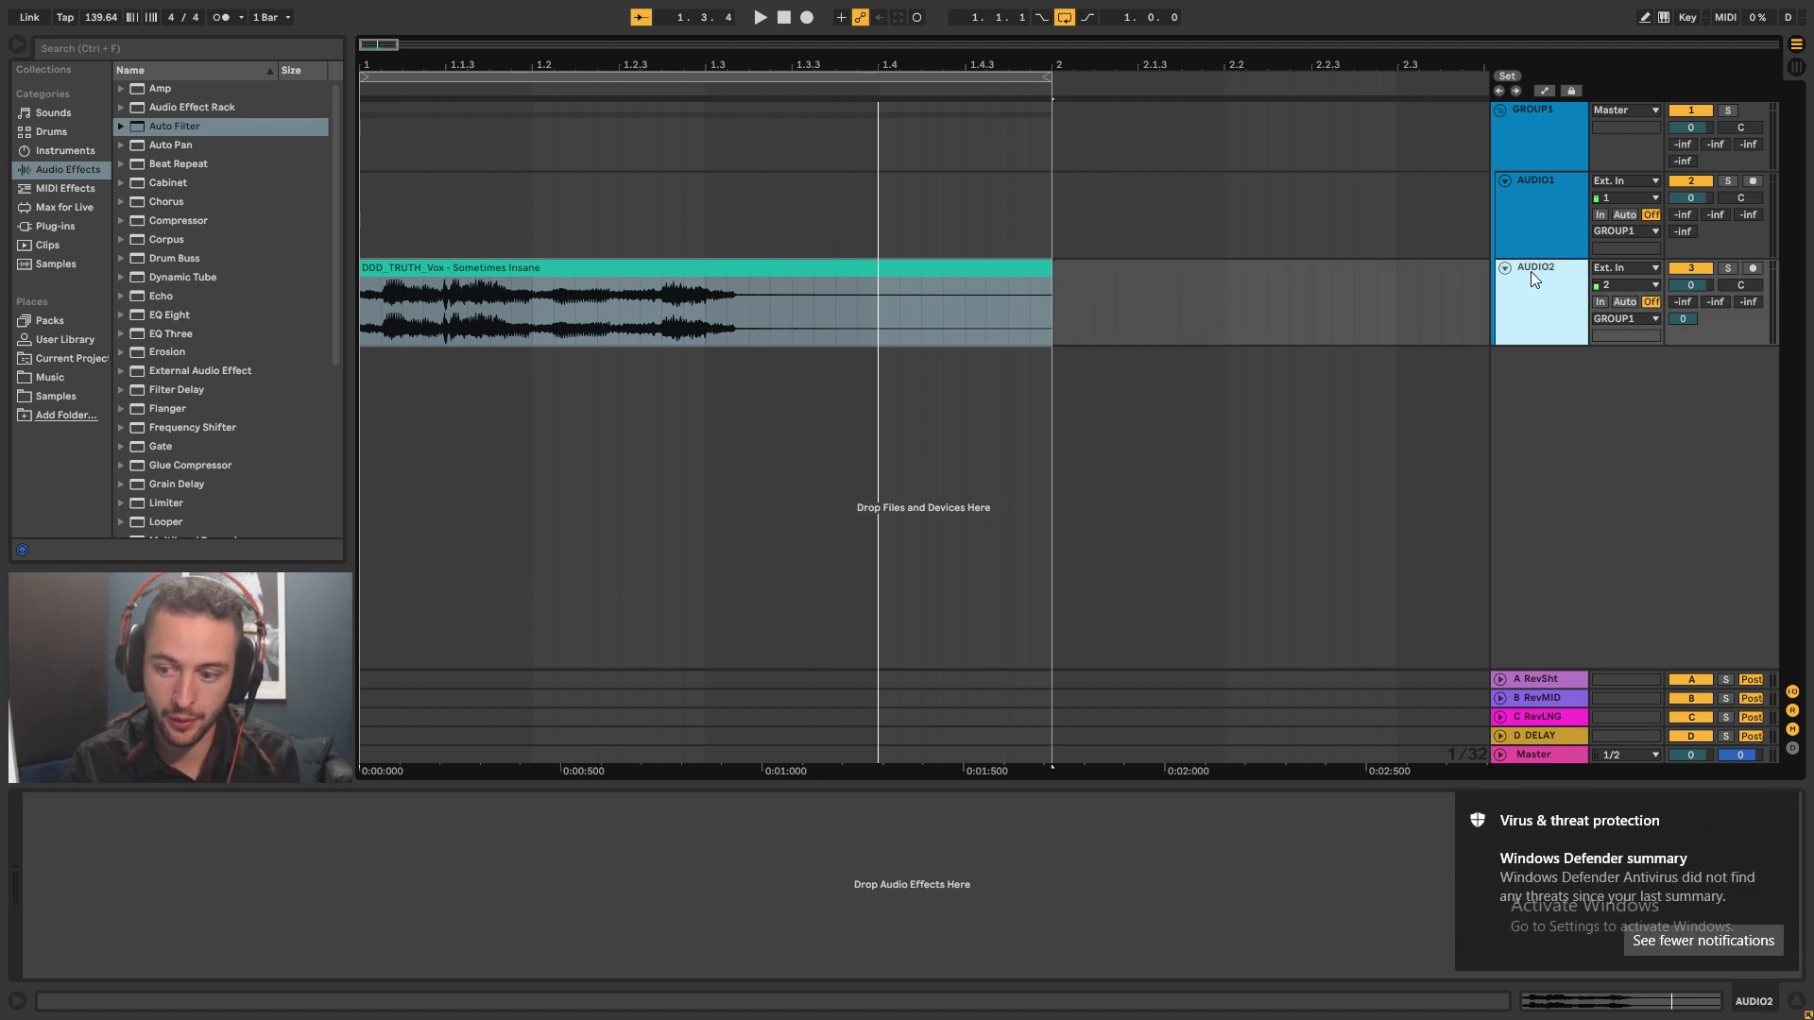
{"action": "mouse_move", "coordinate": [1544, 289]}
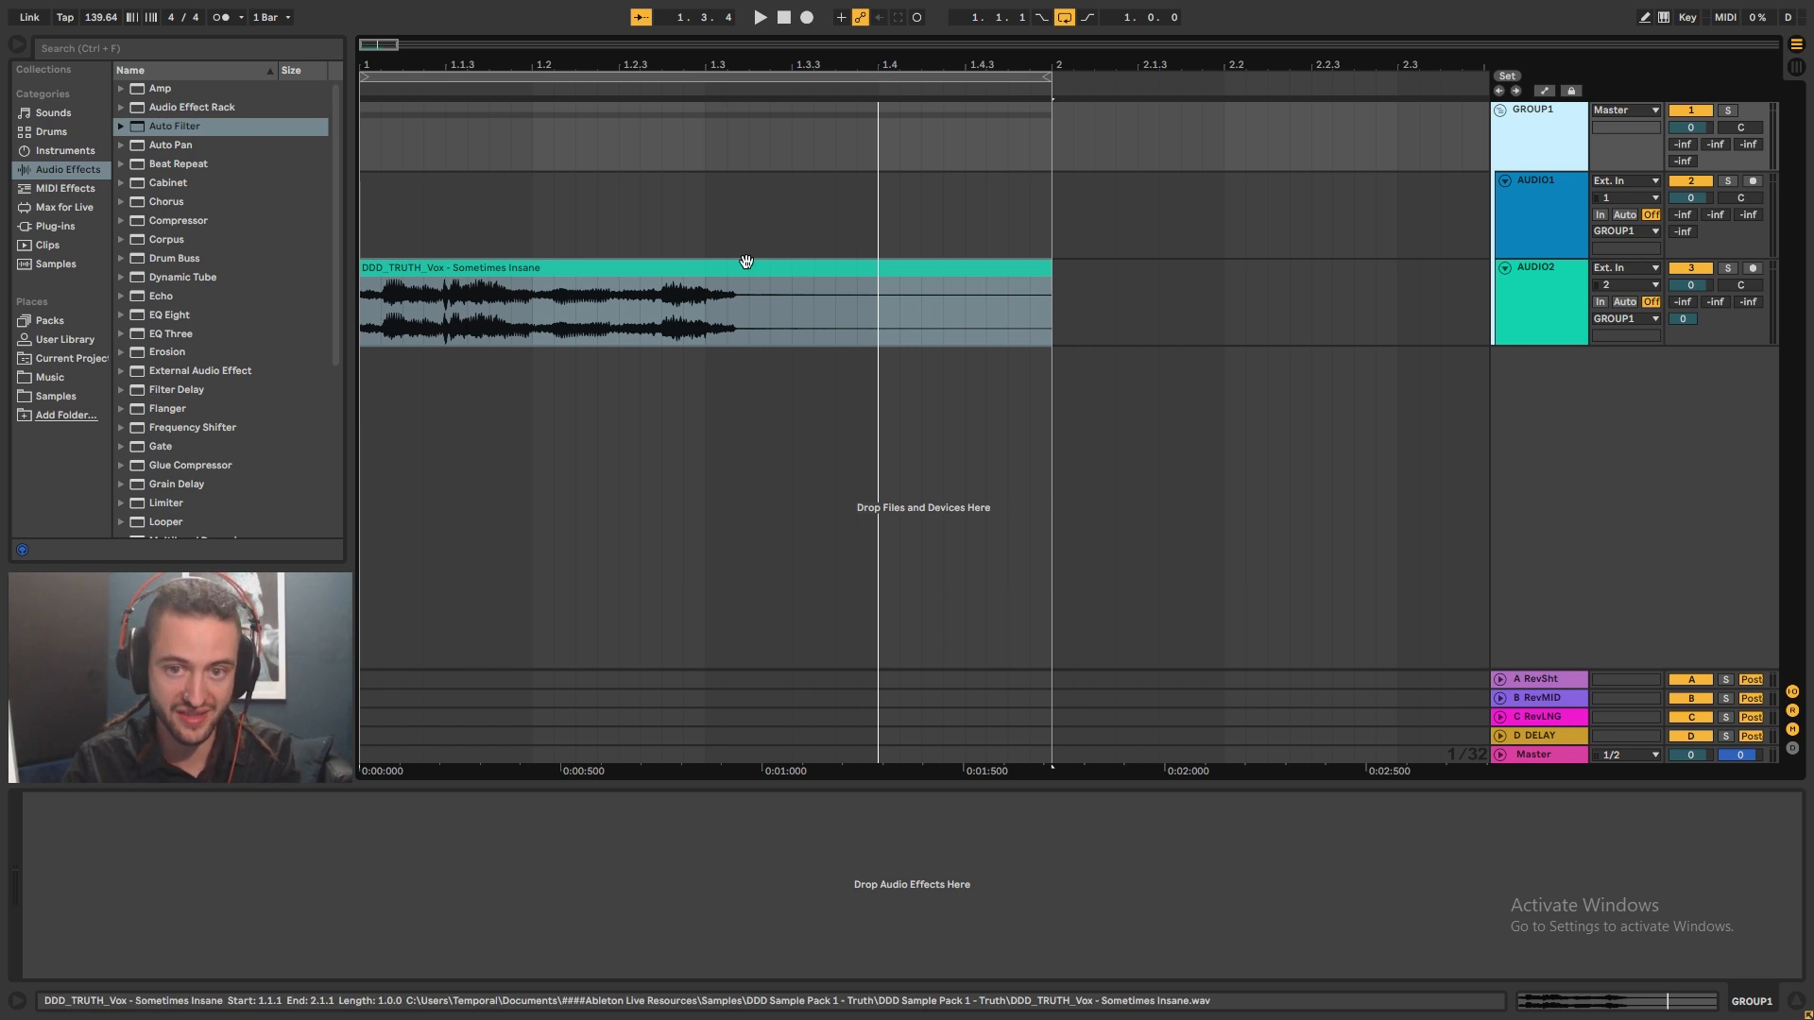
- Place the Cymatics Mothership 147 BPM full drum loop as a clip on AUDIO1
{"action": "left_click", "coordinate": [1543, 230]}
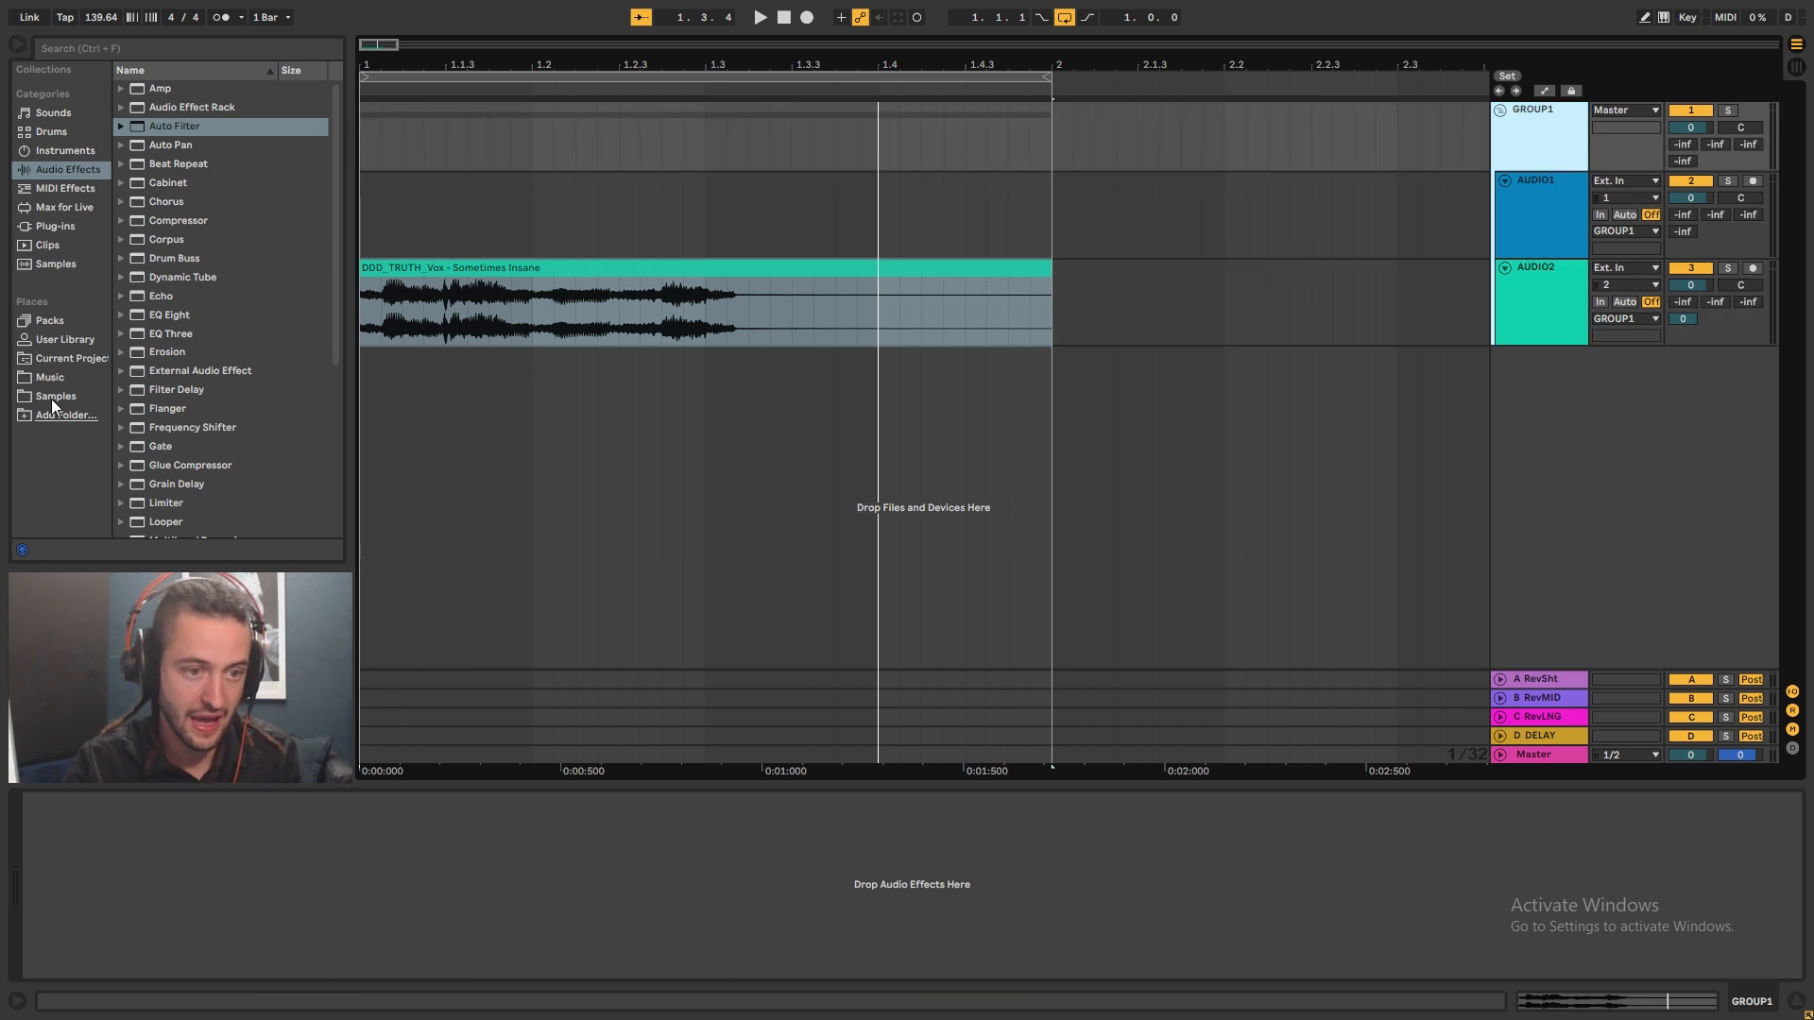
{"action": "left_click", "coordinate": [55, 395]}
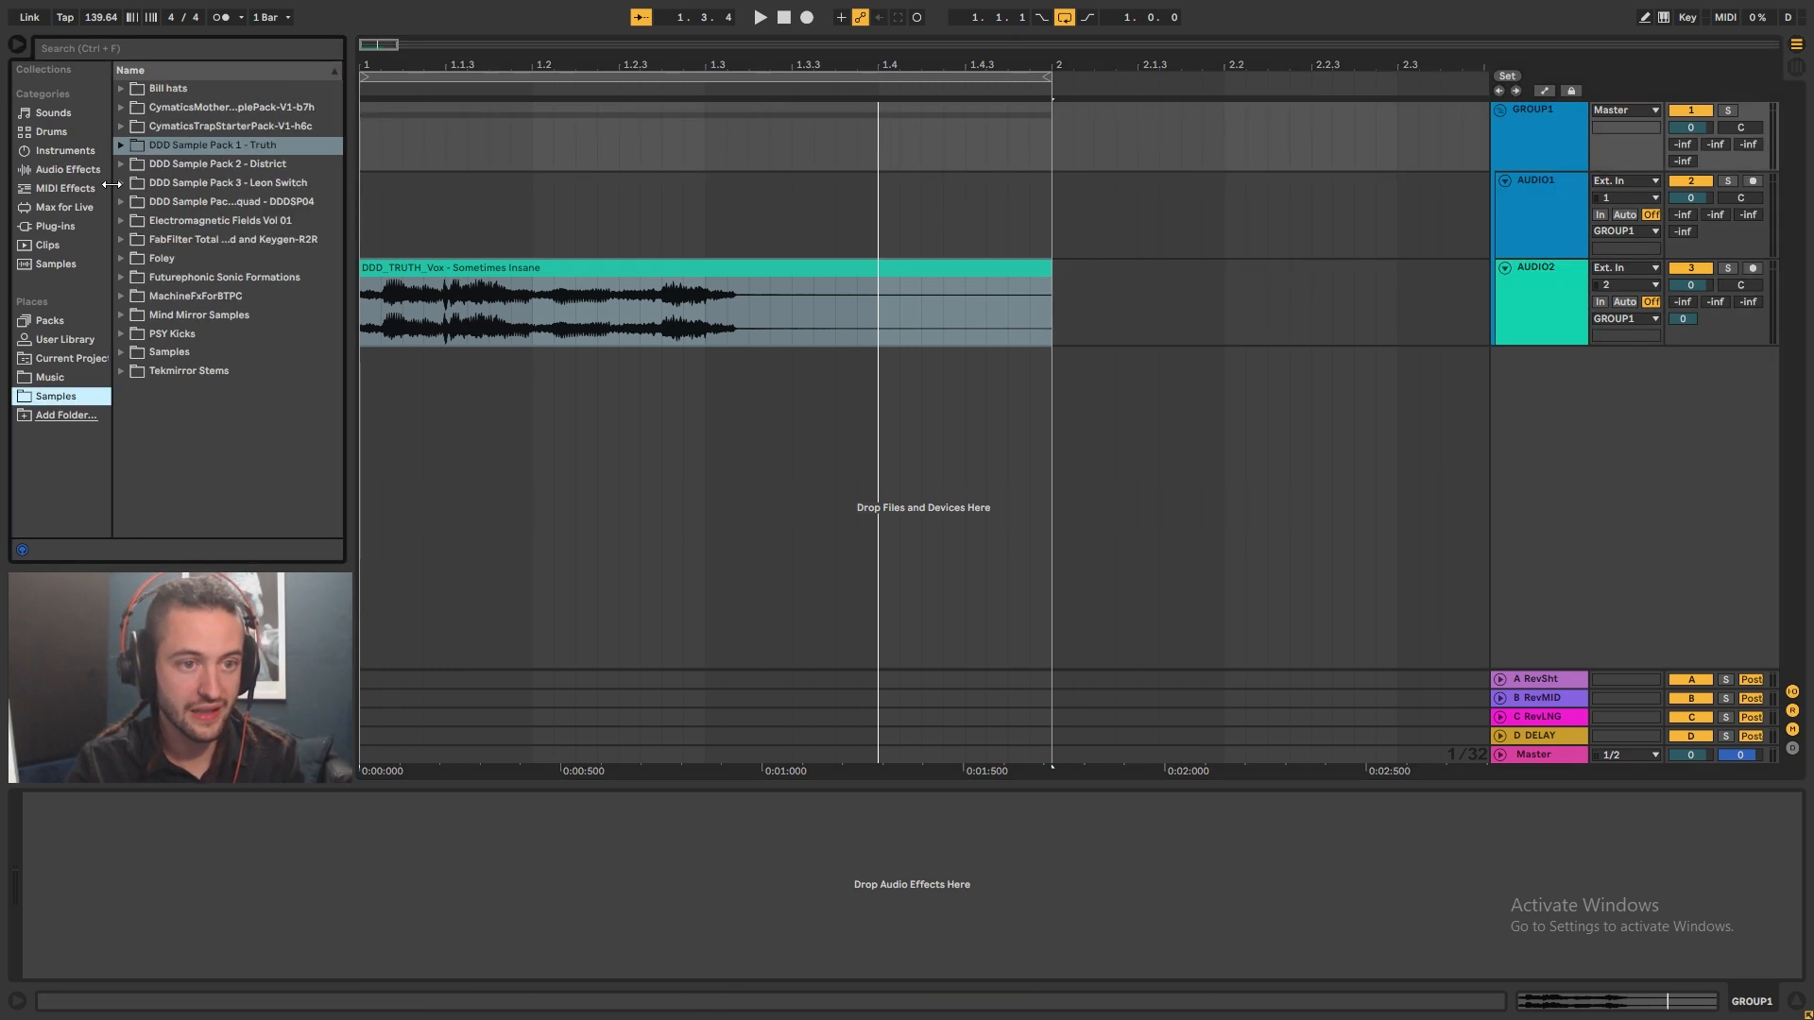
{"action": "left_click", "coordinate": [121, 146]}
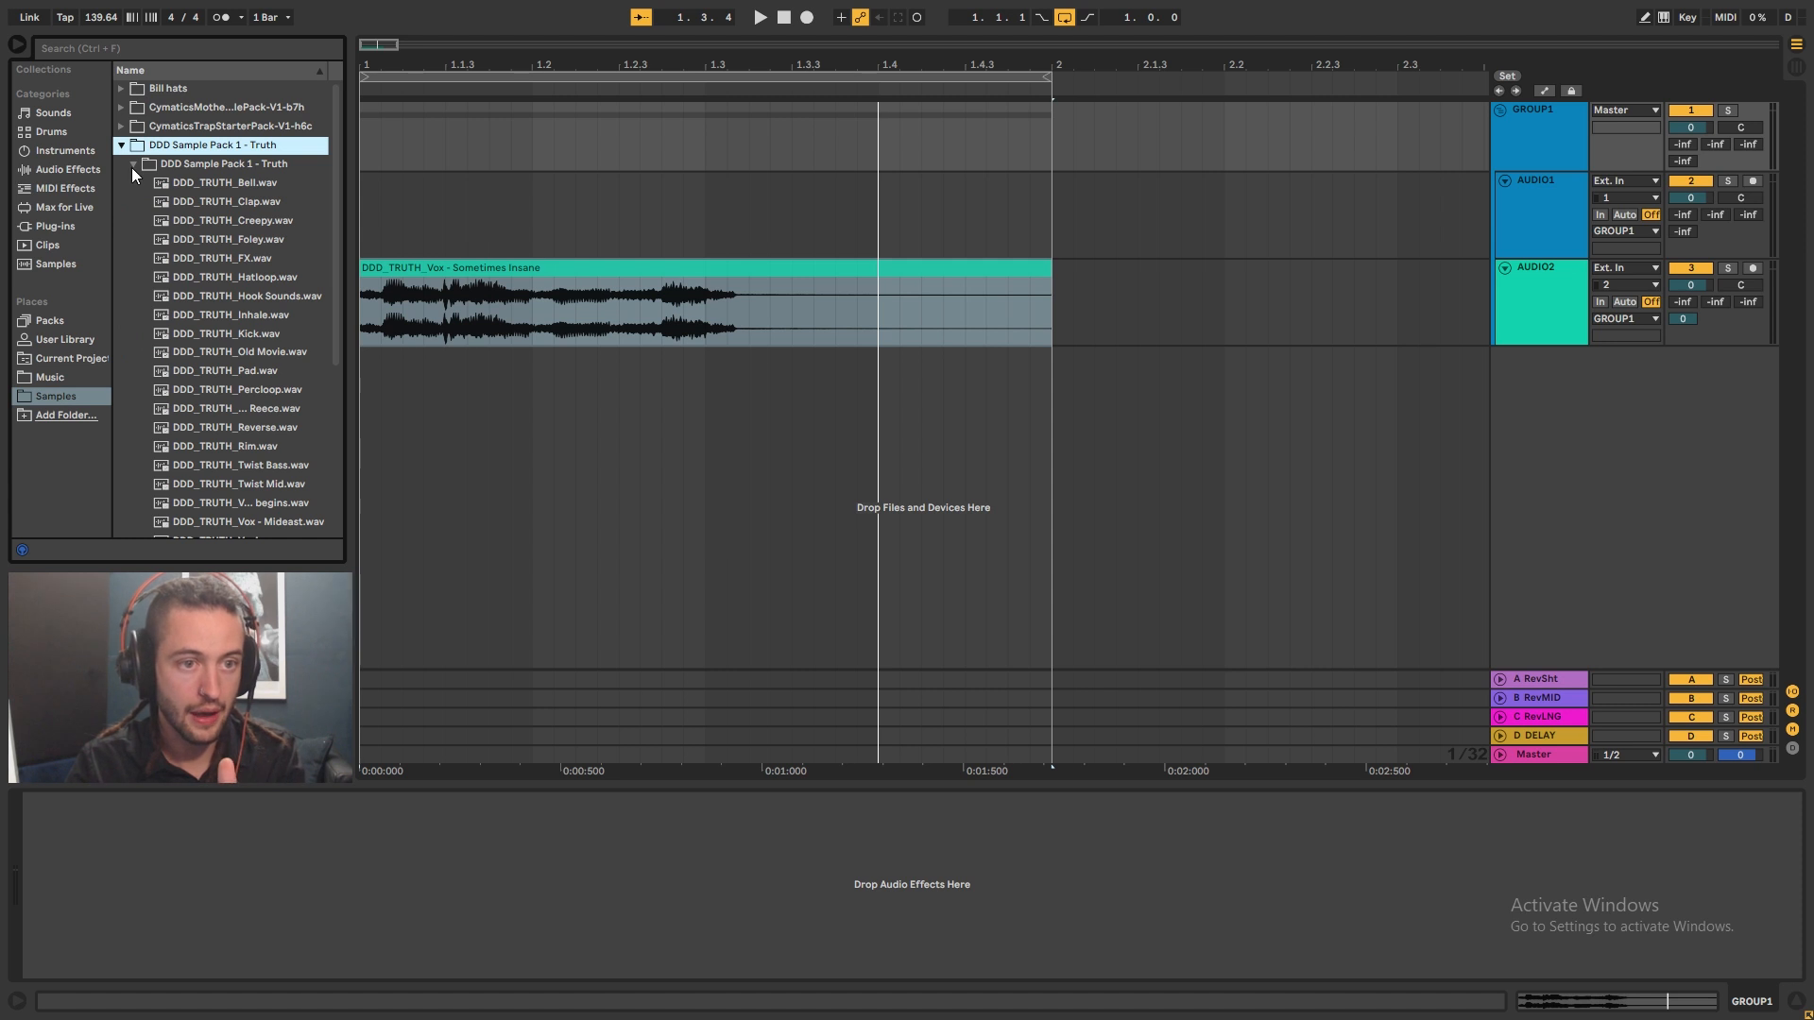
{"action": "left_click", "coordinate": [121, 145]}
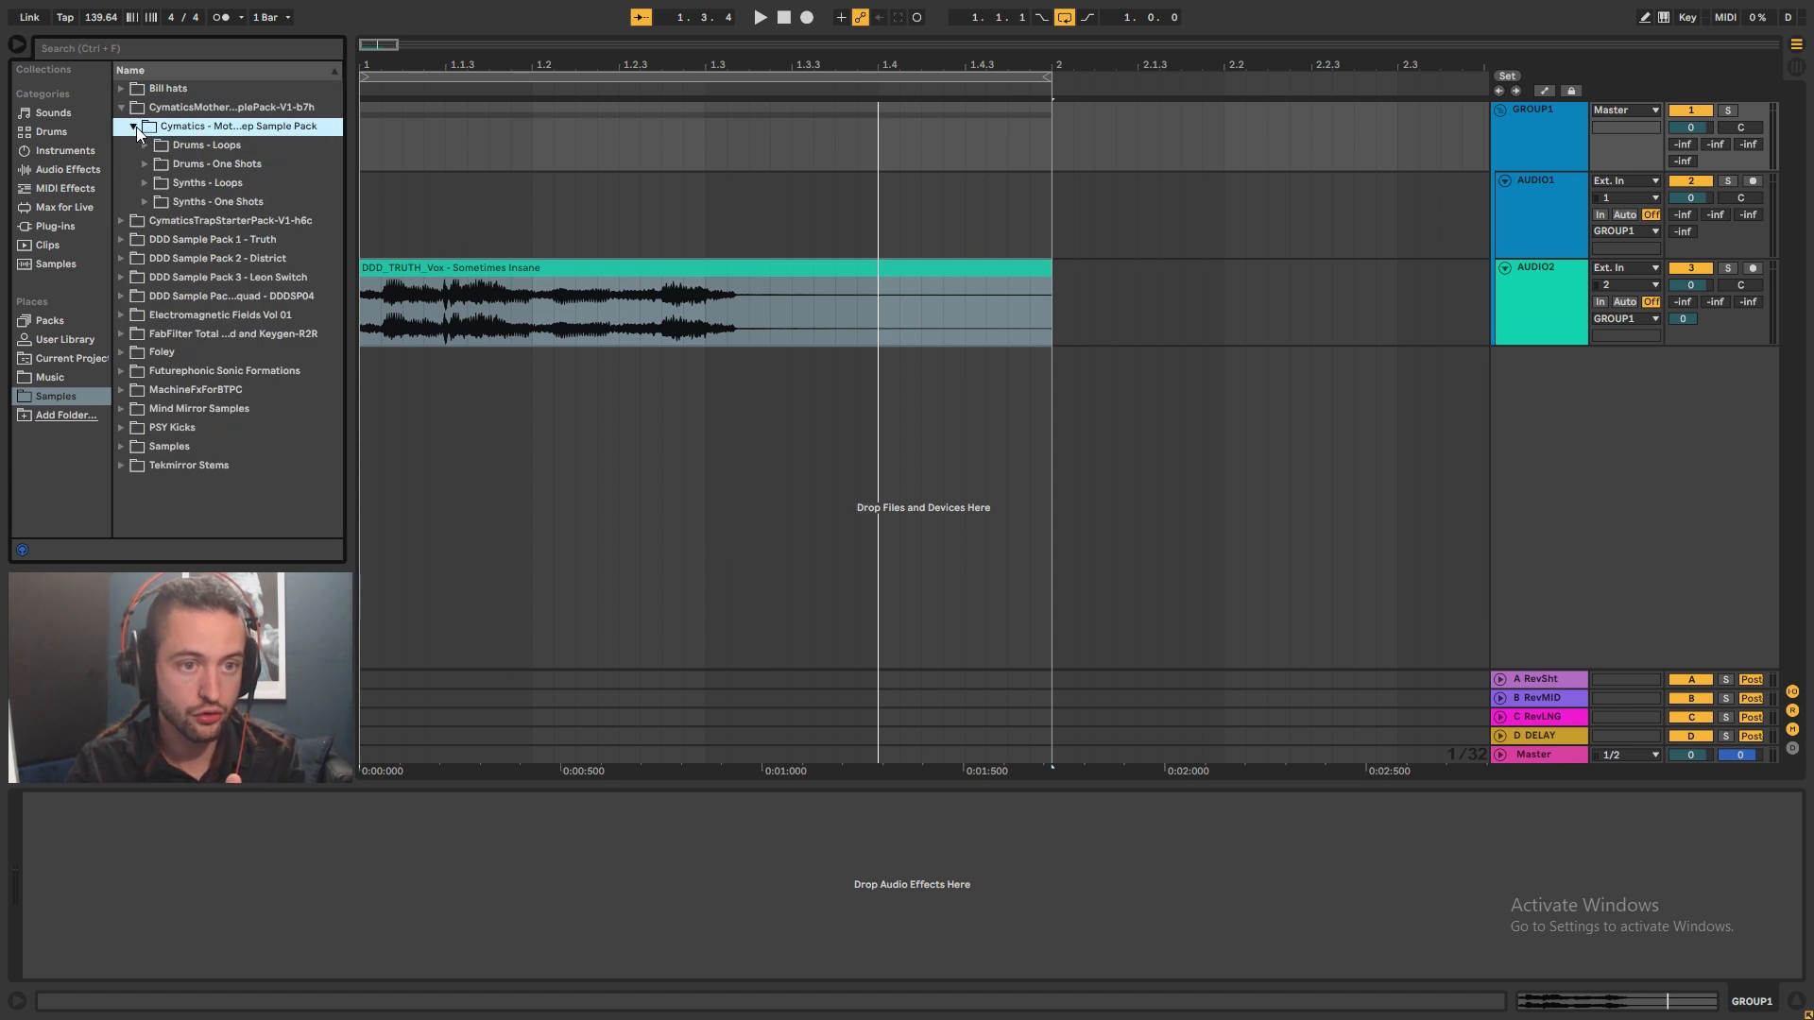
{"action": "left_click", "coordinate": [144, 146]}
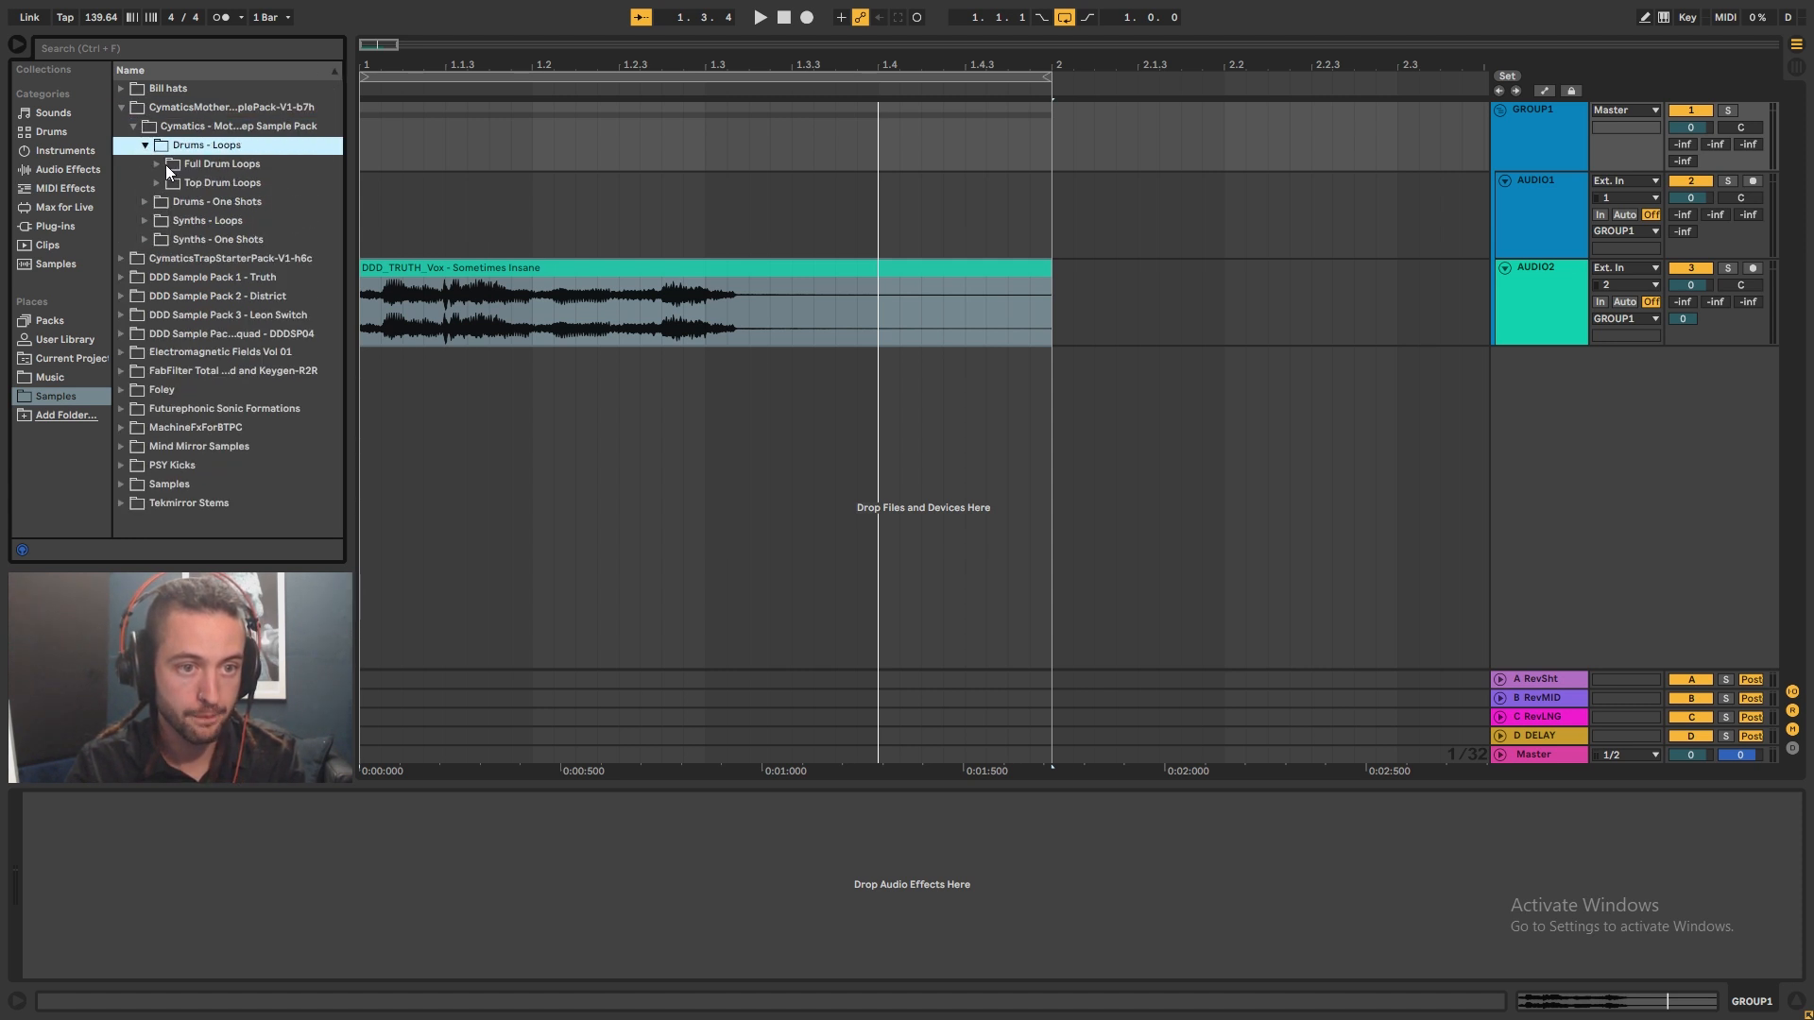
{"action": "left_click", "coordinate": [219, 163]}
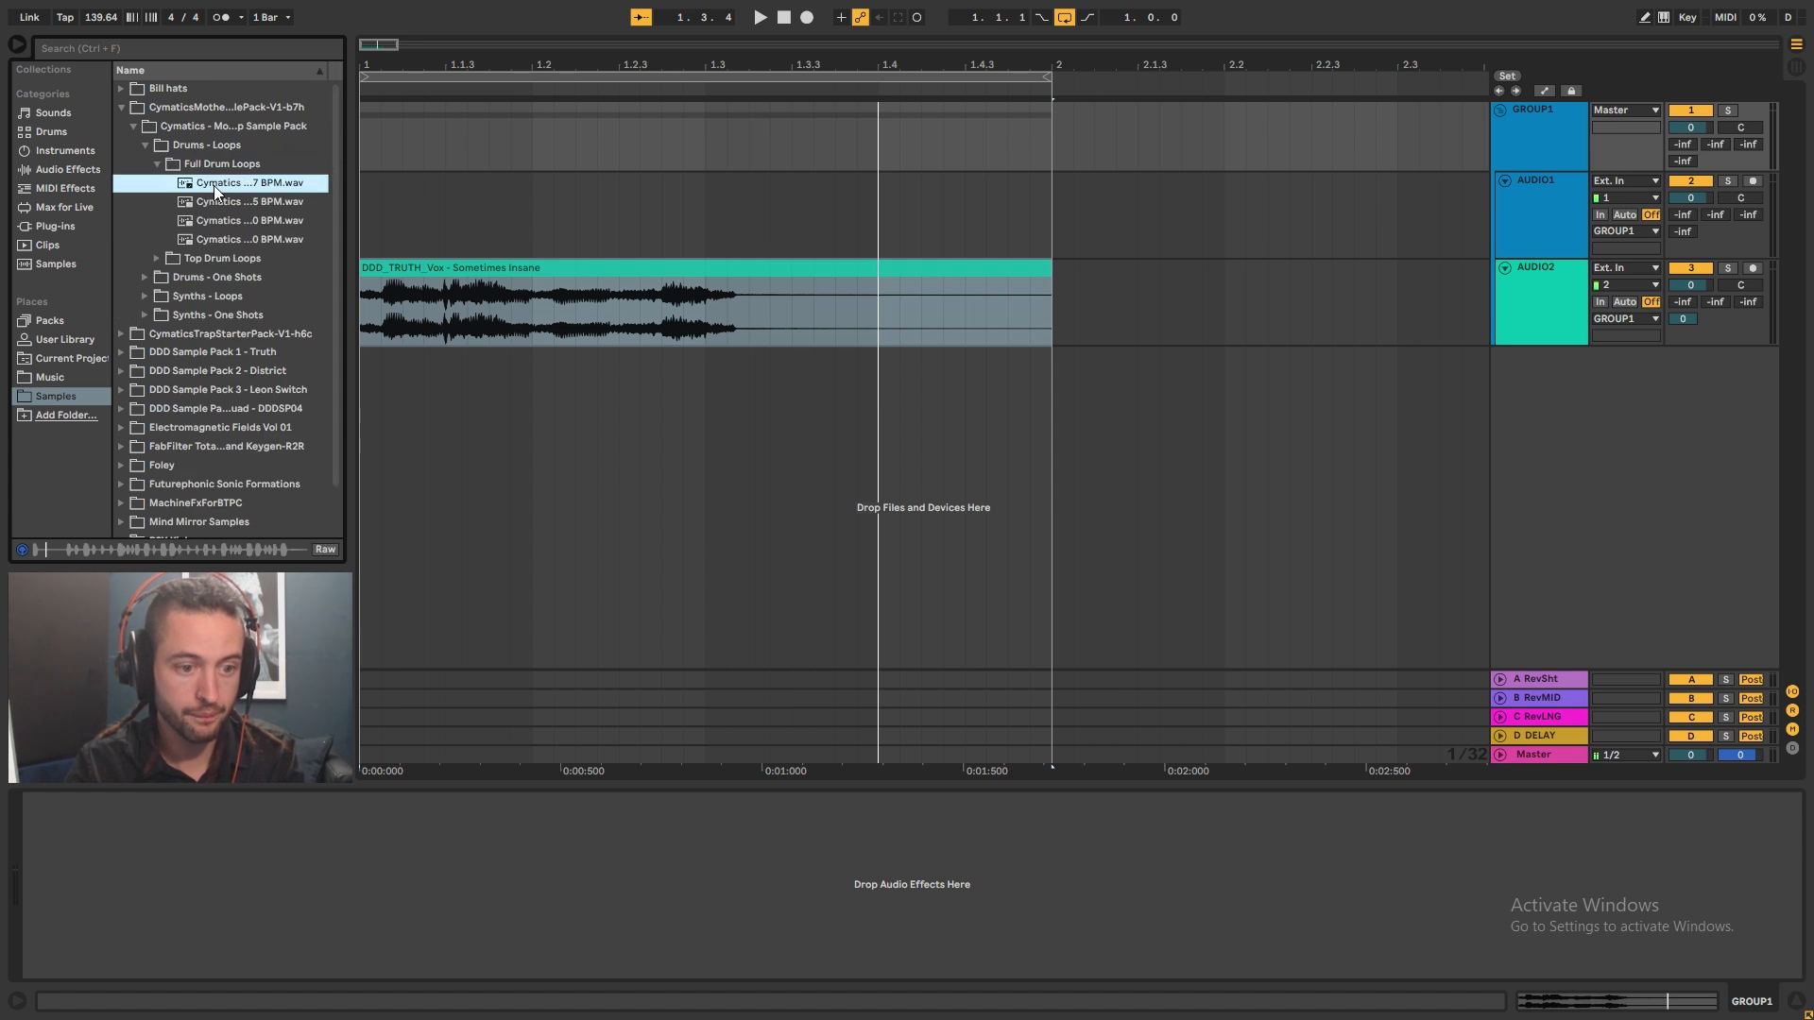
{"action": "left_click_drag", "start_coordinate": [245, 182], "coordinate": [429, 213]}
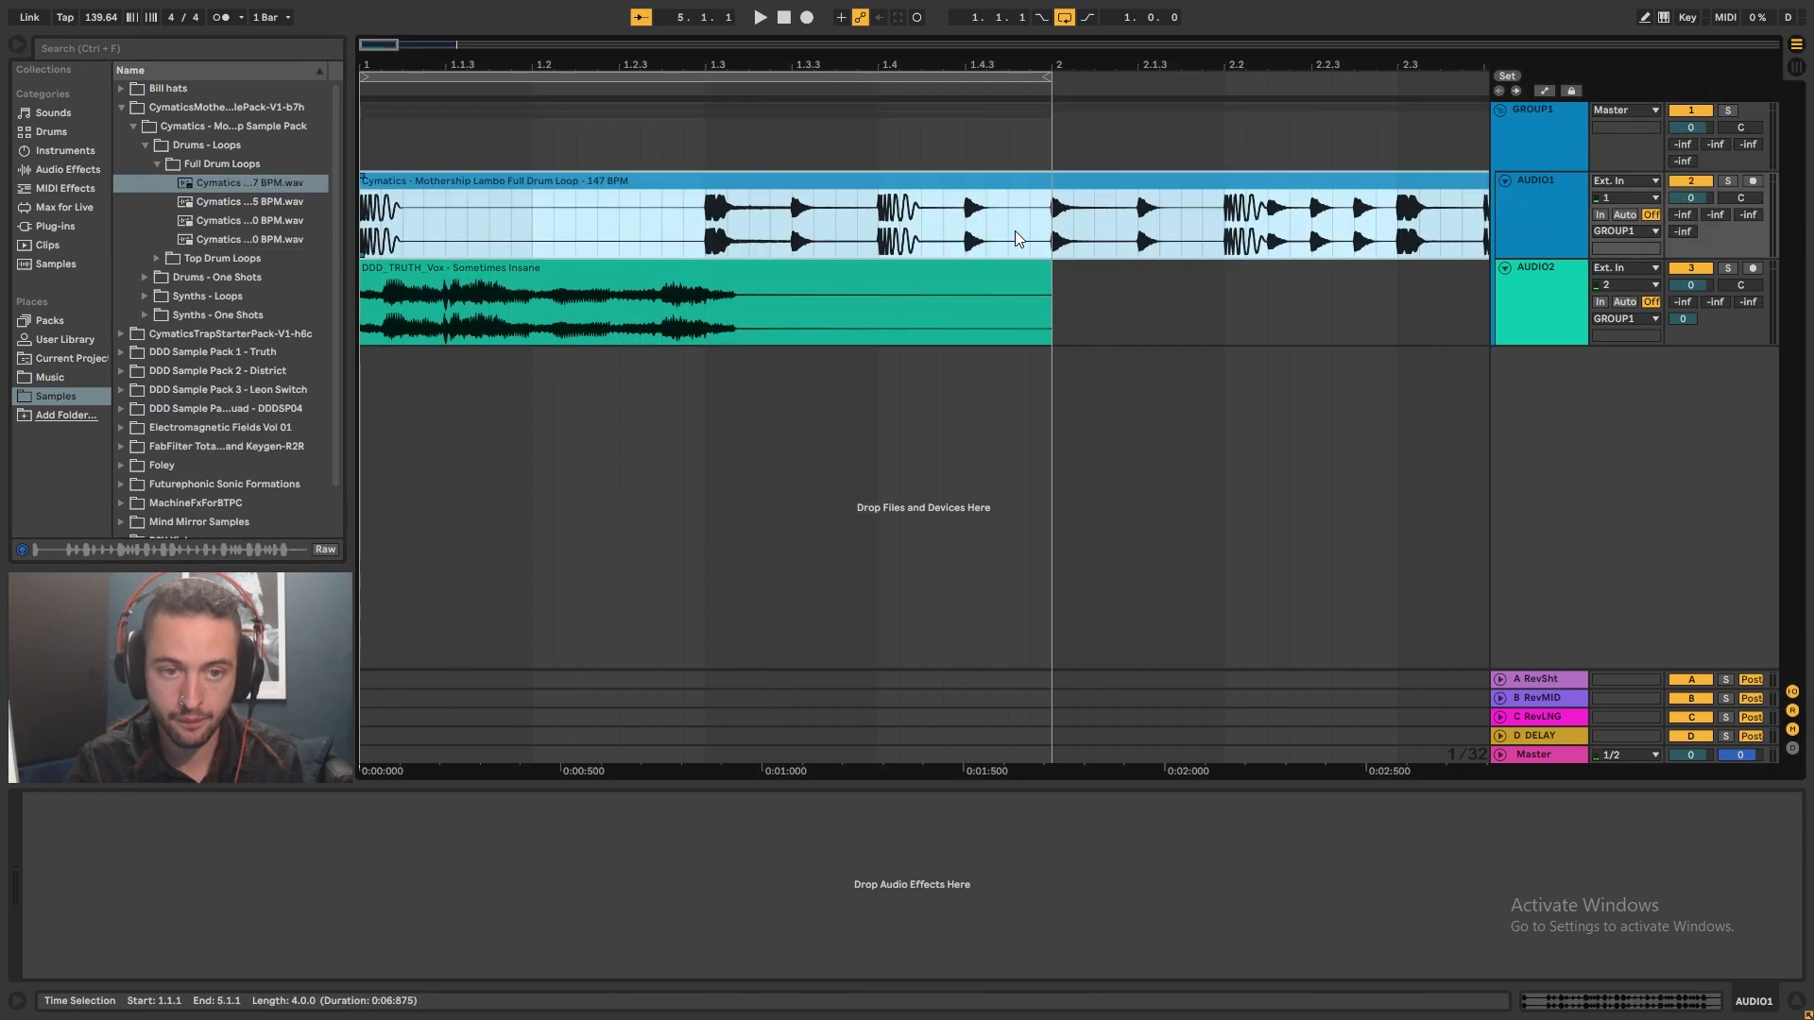
- Audition the drum loop with the vocal and lower both track volumes to -3 dB
{"action": "left_click", "coordinate": [759, 17]}
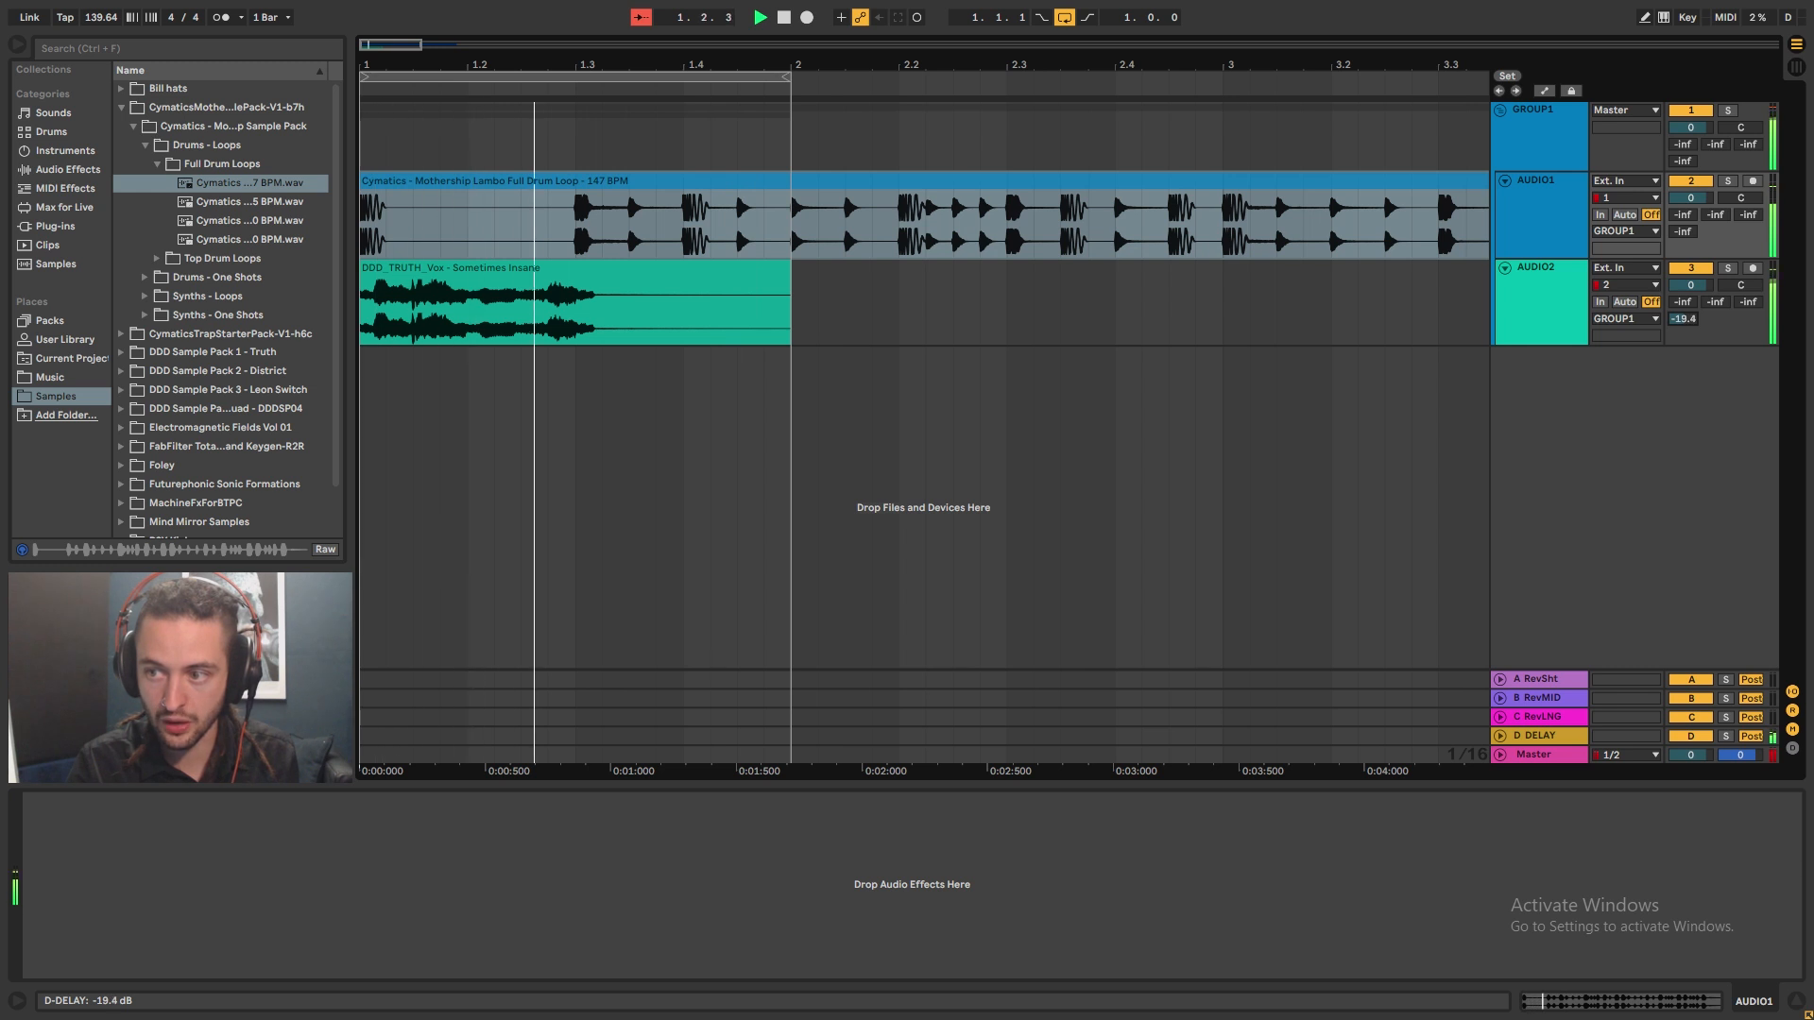
{"action": "left_click_drag", "start_coordinate": [1689, 285], "coordinate": [1689, 293]}
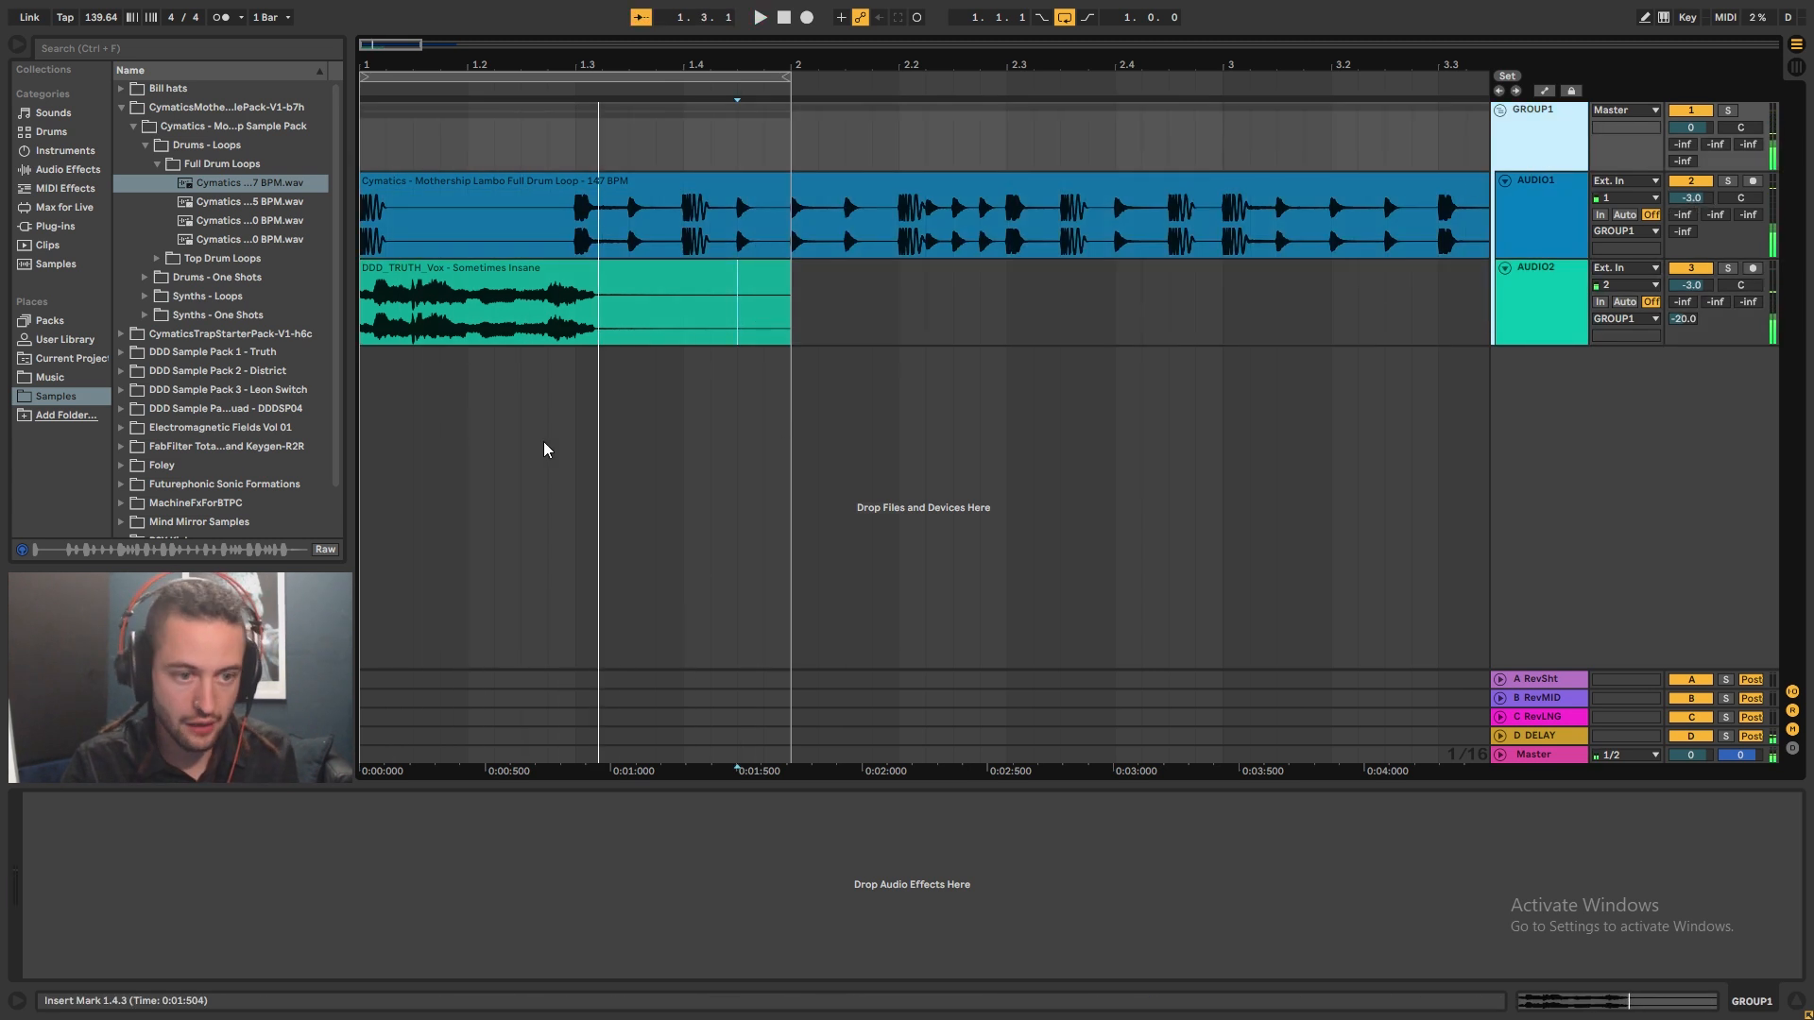
- Insert two new empty audio tracks below GROUP1, routed straight to Master
{"action": "left_click", "coordinate": [68, 168]}
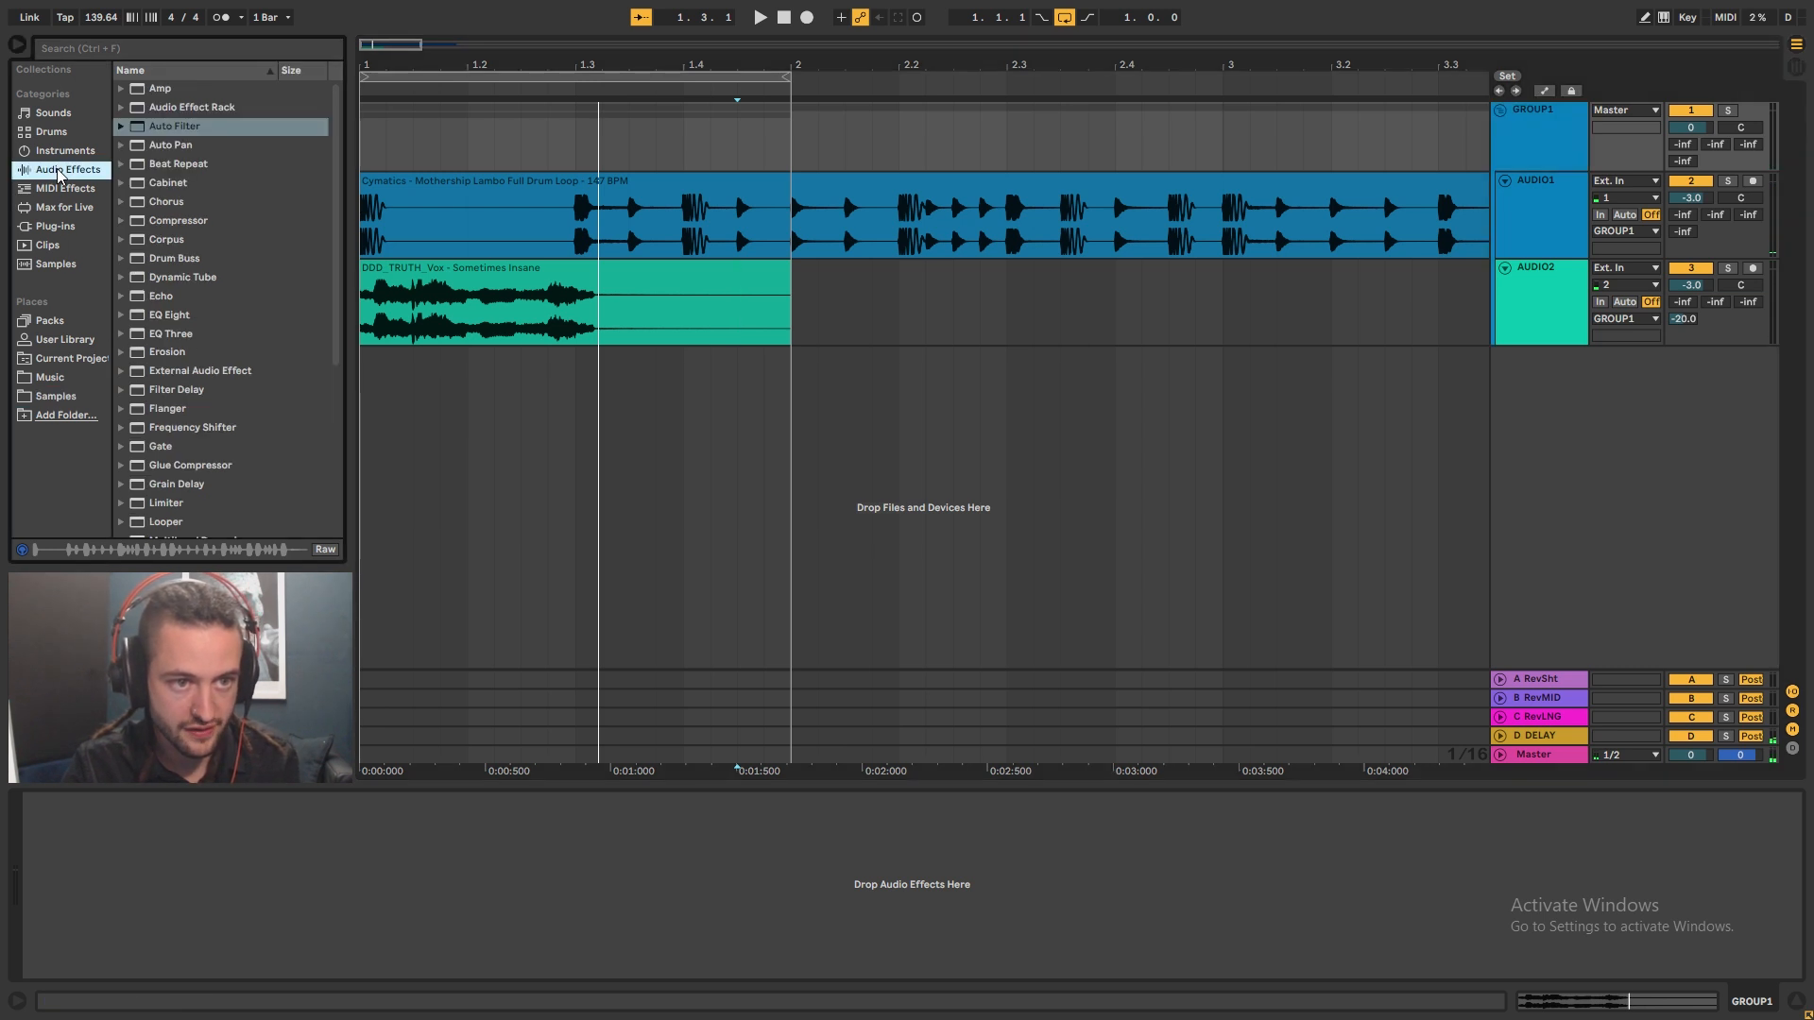
{"action": "mouse_move", "coordinate": [470, 164]}
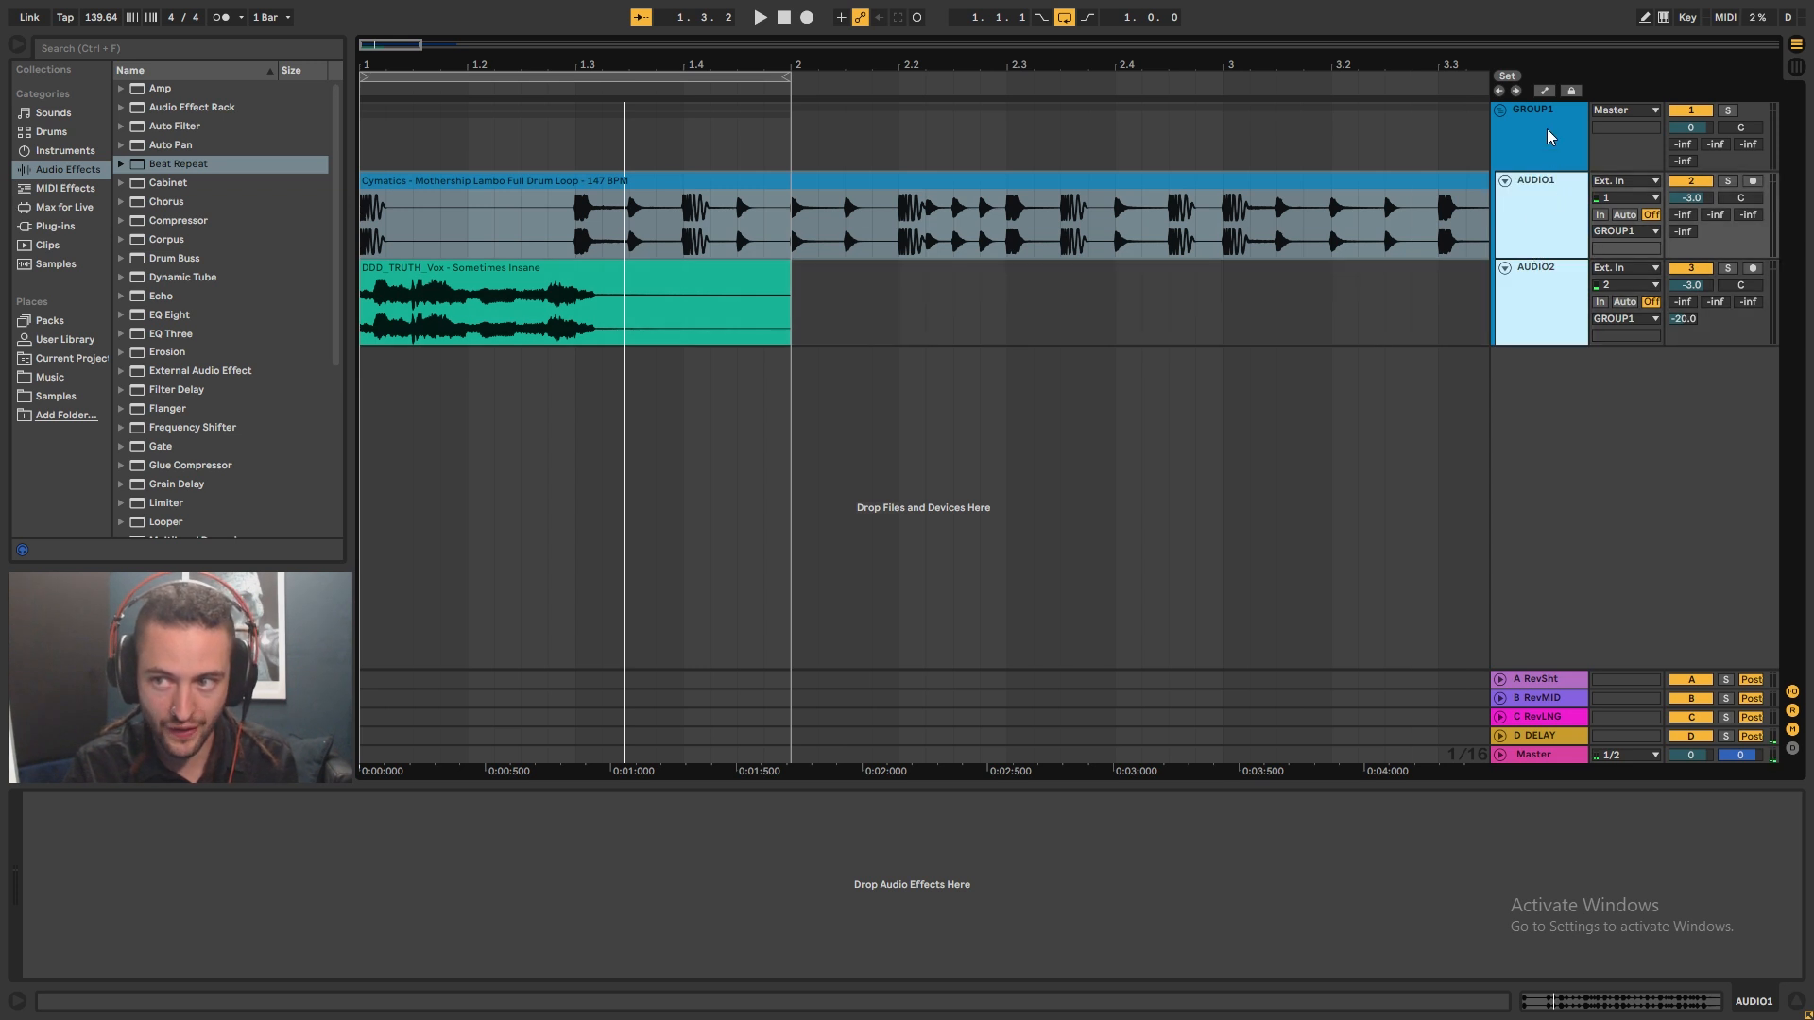
{"action": "left_click", "coordinate": [1532, 266]}
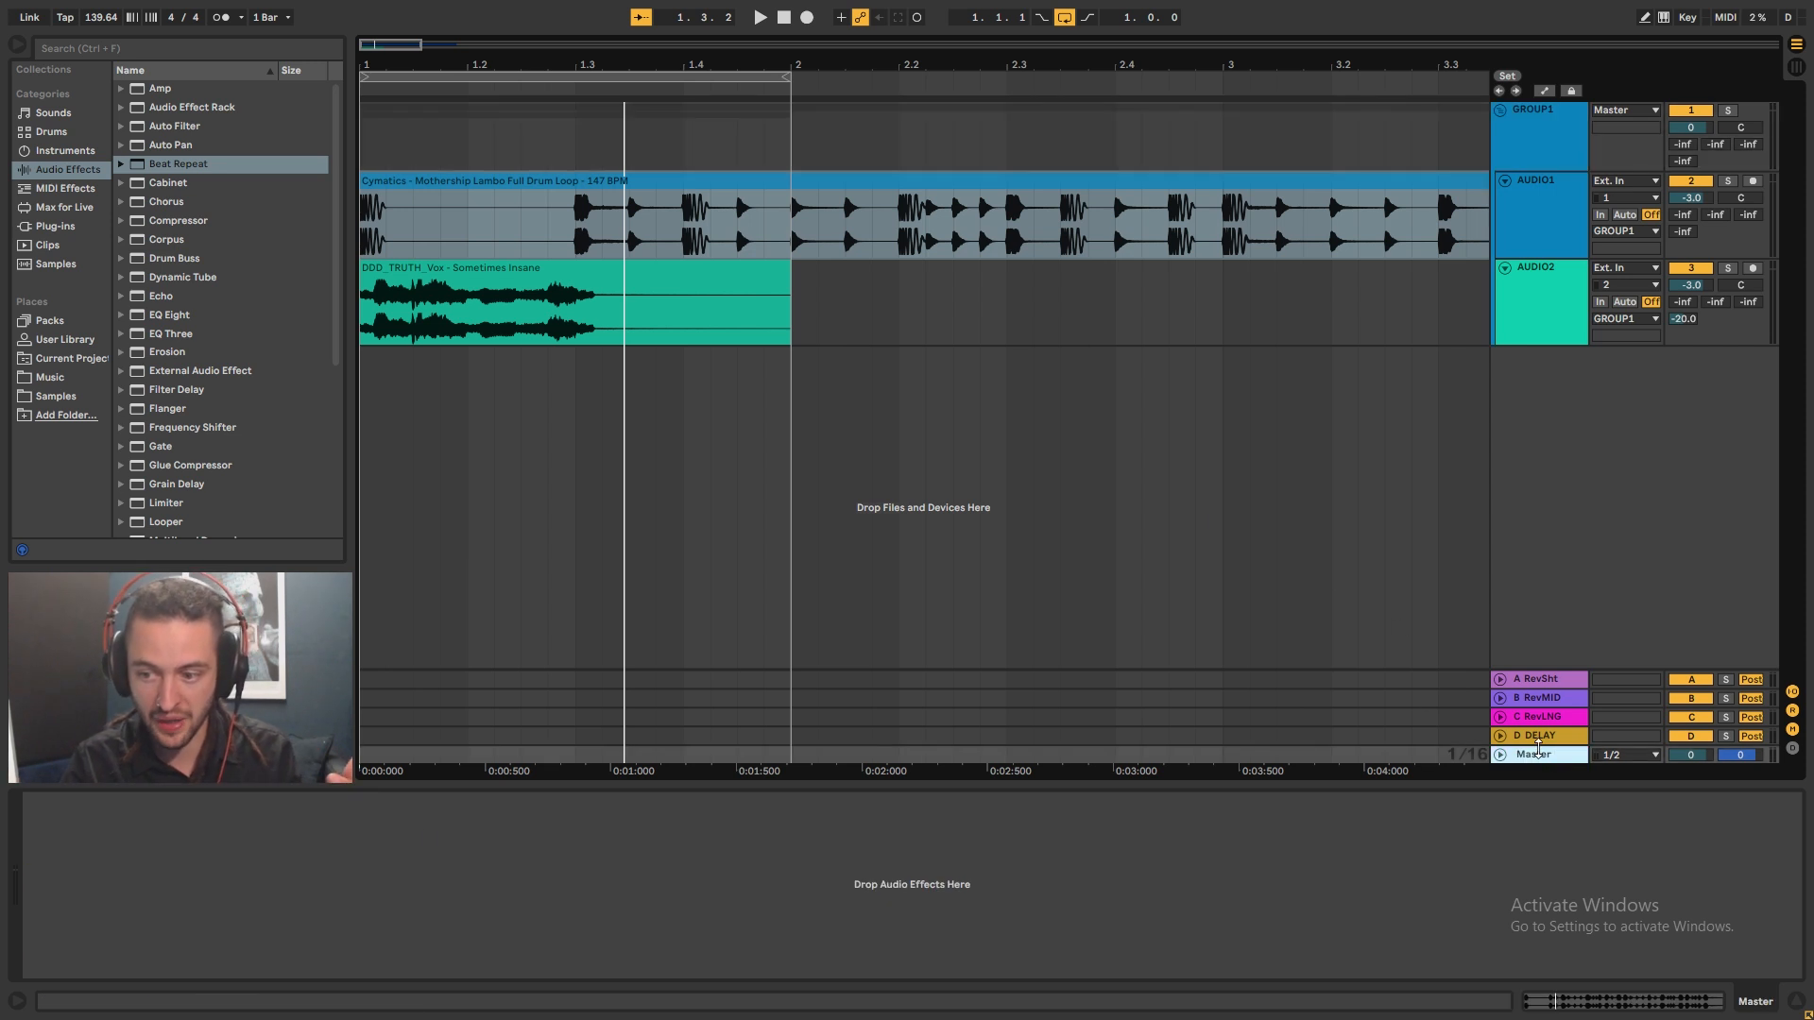
{"action": "left_click", "coordinate": [1533, 735]}
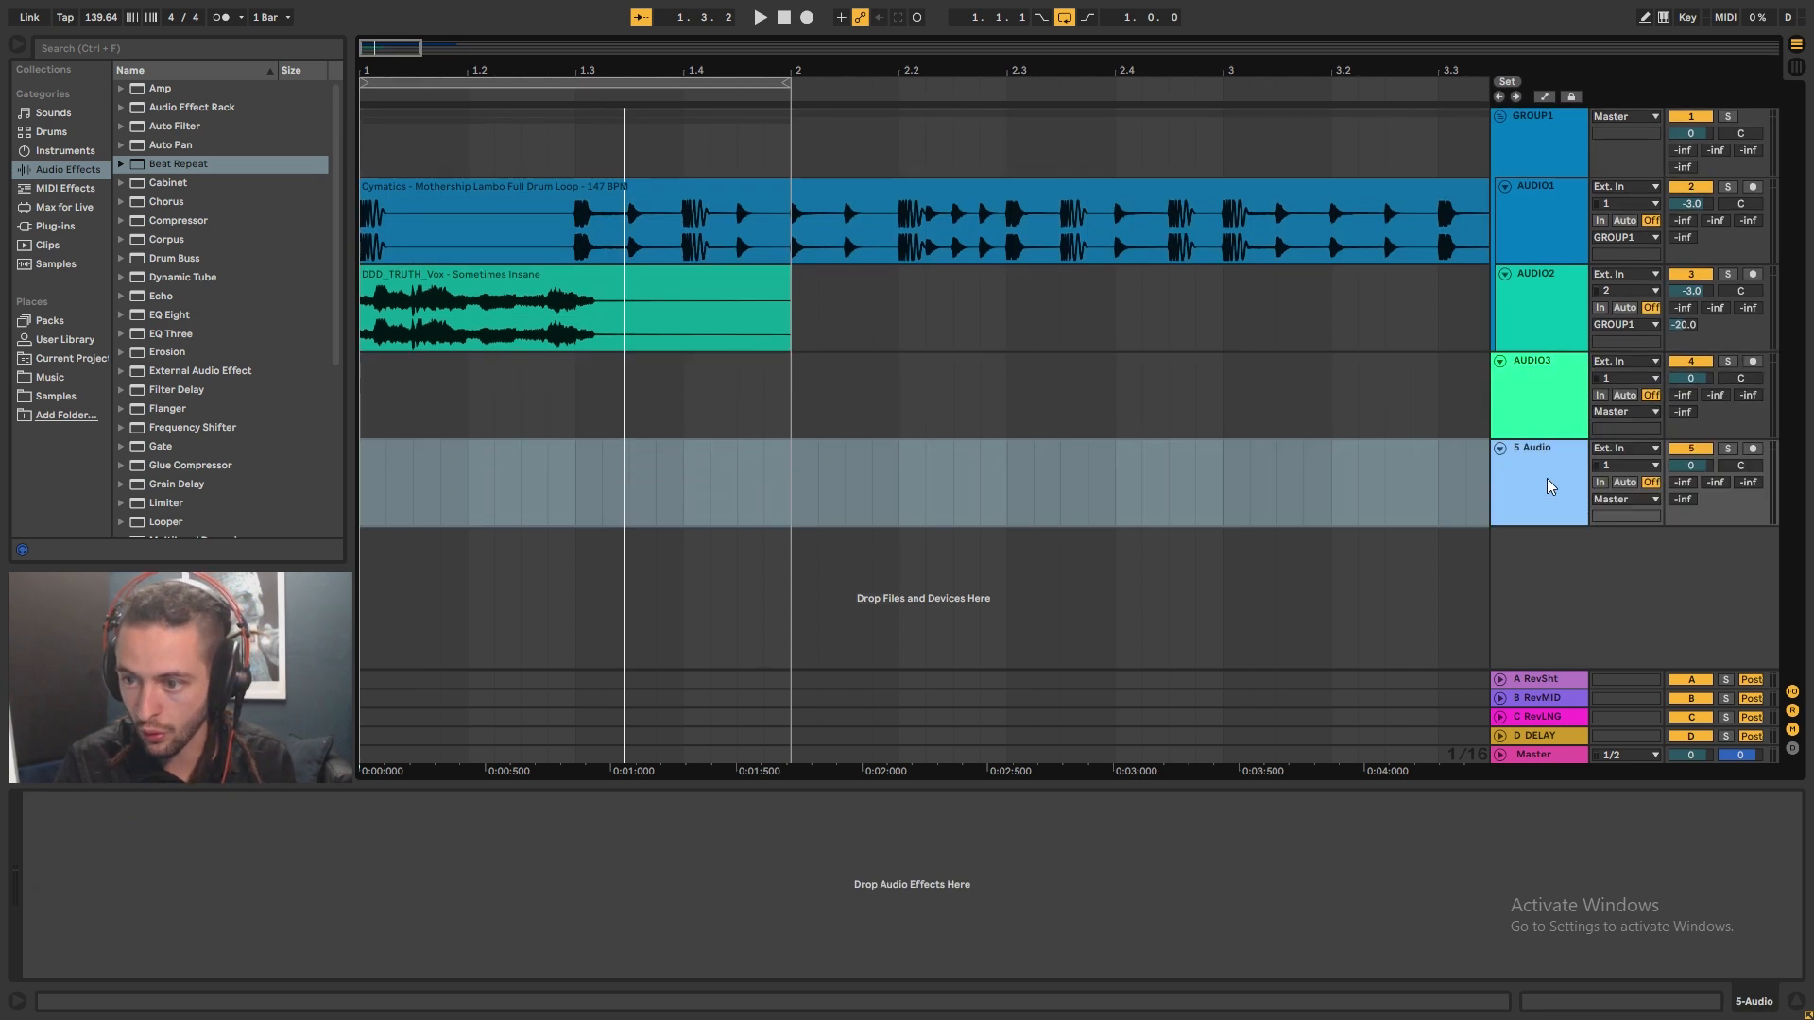
- Gather AUDIO3 and AUDIO4 into a second group named GROUP2
{"action": "double_click", "coordinate": [1531, 448]}
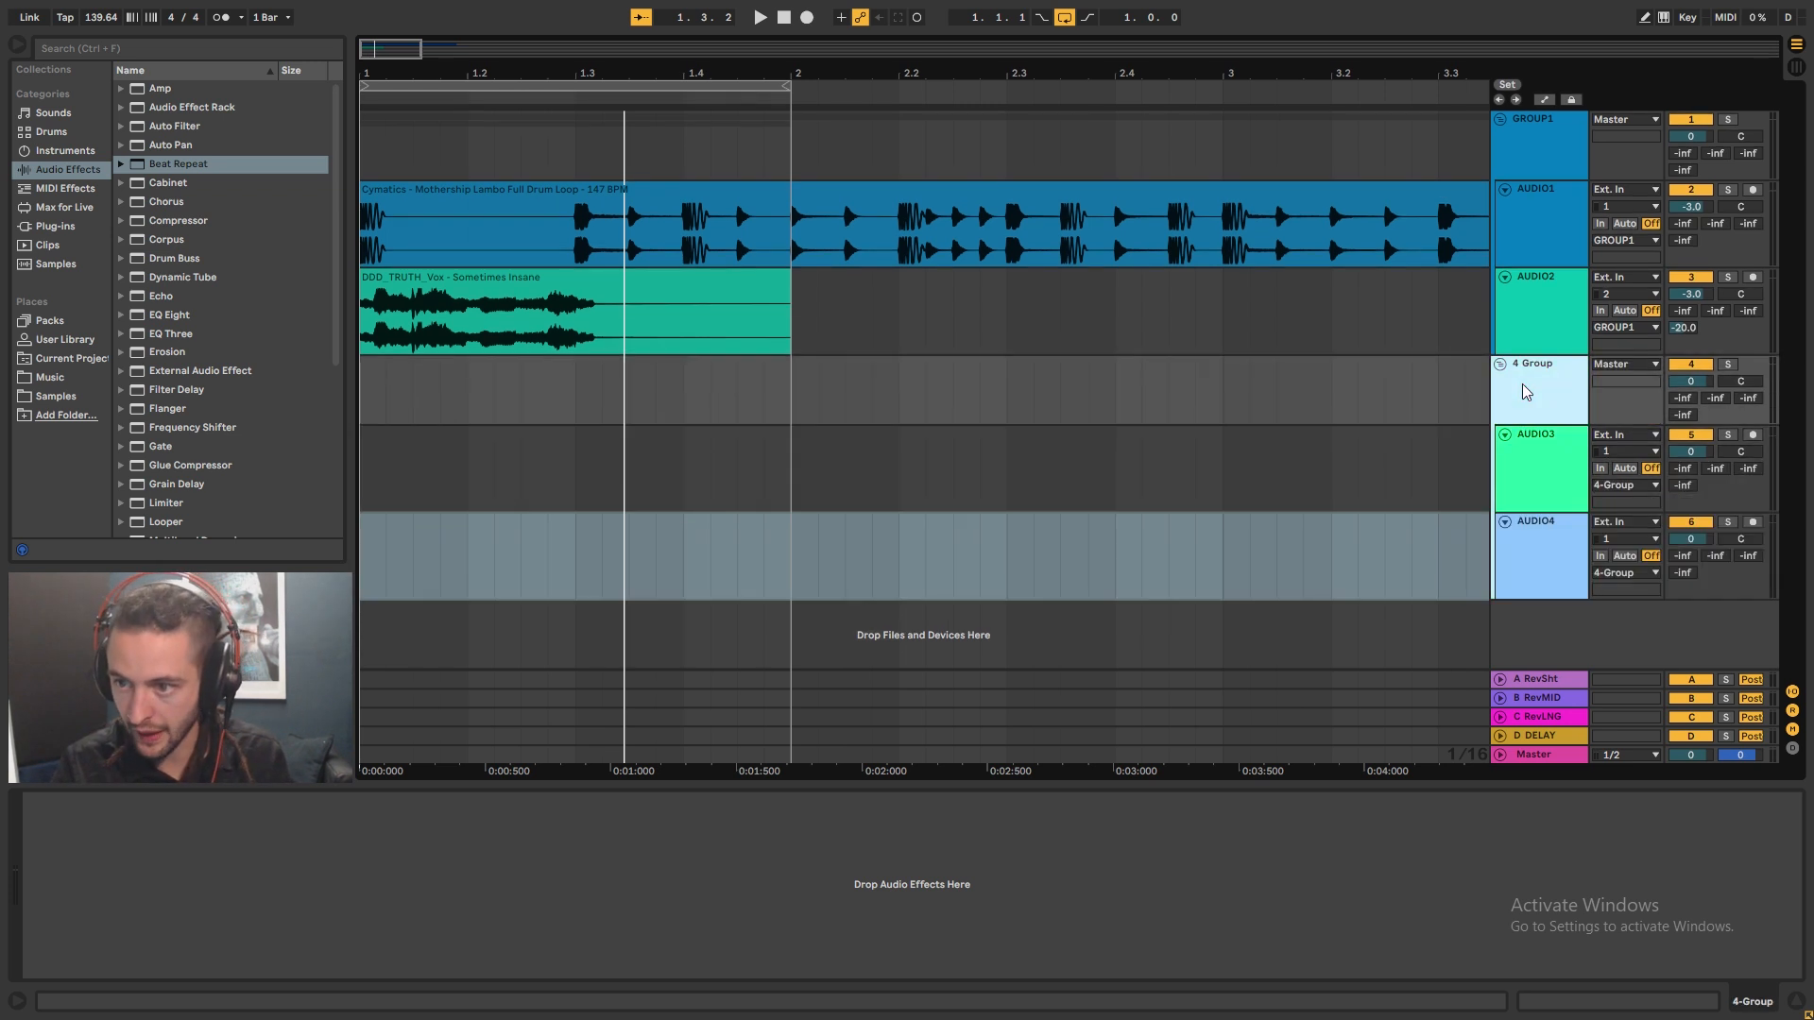
{"action": "double_click", "coordinate": [1532, 363]}
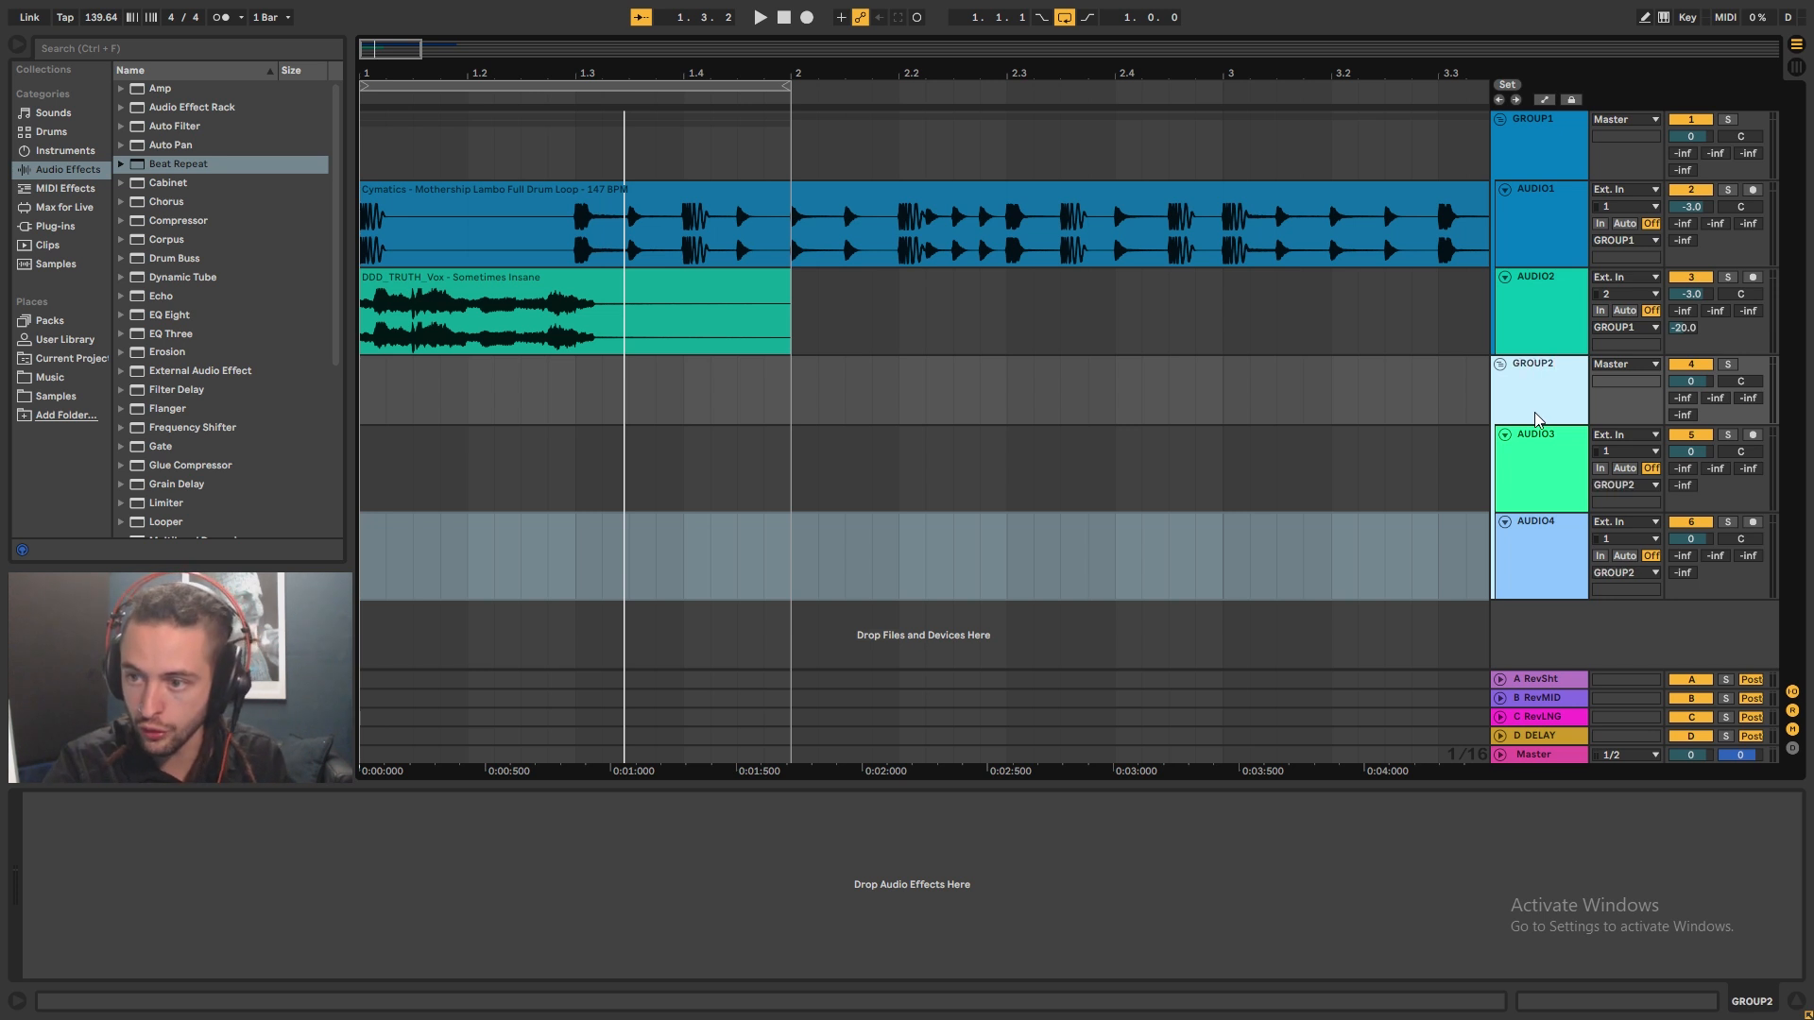
{"action": "left_click", "coordinate": [1538, 469]}
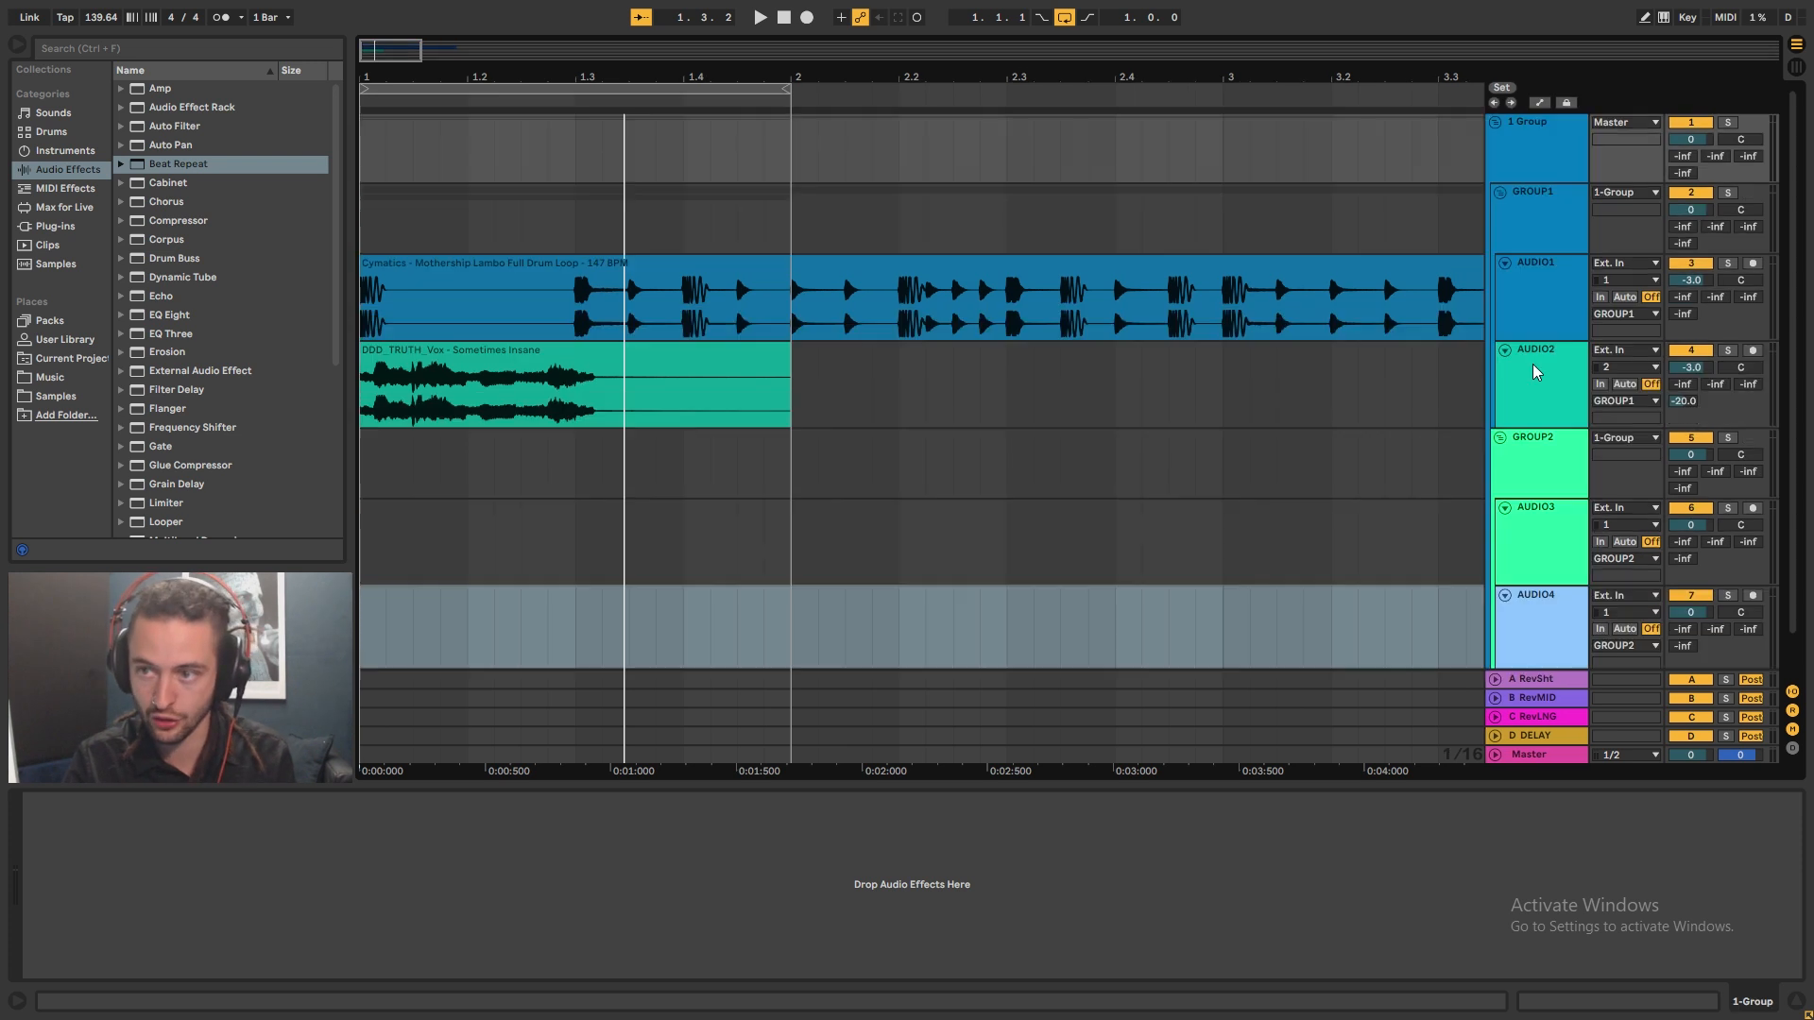
- Rename the parent group MASTERGROUP and fold the GROUP1 and GROUP2 sub-groups inside it
{"action": "double_click", "coordinate": [1527, 121]}
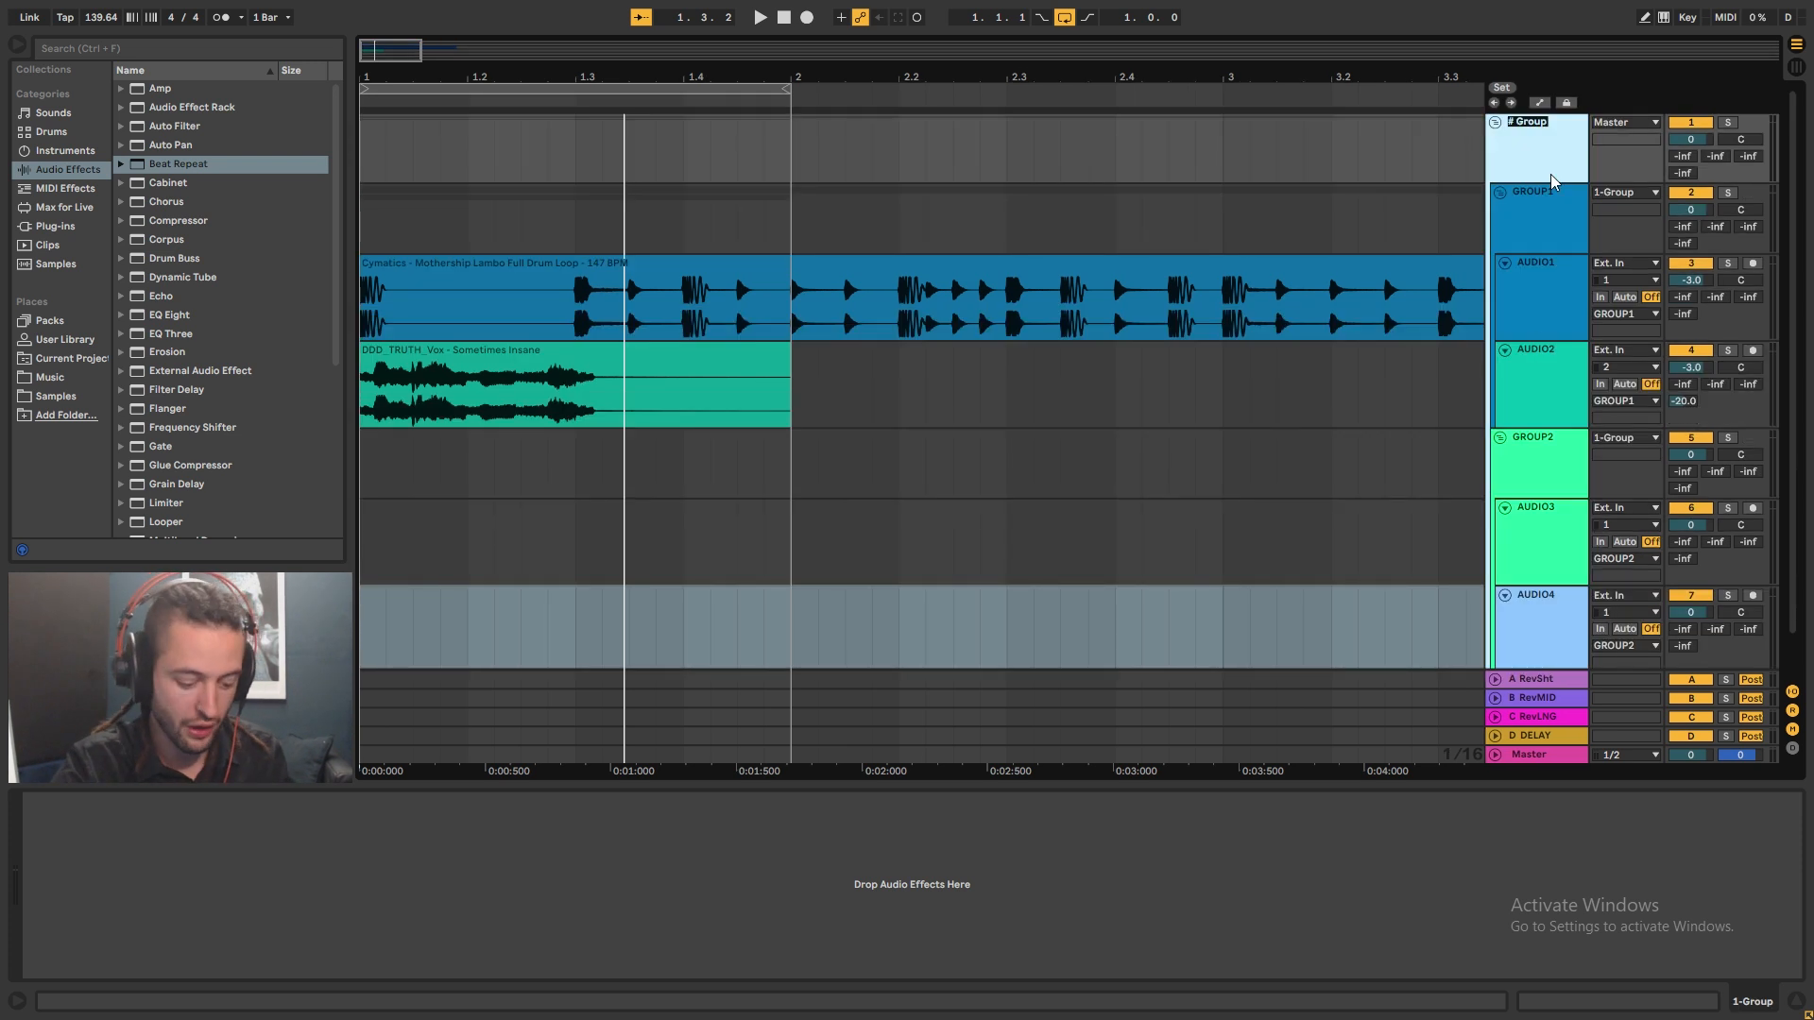
{"action": "type", "text": "MASTERT"}
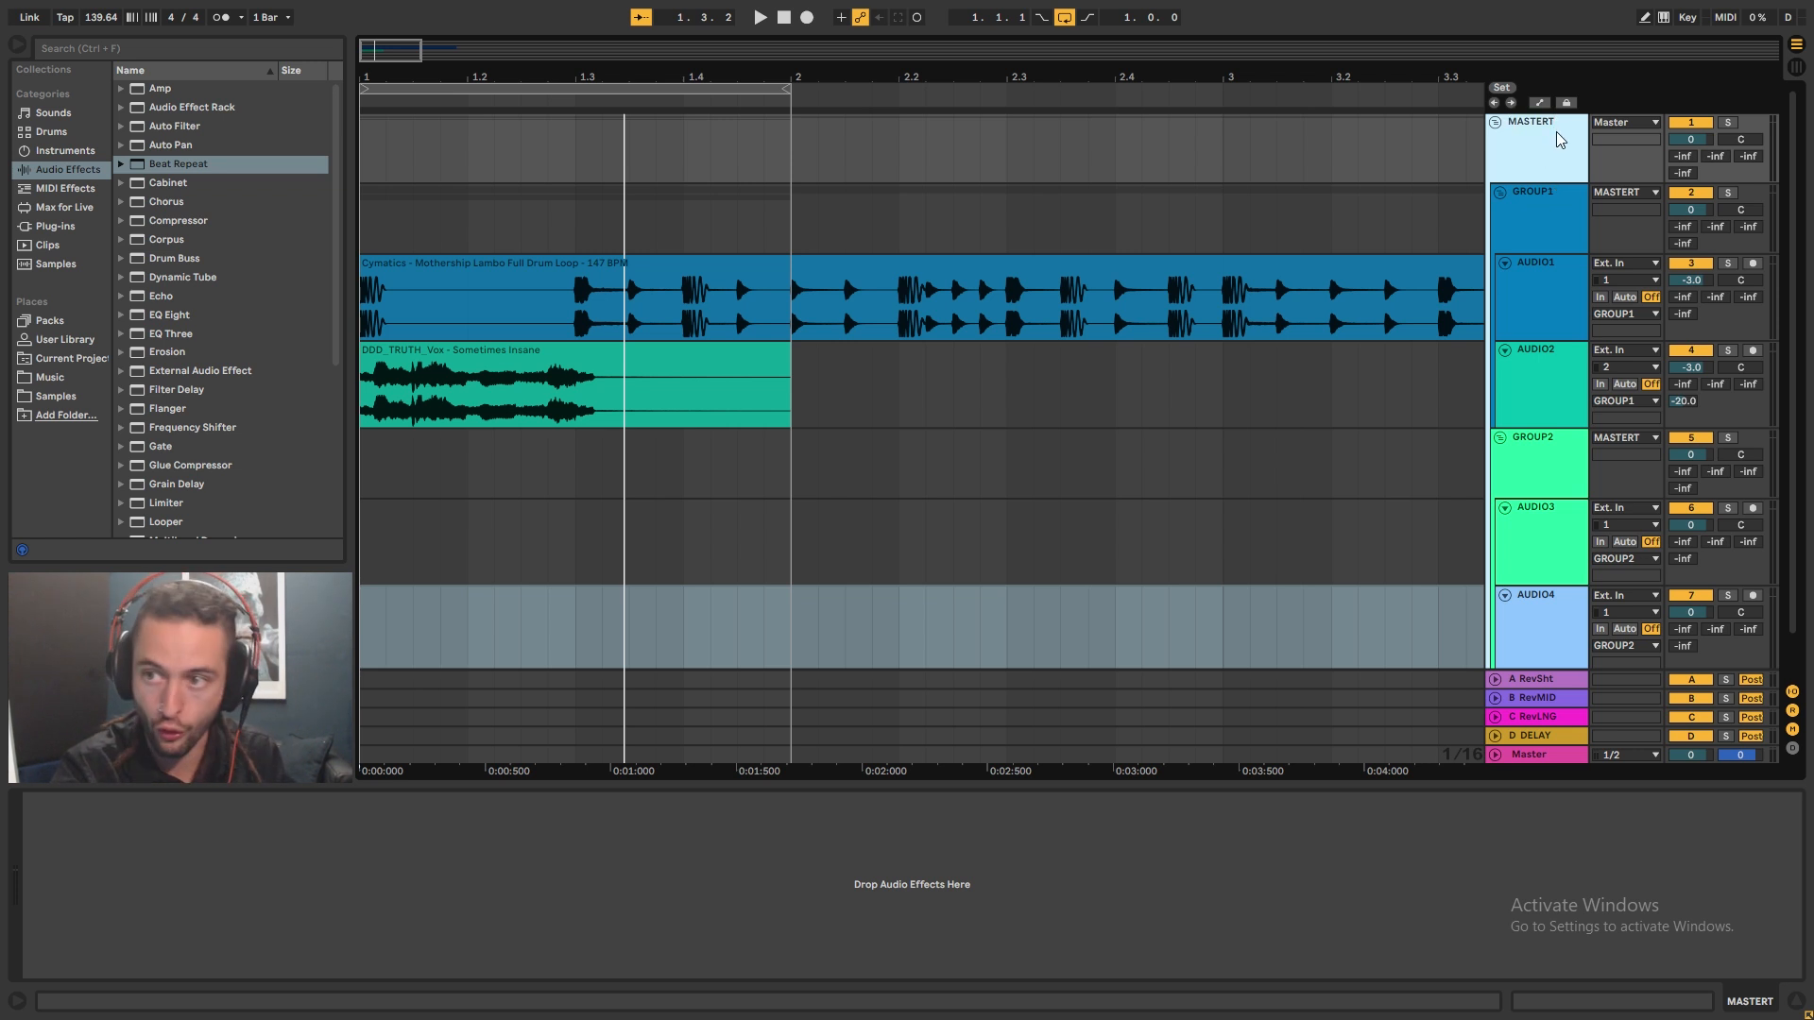
{"action": "mouse_move", "coordinate": [1538, 285]}
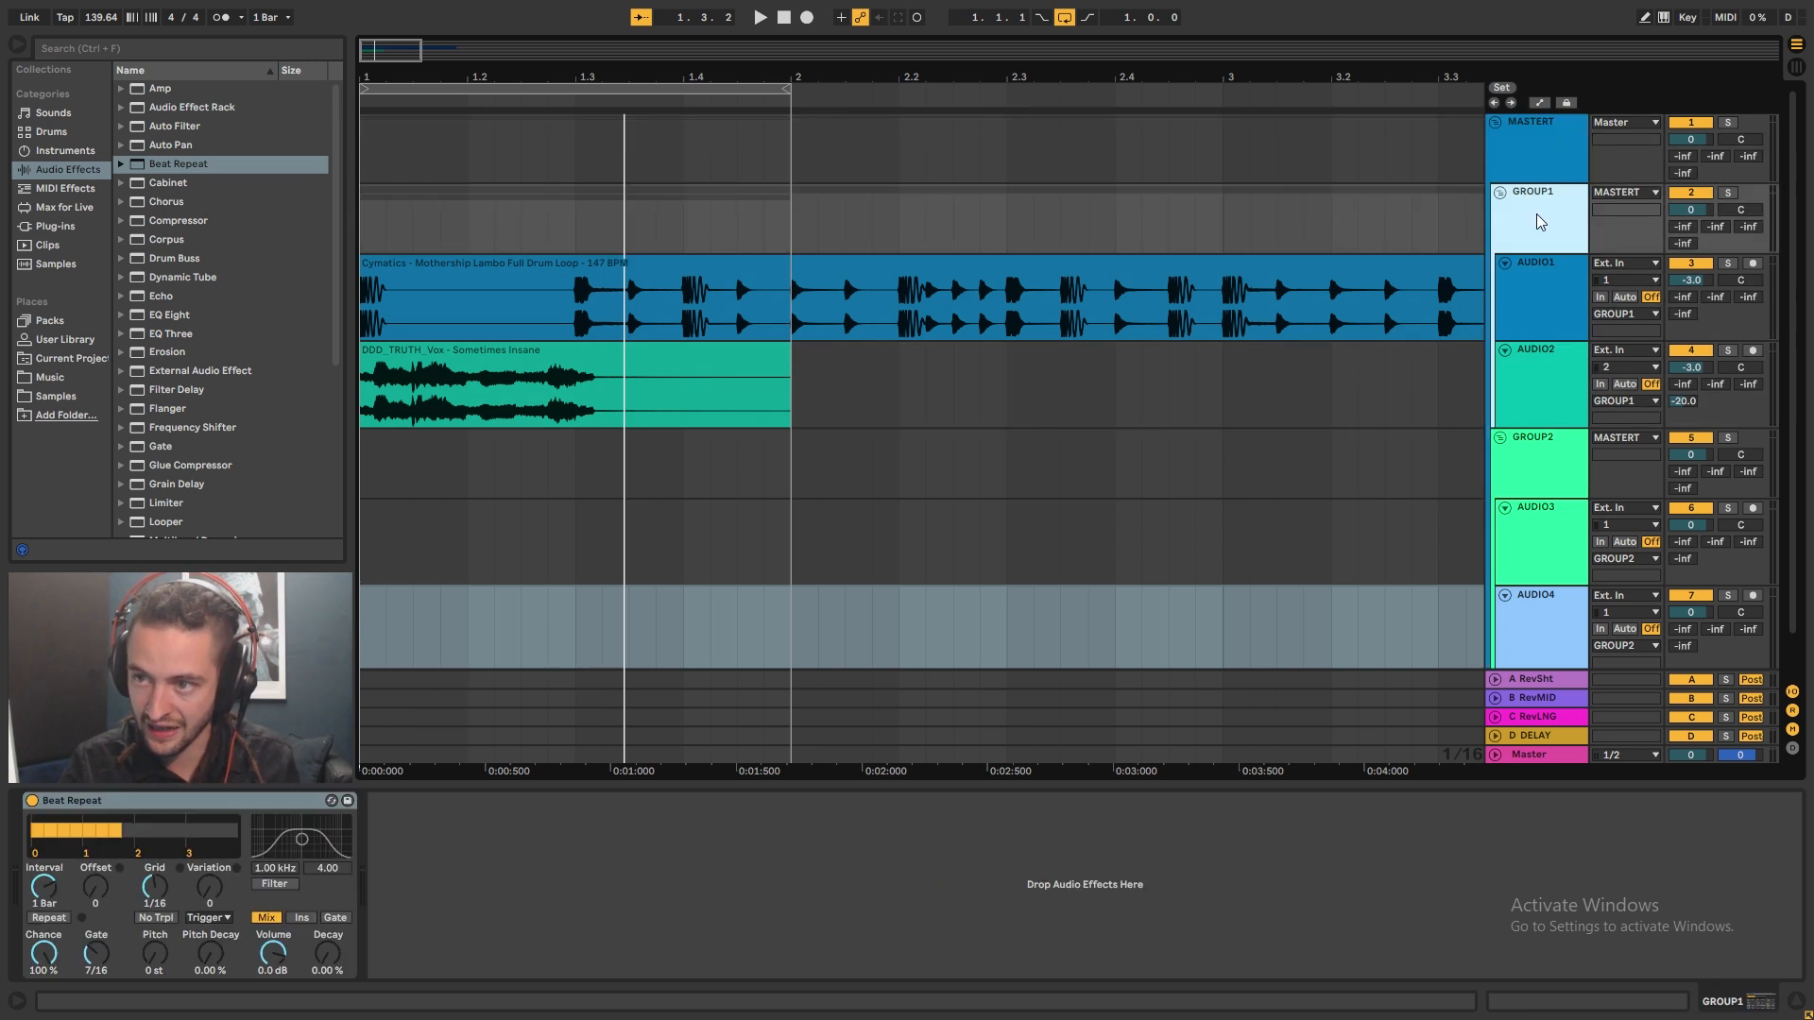
{"action": "left_click", "coordinate": [1538, 625]}
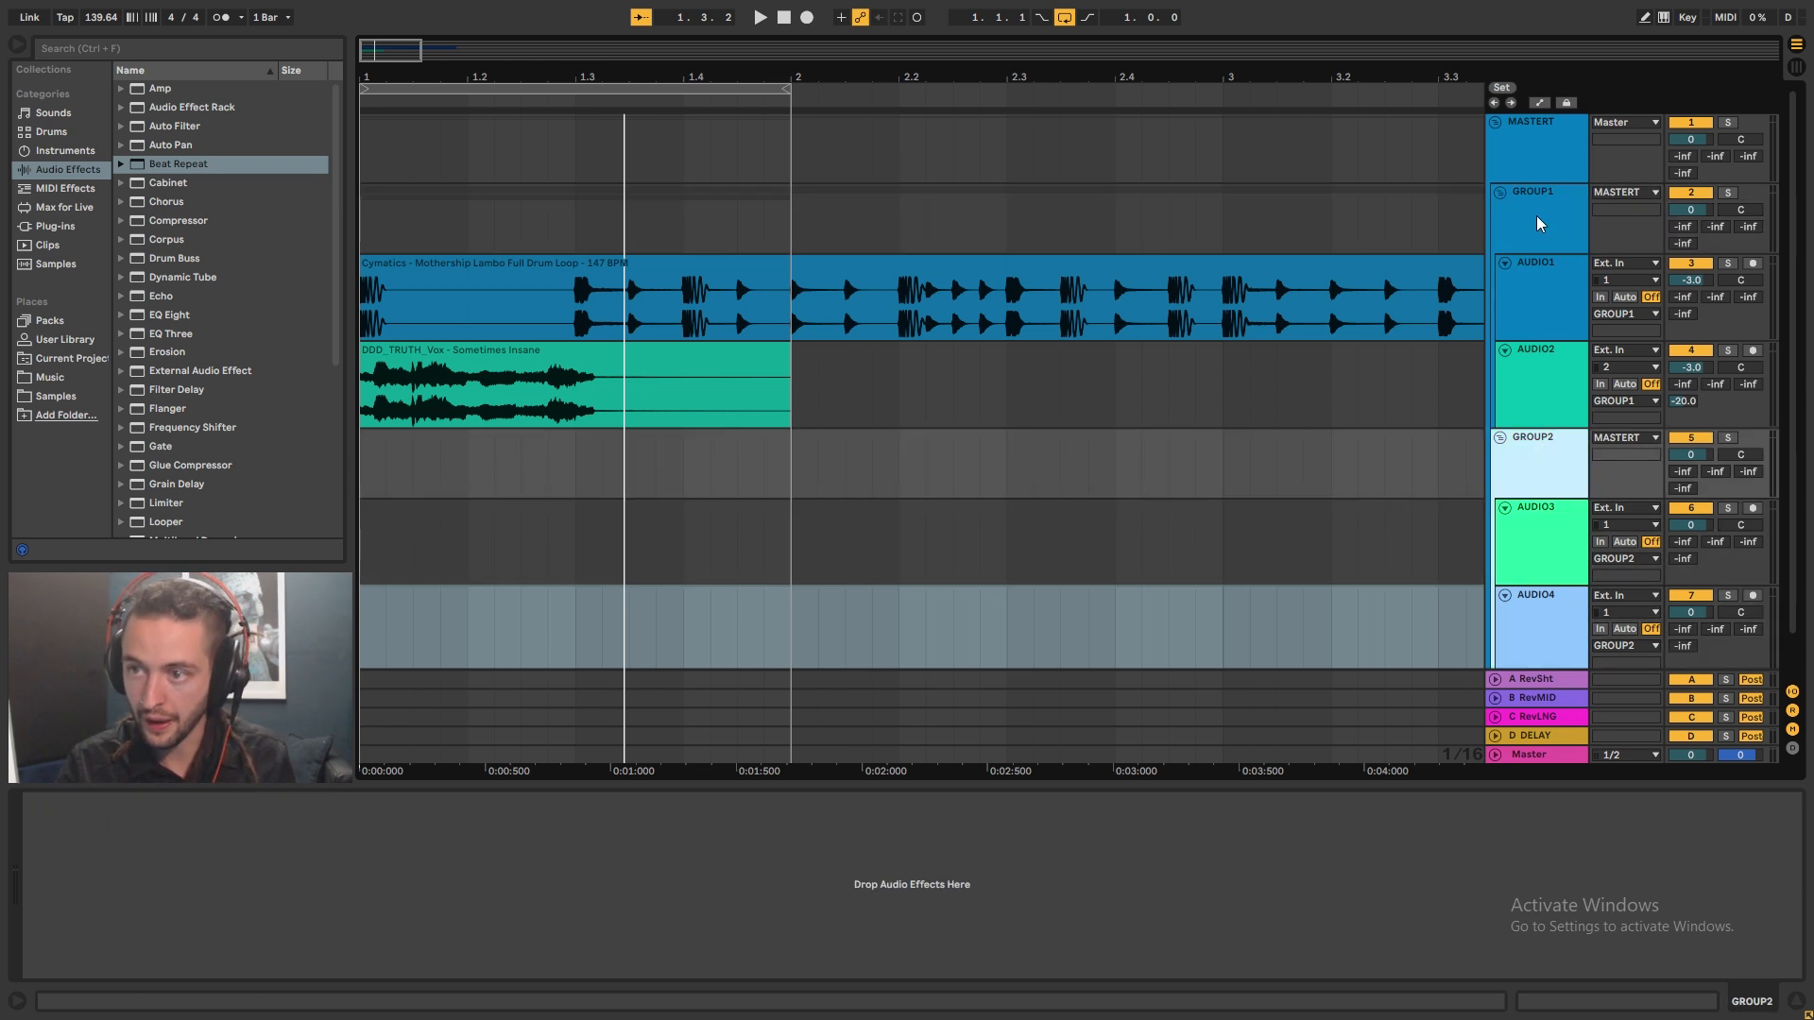
{"action": "left_click", "coordinate": [1533, 121]}
{"action": "type", "text": "GROUP"}
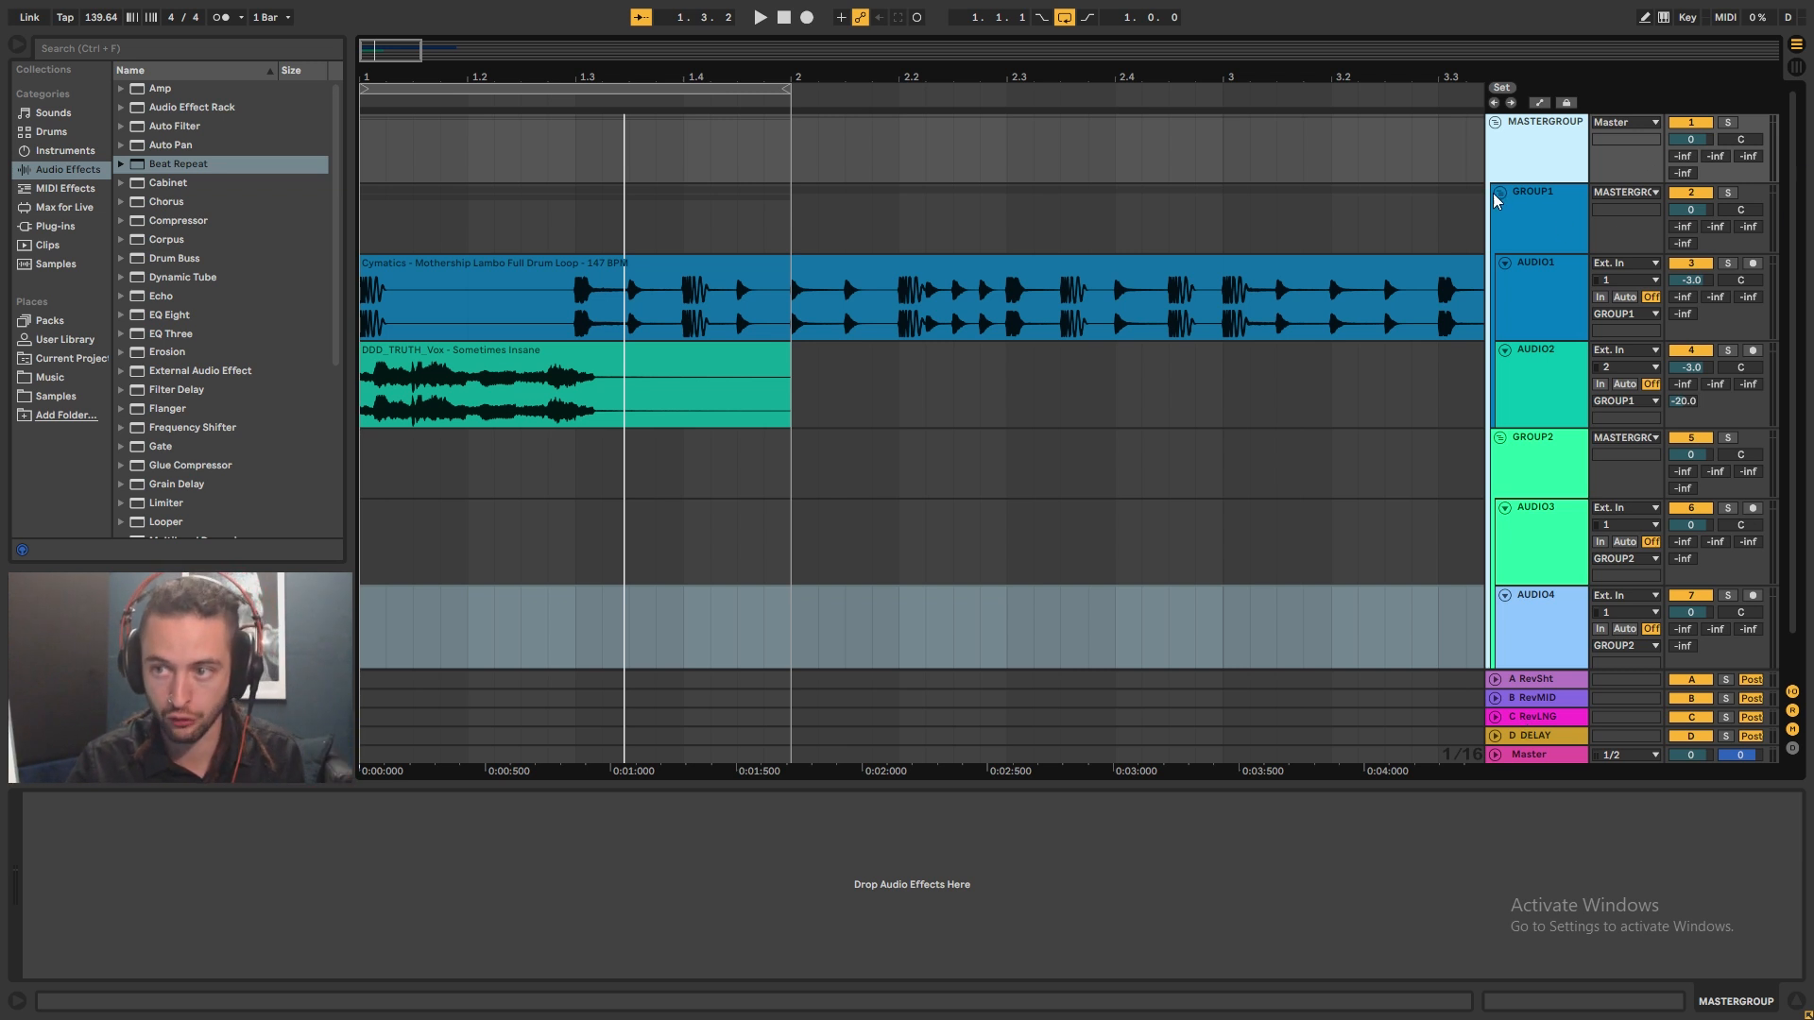
{"action": "left_click", "coordinate": [1499, 190]}
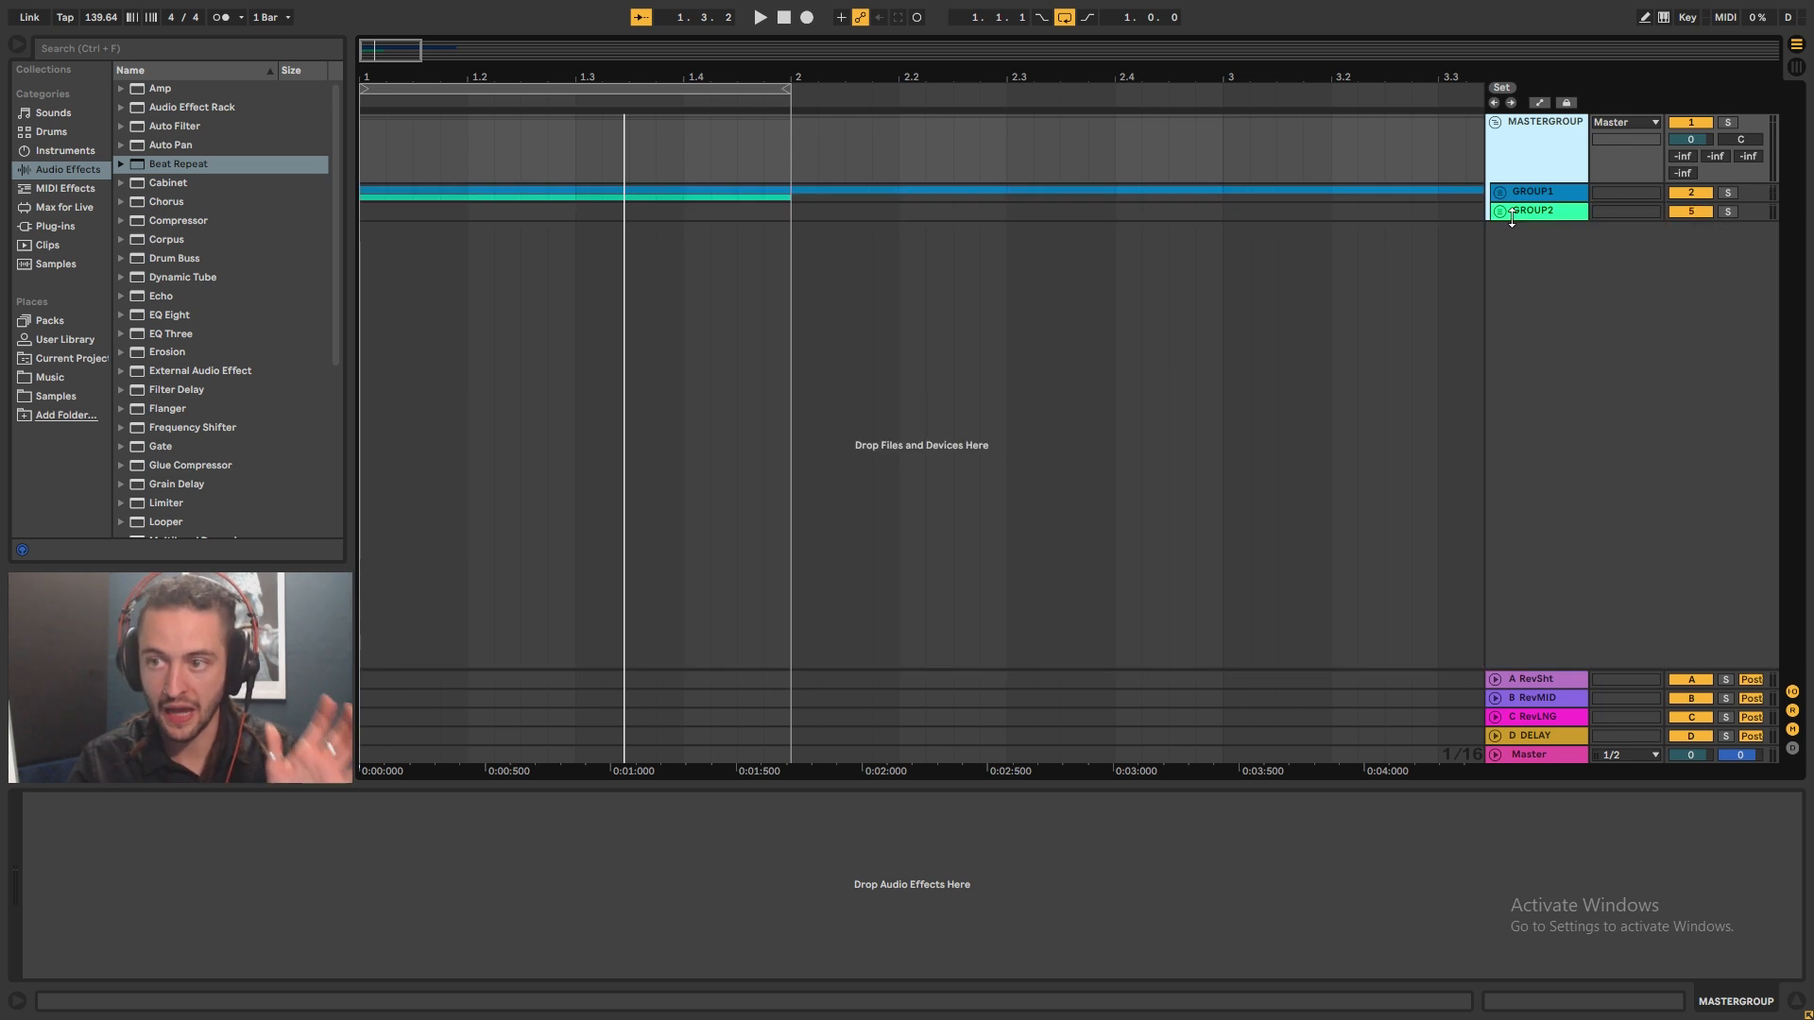
{"action": "left_click", "coordinate": [1533, 209]}
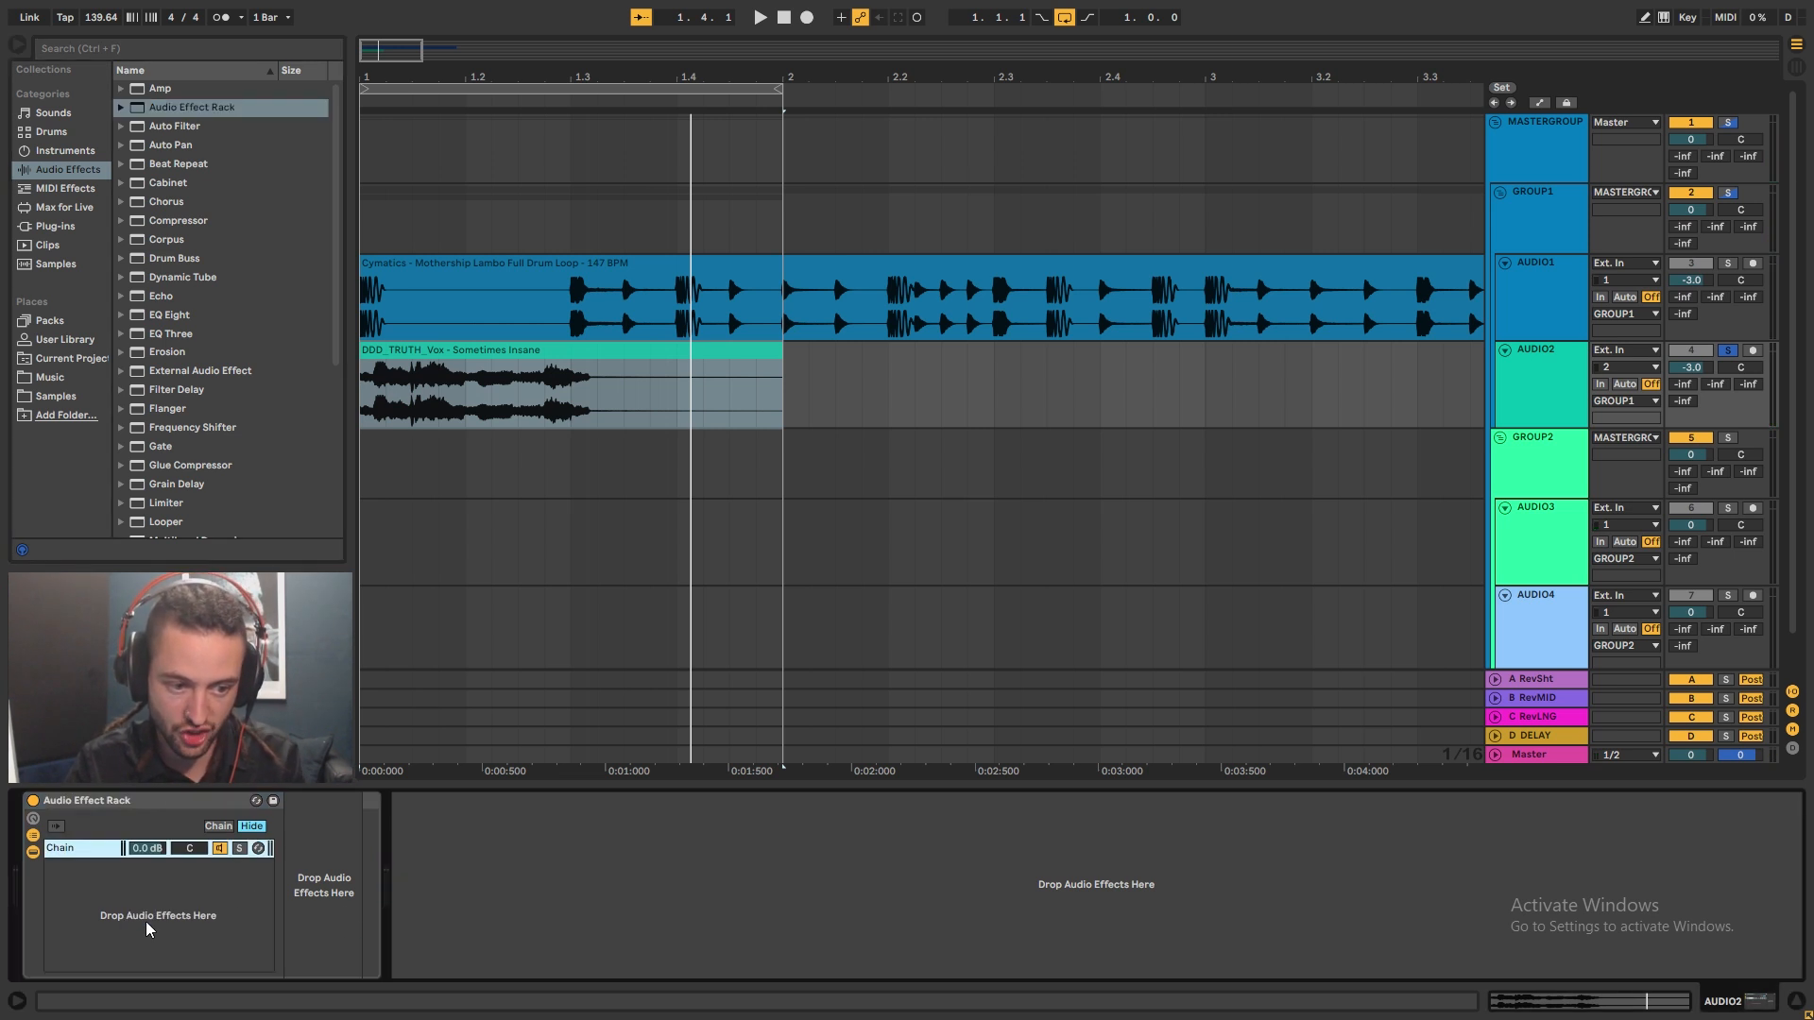
- Add a second chain to the vocal's Audio Effect Rack and name the chains COPY1 and COPY2
{"action": "left_click", "coordinate": [760, 17]}
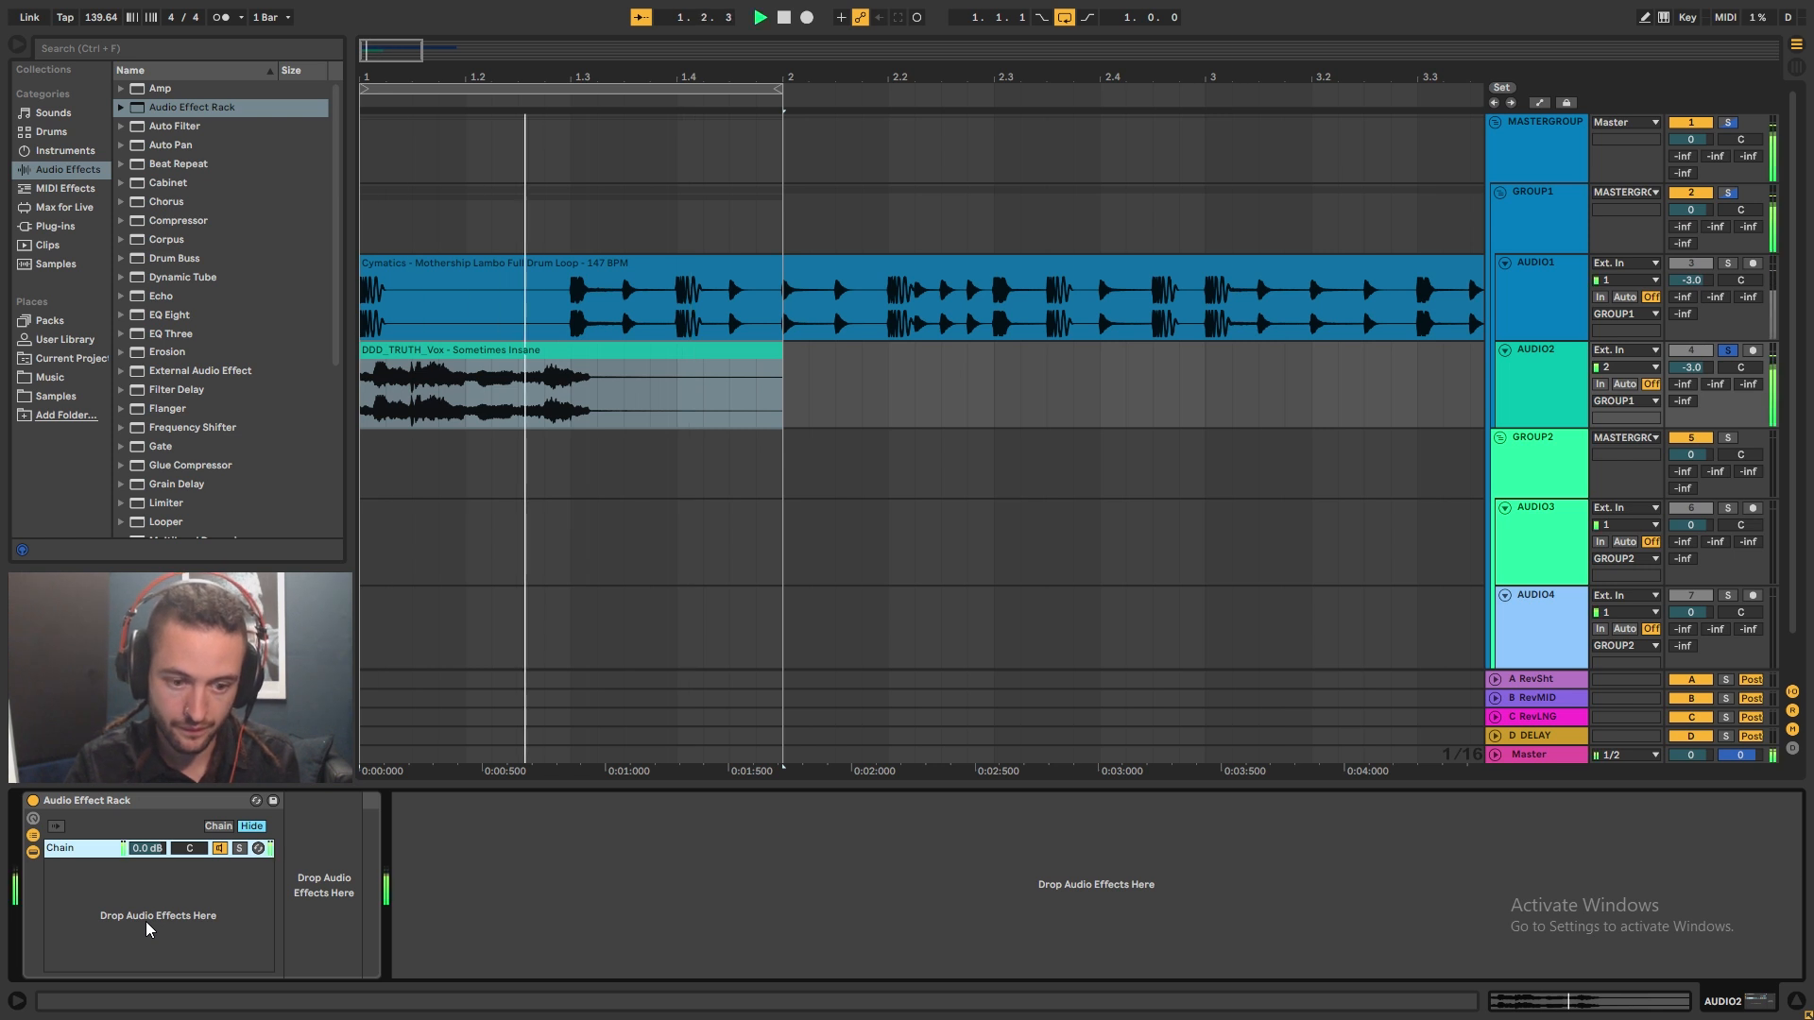
{"action": "left_click", "coordinate": [791, 17]}
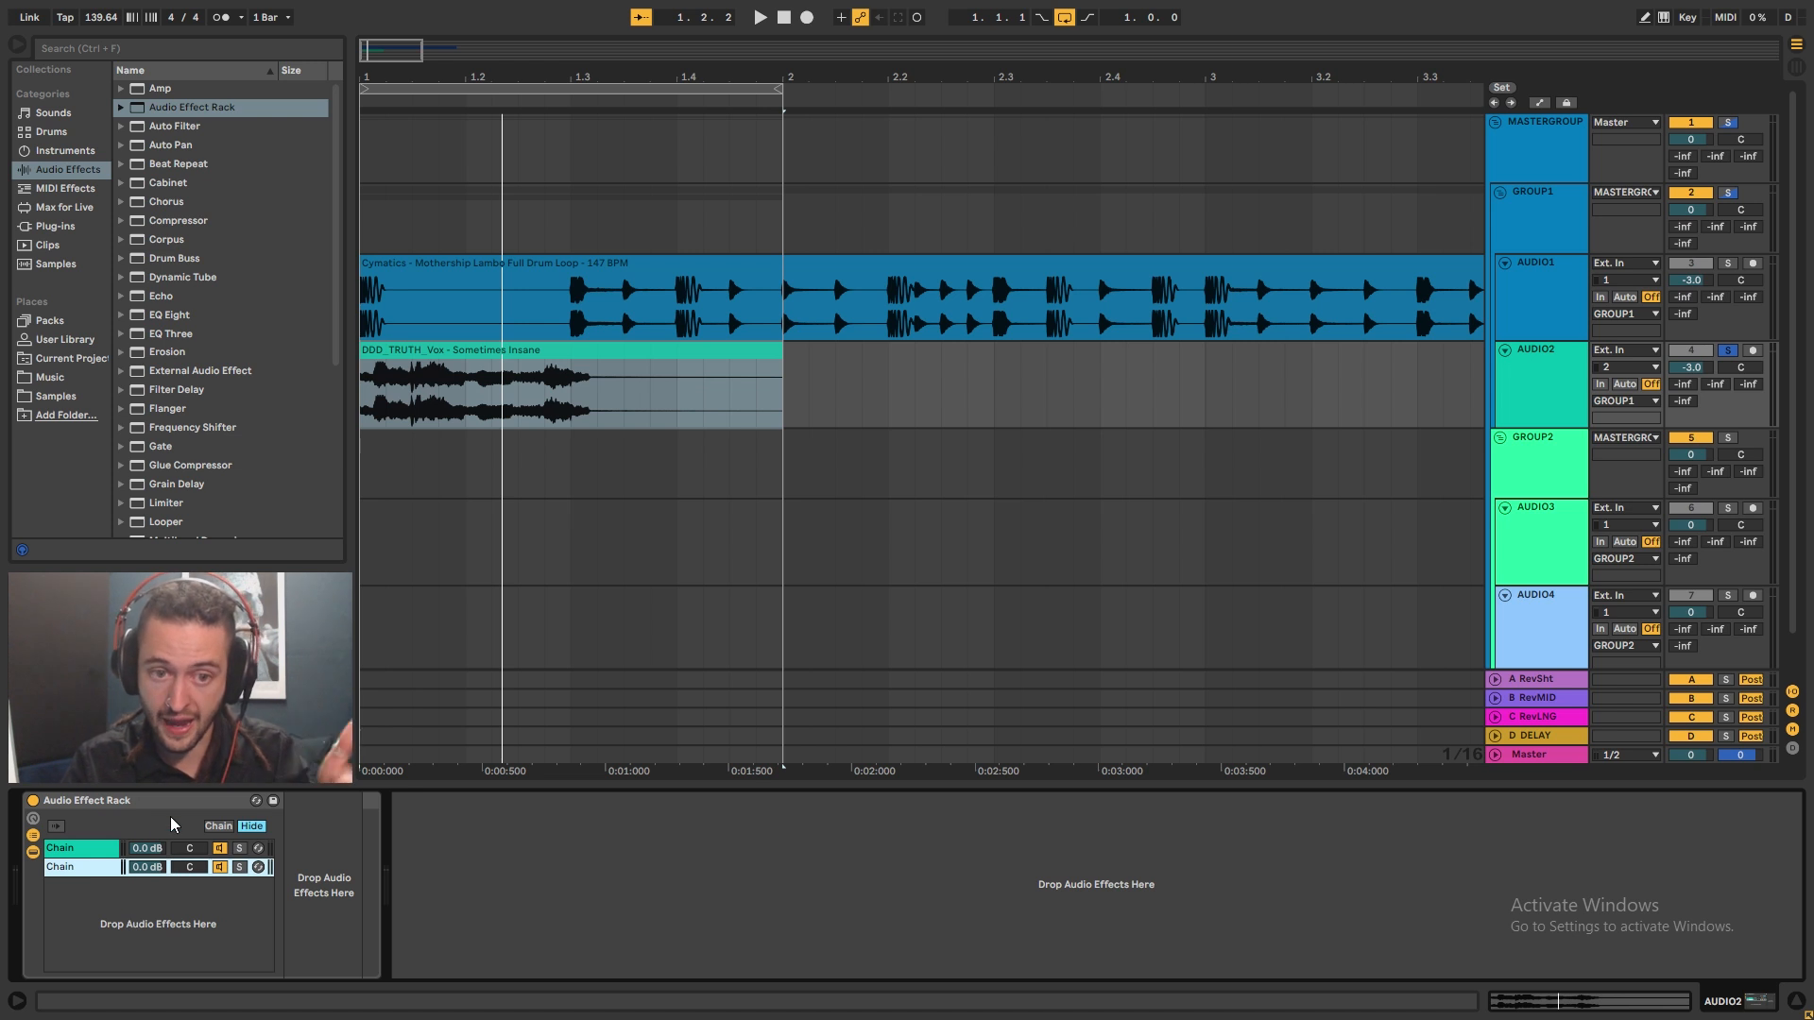
{"action": "left_click", "coordinate": [70, 848]}
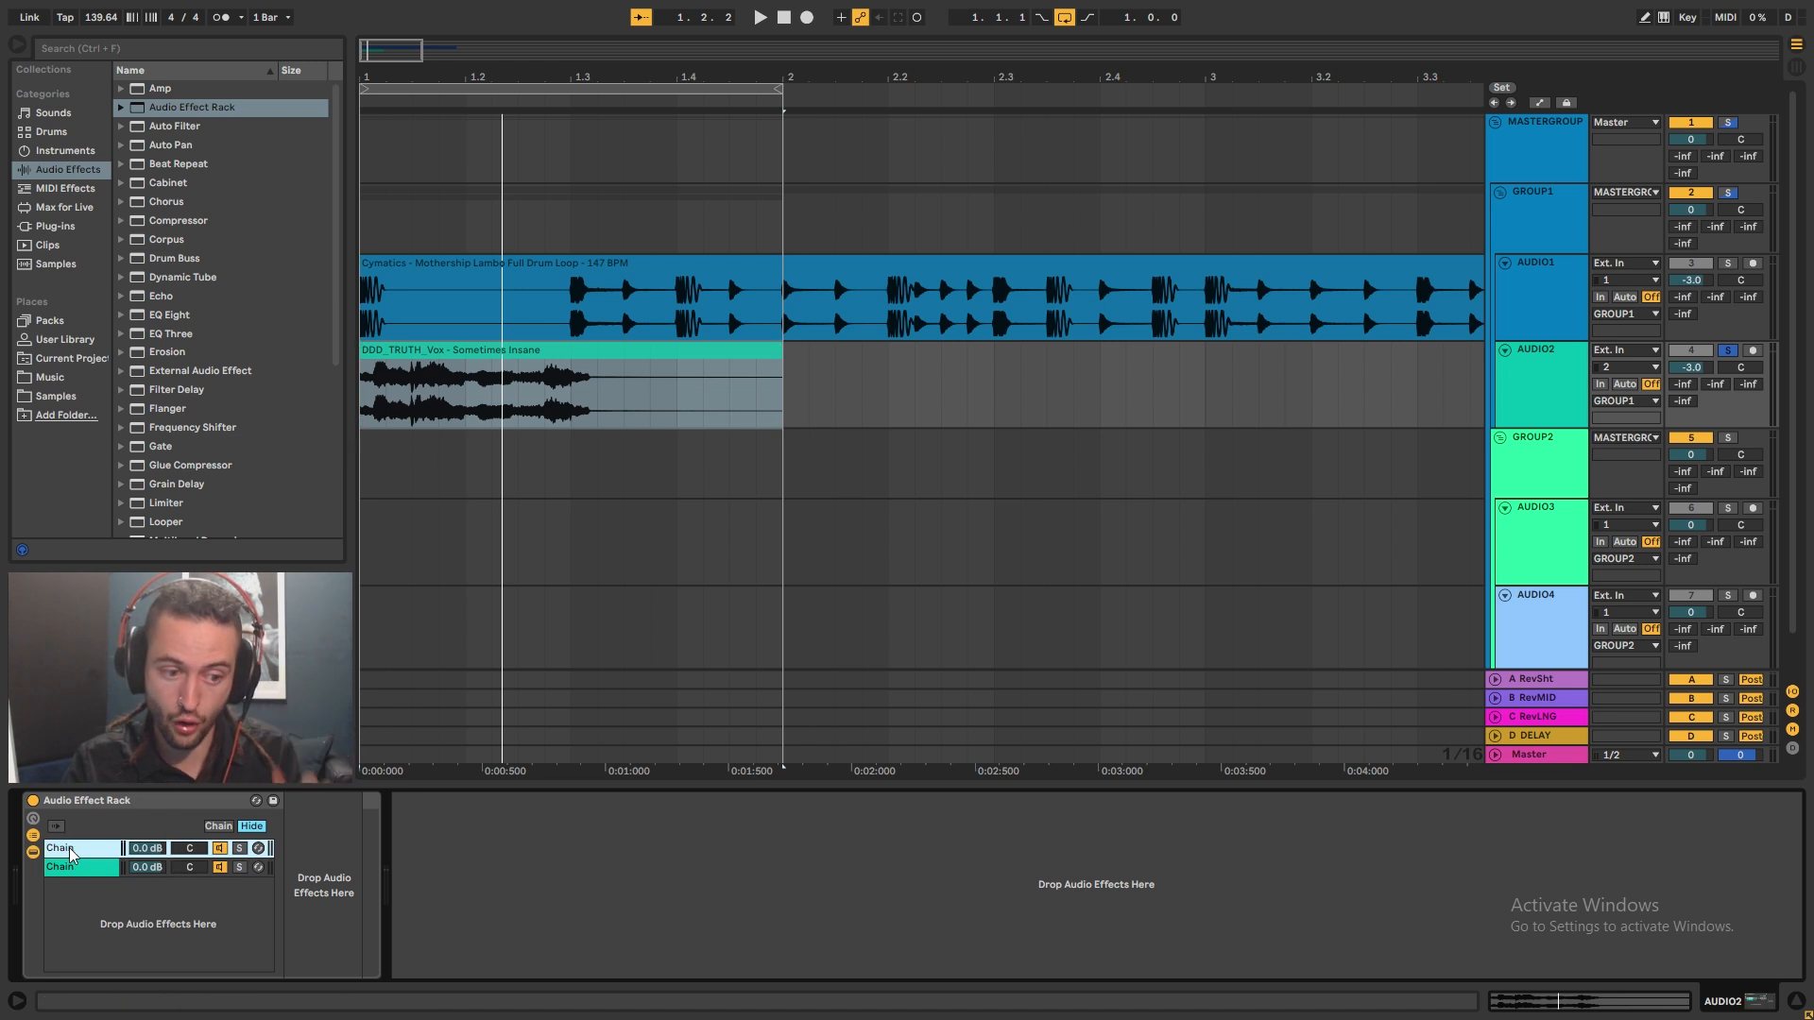
{"action": "type", "text": "COPY1"}
{"action": "left_click", "coordinate": [81, 865]}
{"action": "type", "text": "COPY2"}
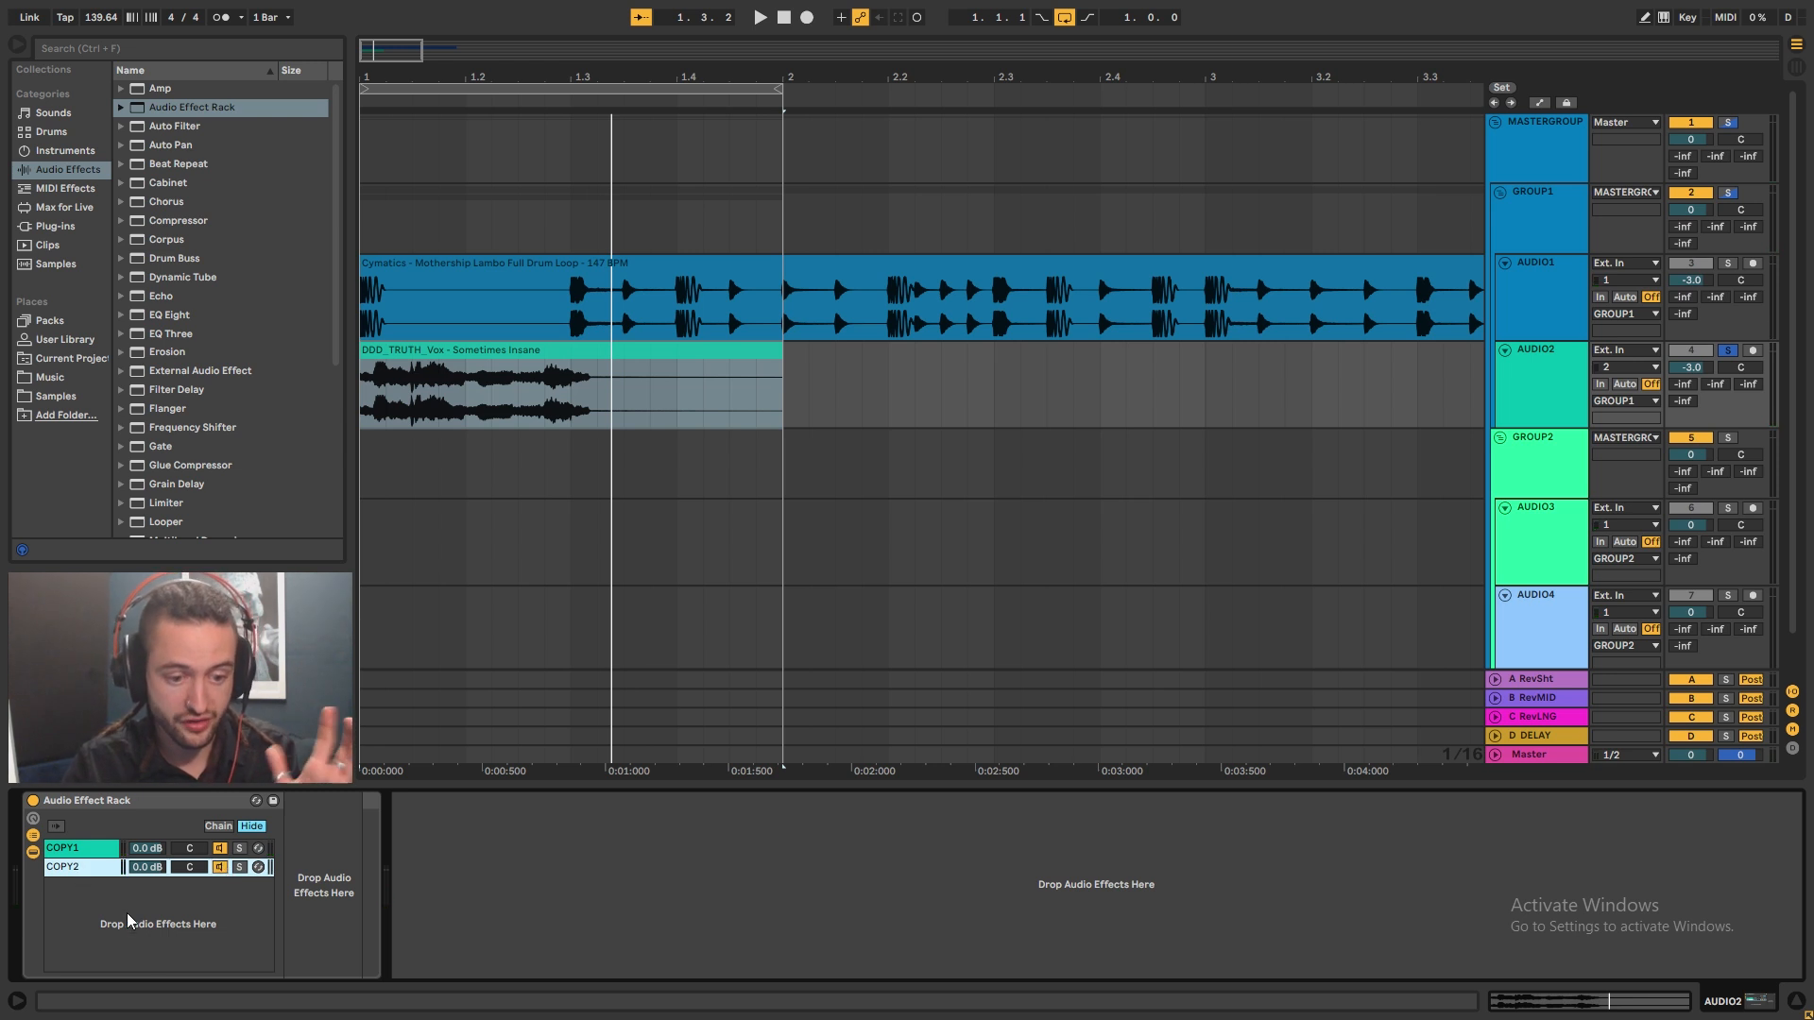
{"action": "left_click", "coordinate": [70, 867]}
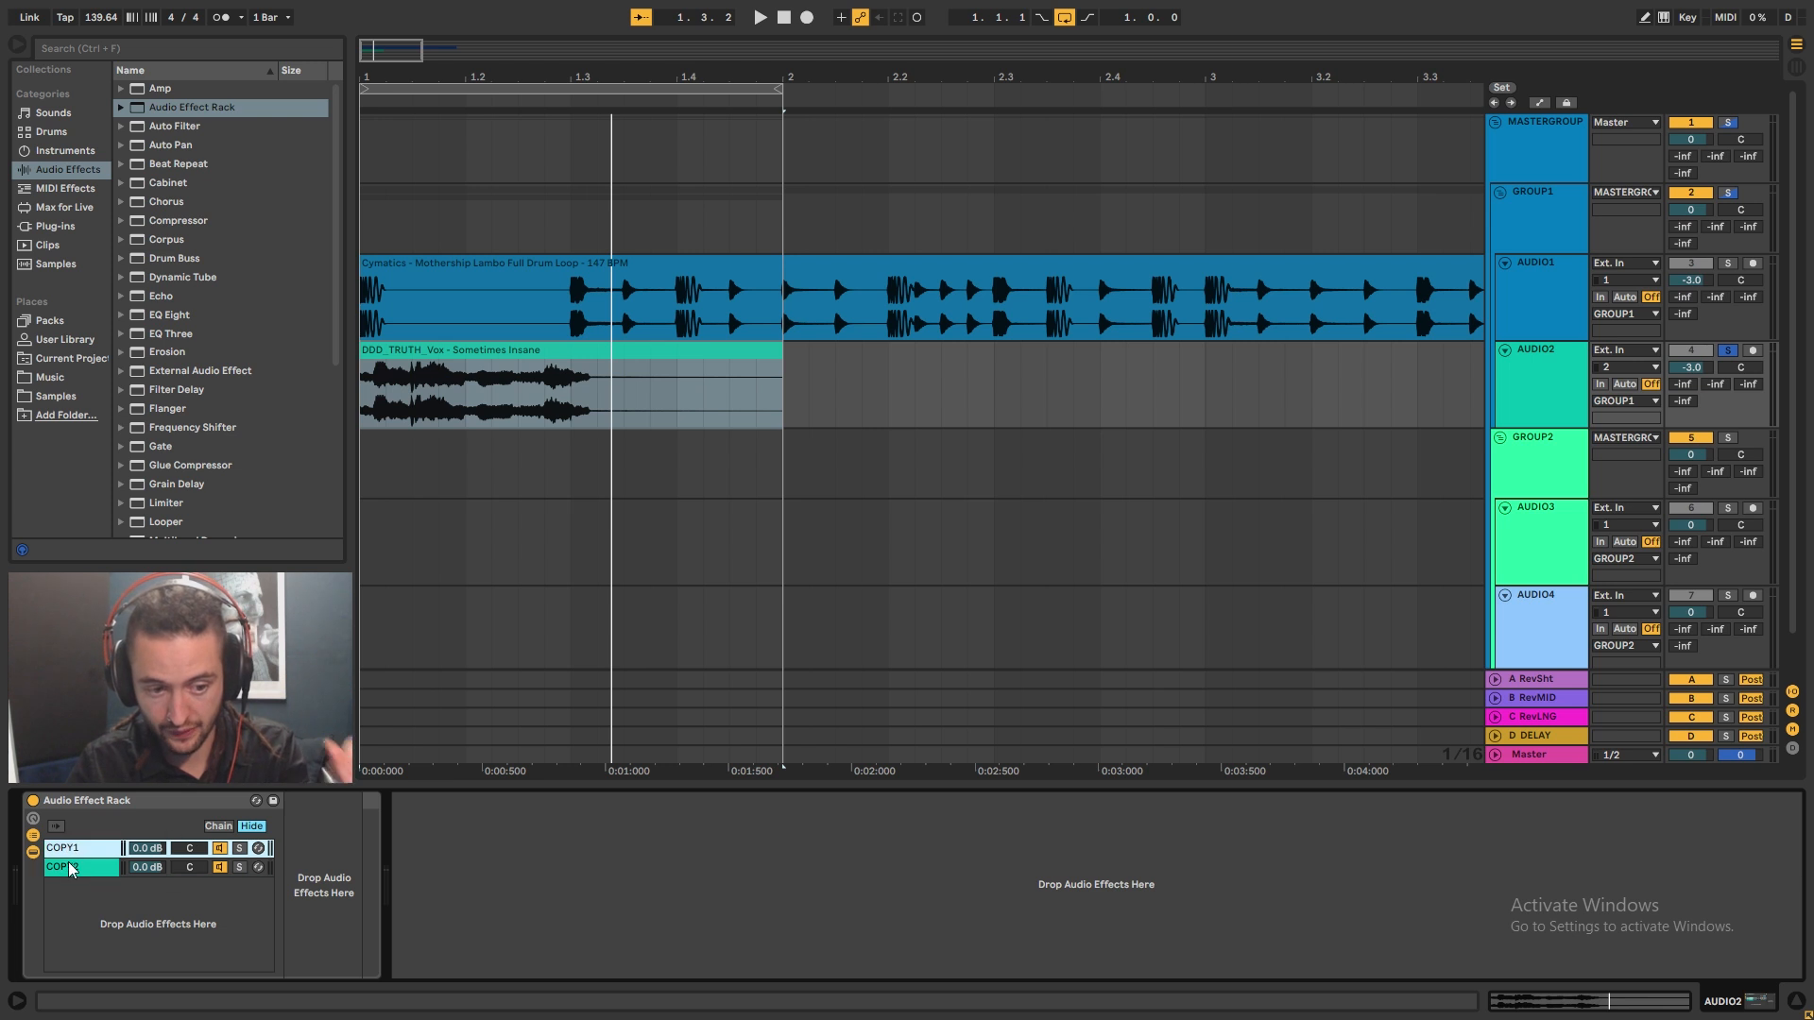
{"action": "left_click", "coordinate": [78, 848]}
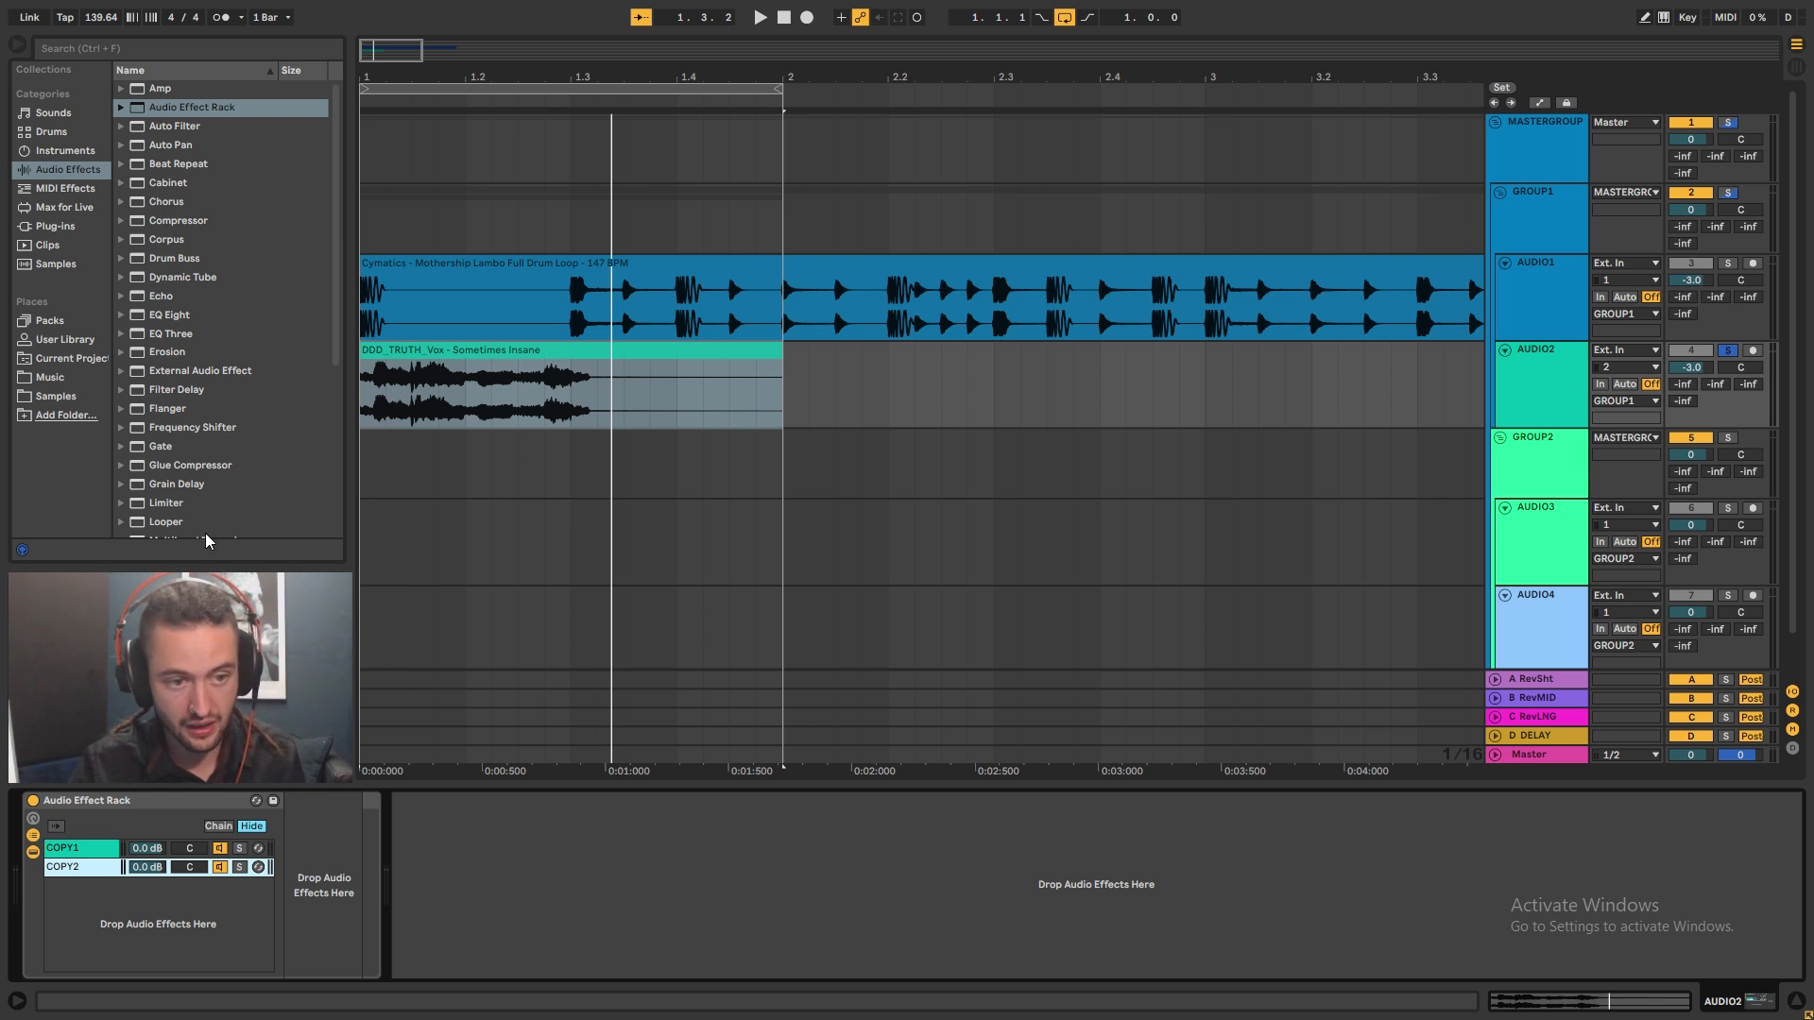
- Put a Frequency Shifter with raised shift and a Flanger on COPY2, turned down to -10 dB
{"action": "left_click", "coordinate": [64, 868]}
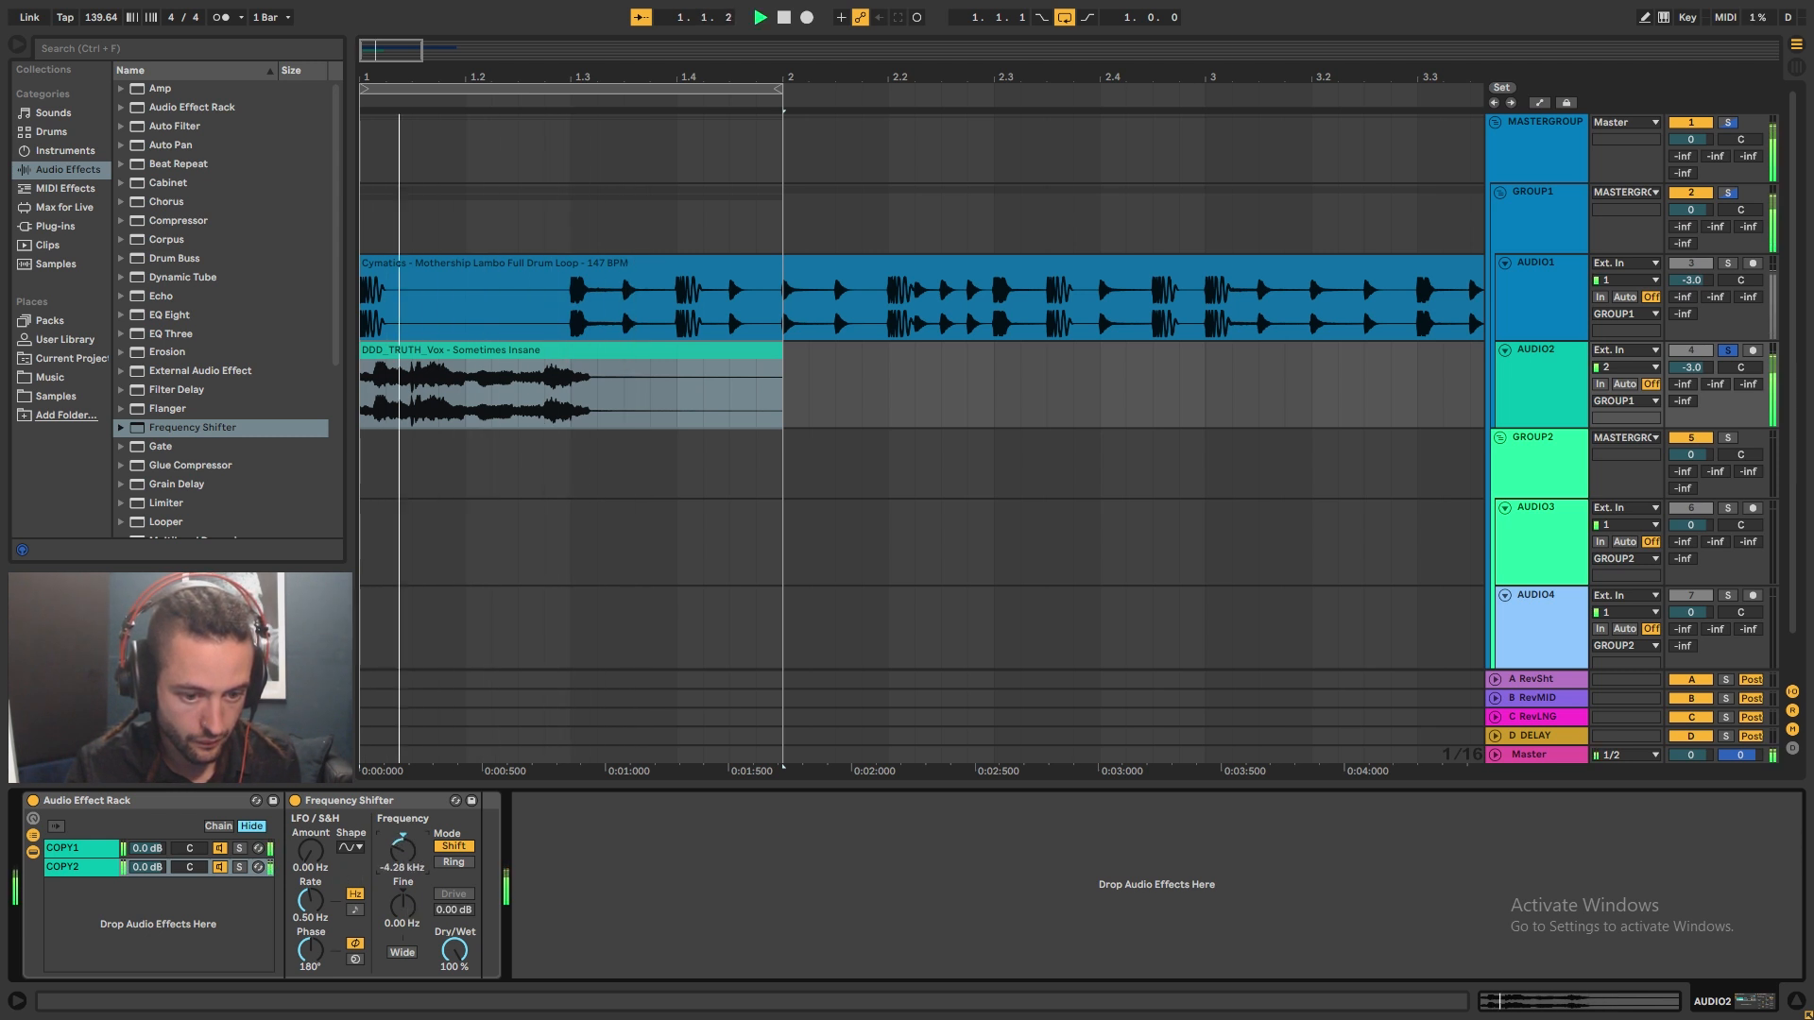
{"action": "left_click_drag", "start_coordinate": [404, 843], "coordinate": [410, 833]}
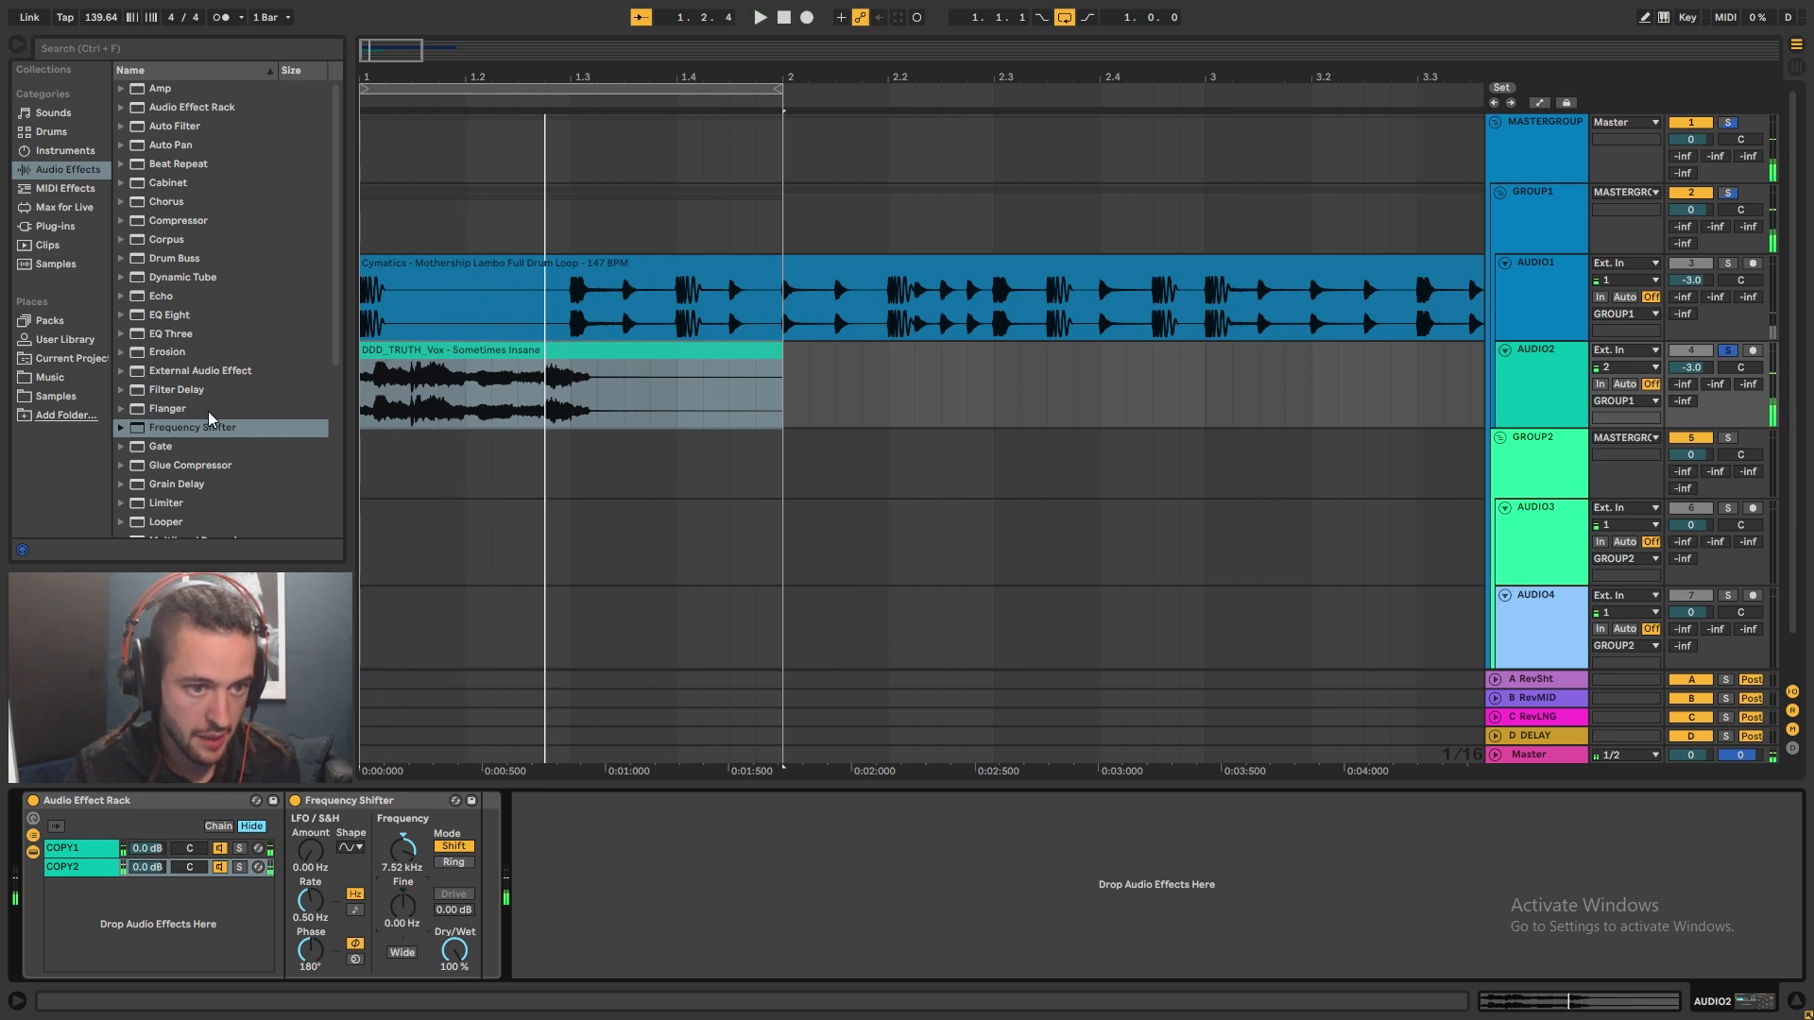
{"action": "left_click", "coordinate": [169, 408]}
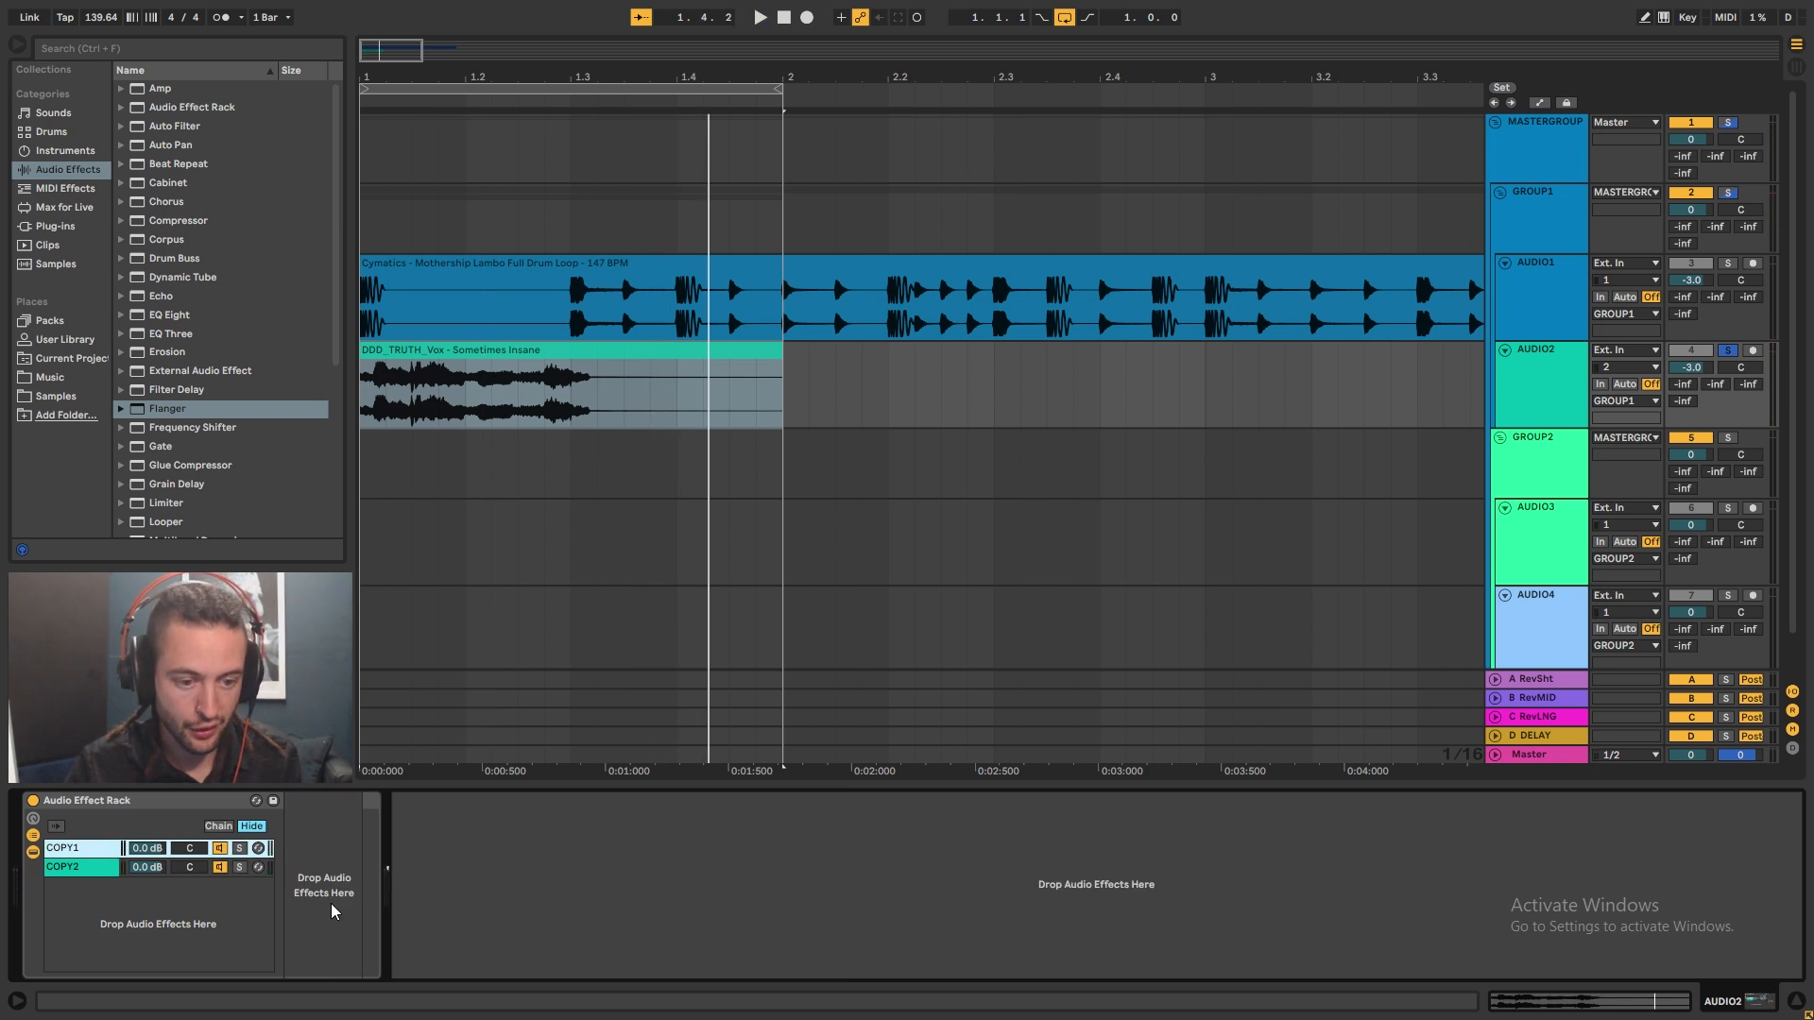
{"action": "left_click", "coordinate": [240, 848]}
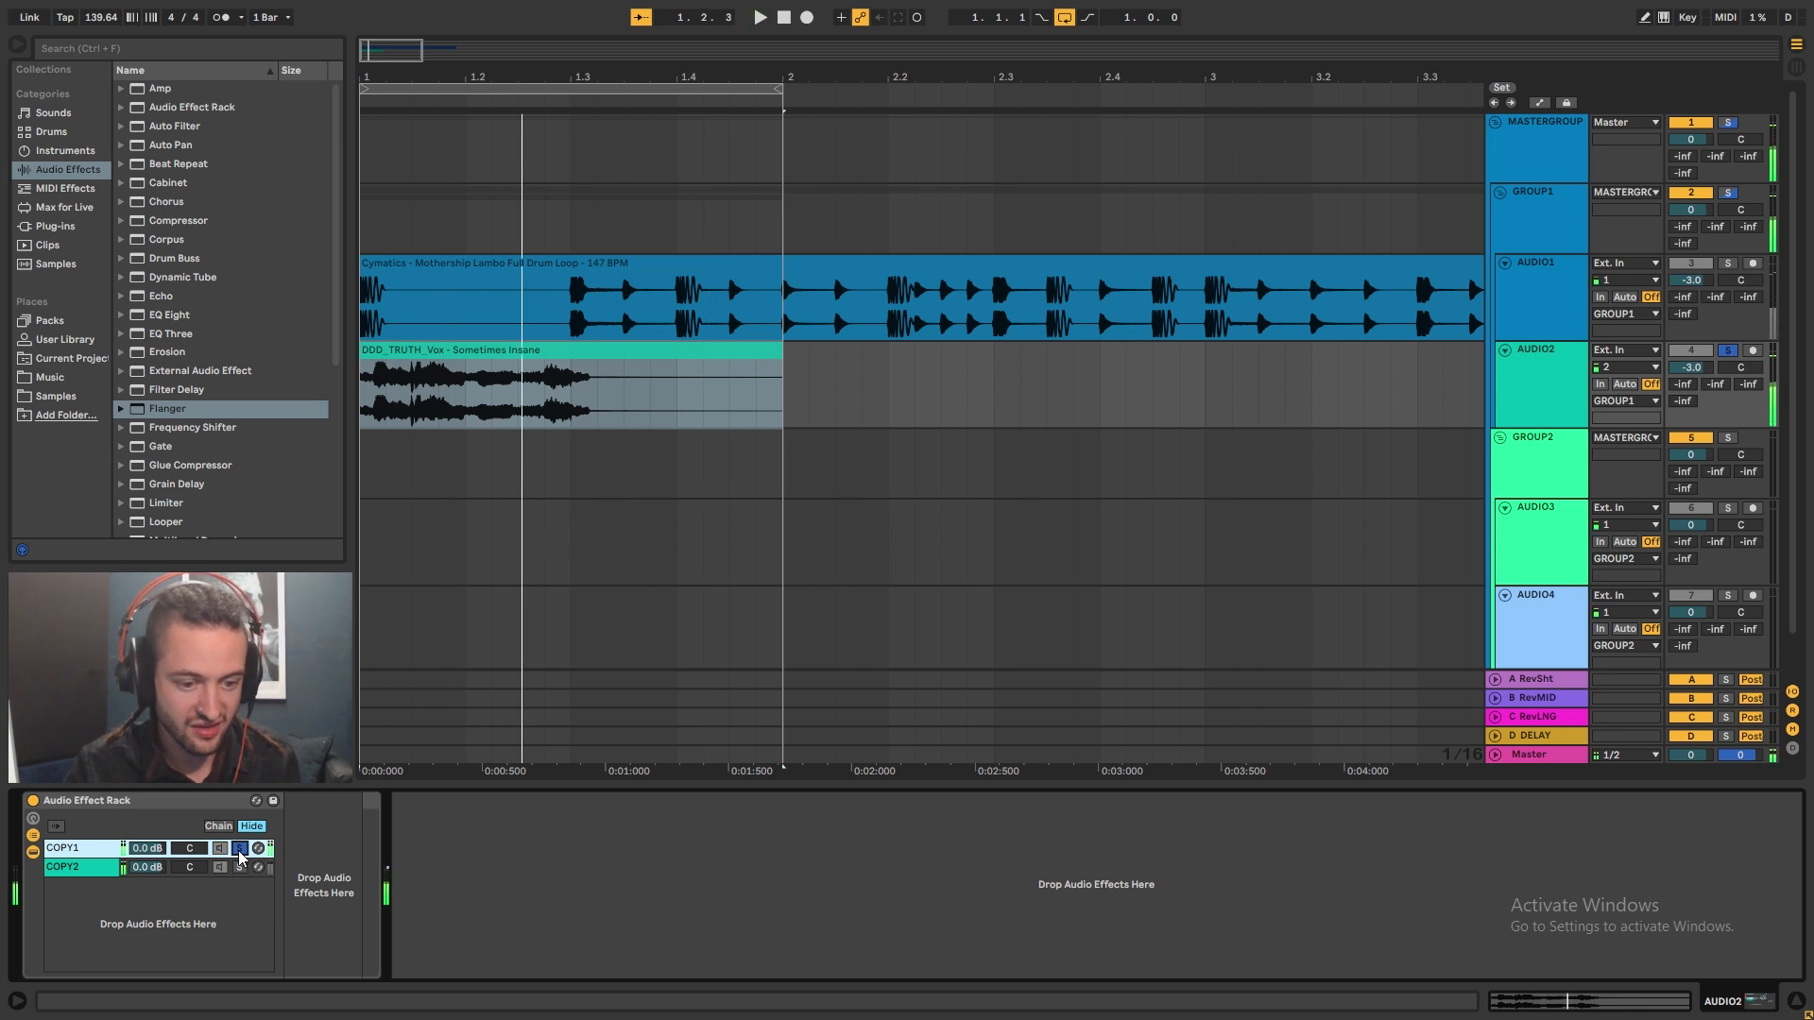
{"action": "left_click", "coordinate": [65, 868]}
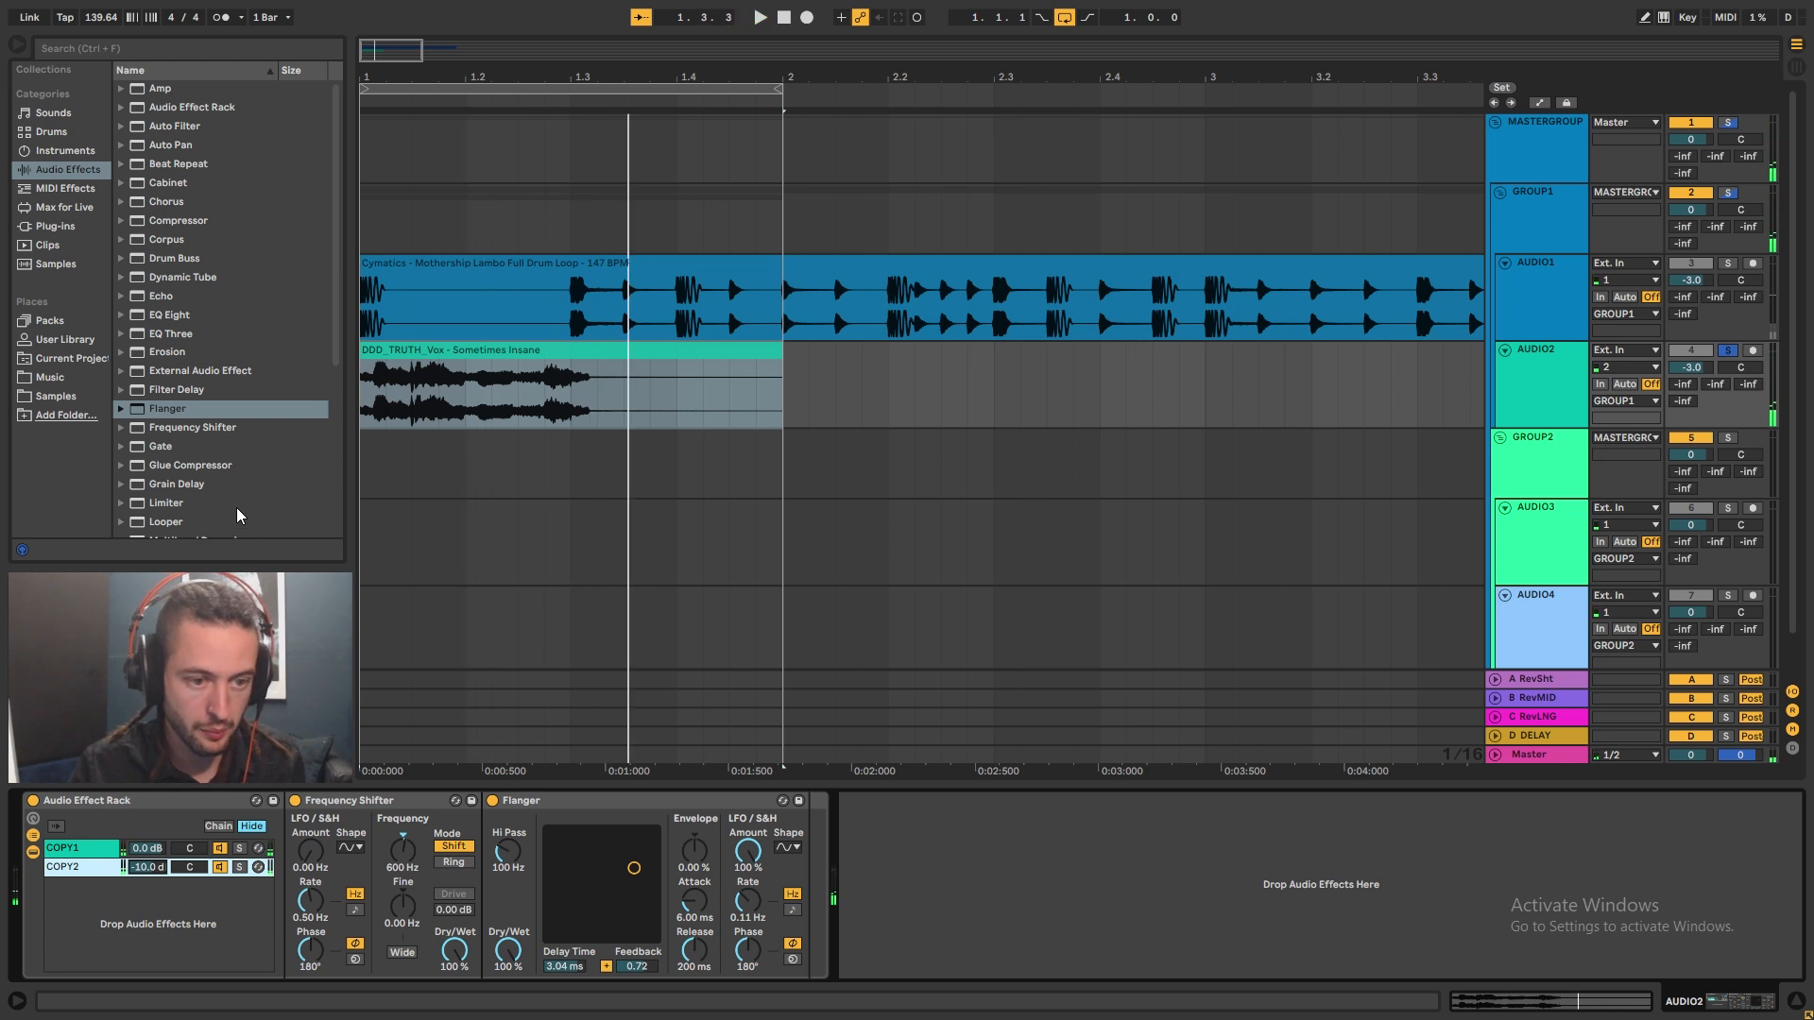
- Load a Simple Delay on COPY2 in free-time mode: 1 ms / 27 ms, feedback 56%, dry/wet 66%
{"action": "scroll", "scroll_direction": "down", "scroll_amount": 3}
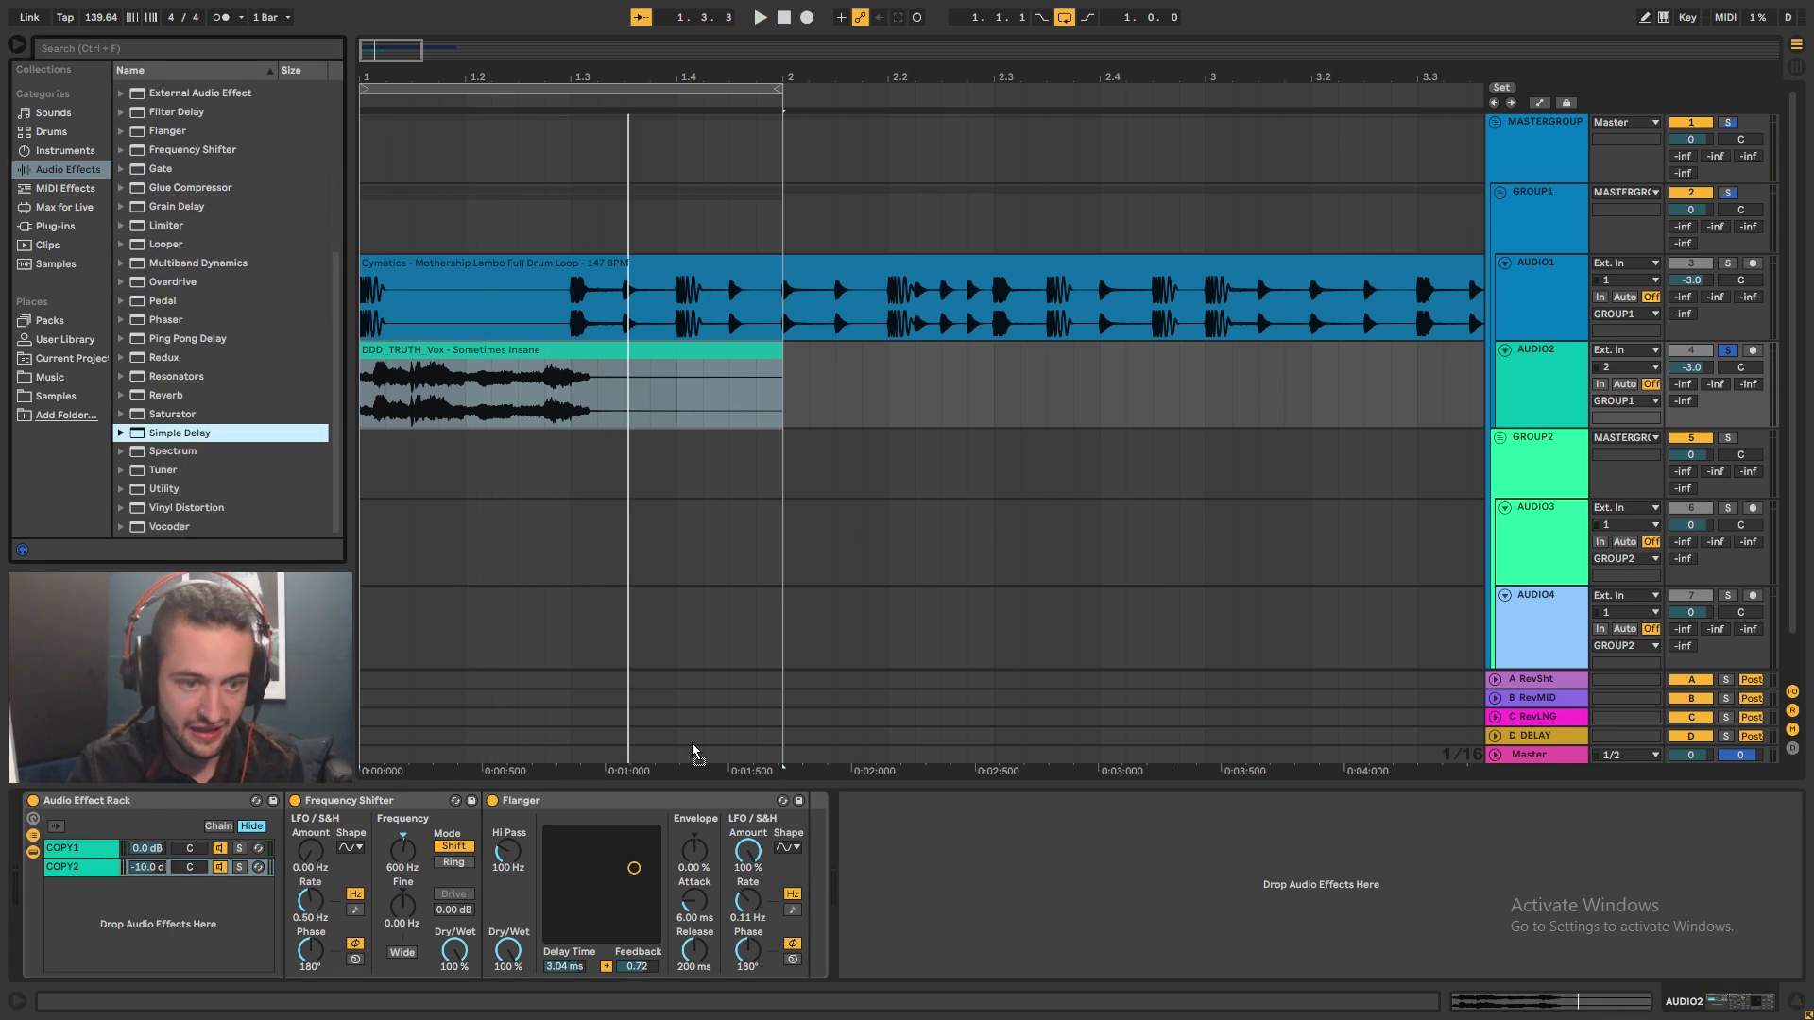
{"action": "double_click", "coordinate": [180, 431]}
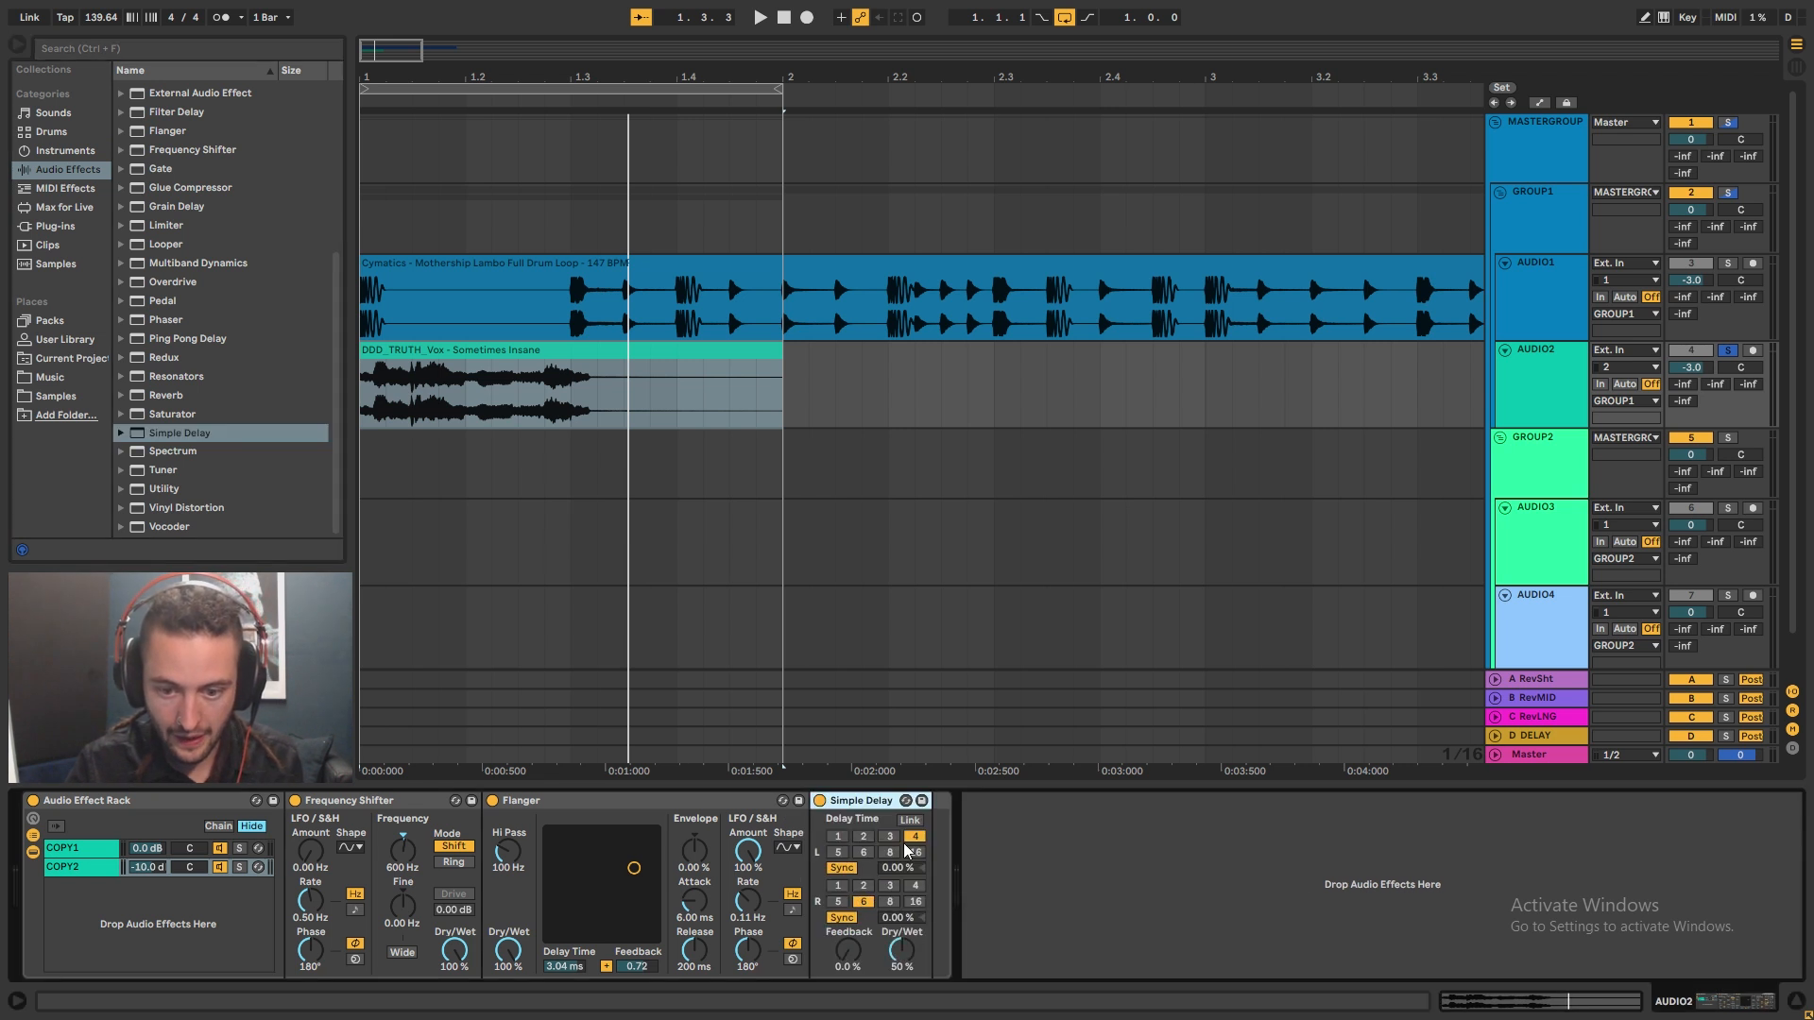
{"action": "left_click", "coordinate": [841, 867]}
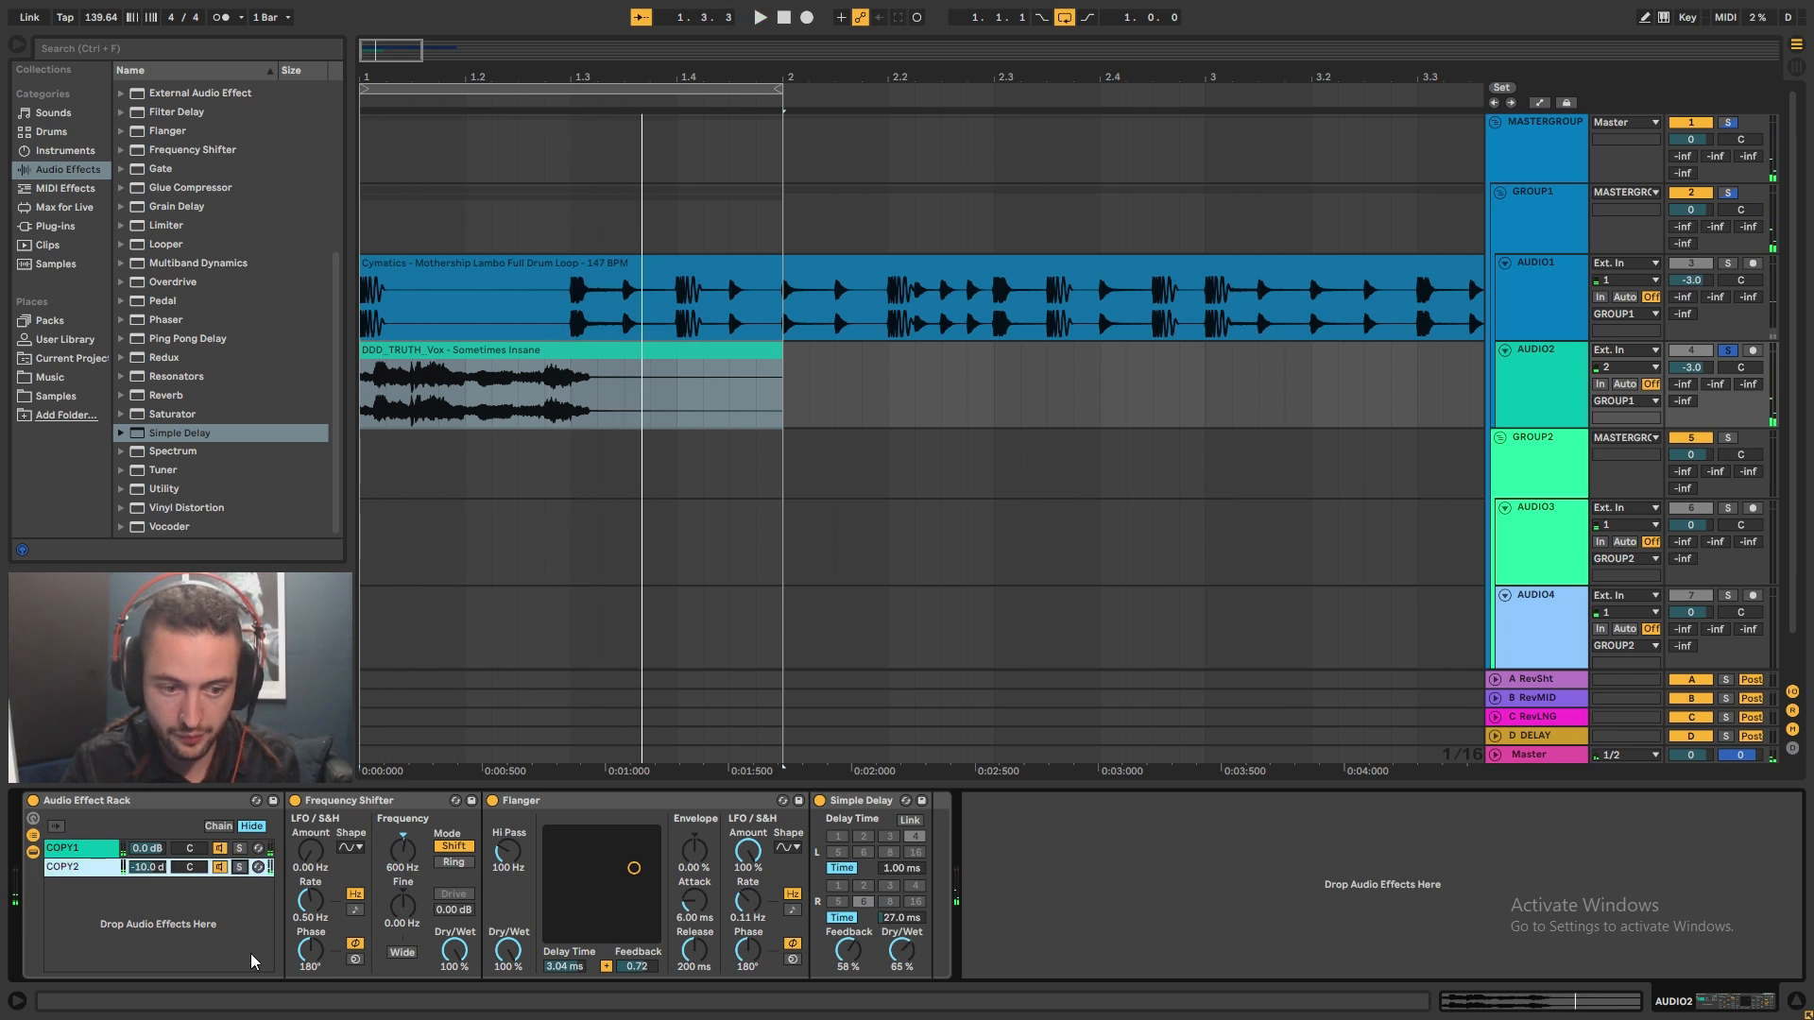
{"action": "left_click", "coordinate": [760, 17]}
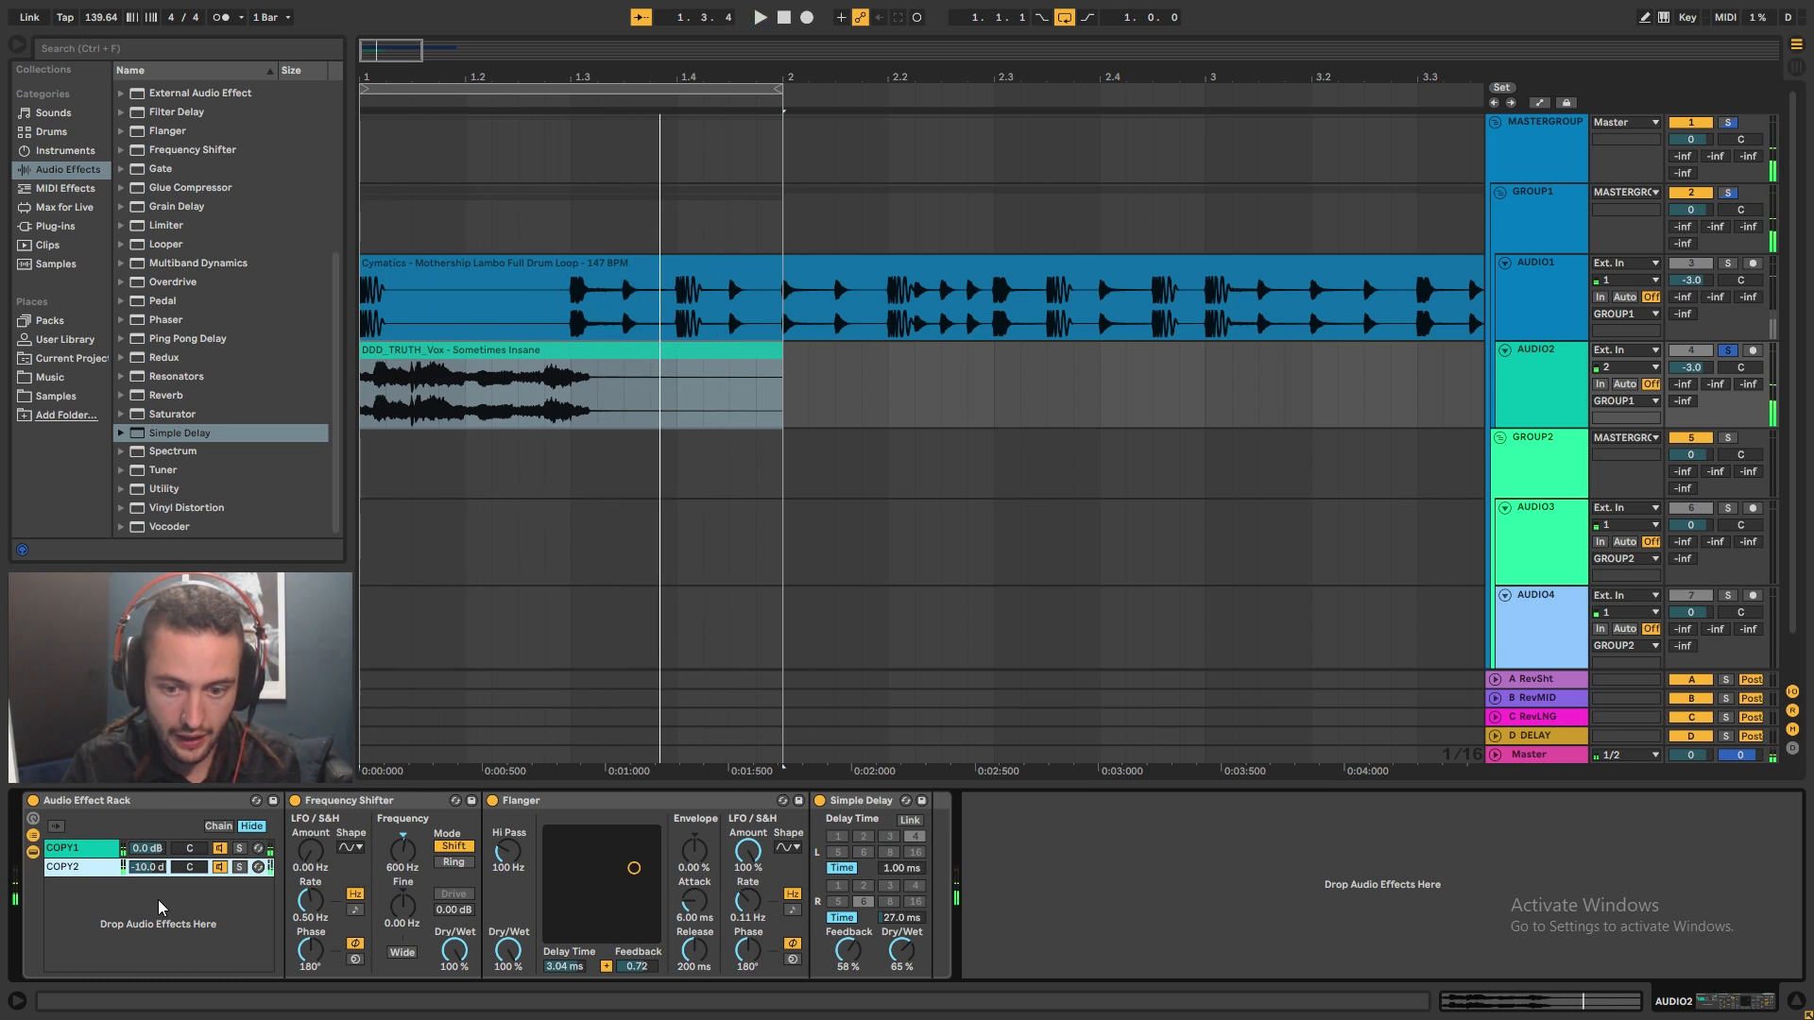
{"action": "left_click", "coordinate": [164, 488]}
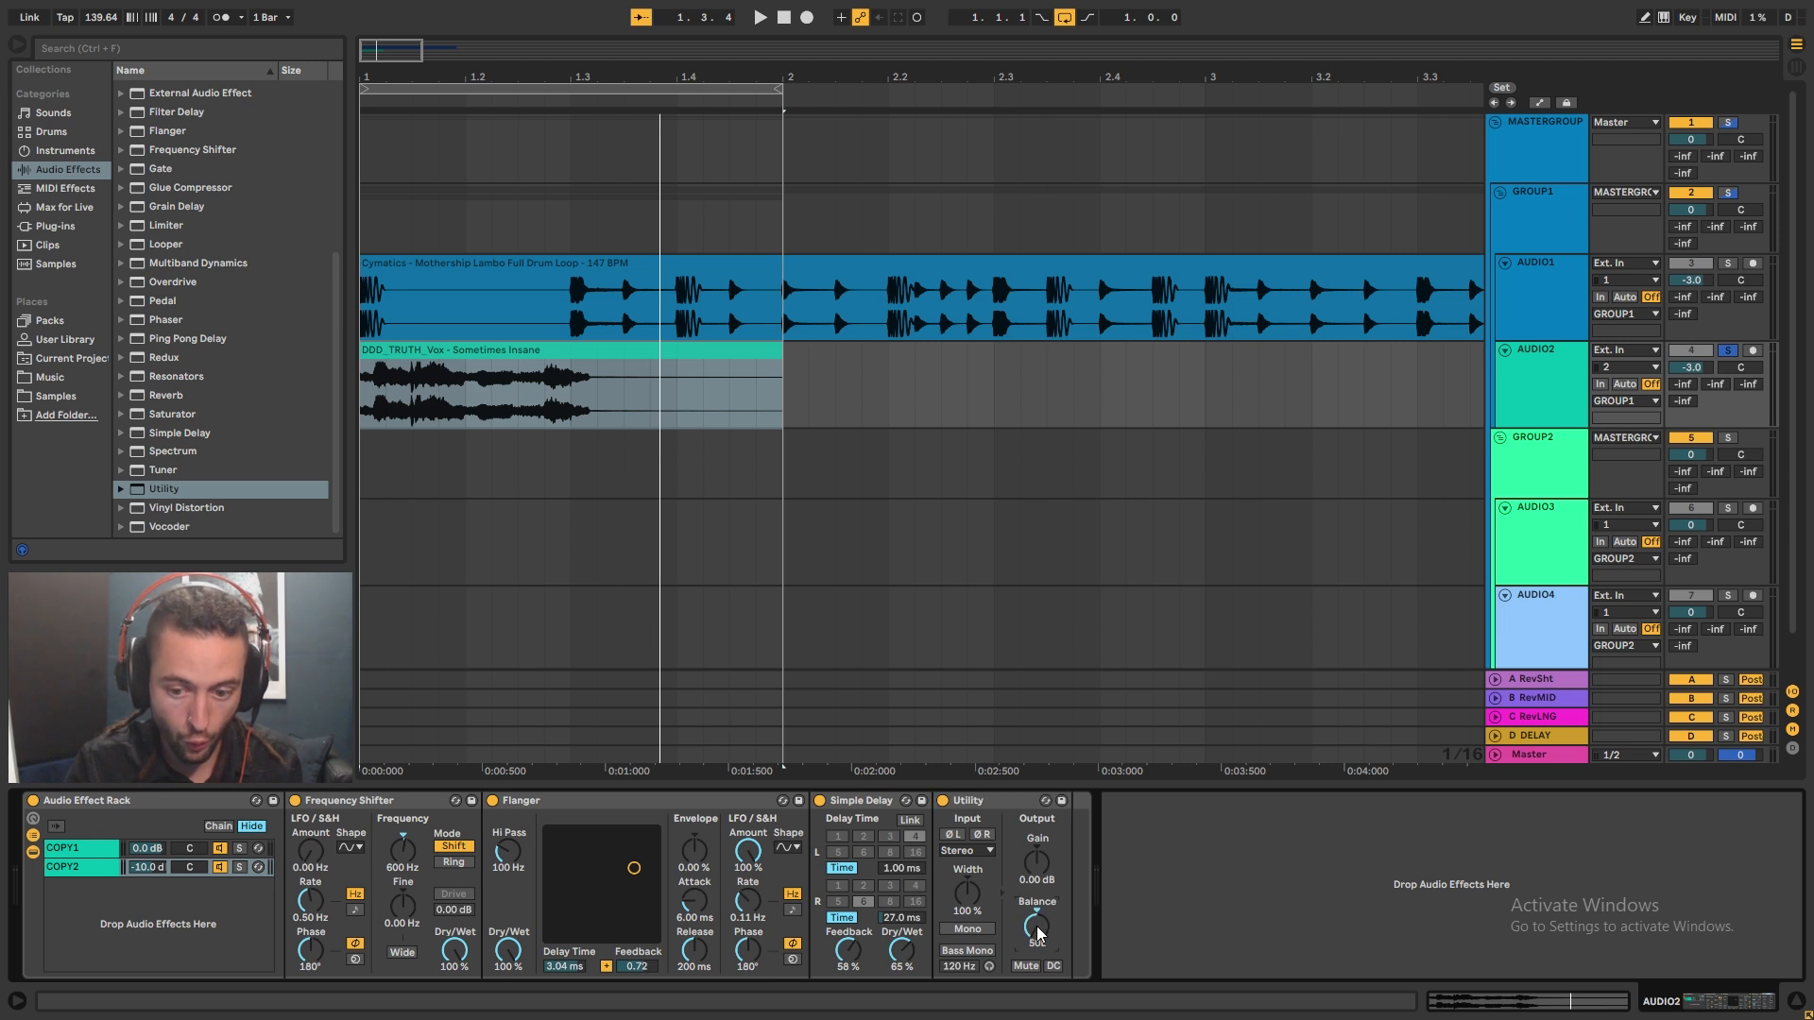
- Set COPY2's Utility to pass only the left input, balance 50L
{"action": "left_click", "coordinate": [965, 850]}
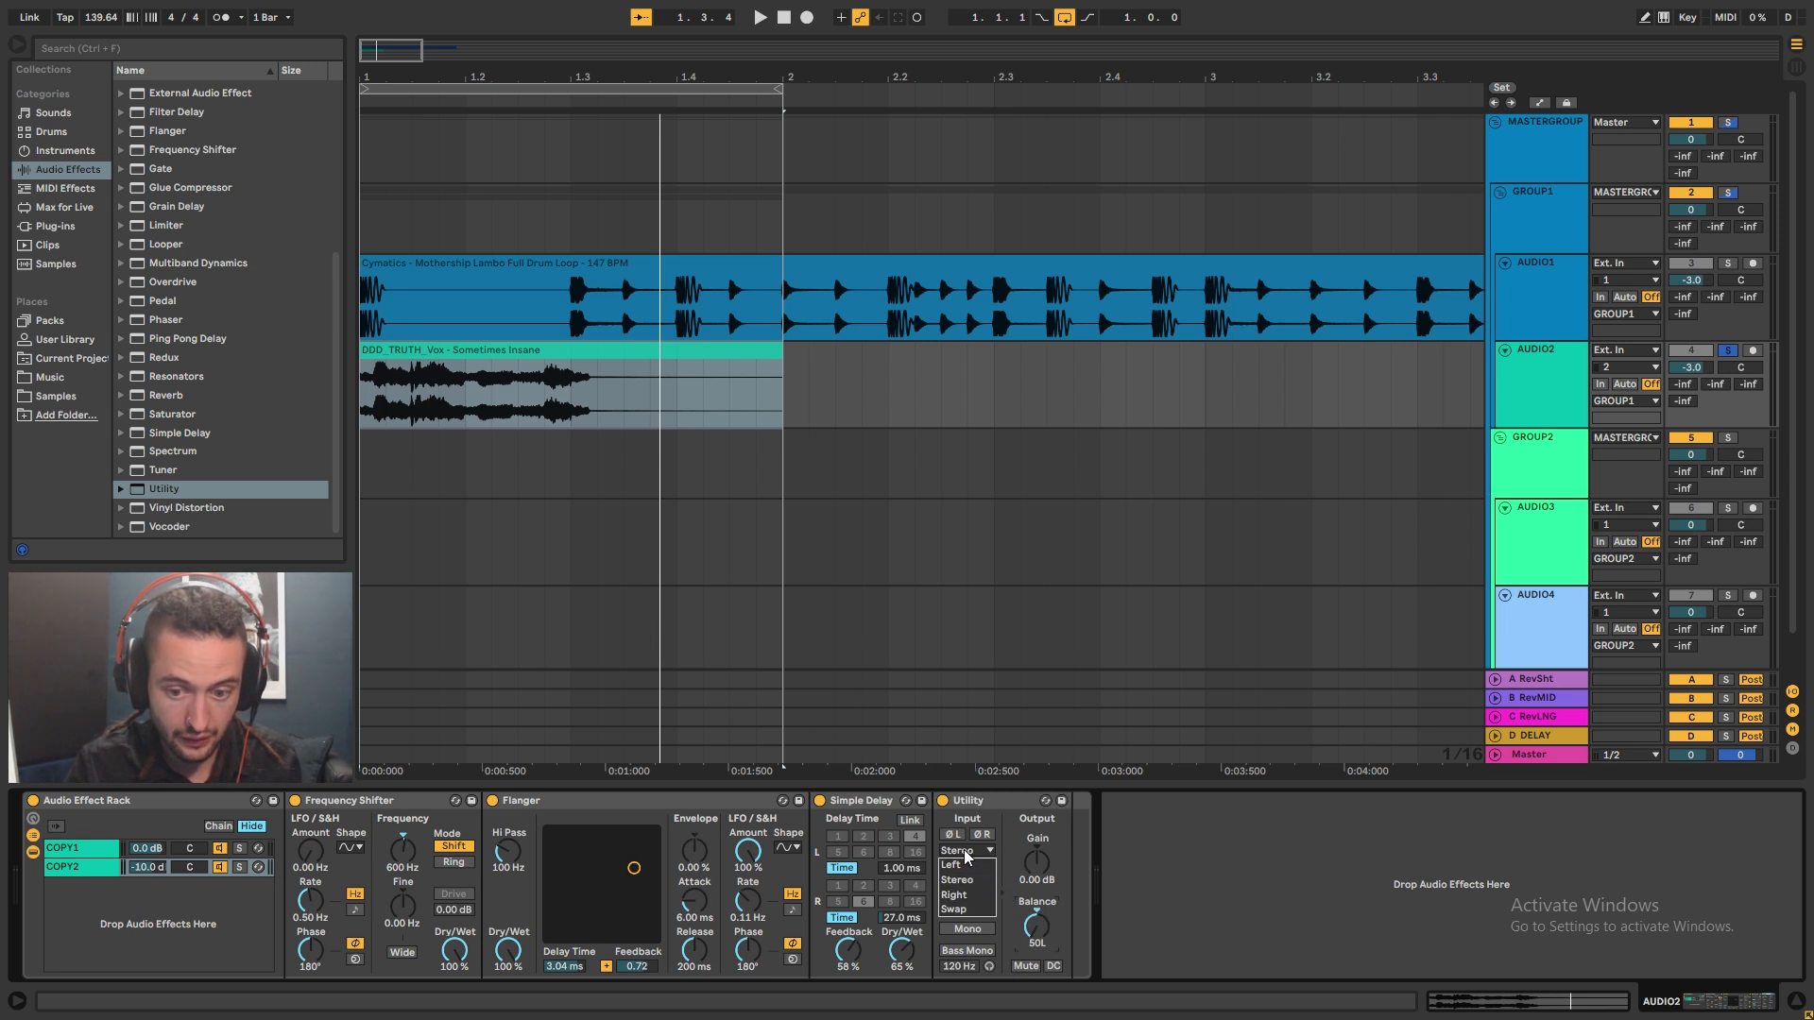
{"action": "left_click", "coordinate": [950, 863]}
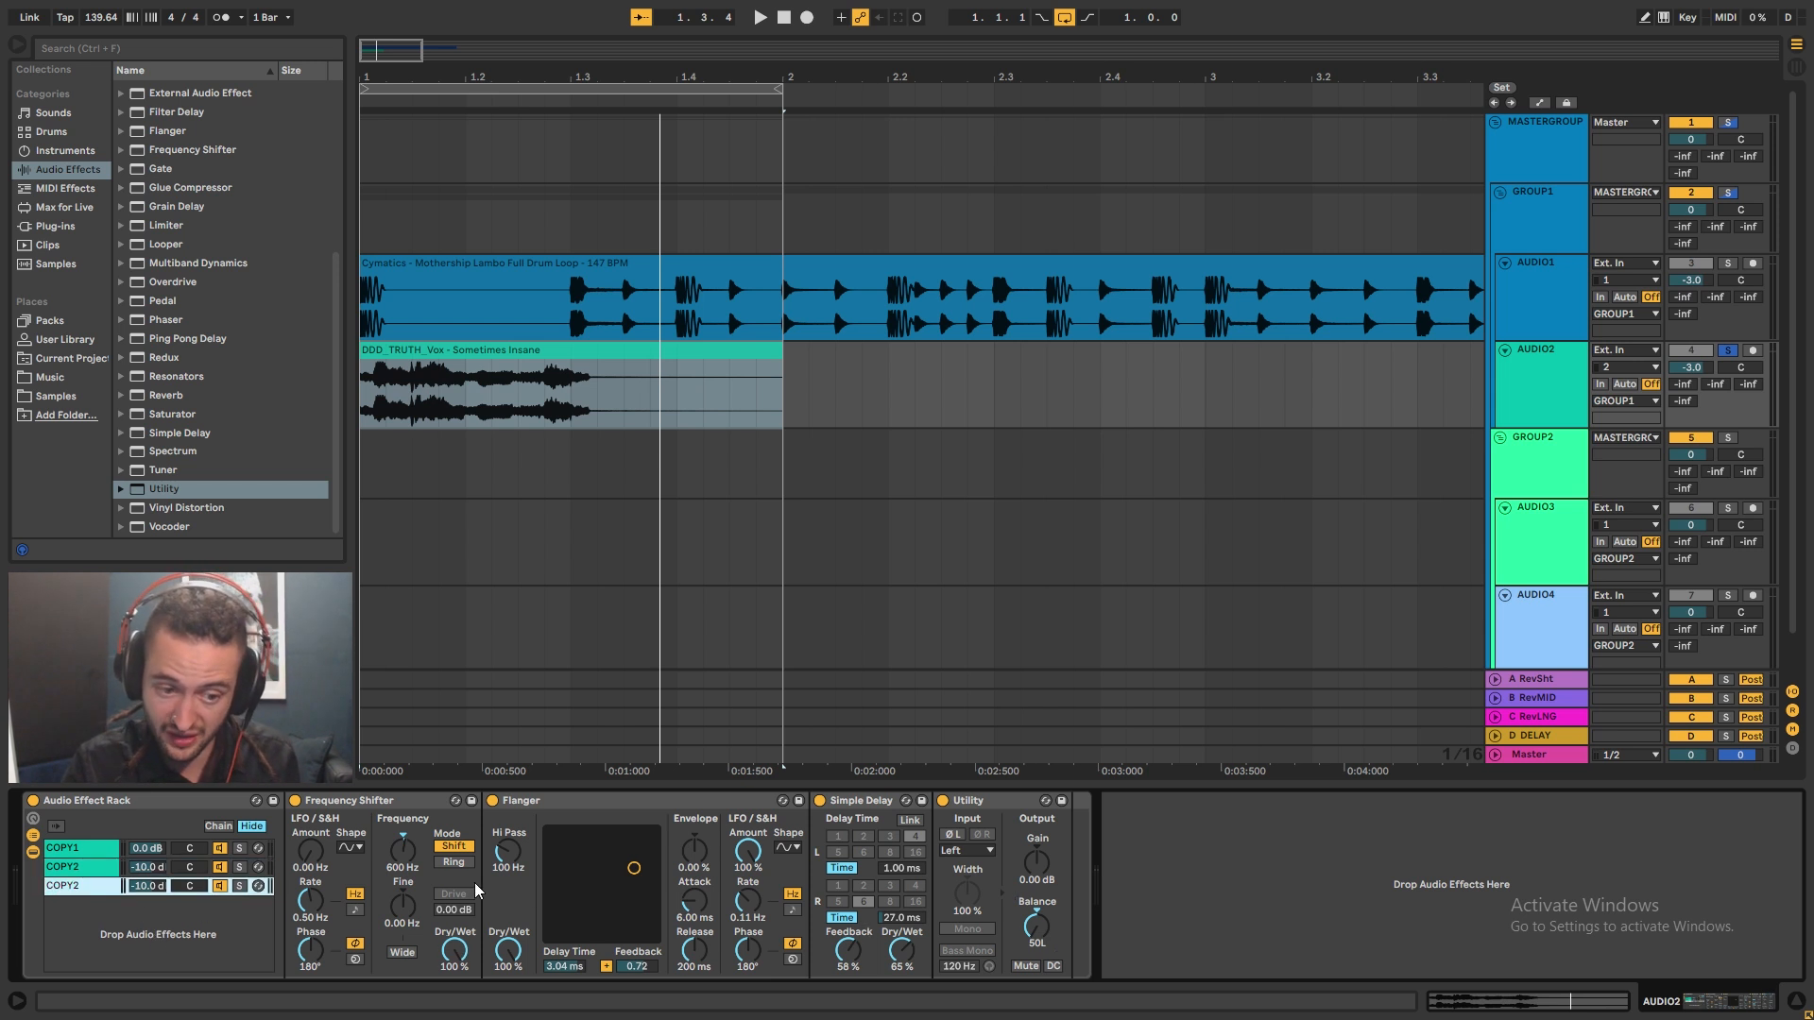
{"action": "mouse_move", "coordinate": [132, 905]}
{"action": "type", "text": "3"}
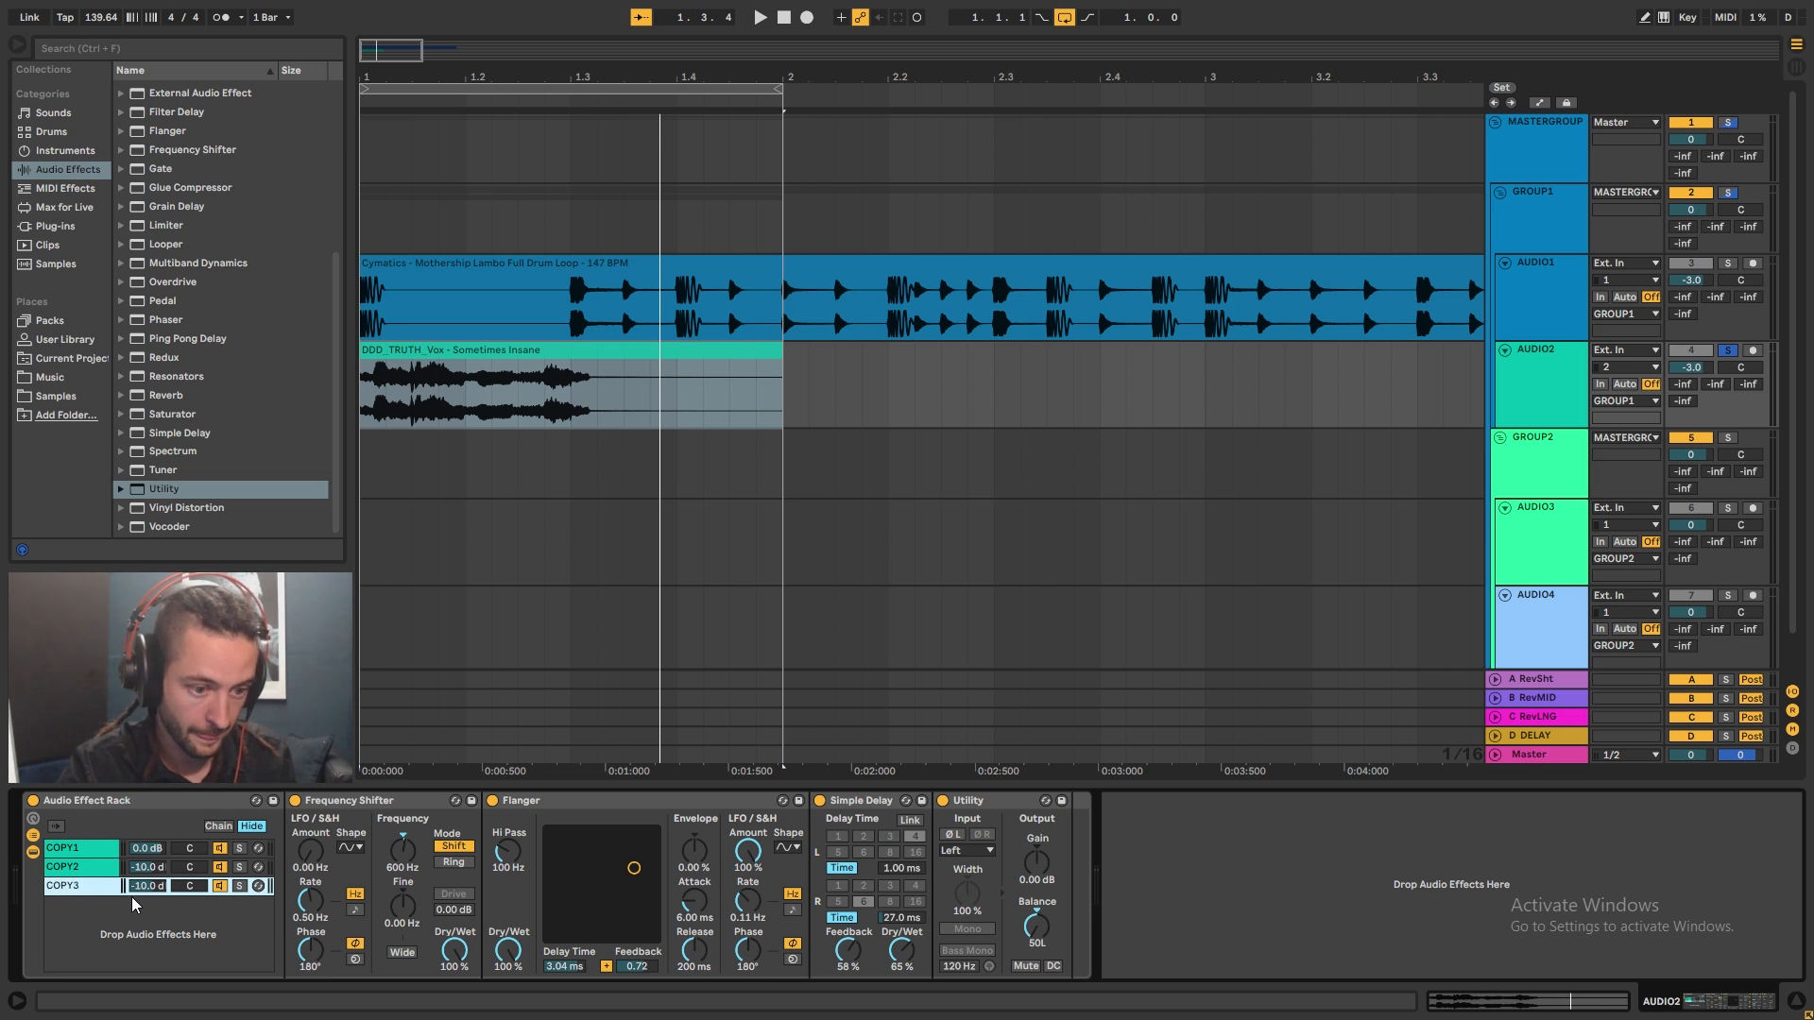
- On the duplicated COPY3 chain, set its Utility to pass only the right input
{"action": "left_click", "coordinate": [969, 833]}
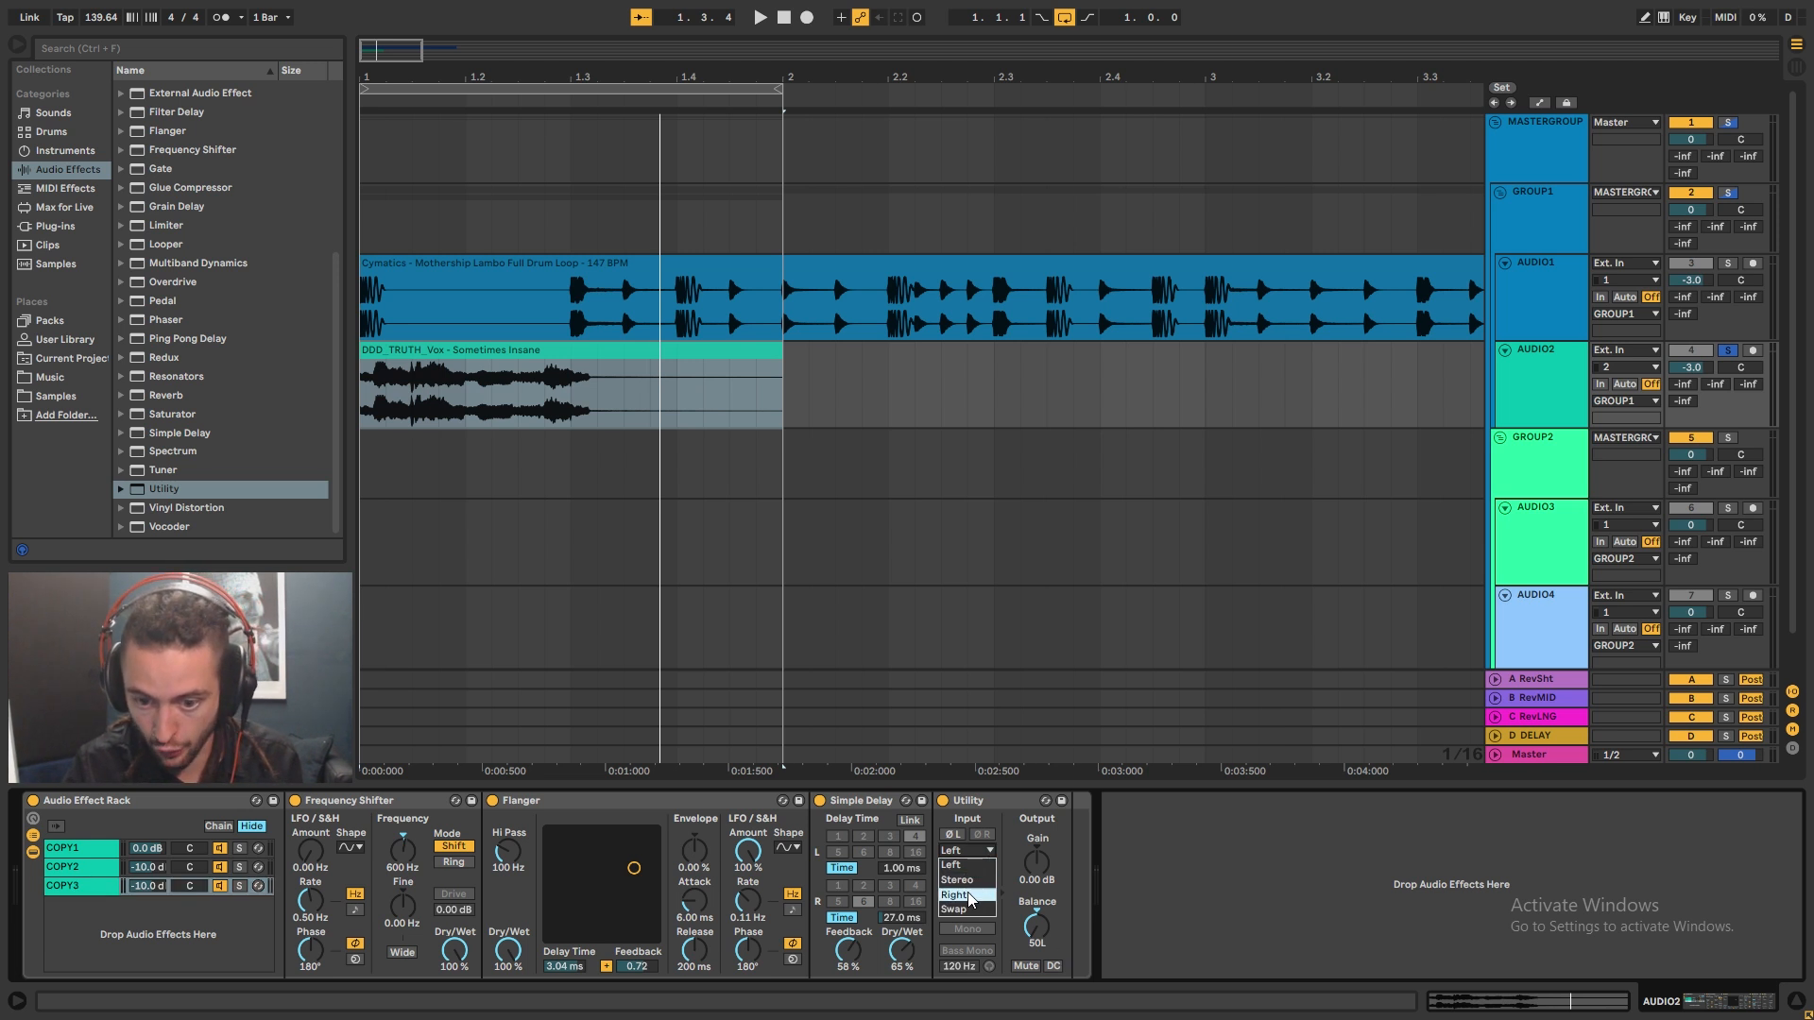
{"action": "left_click", "coordinate": [956, 894]}
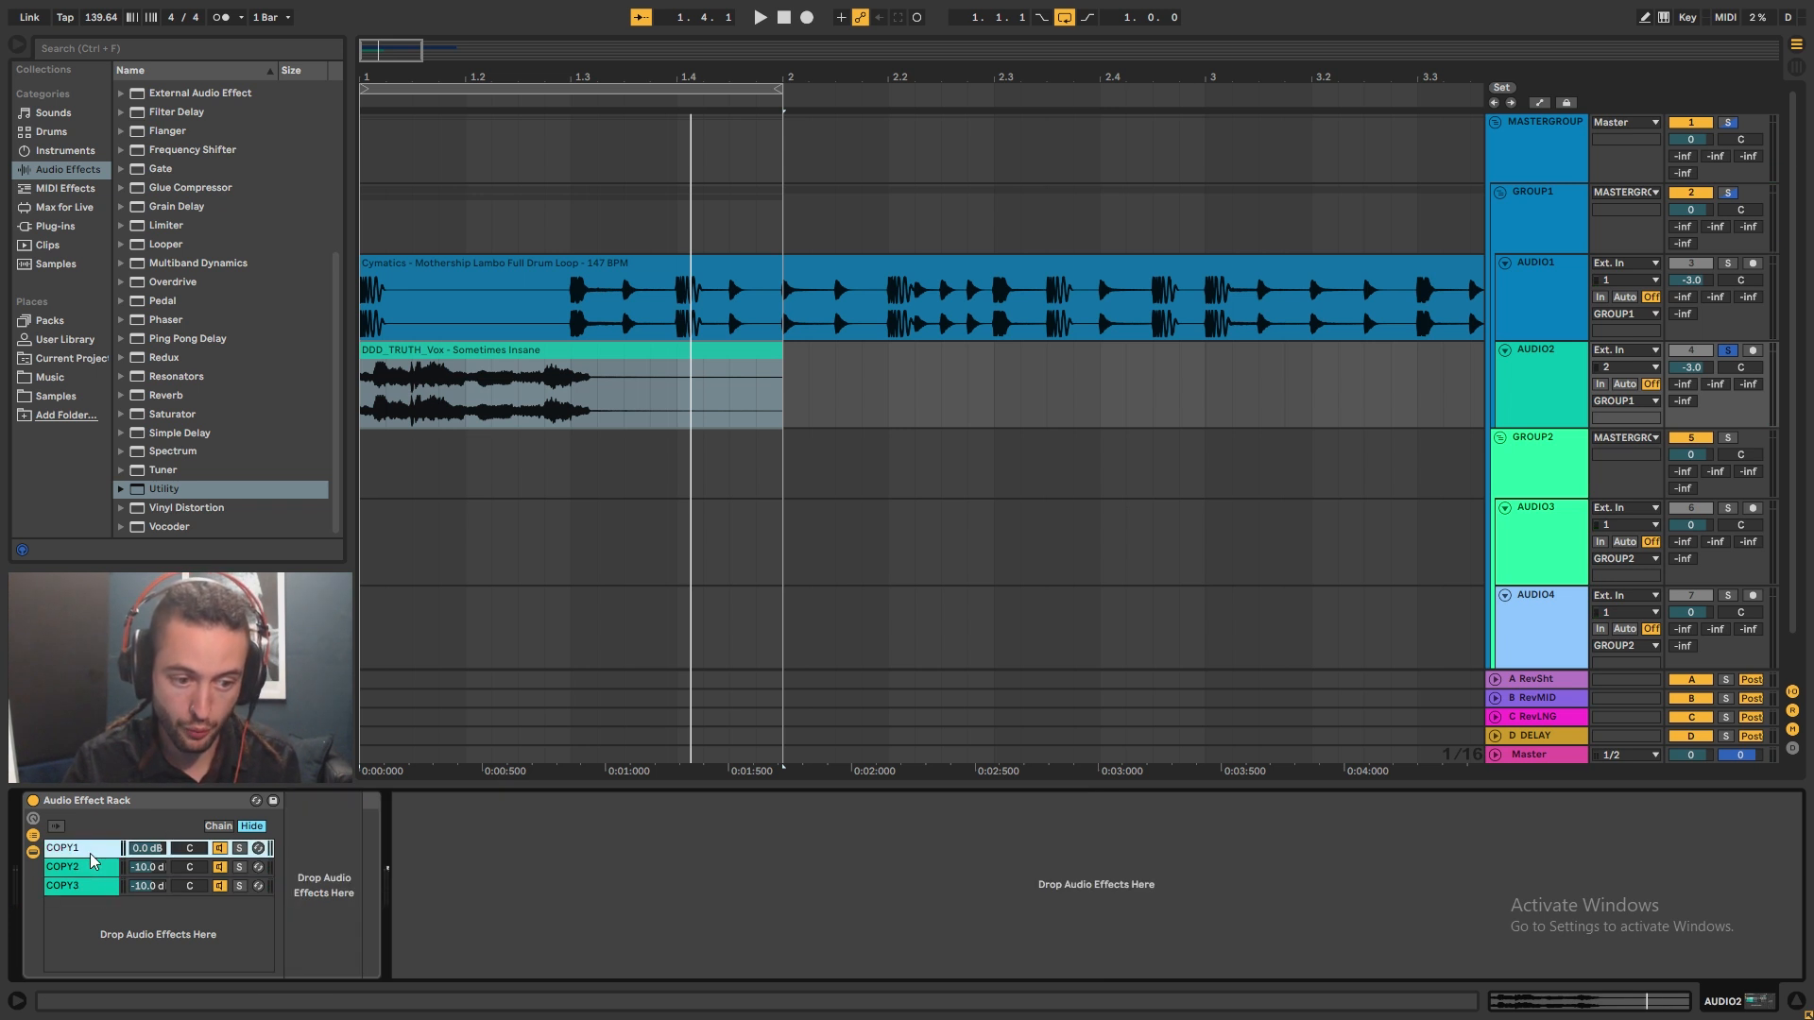
{"action": "left_click", "coordinate": [64, 867]}
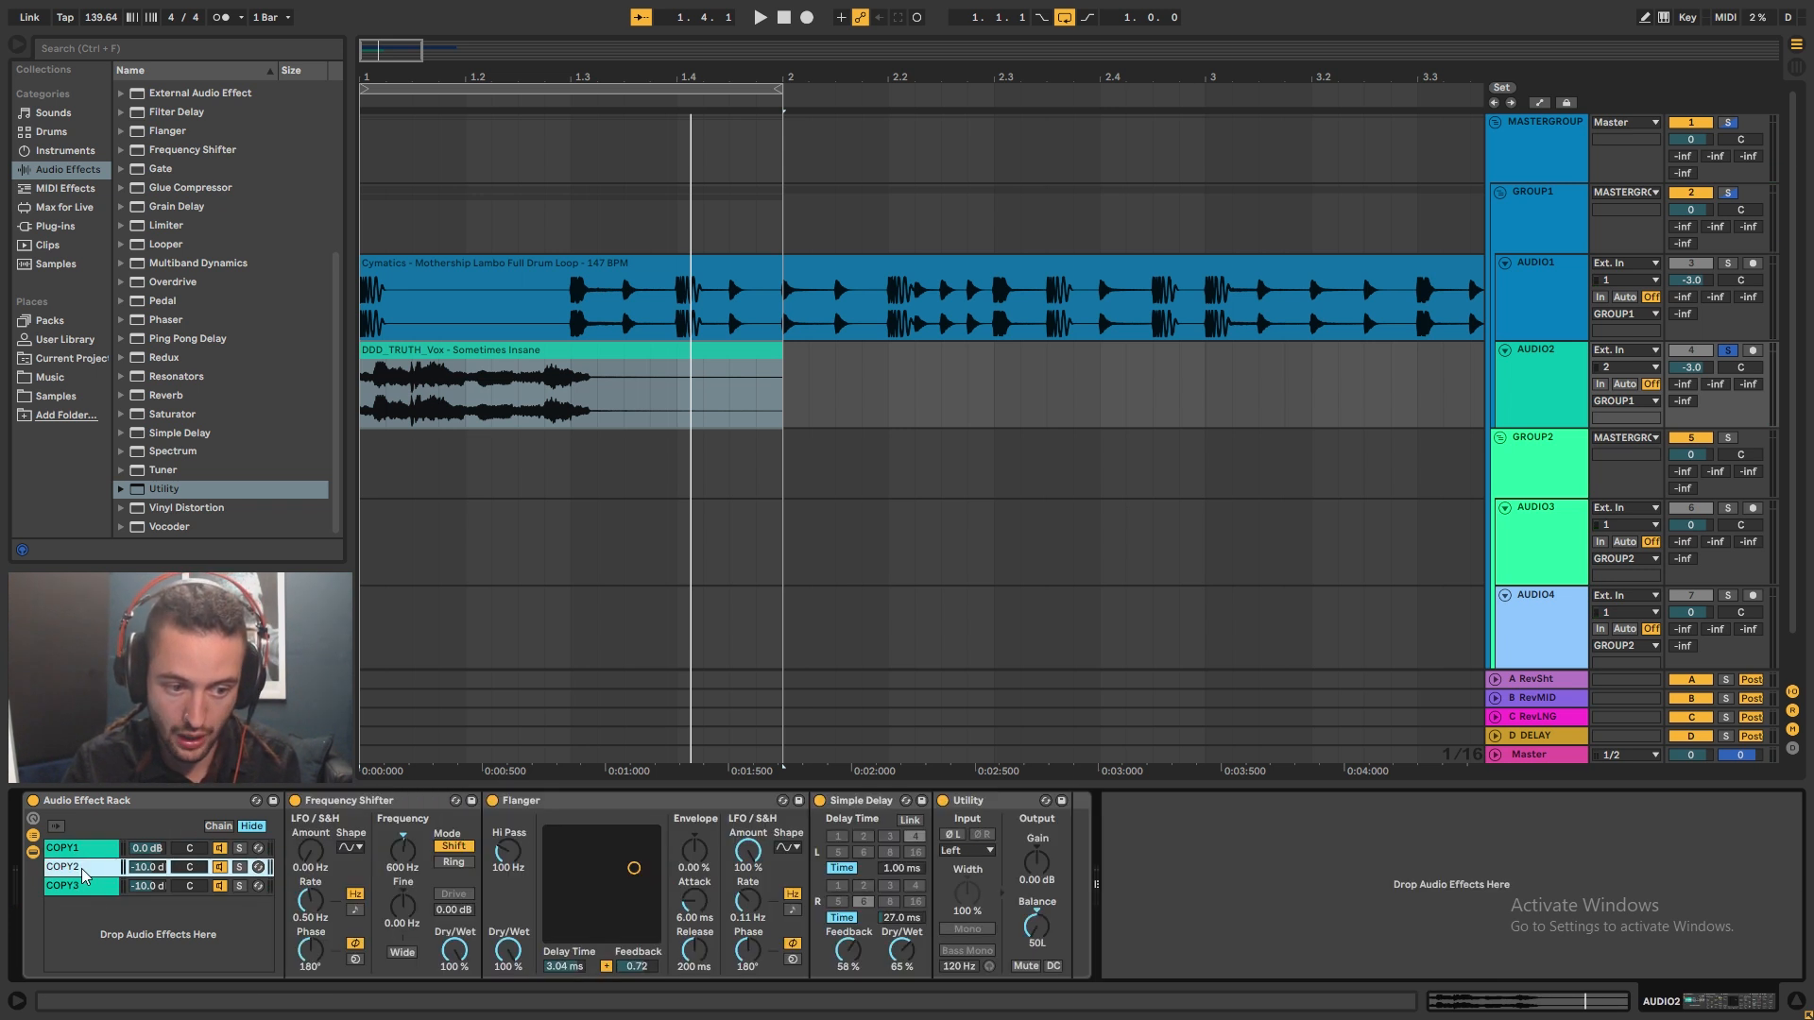